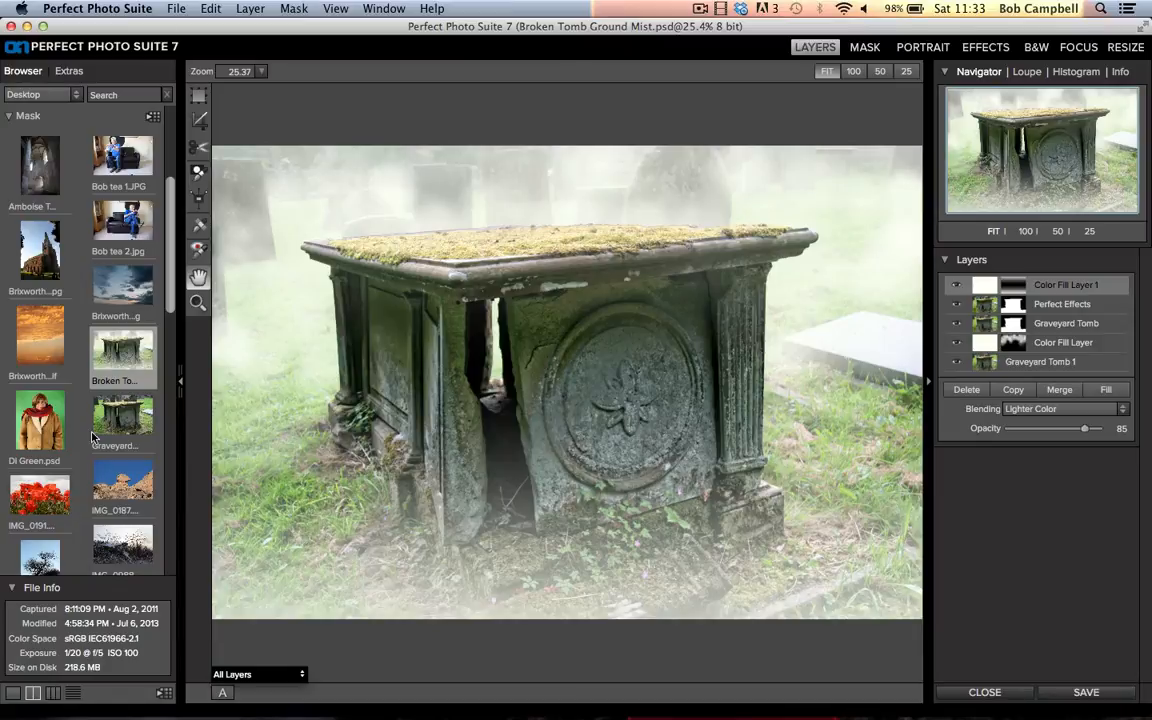
pyautogui.moveTo(122, 414)
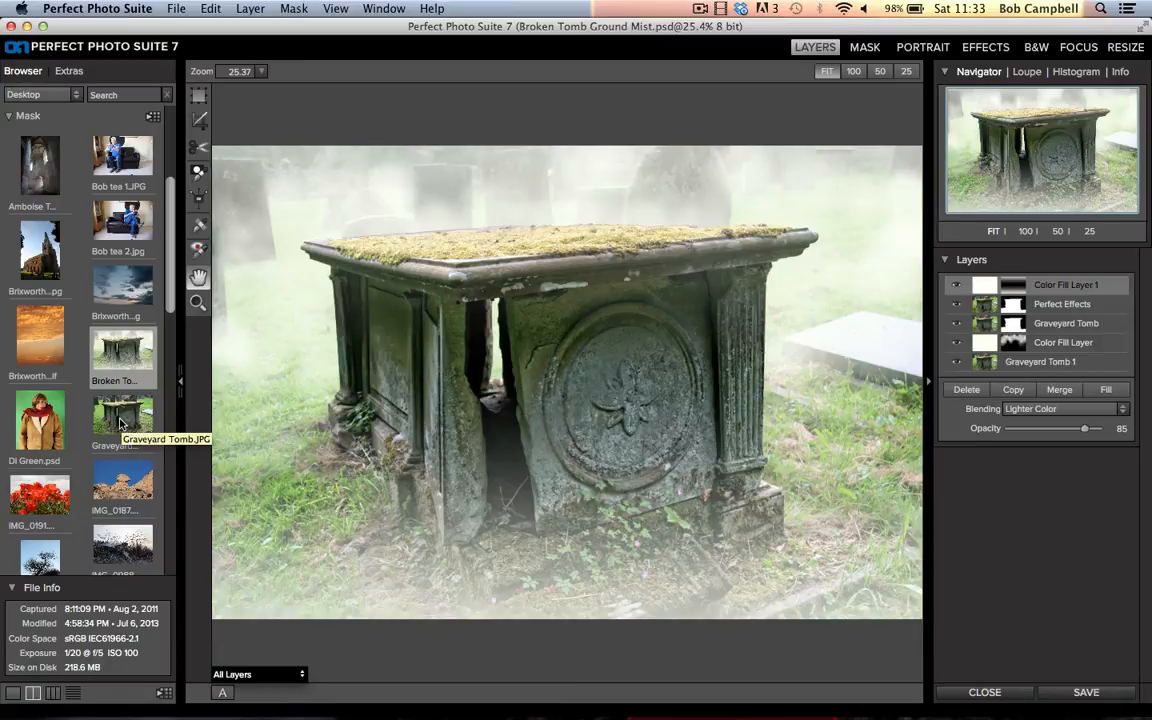
# Step: Open Graveyard Tomb.JPG from the Browser as a new separate image
pyautogui.doubleClick(122, 414)
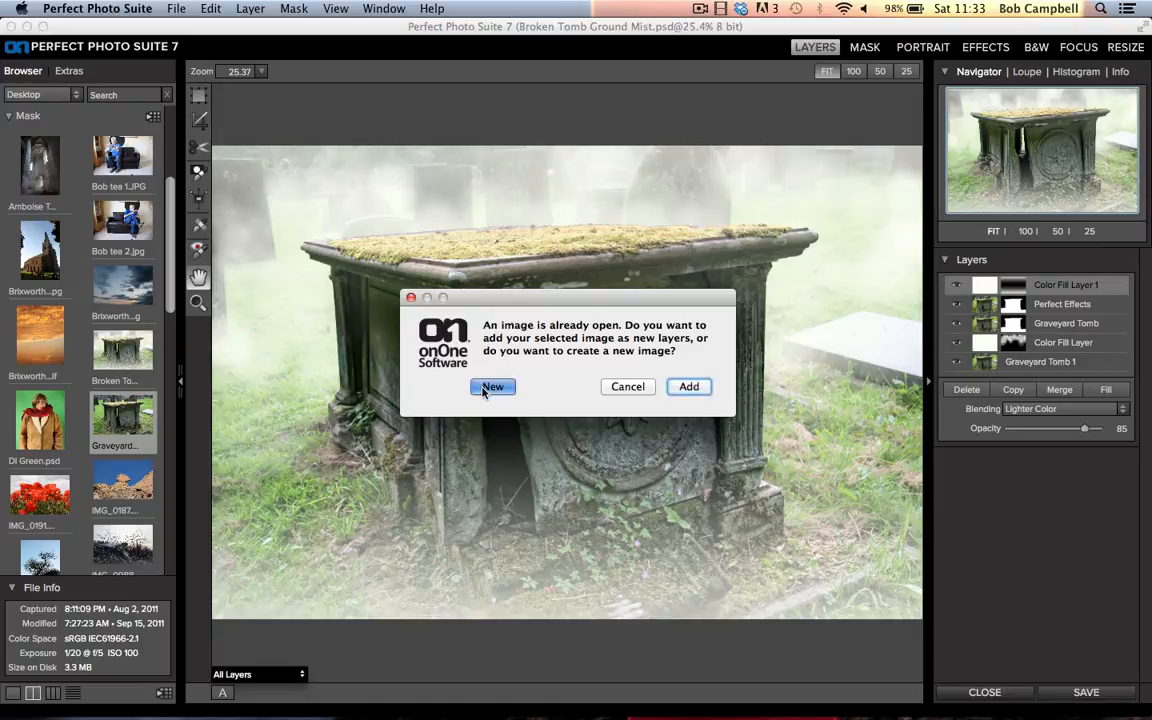
pyautogui.click(492, 388)
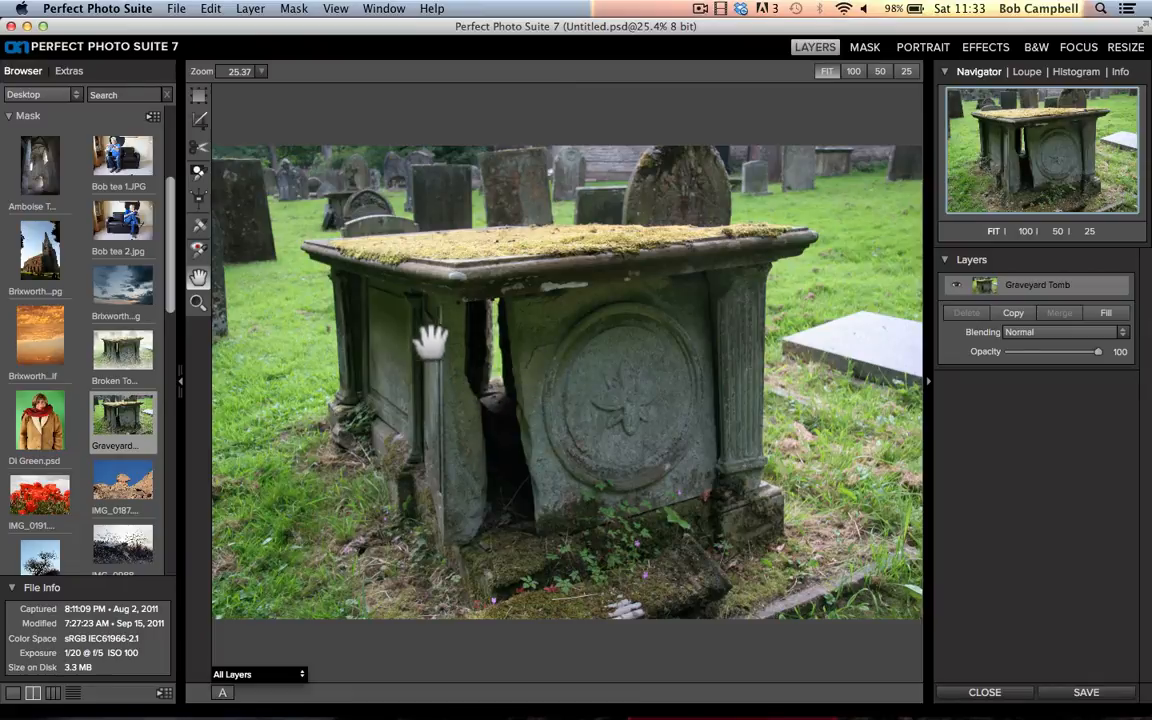
pyautogui.moveTo(328, 356)
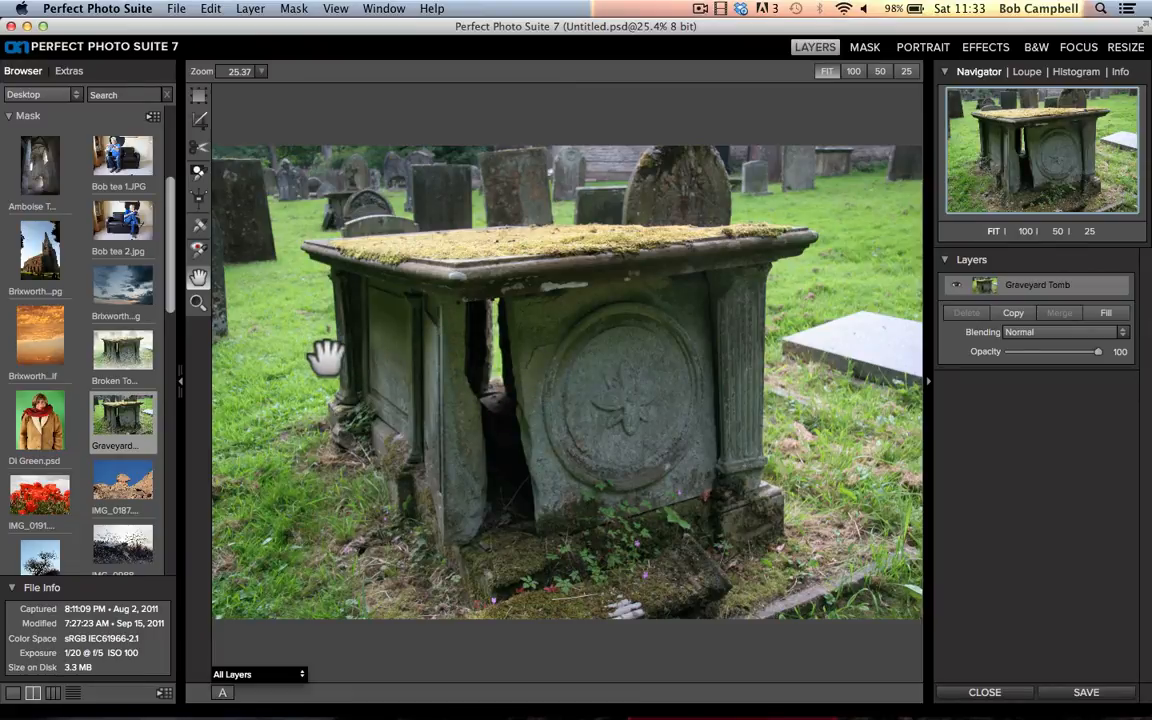
pyautogui.moveTo(244, 316)
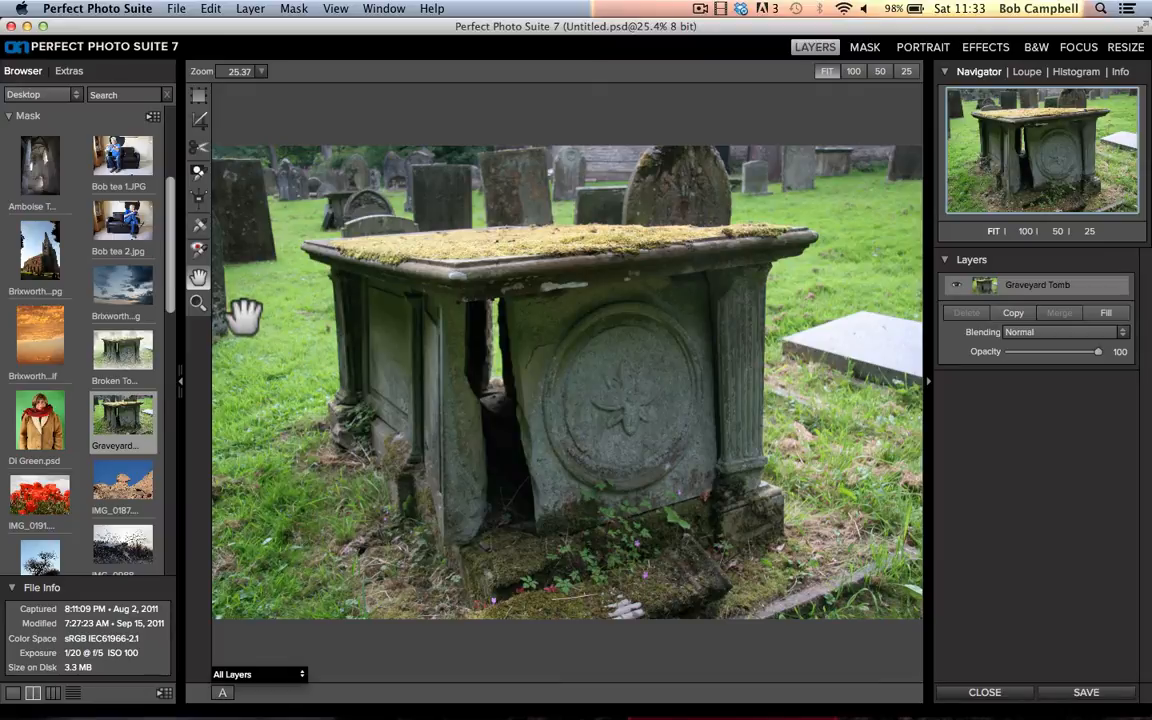
pyautogui.moveTo(240, 120)
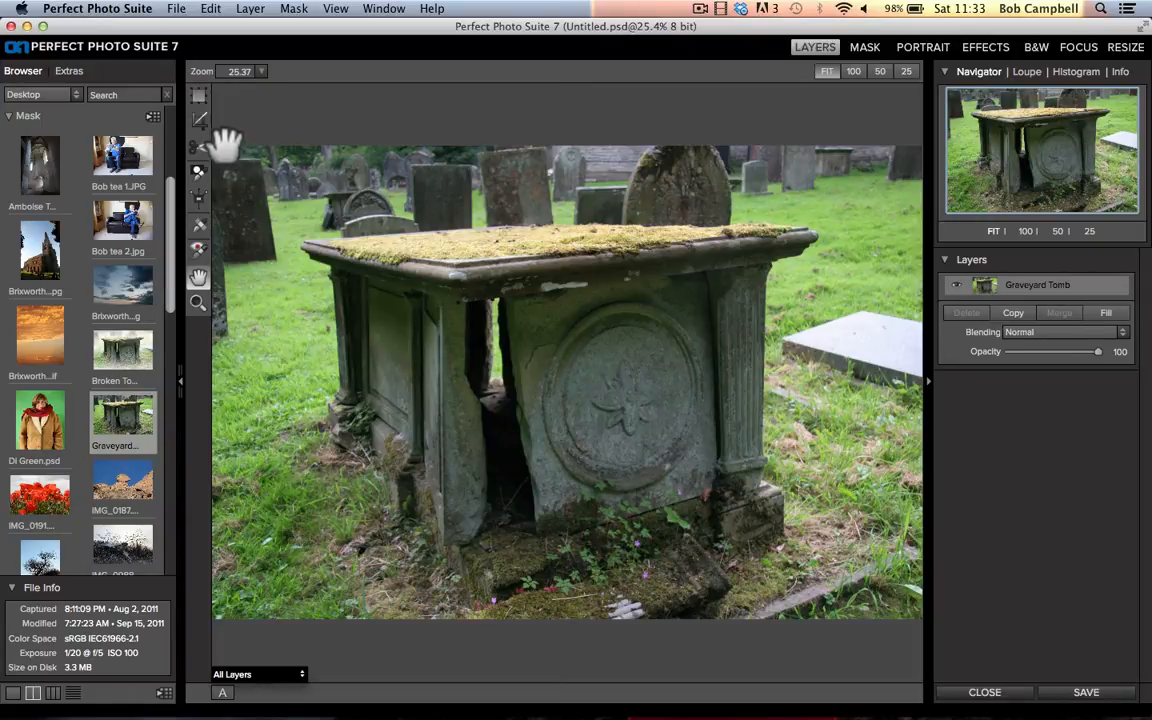
pyautogui.moveTo(600, 110)
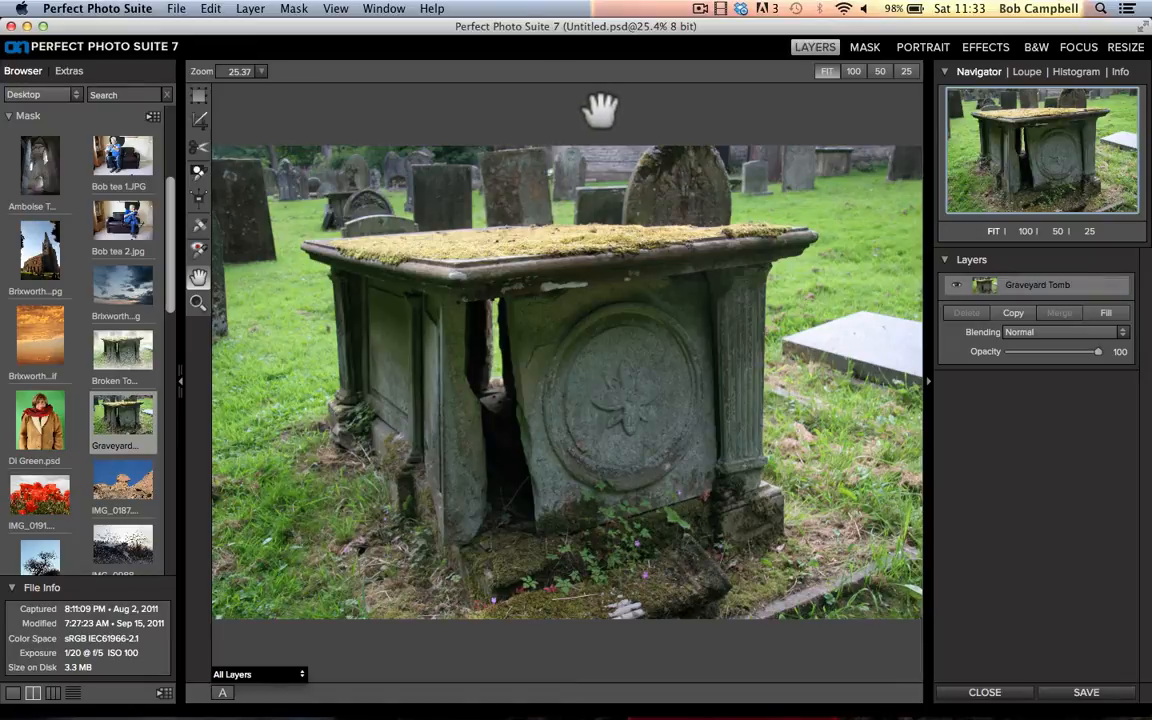
pyautogui.moveTo(630, 112)
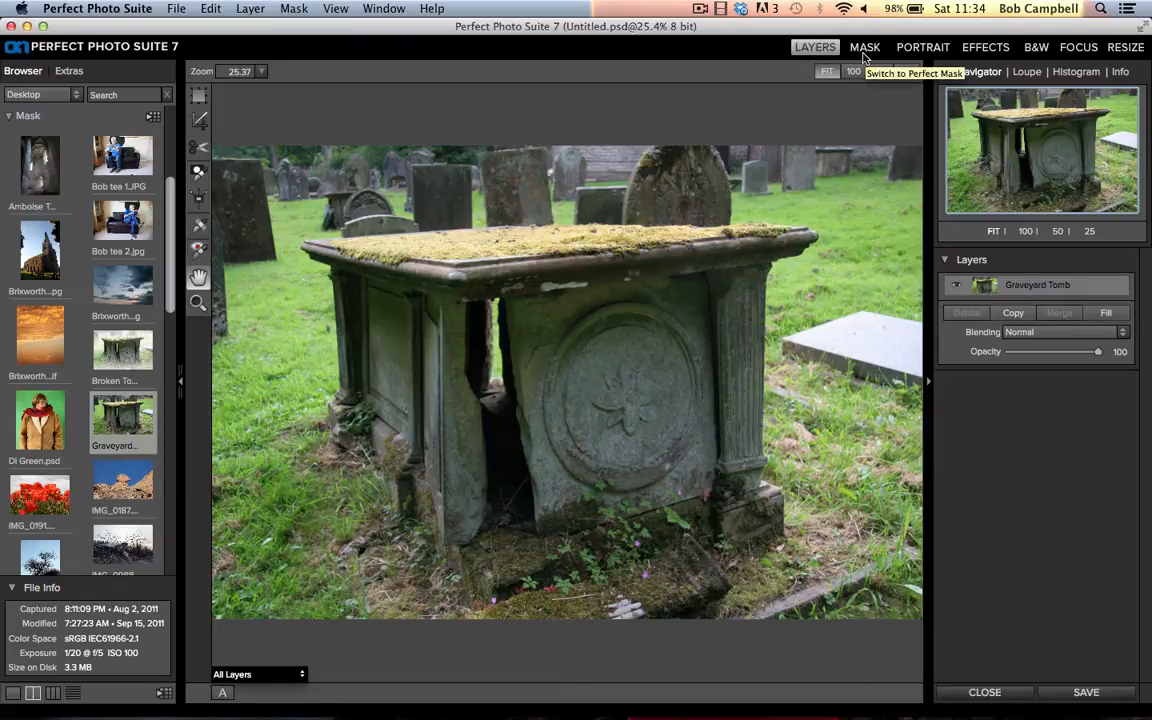
# Step: Switch to the Mask module with the tomb photo and show the mask view mode list
pyautogui.click(864, 48)
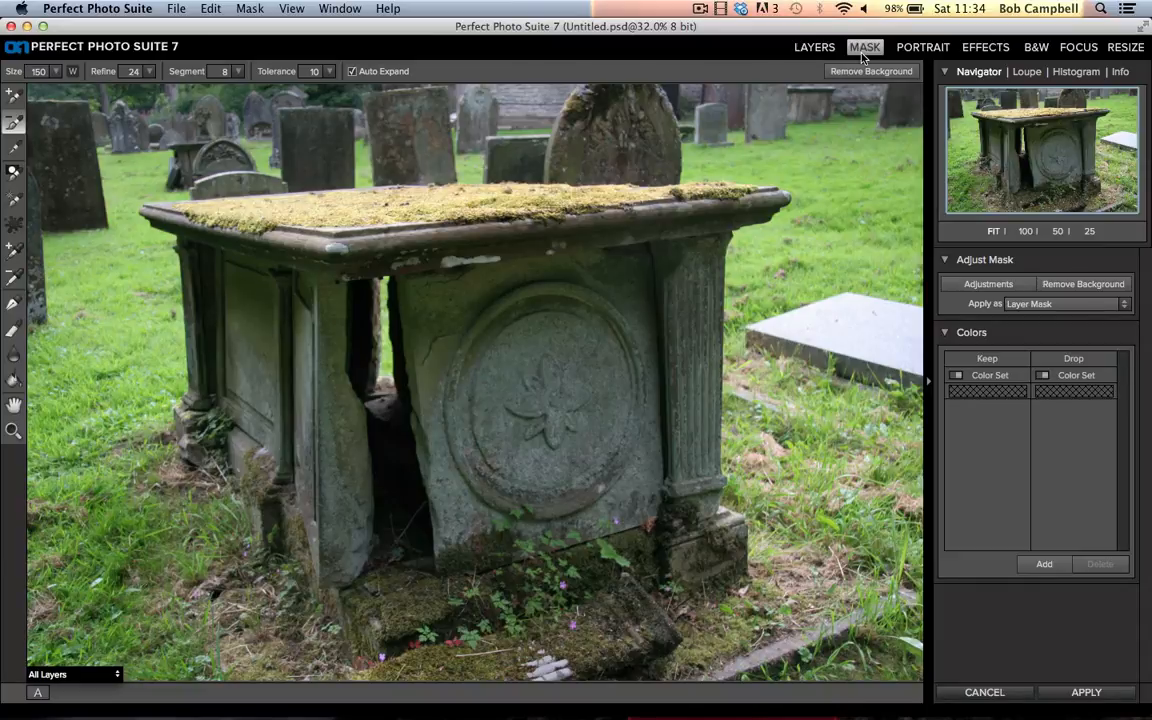
pyautogui.moveTo(800, 128)
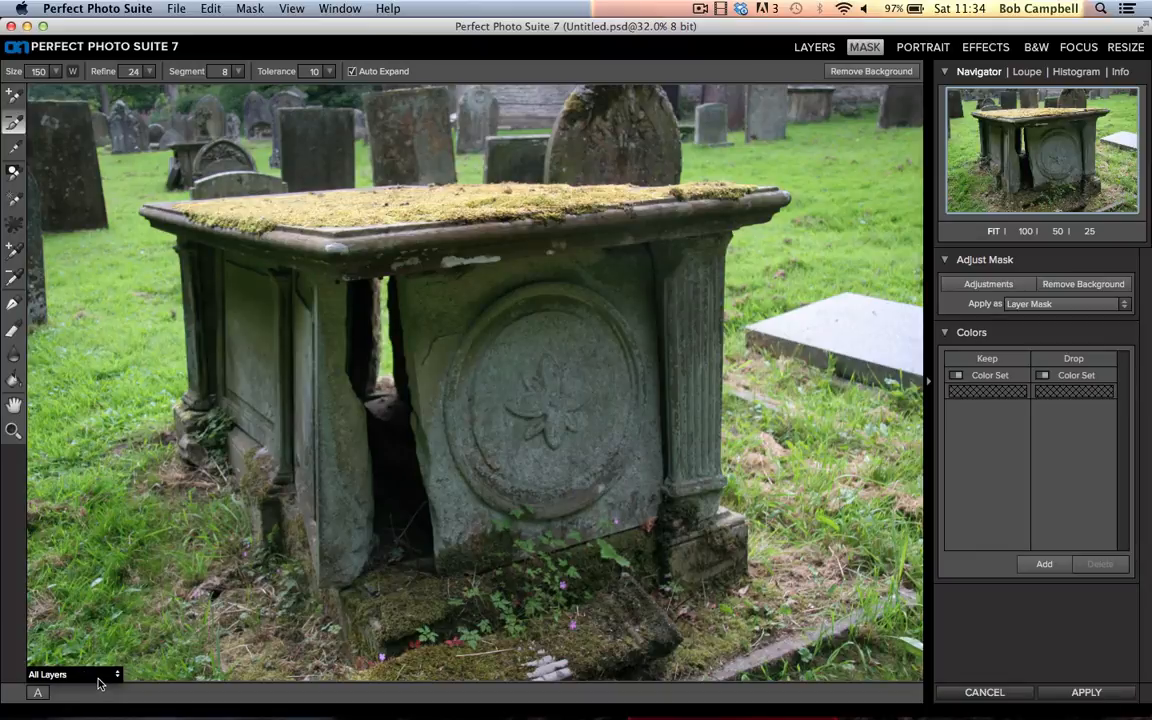
pyautogui.click(72, 672)
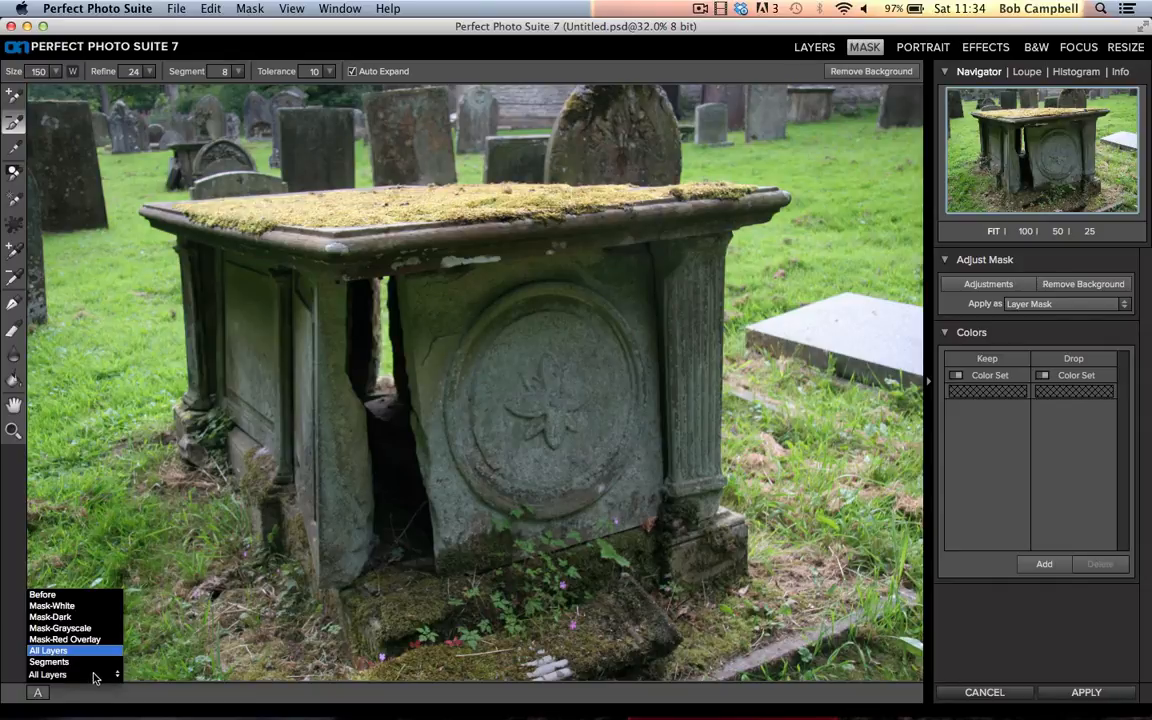
# Step: Preview the photo in Segments view, then return to the All Layers view
pyautogui.click(48, 650)
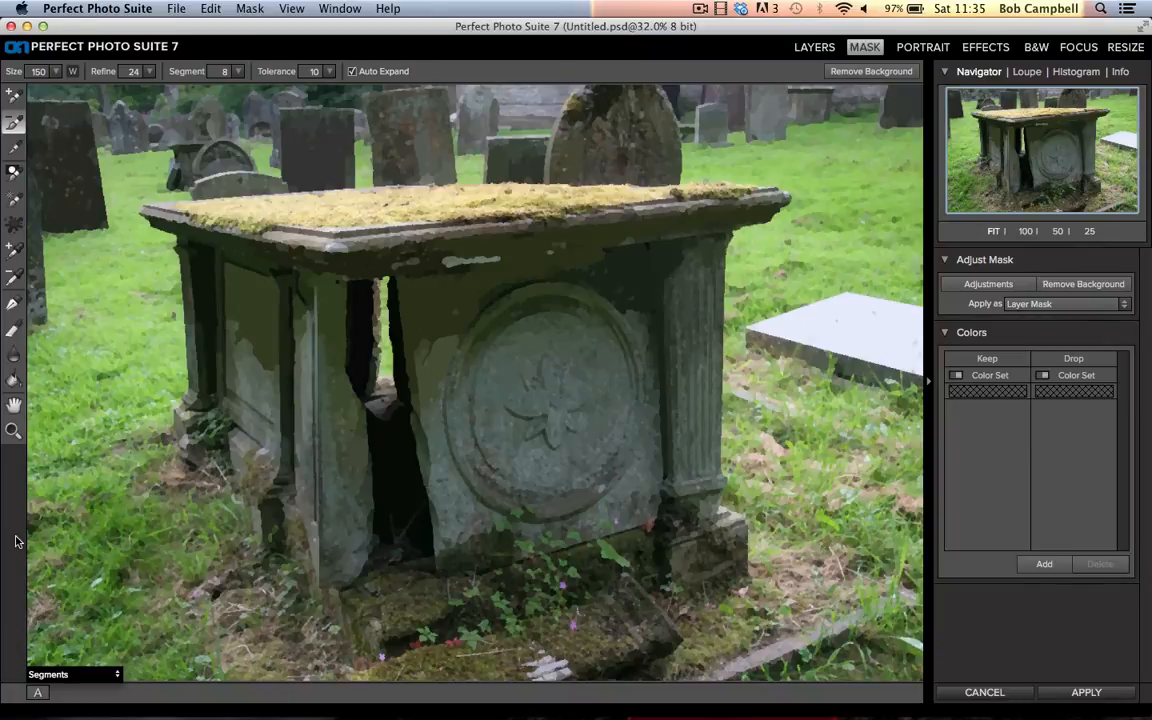
pyautogui.moveTo(24, 544)
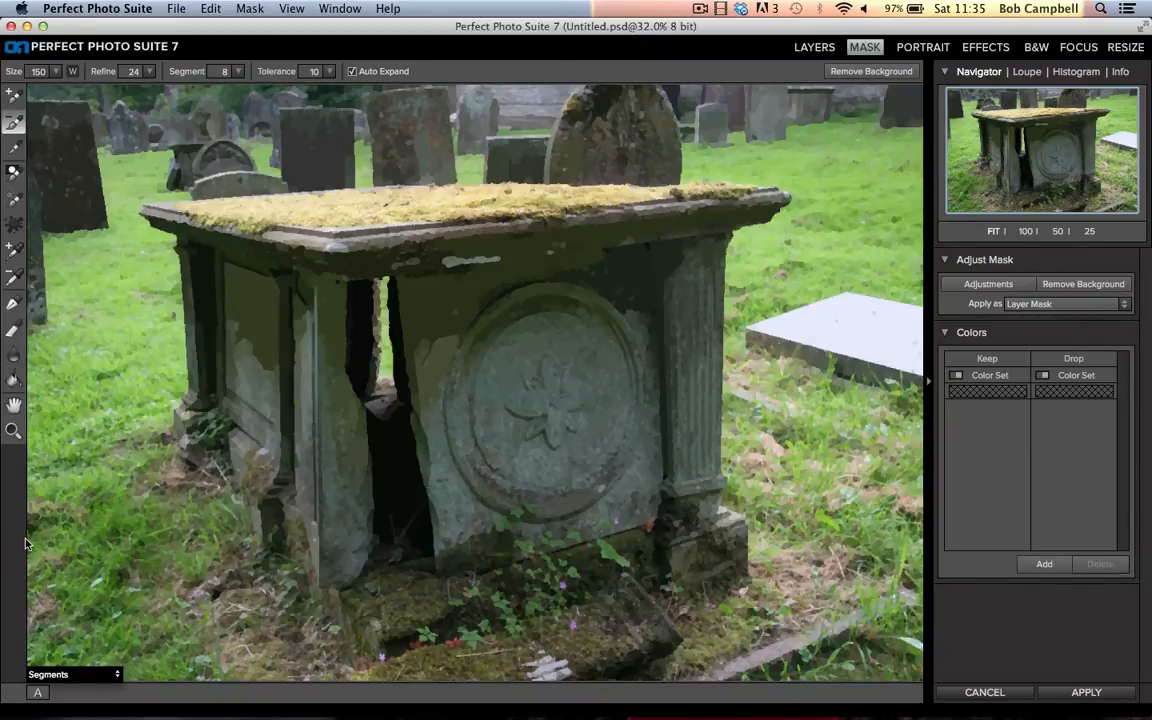
pyautogui.moveTo(98, 692)
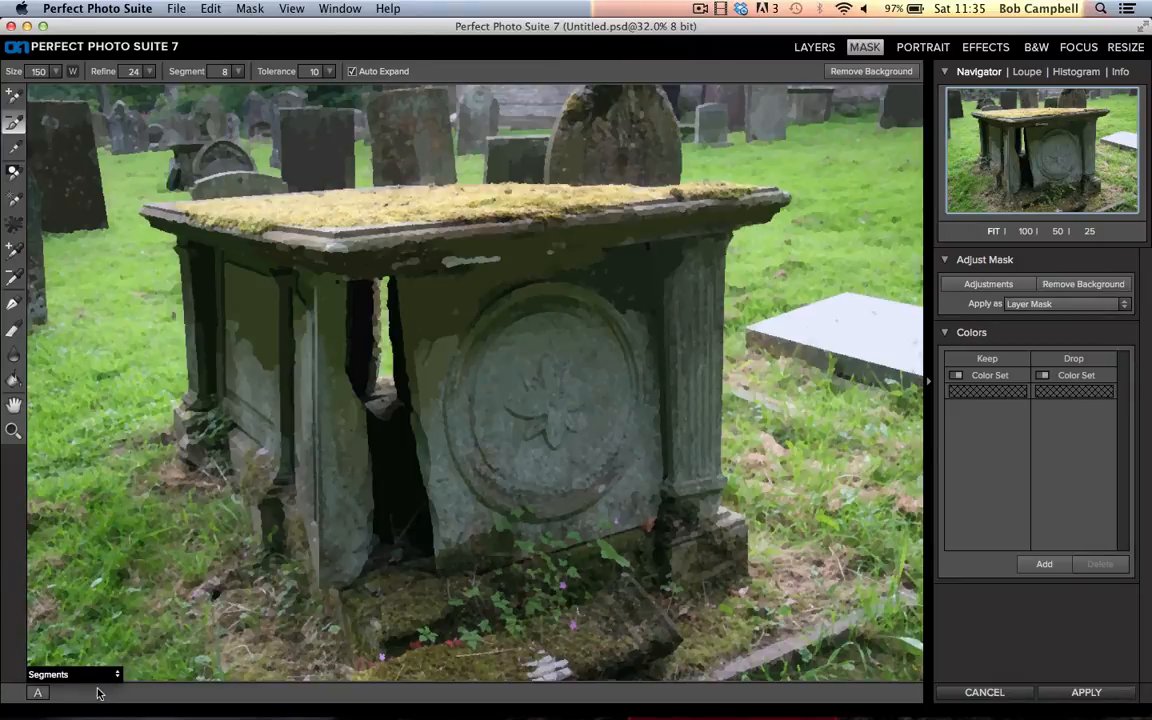
pyautogui.click(70, 672)
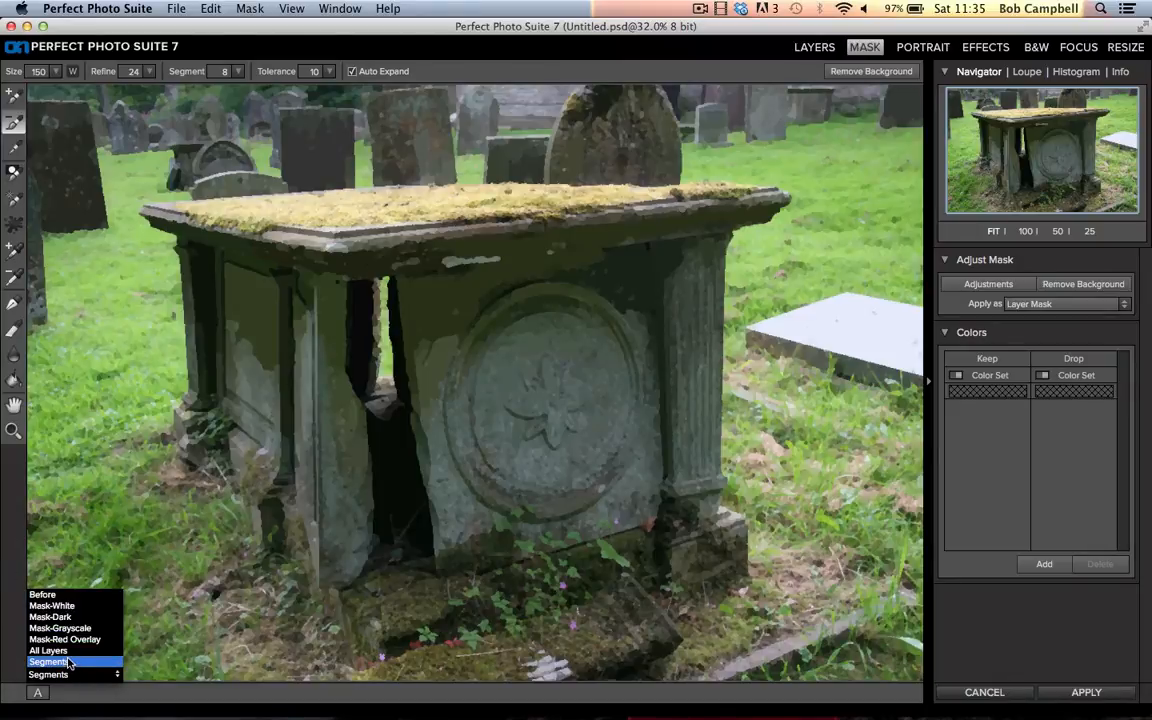
pyautogui.click(48, 650)
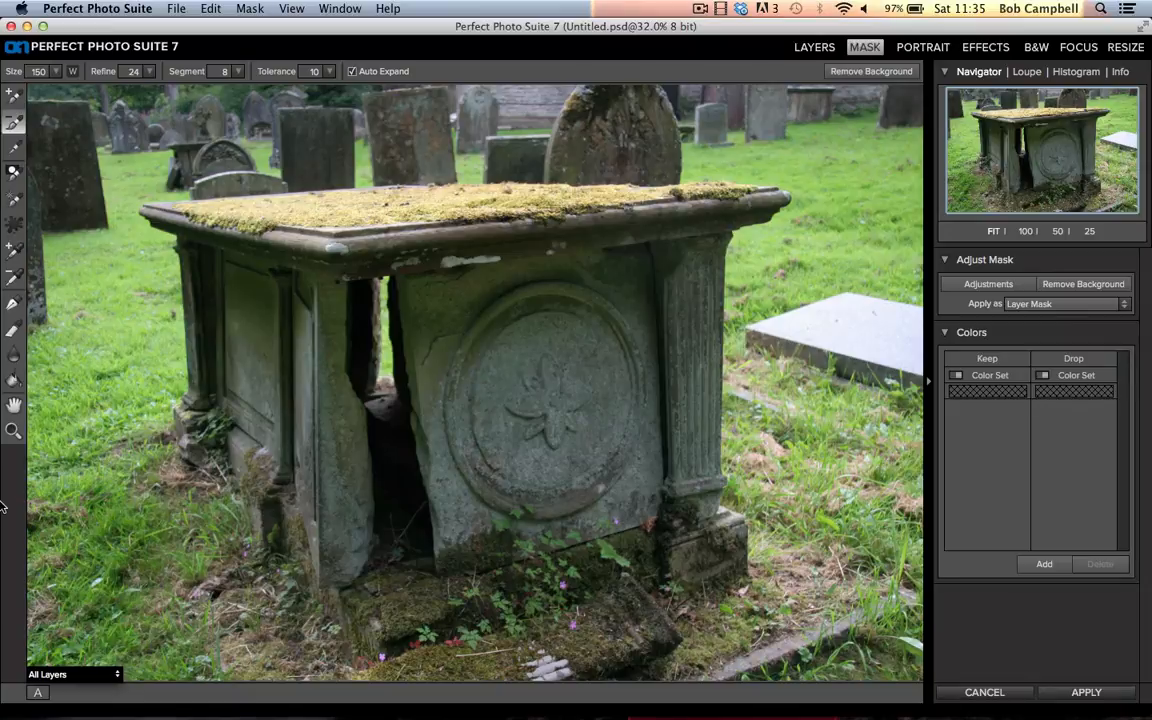
pyautogui.moveTo(14, 124)
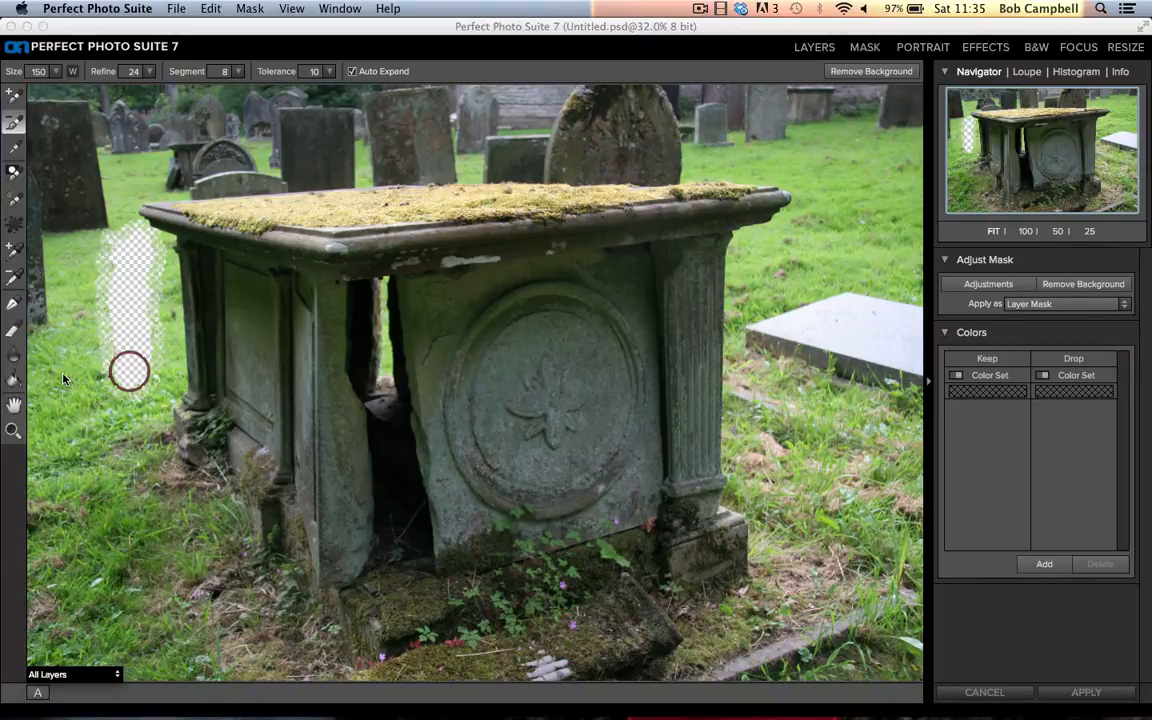
# Step: Erase the headstones and background above the tomb's lid from left to right with the Drop brush
pyautogui.click(864, 48)
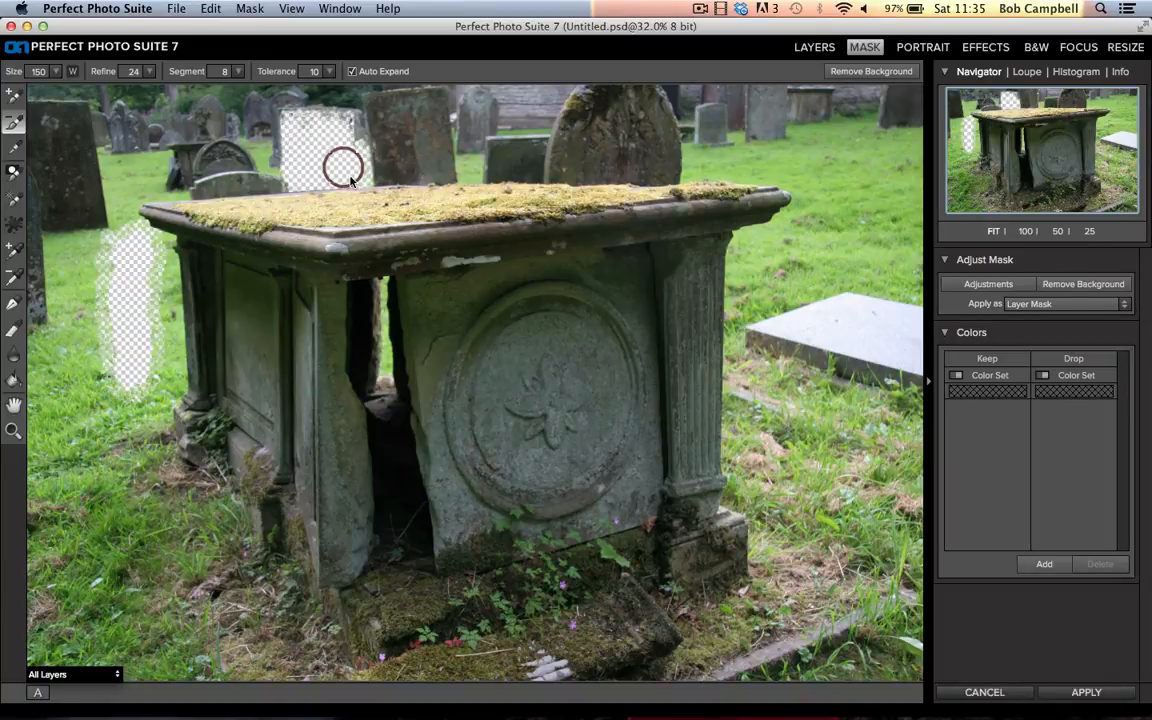
pyautogui.moveTo(350, 160); pyautogui.dragTo(556, 150)
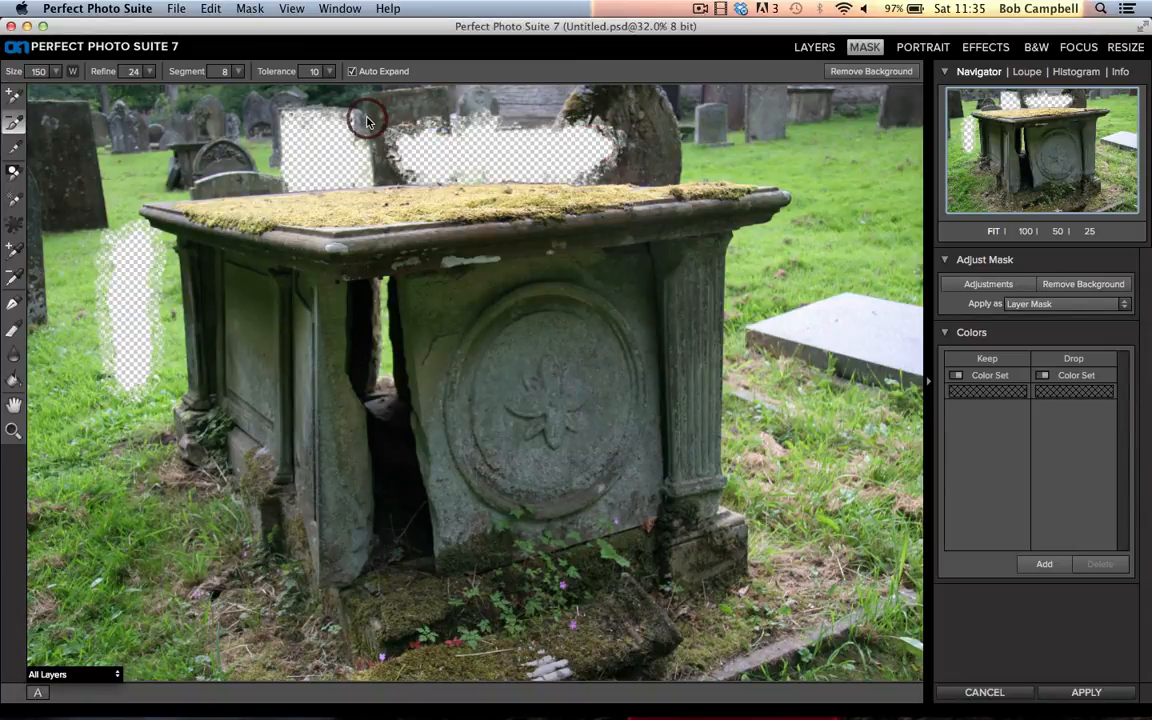
pyautogui.moveTo(364, 120); pyautogui.dragTo(370, 160)
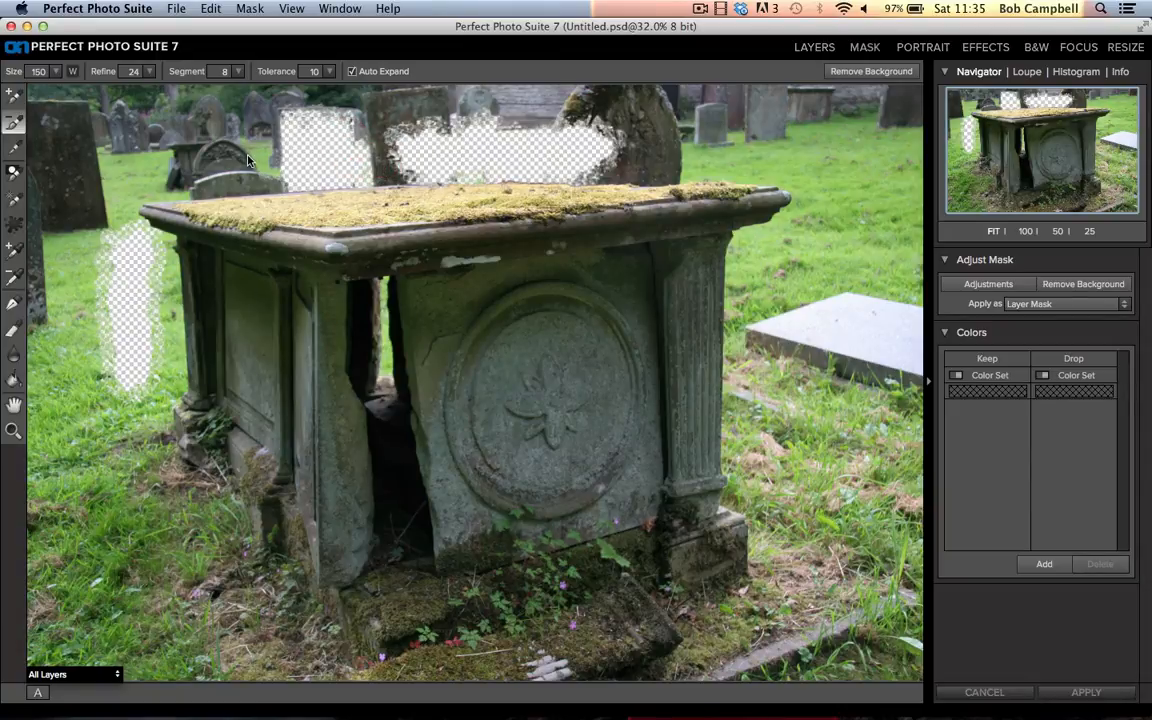
pyautogui.moveTo(250, 160); pyautogui.dragTo(598, 156)
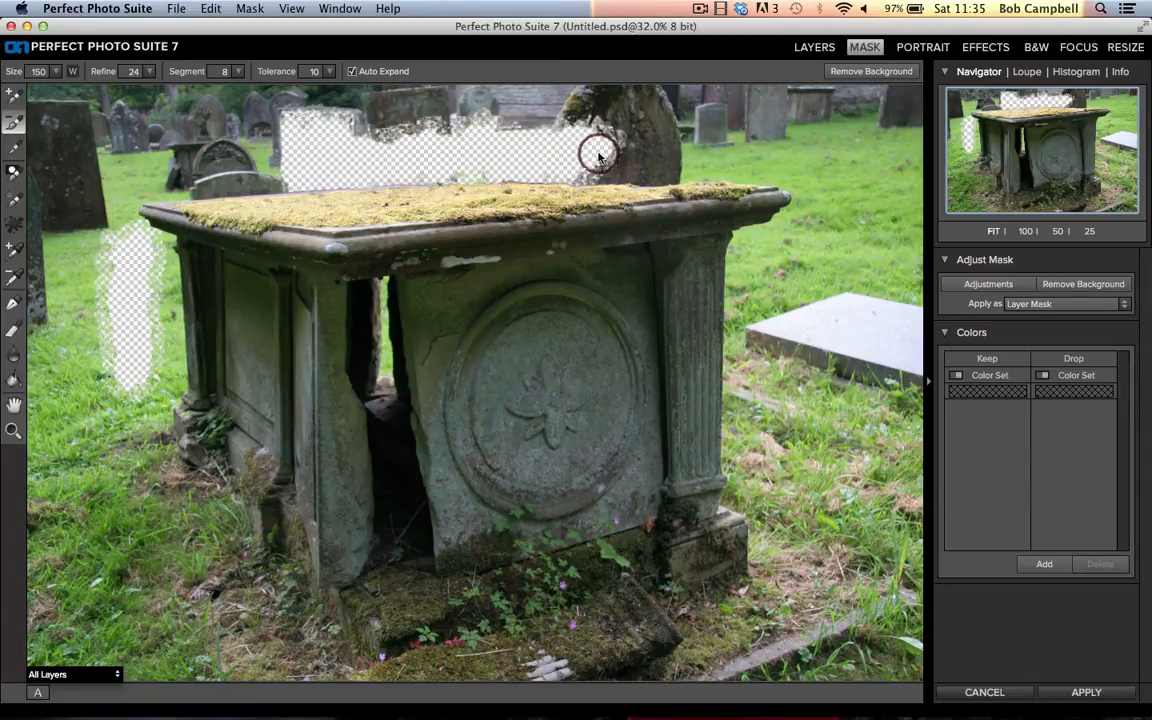
pyautogui.moveTo(600, 156); pyautogui.dragTo(340, 162)
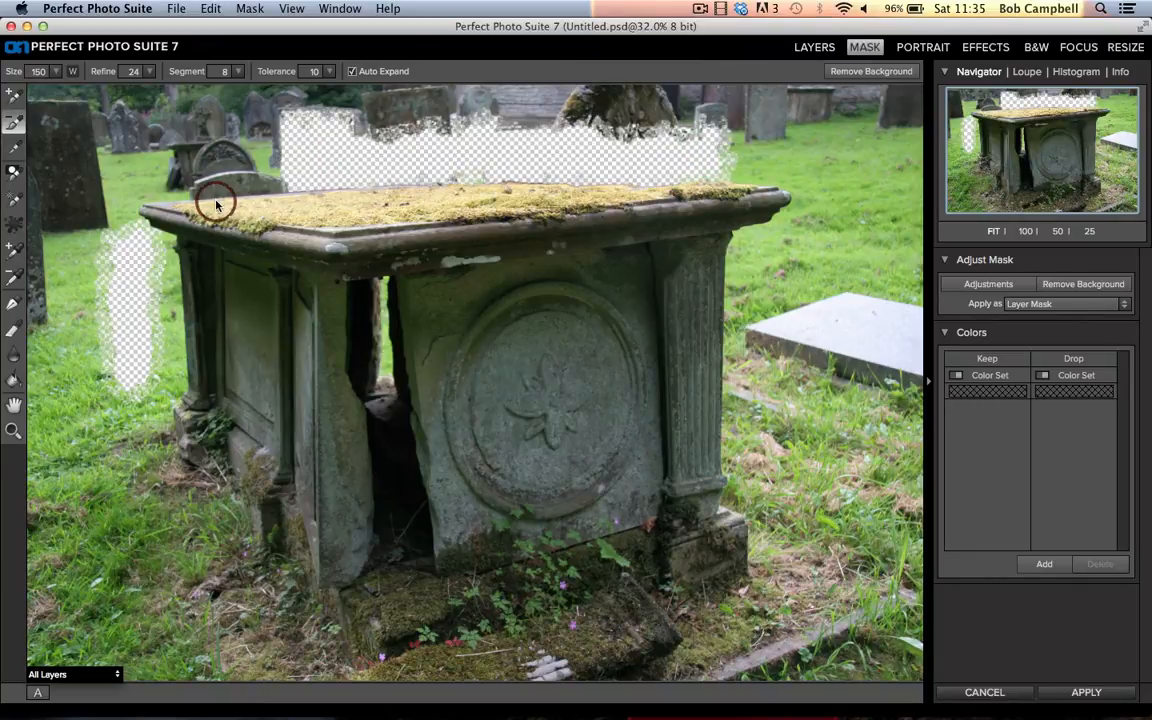
pyautogui.moveTo(164, 128)
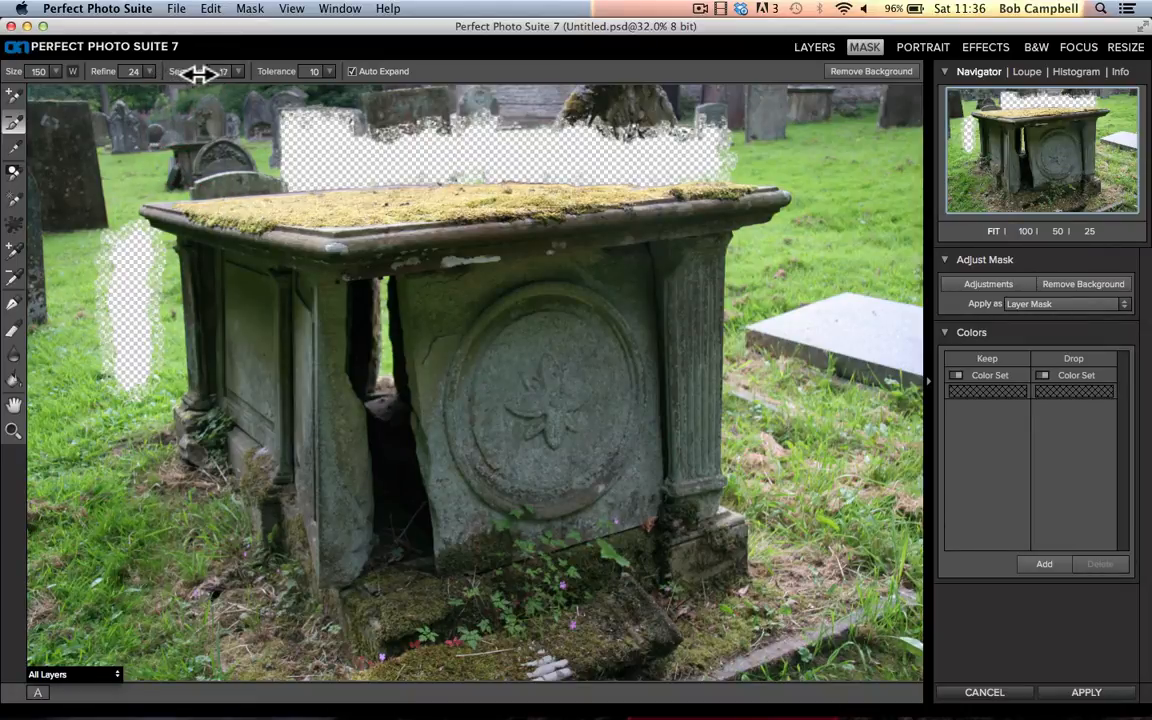
# Step: Change the segment detail setting, preview segments again, then restore the full-image view
pyautogui.click(870, 72)
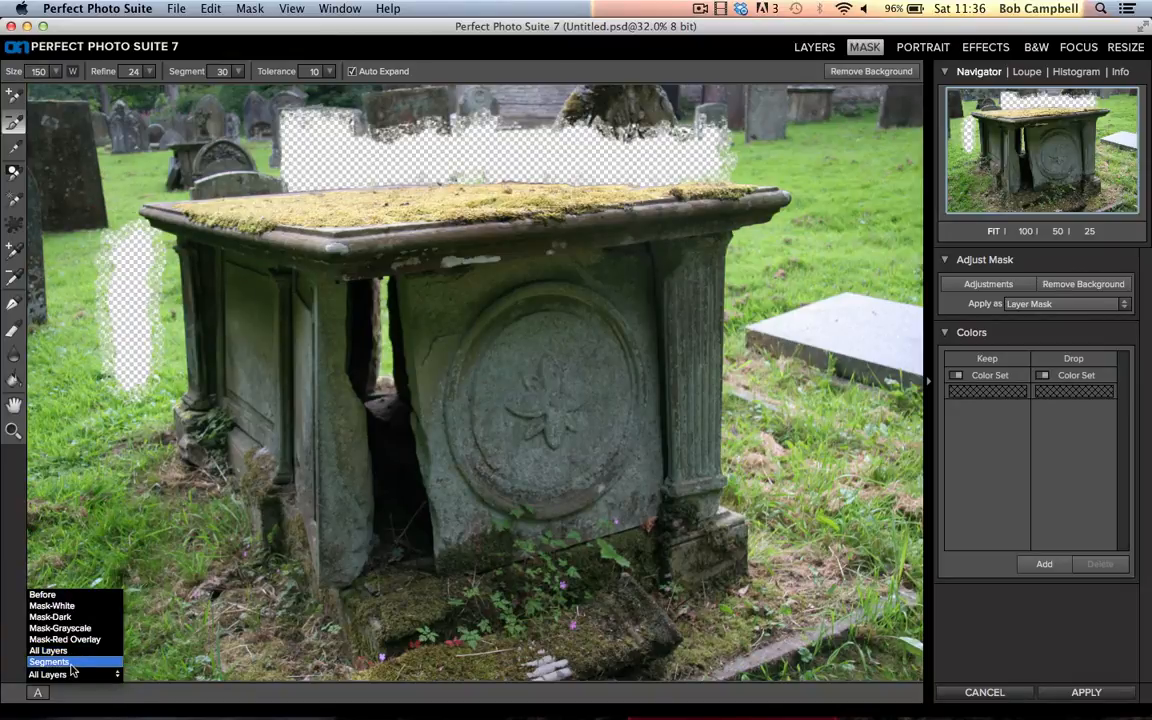
pyautogui.click(48, 660)
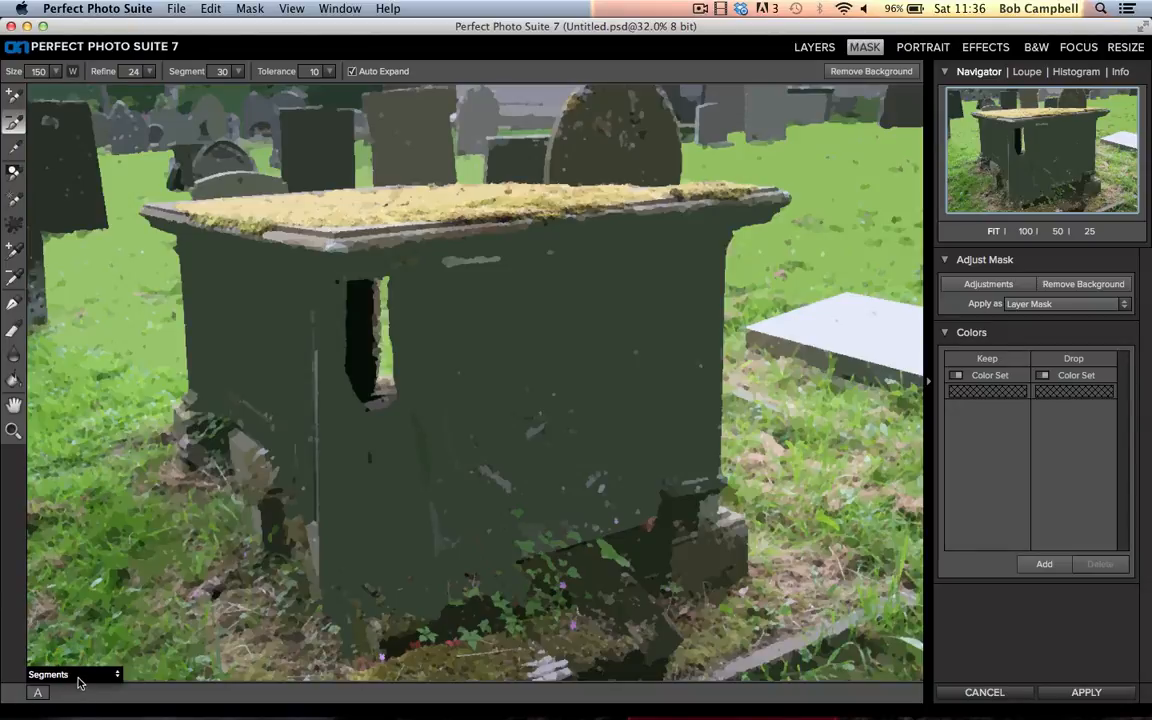
pyautogui.moveTo(80, 684)
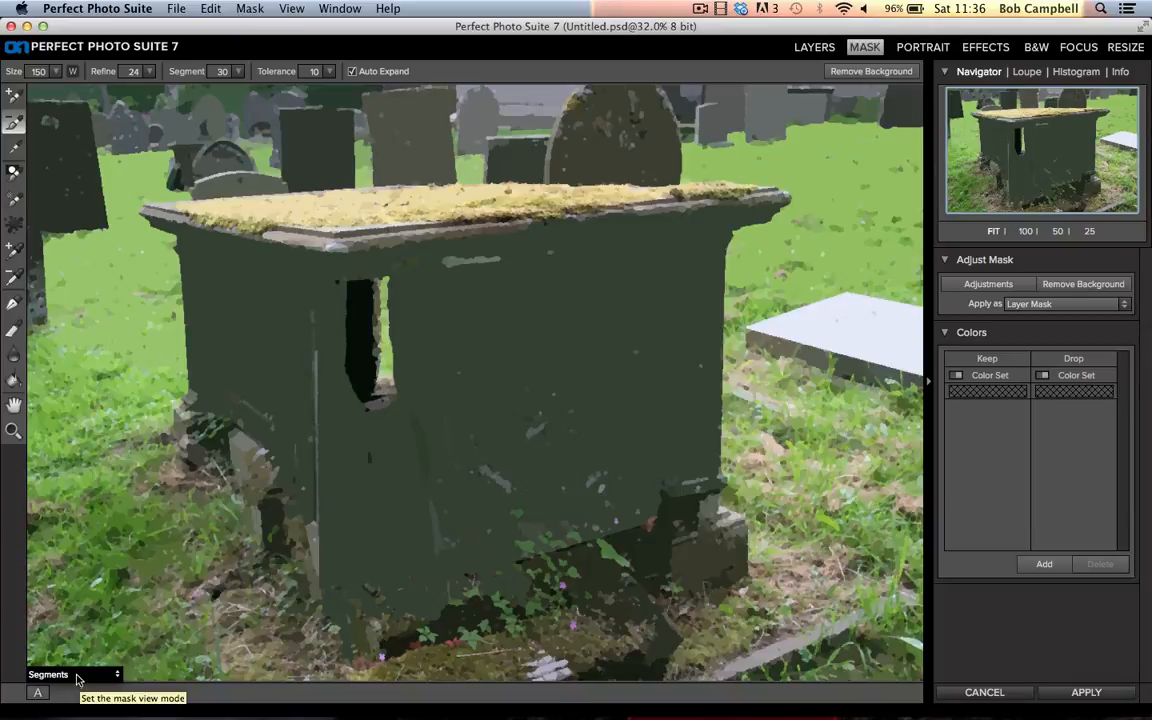
pyautogui.moveTo(112, 680)
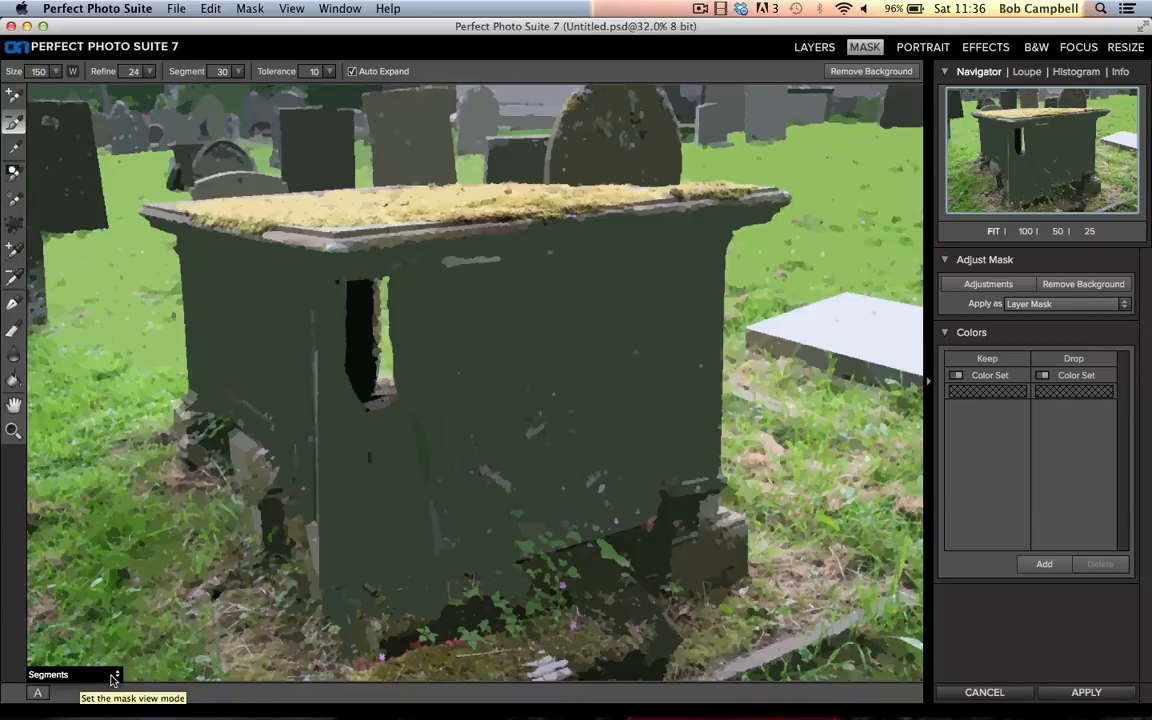
pyautogui.click(72, 674)
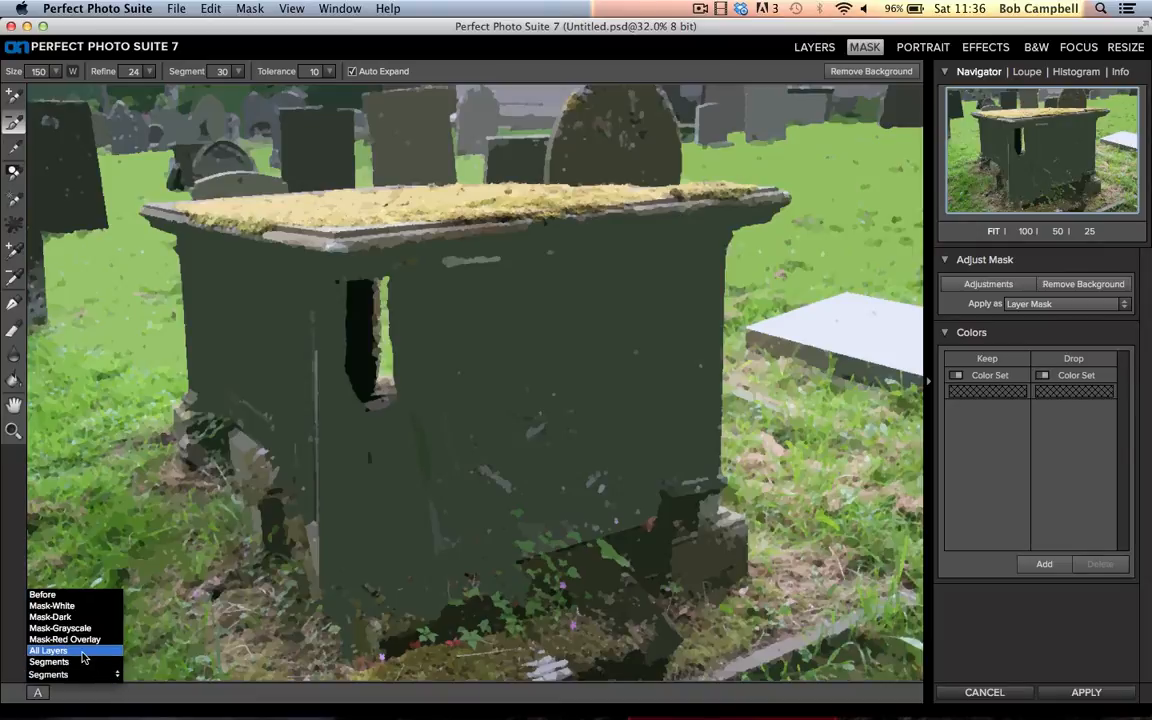
pyautogui.click(48, 650)
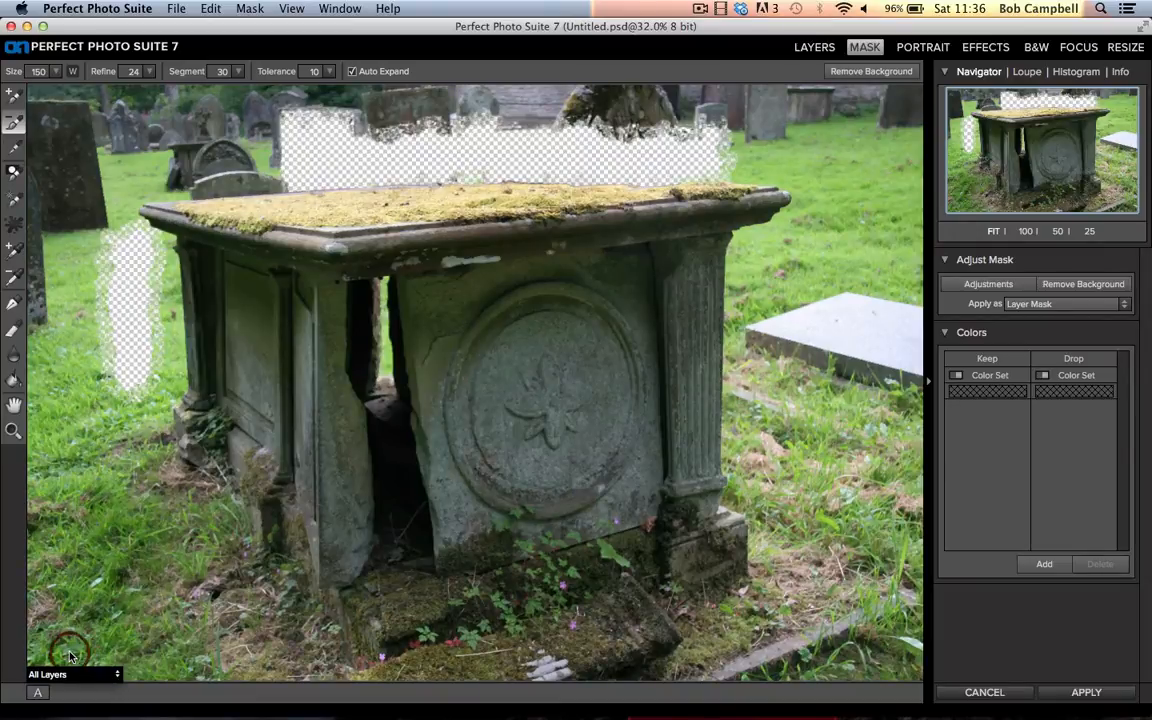
pyautogui.moveTo(736, 162)
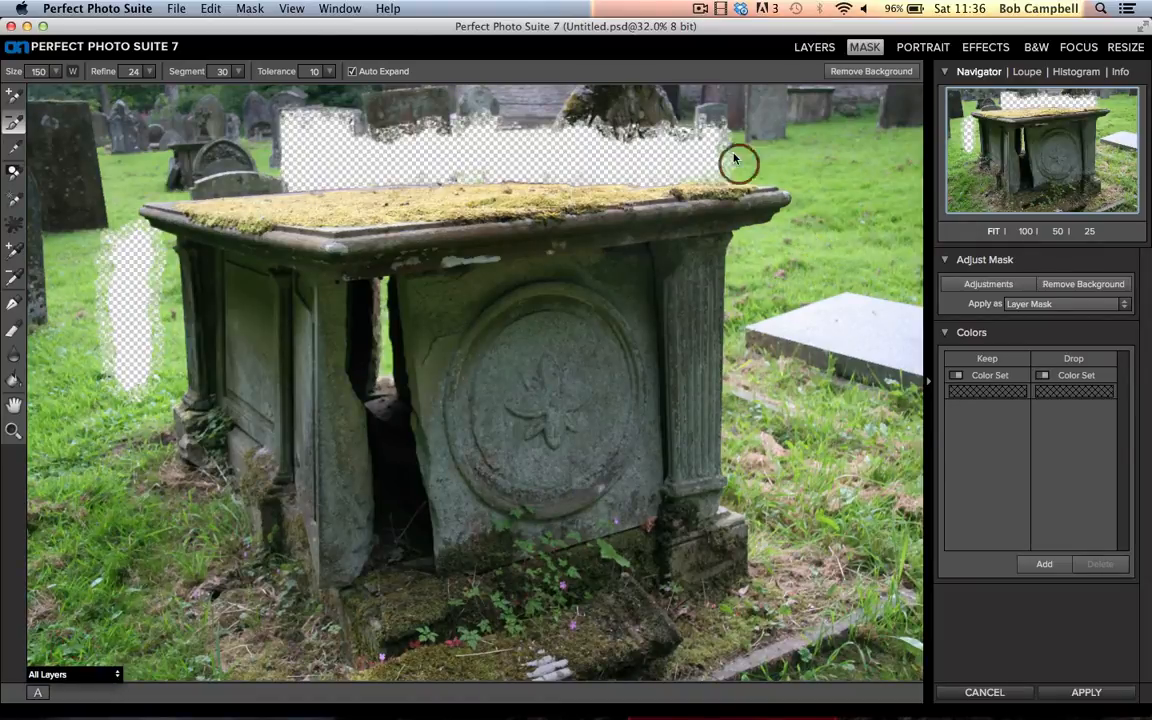
# Step: Drop-brush the background at the tomb's upper right side for removal
pyautogui.moveTo(736, 156); pyautogui.dragTo(776, 276)
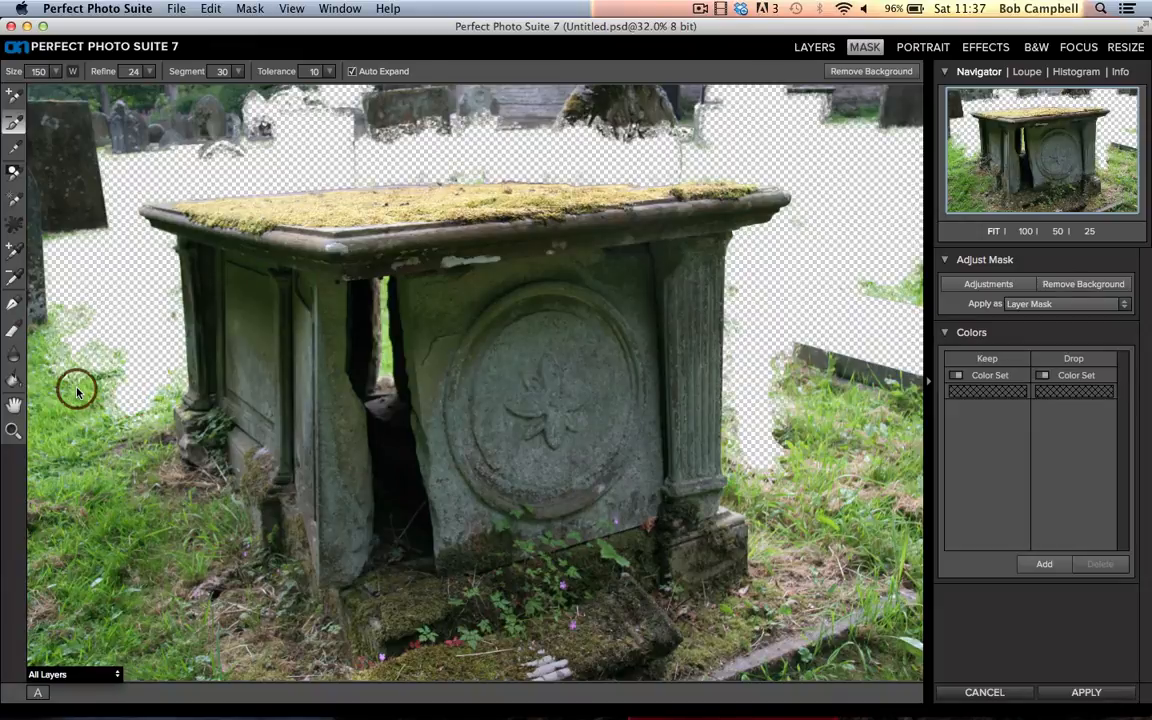
pyautogui.moveTo(78, 364)
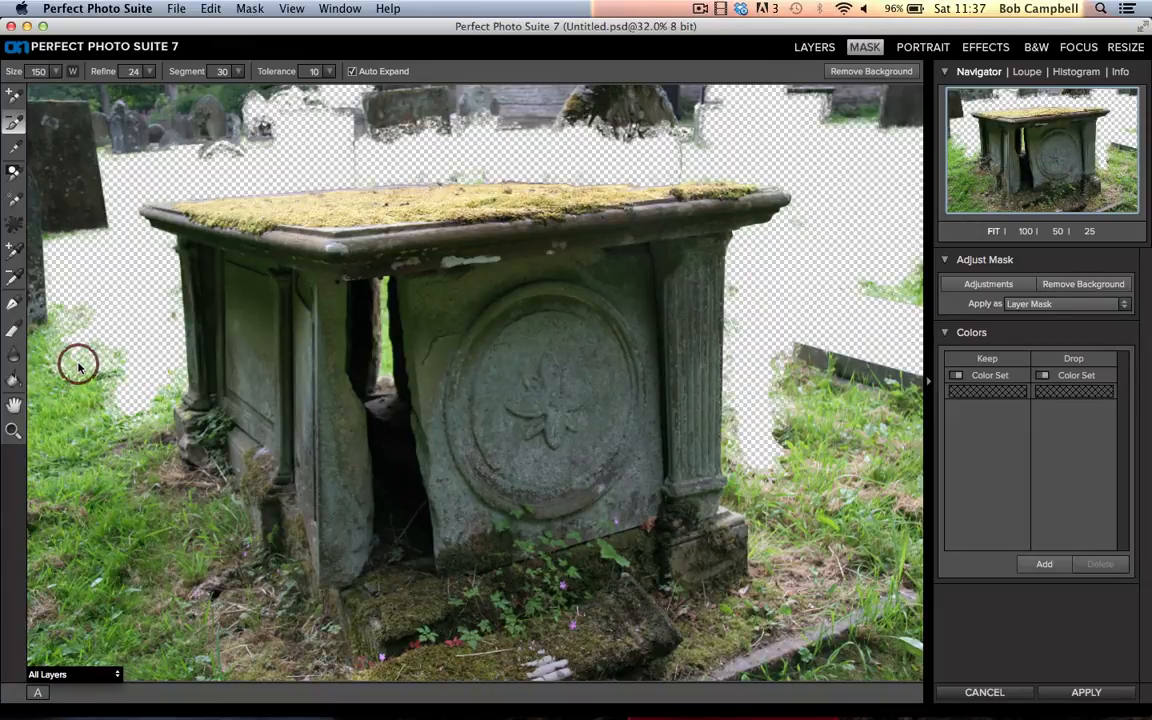
pyautogui.moveTo(100, 376)
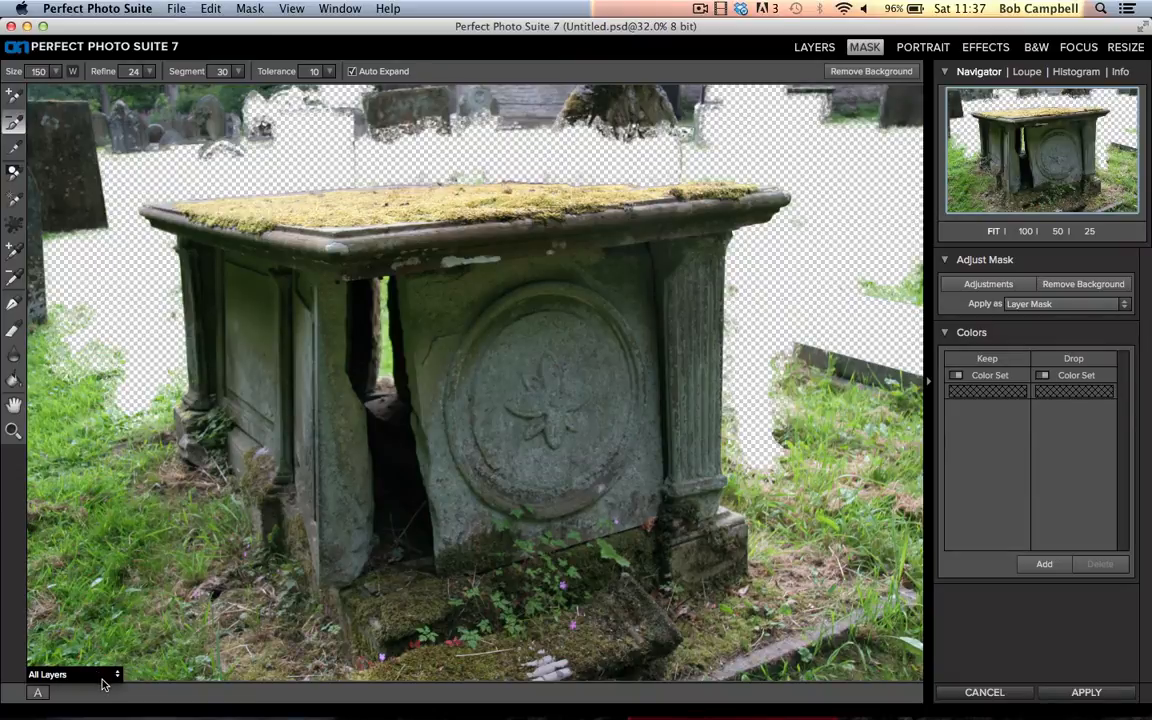
# Step: Switch the preview to Mask-Grayscale to see the tomb kept in white on black
pyautogui.click(76, 672)
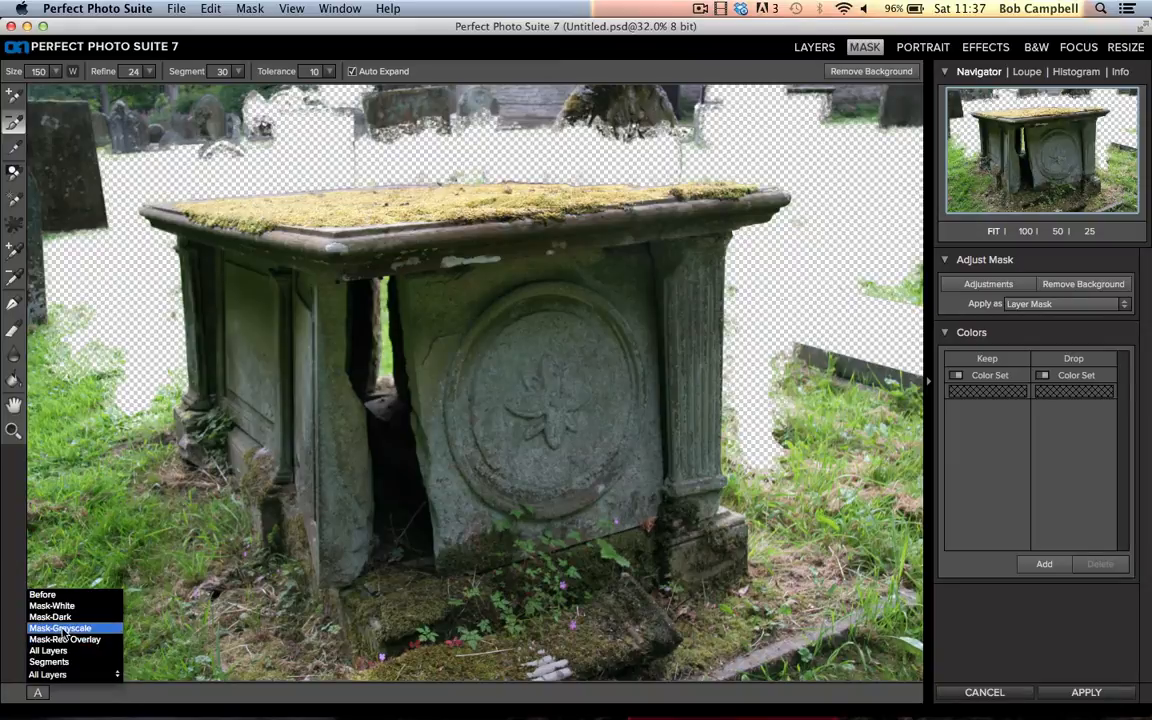
pyautogui.click(48, 650)
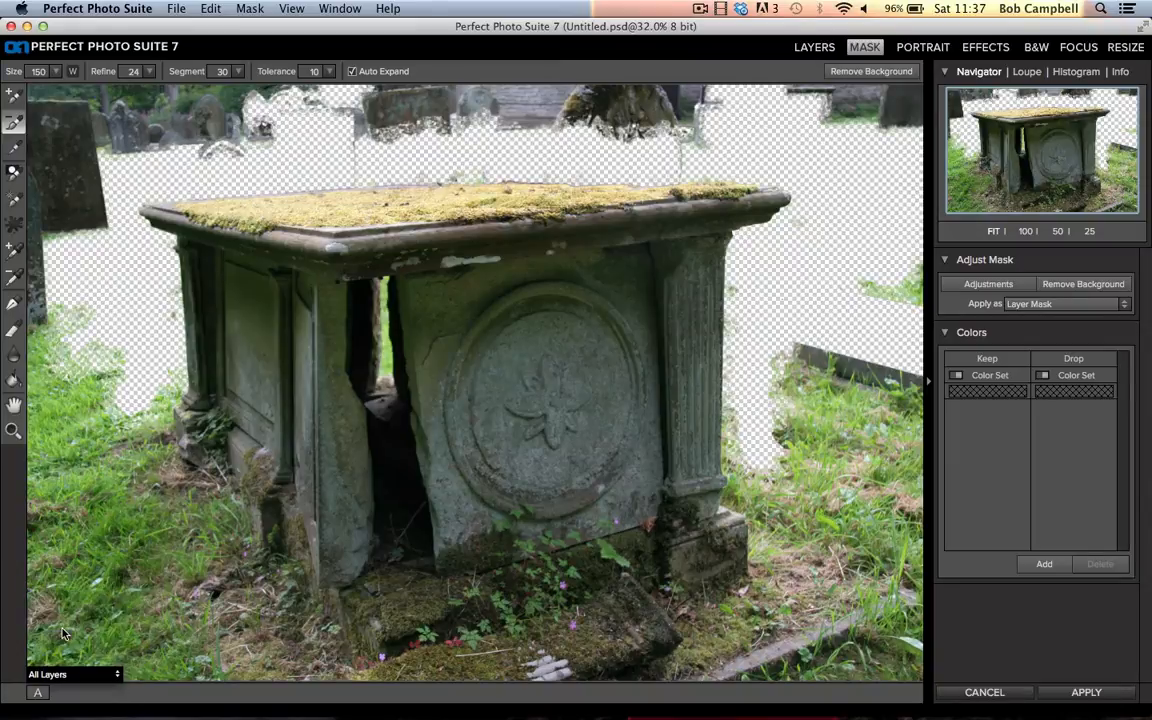
pyautogui.click(70, 672)
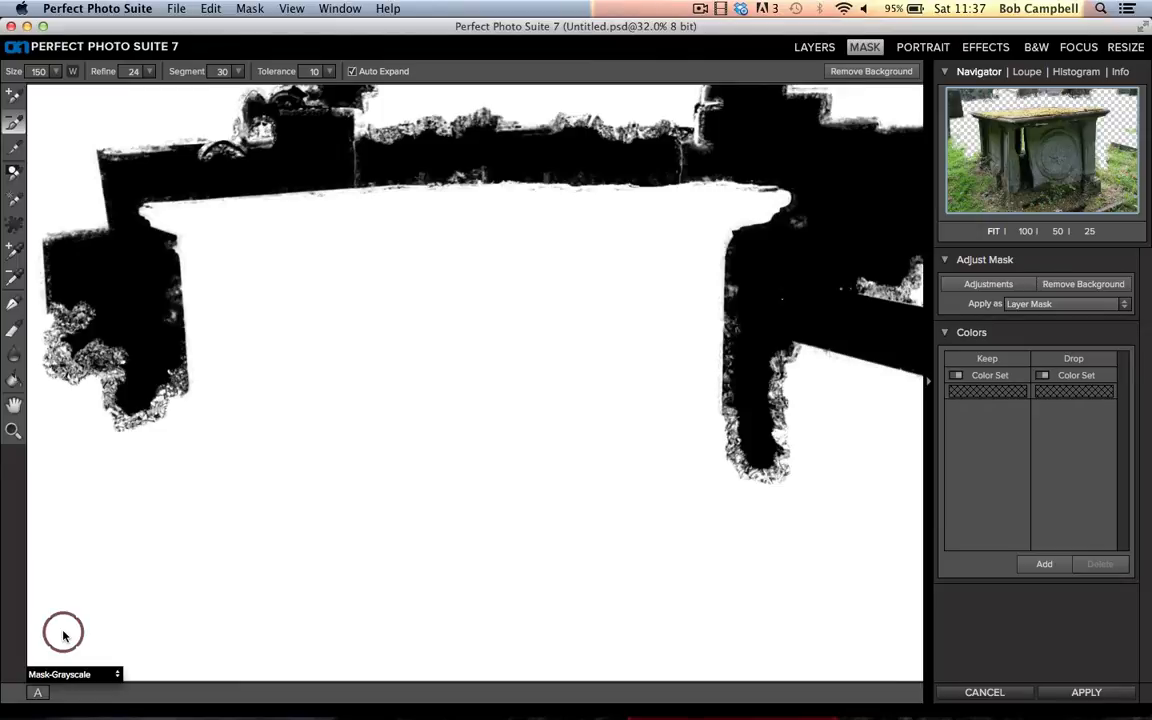
pyautogui.click(72, 674)
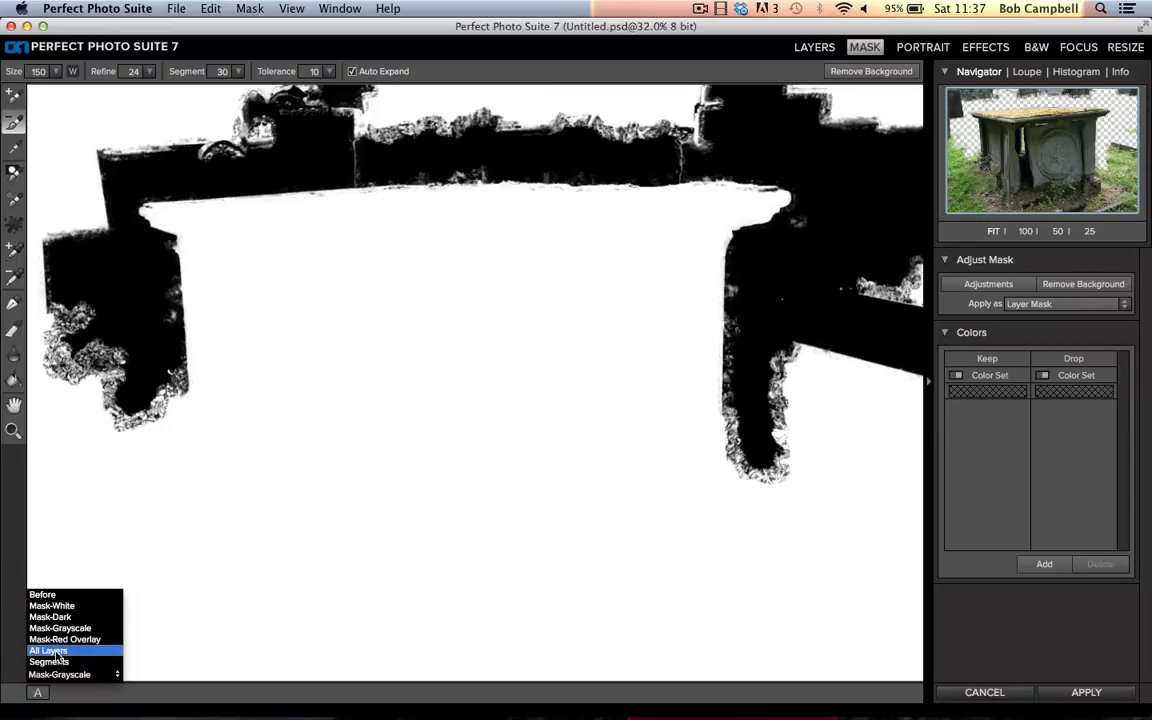
# Step: Return to the All Layers view and reset the mask via Mask > Reset Mask
pyautogui.click(48, 650)
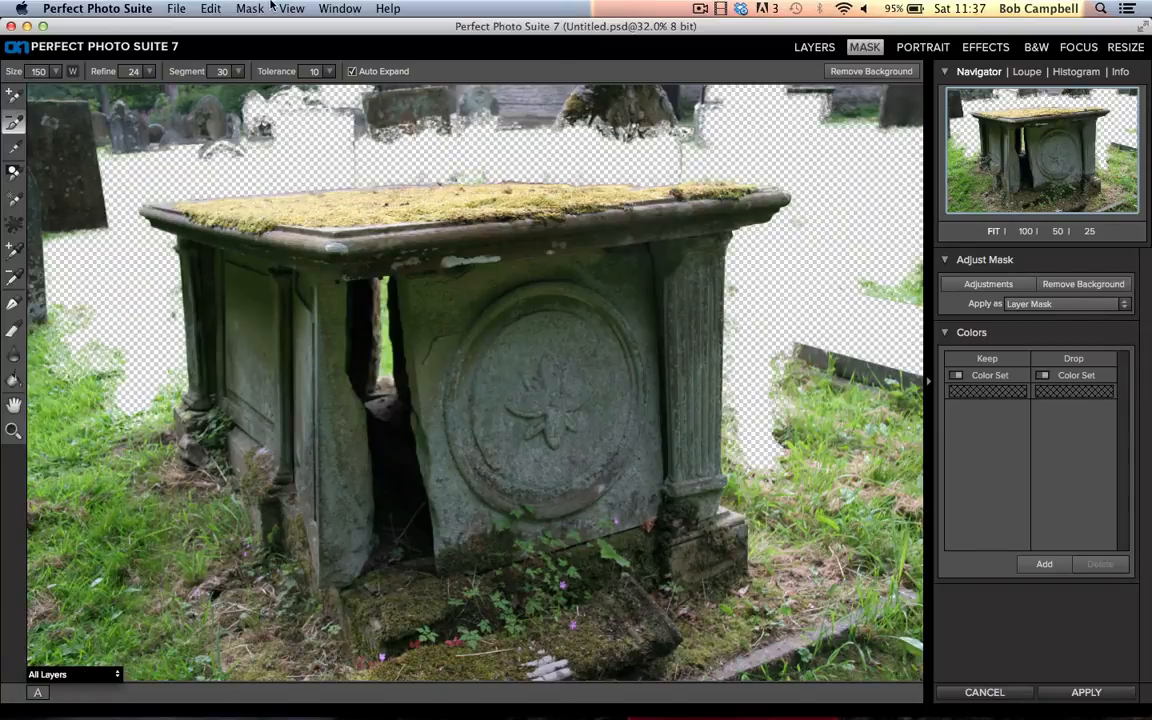
pyautogui.click(250, 8)
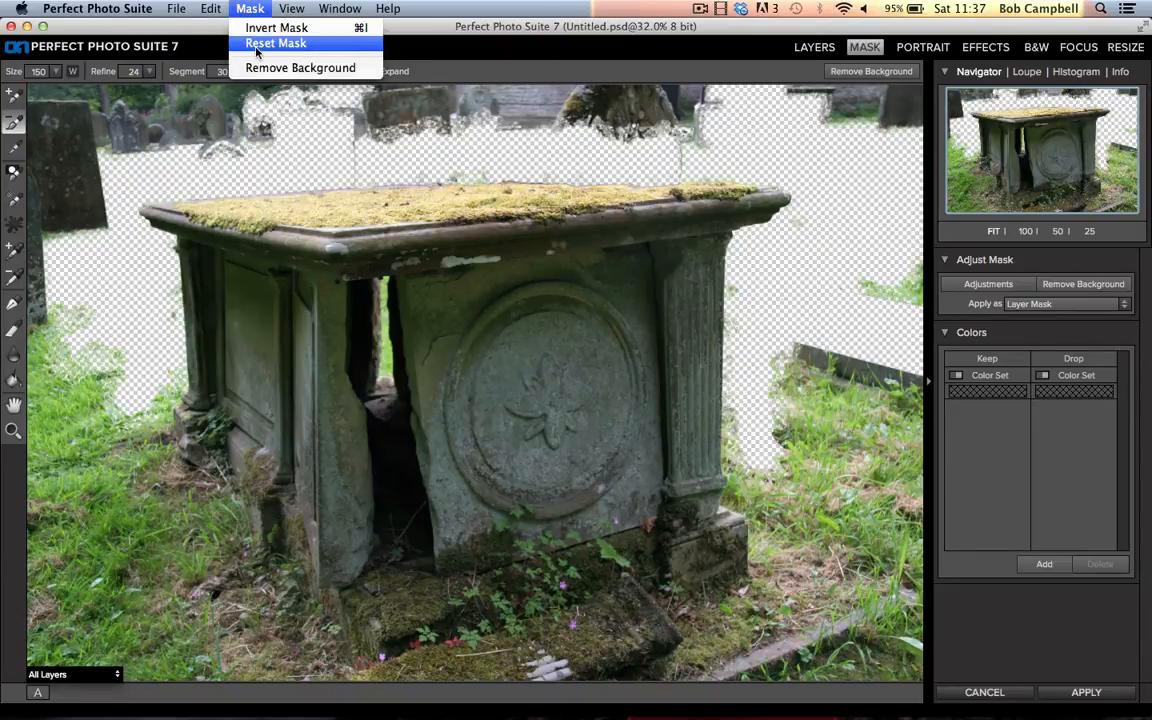
pyautogui.click(276, 44)
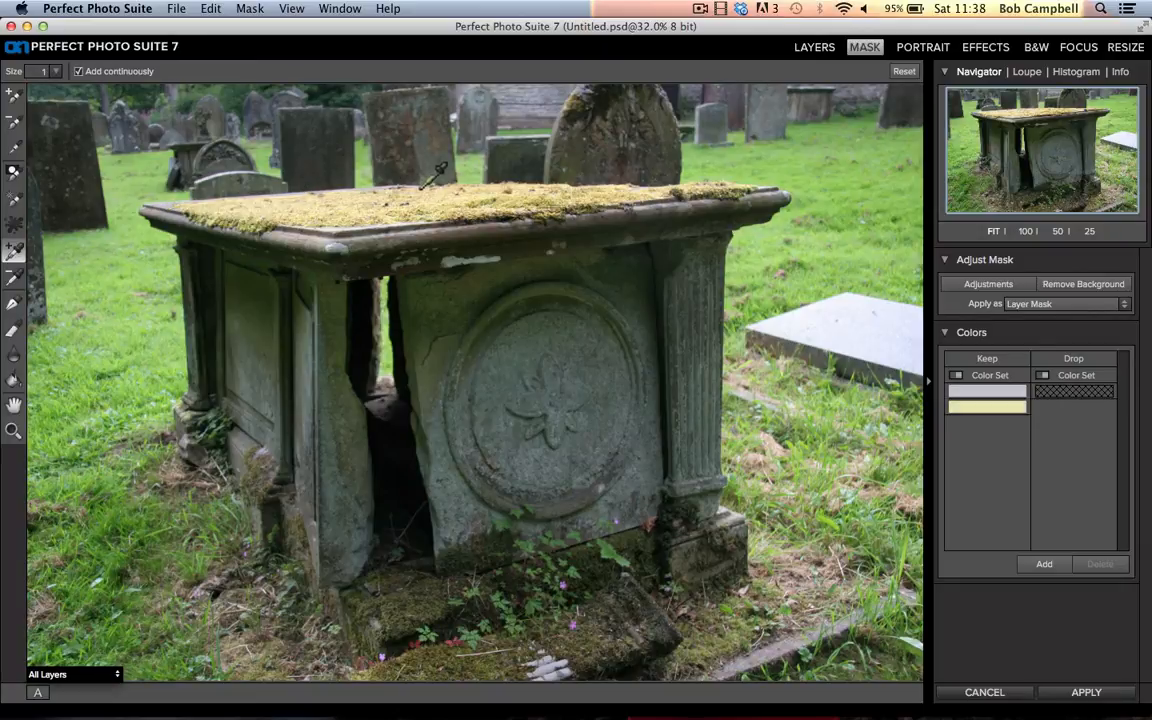
# Step: Sample a pale stone tone as a keep colour and the green grass as a drop colour
pyautogui.click(988, 420)
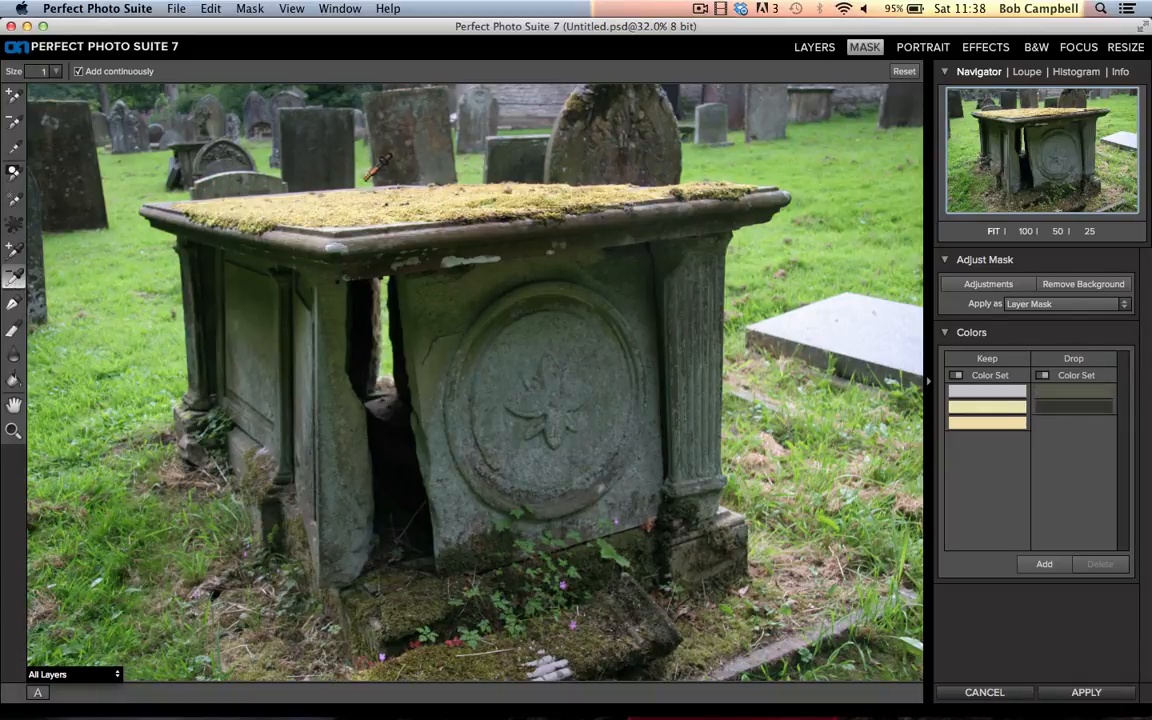
pyautogui.click(268, 210)
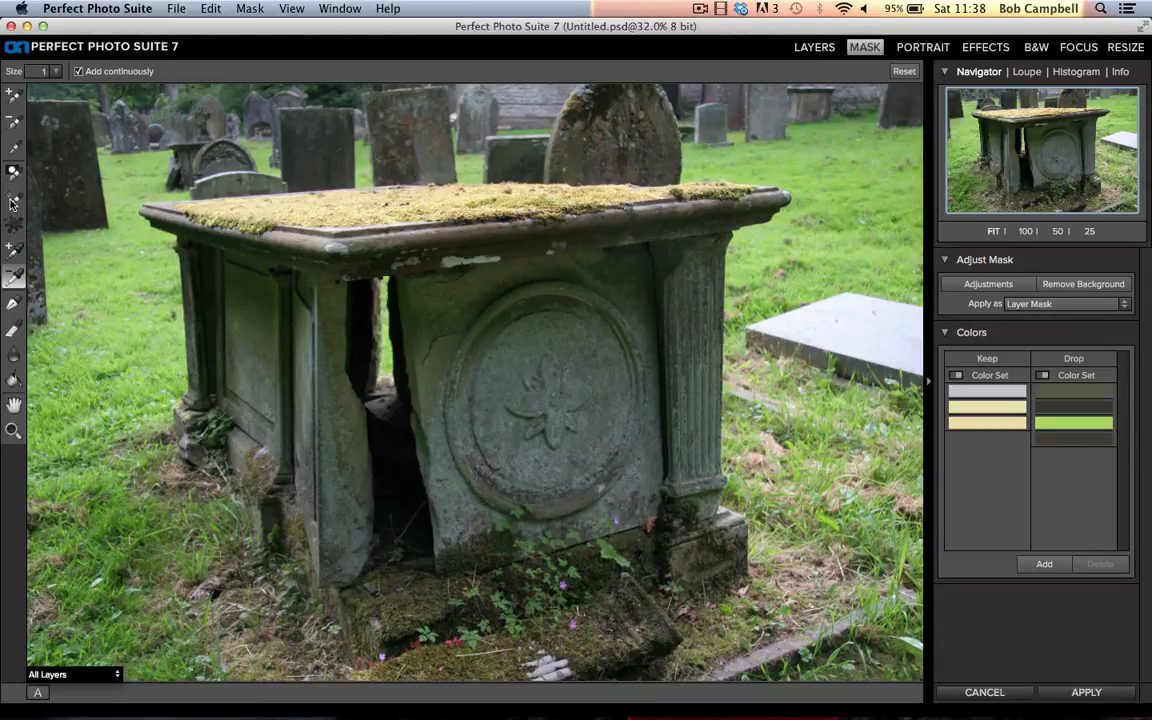
# Step: Paint out a strip of background along the tomb's top edge with the Refine brush
pyautogui.click(12, 200)
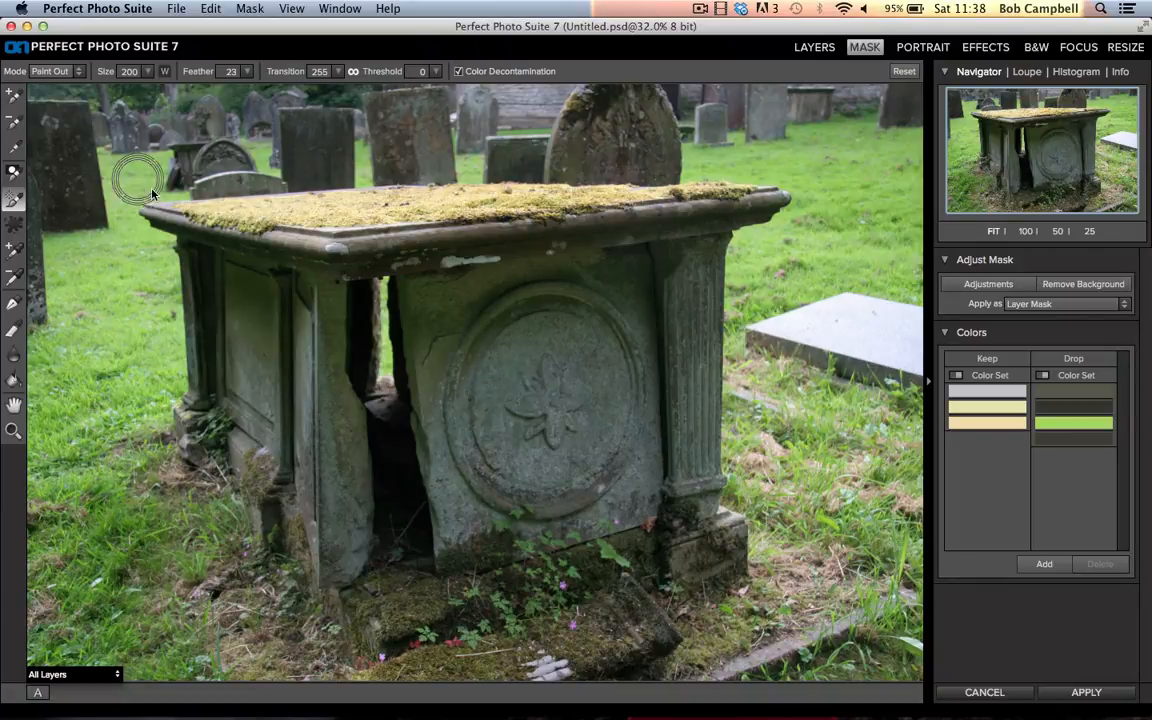
pyautogui.moveTo(178, 206)
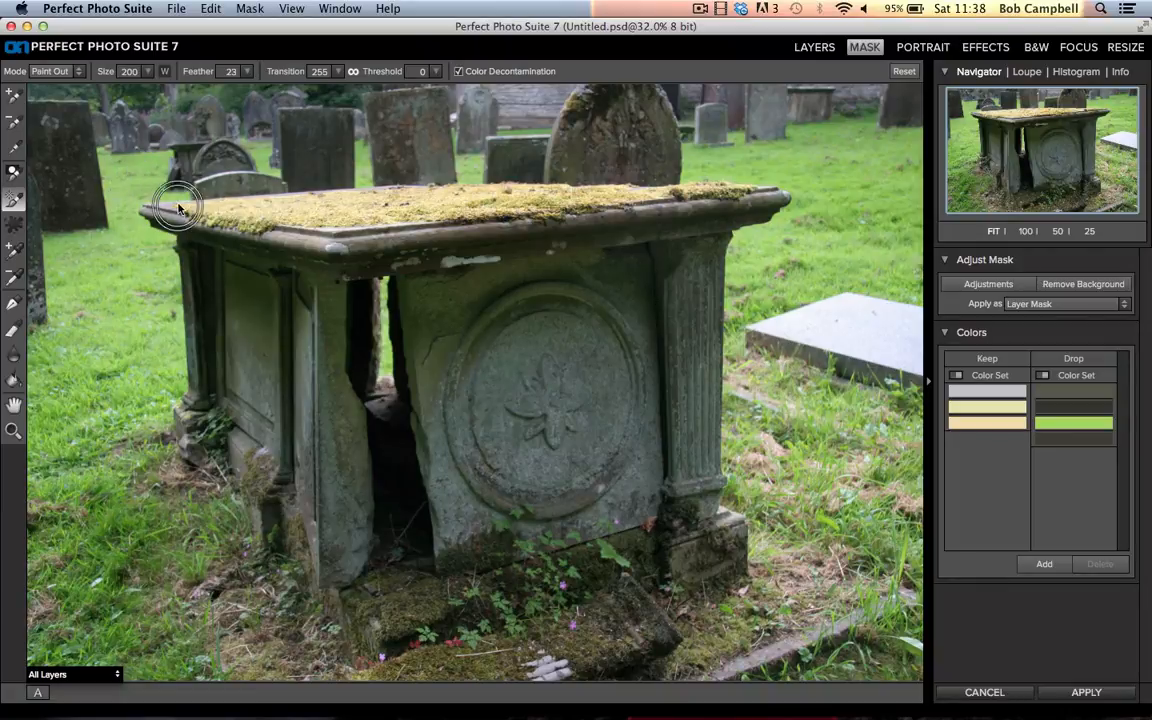
pyautogui.moveTo(180, 204); pyautogui.dragTo(250, 184)
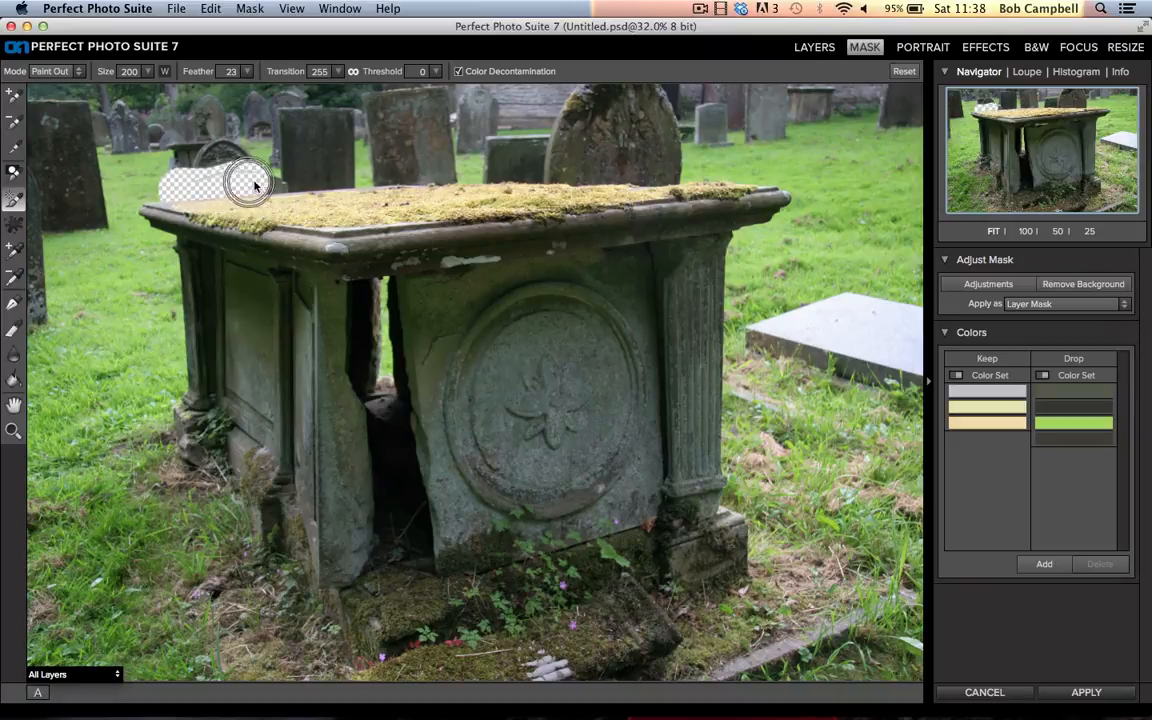
pyautogui.moveTo(250, 184); pyautogui.dragTo(364, 184)
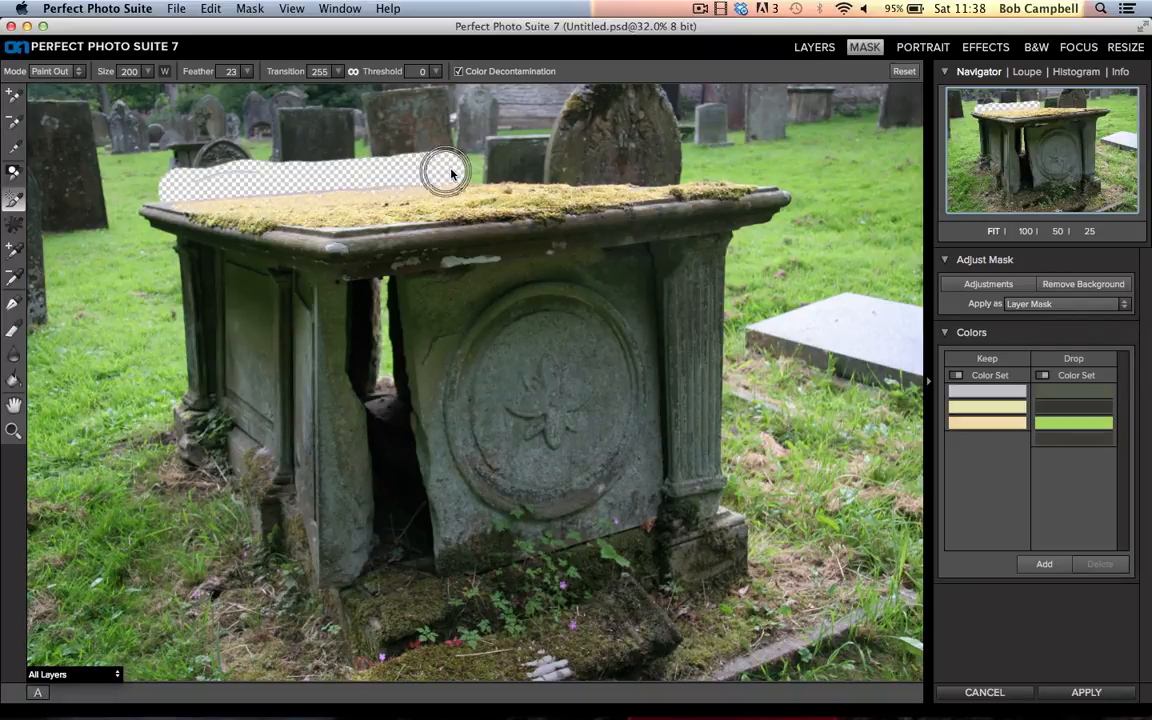
pyautogui.moveTo(450, 170); pyautogui.dragTo(540, 170)
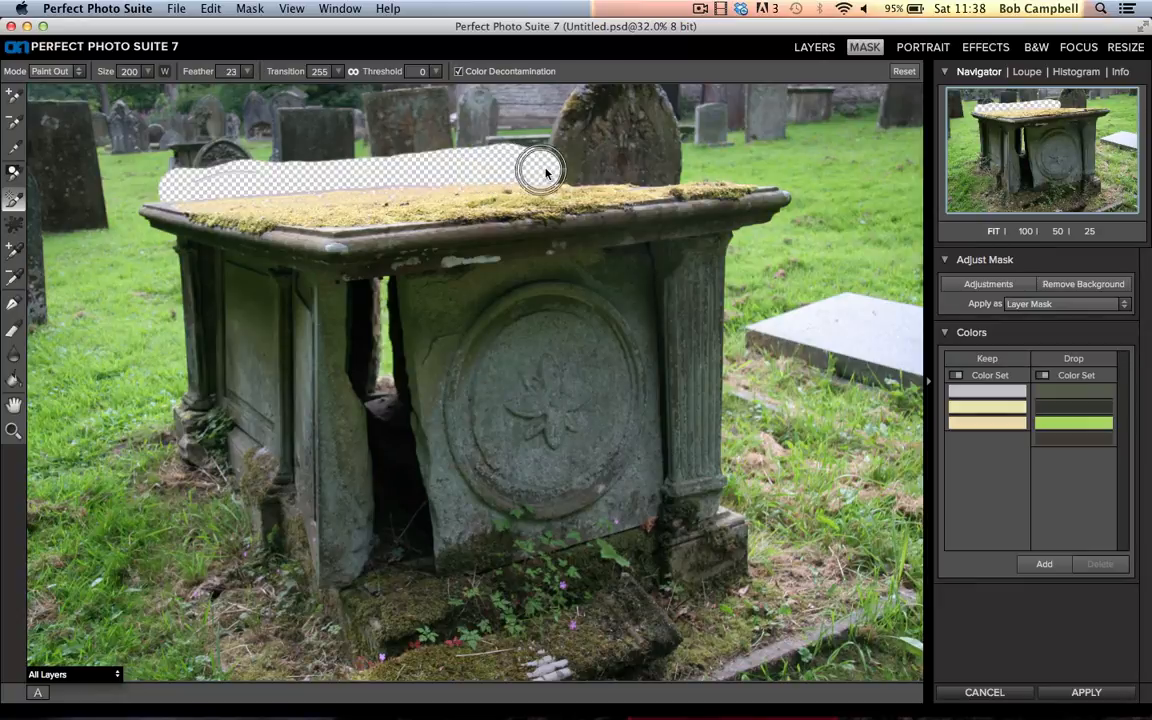
pyautogui.moveTo(540, 170); pyautogui.dragTo(364, 280)
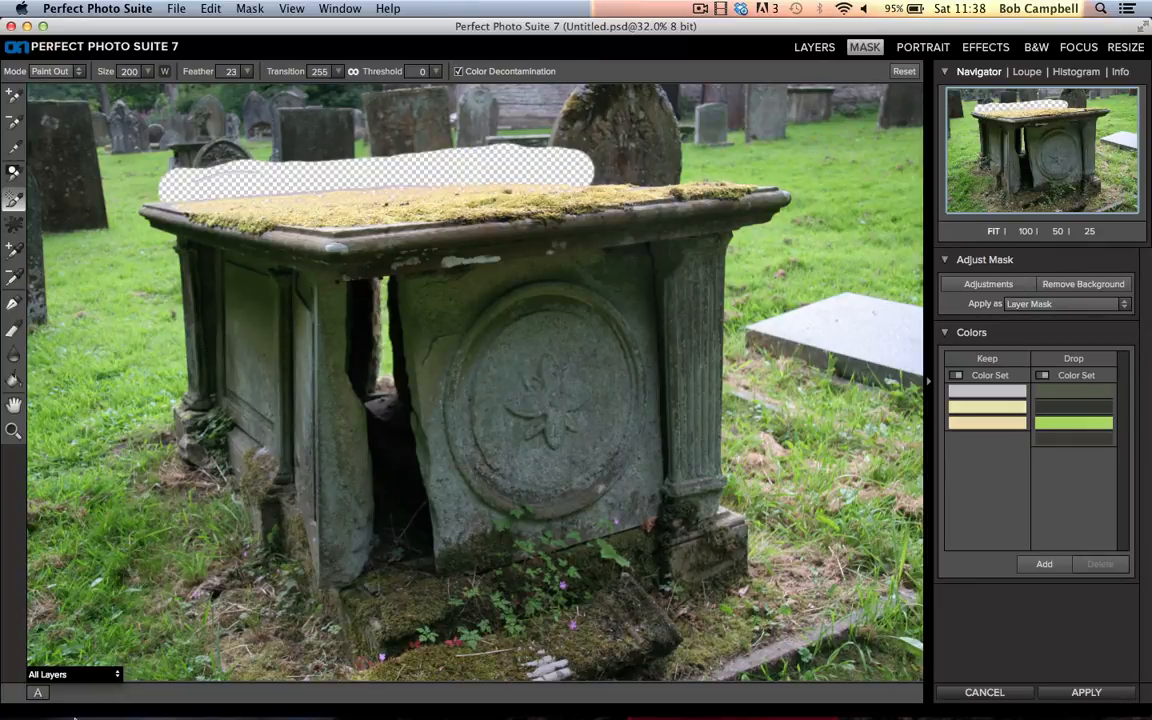
pyautogui.click(72, 672)
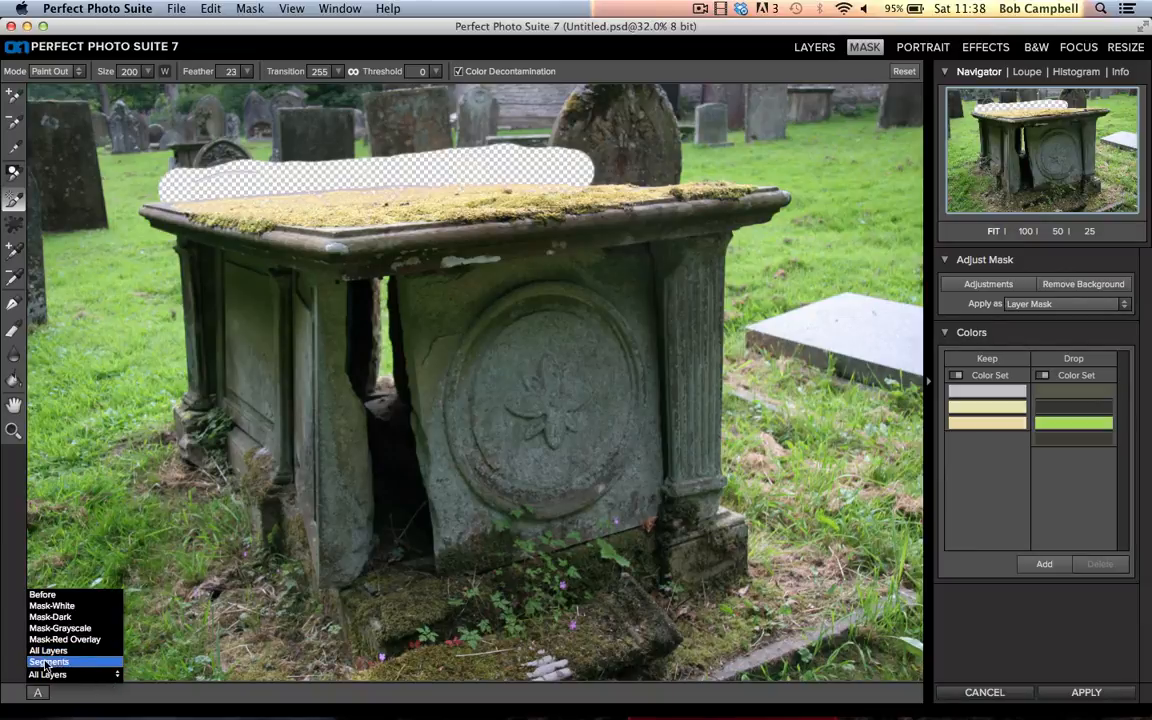
# Step: Reset the mask via Mask > Reset Mask, delete the keep/drop colour swatches, and view All Layers again
pyautogui.click(70, 672)
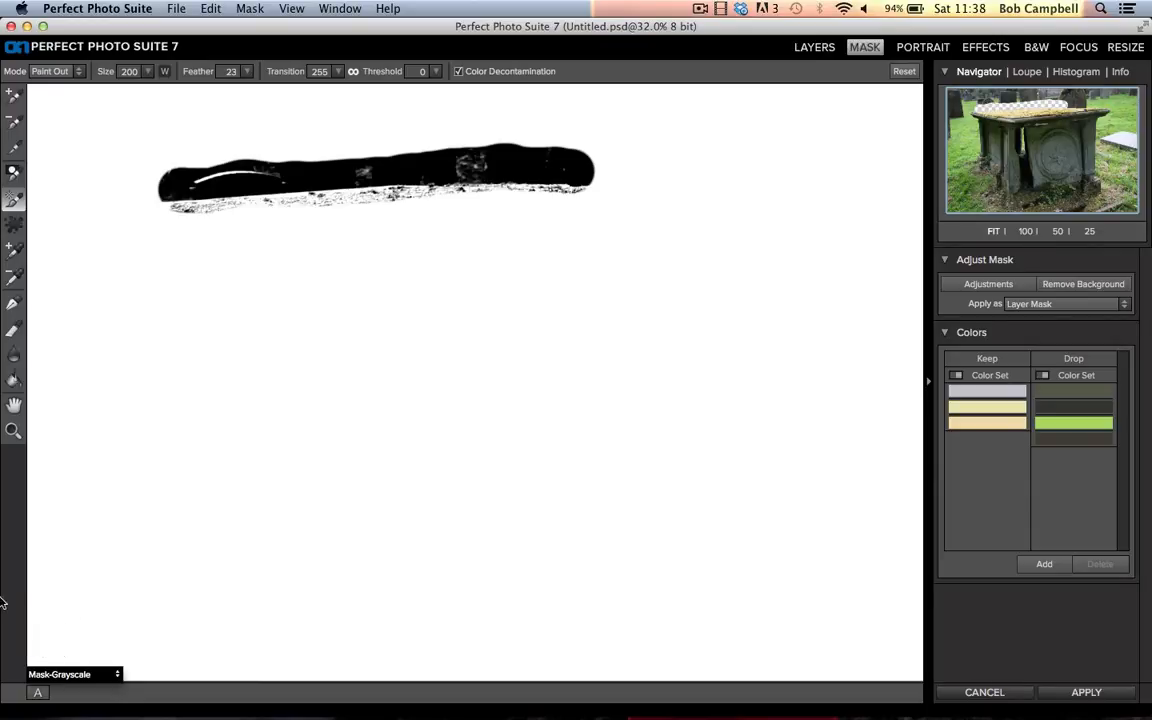
pyautogui.click(248, 8)
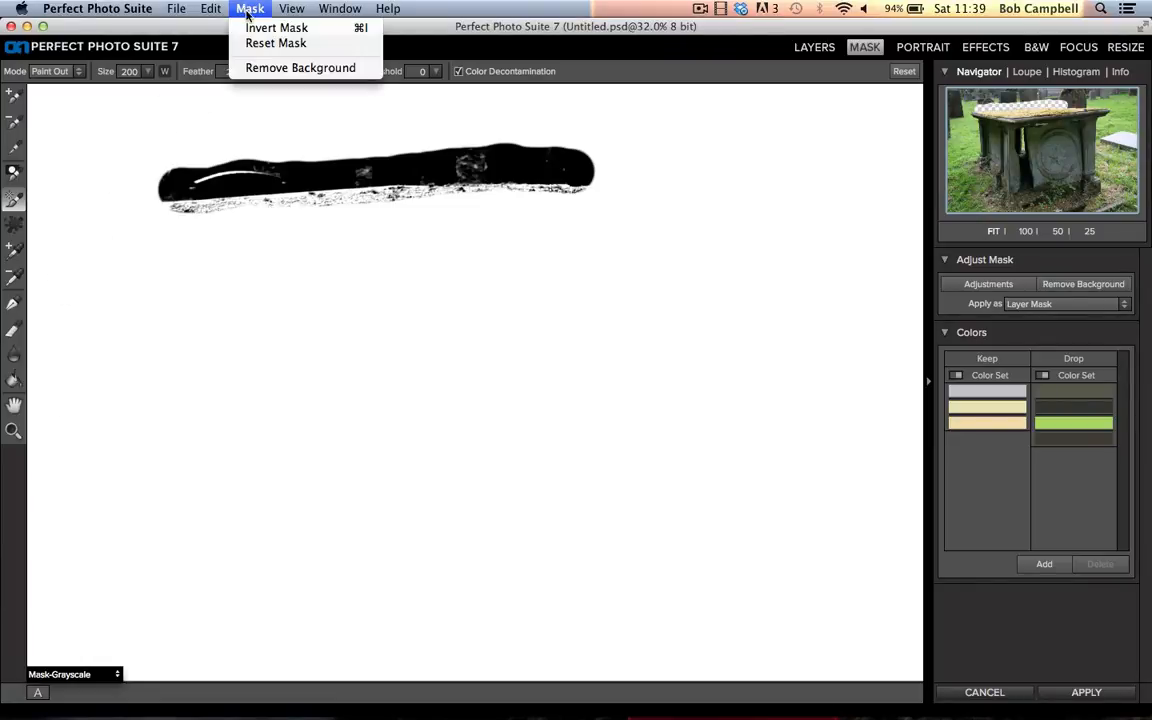
pyautogui.click(276, 44)
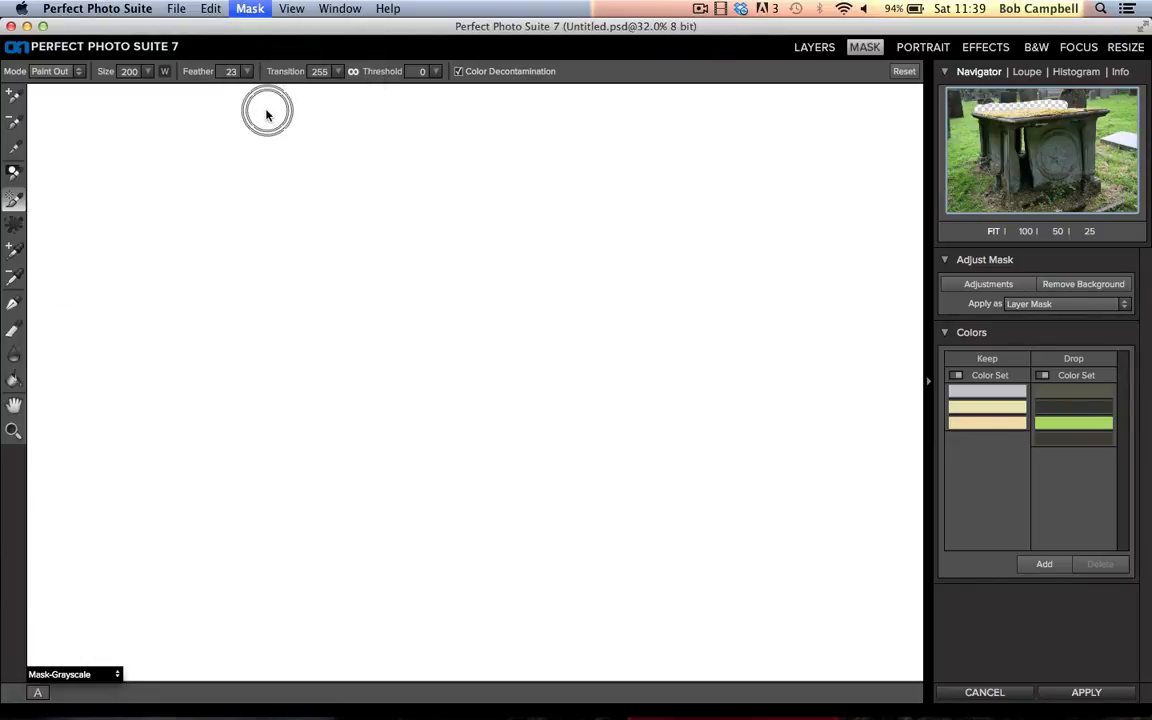
pyautogui.click(986, 390)
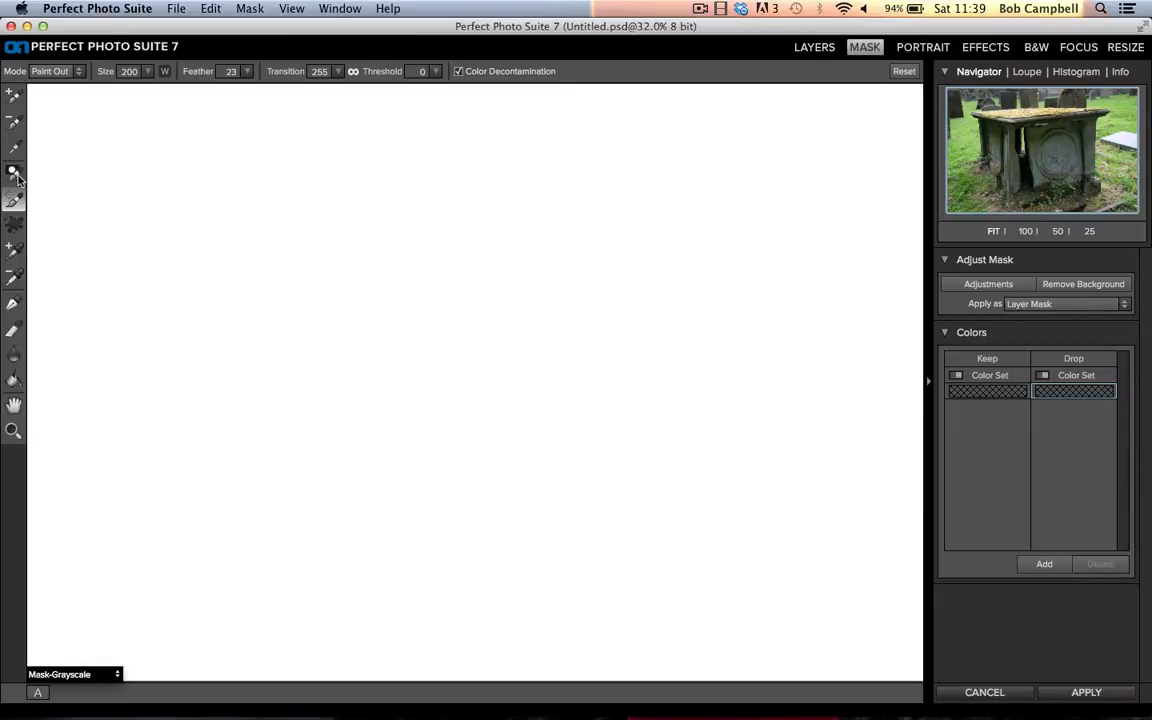
pyautogui.click(72, 672)
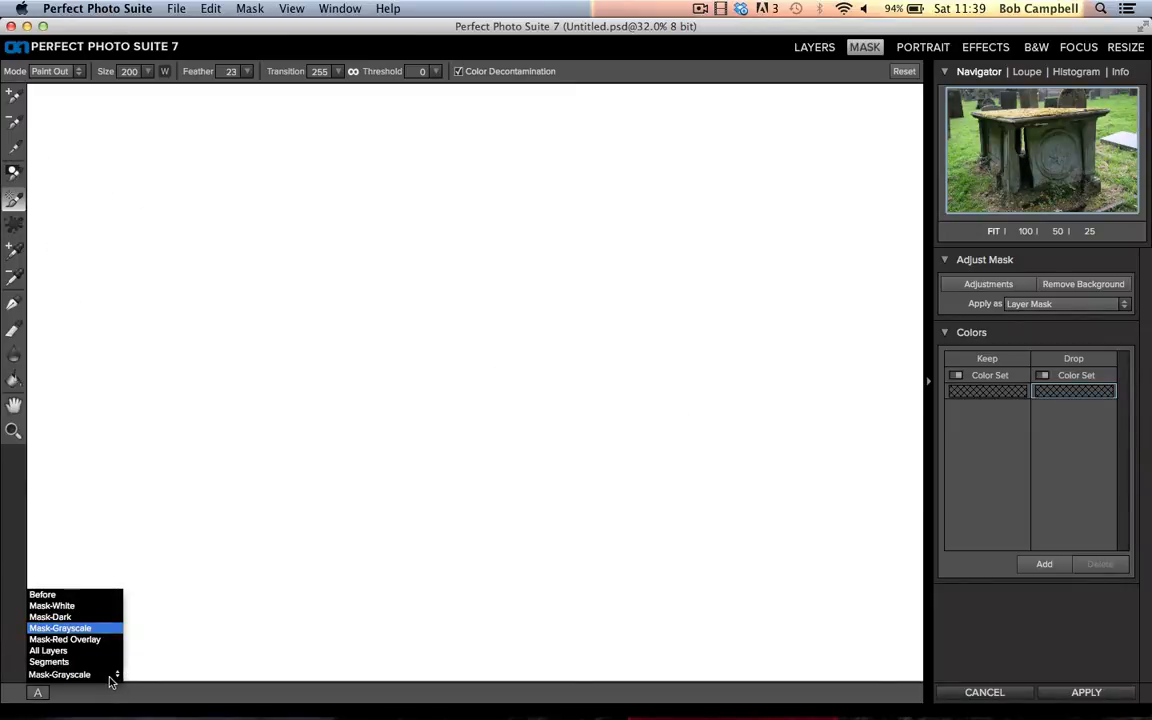
pyautogui.moveTo(92, 628)
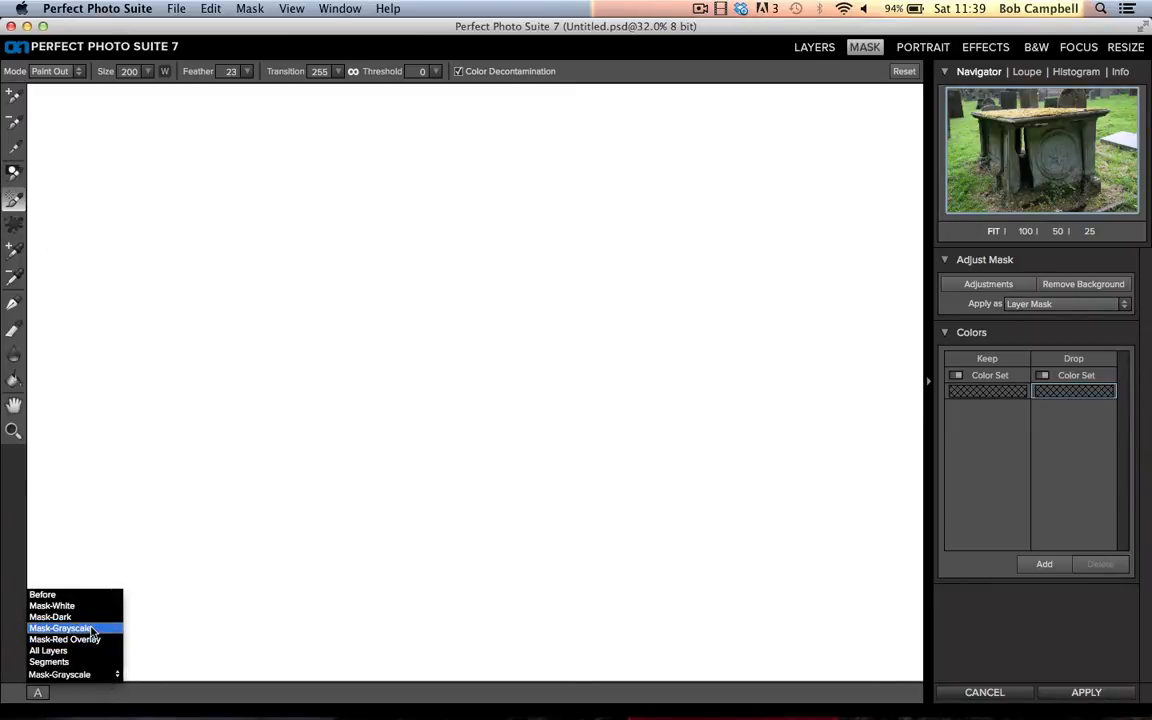
pyautogui.click(48, 650)
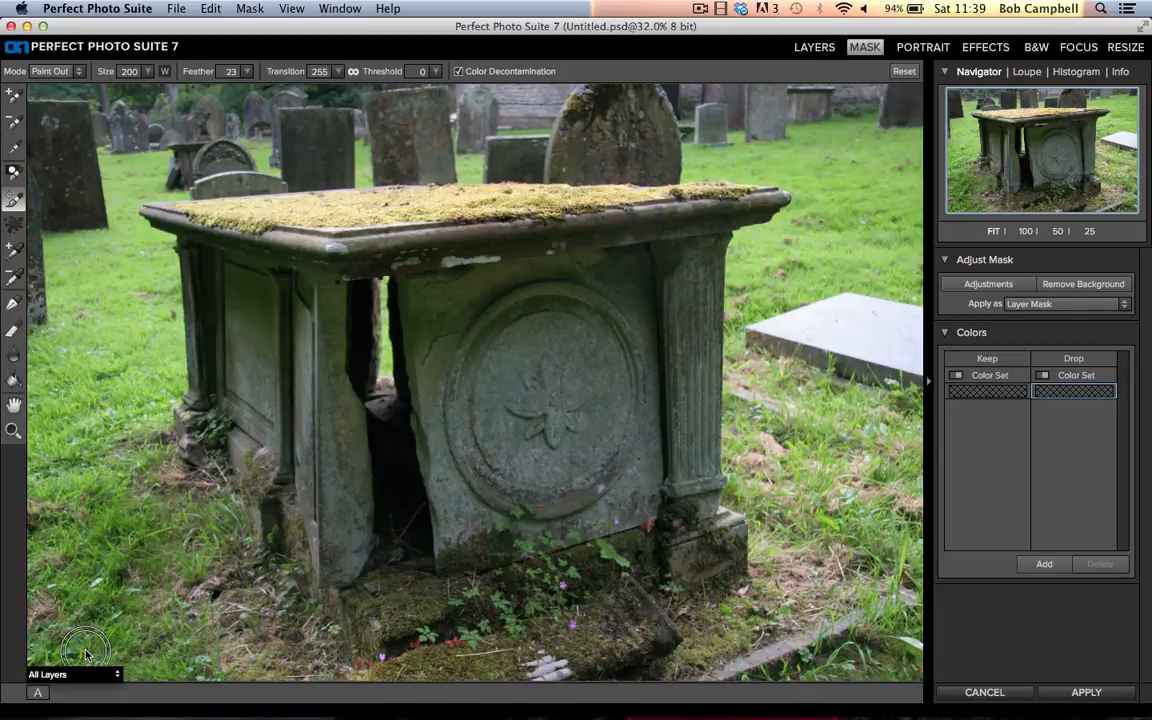
pyautogui.moveTo(88, 650)
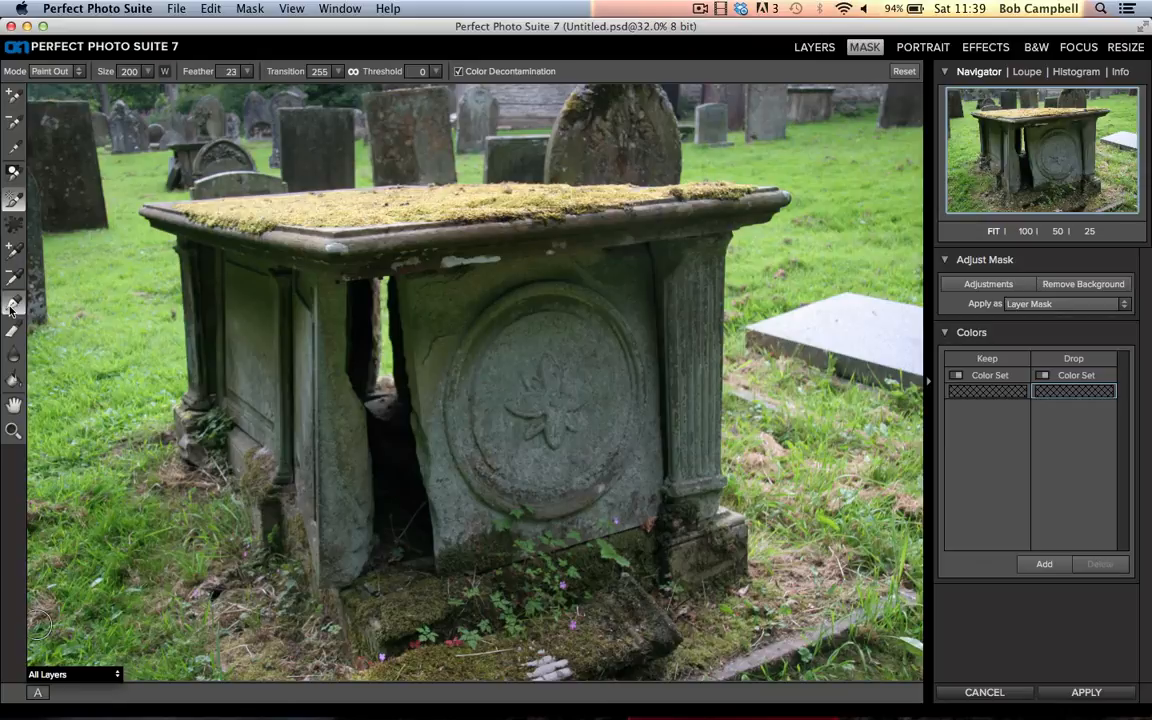
pyautogui.click(12, 304)
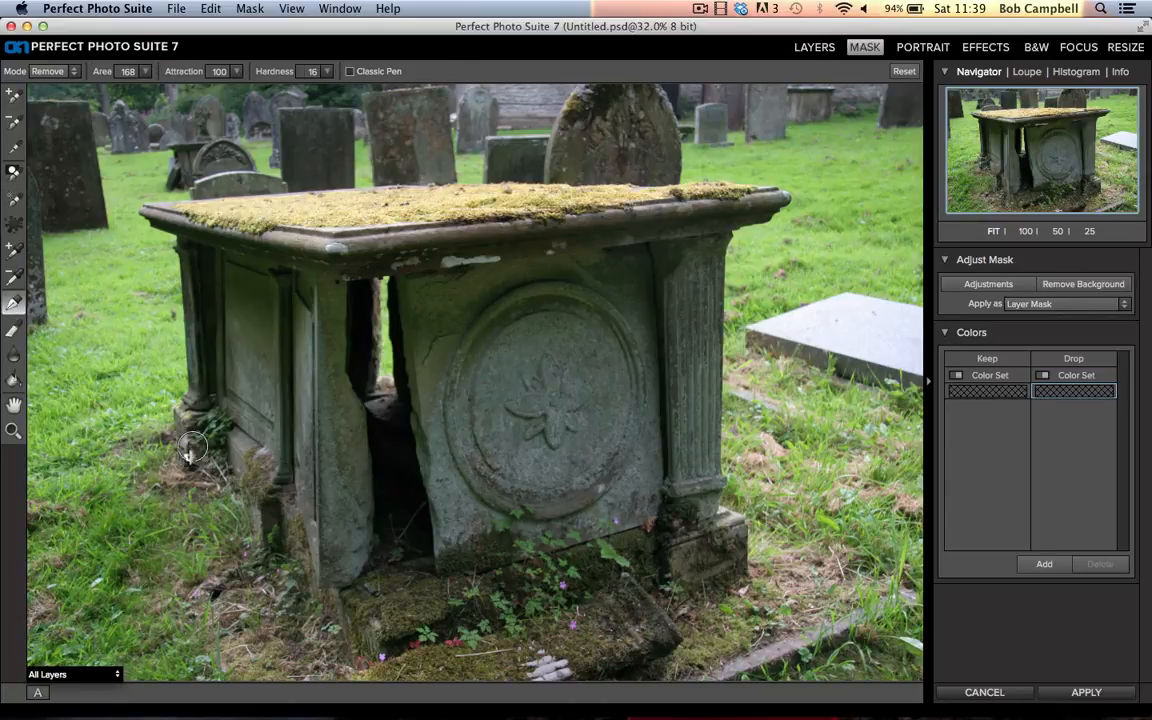
pyautogui.moveTo(172, 436)
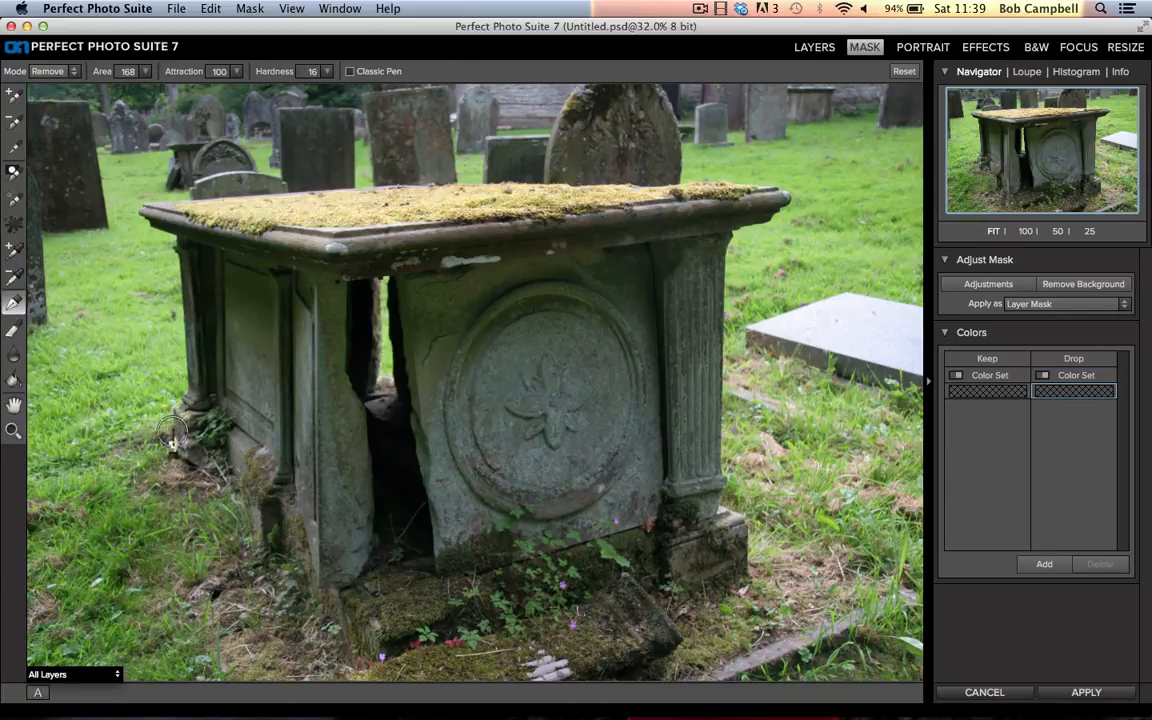
pyautogui.moveTo(172, 410)
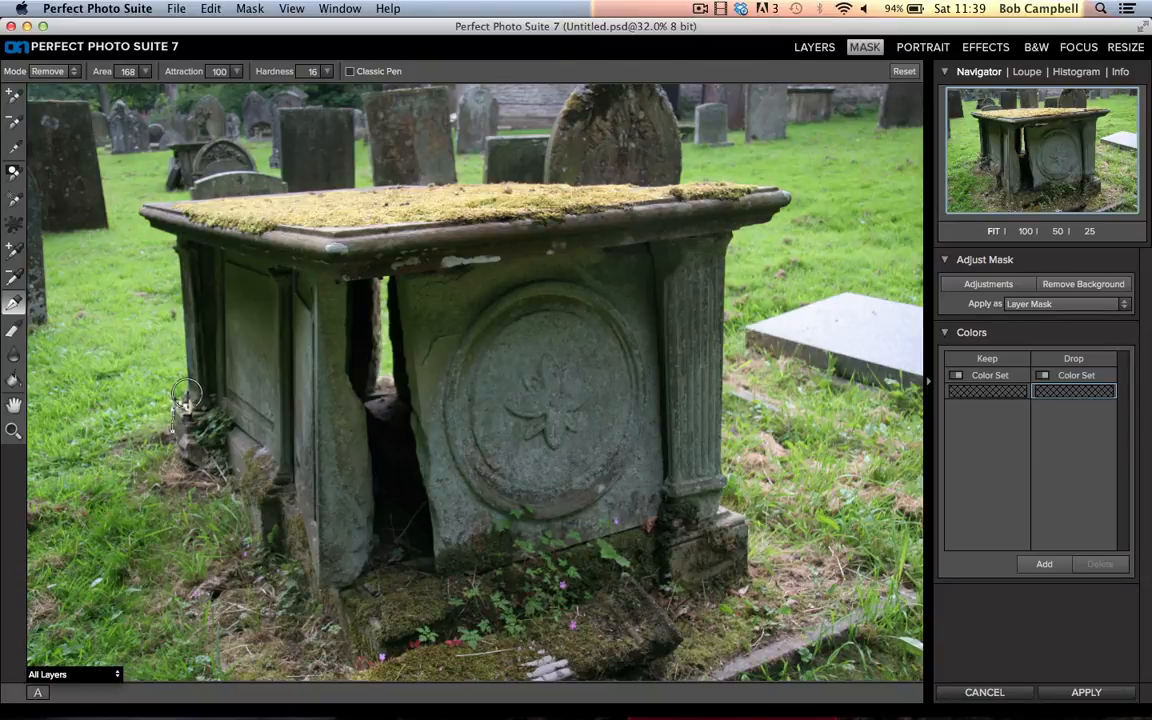
pyautogui.moveTo(176, 412)
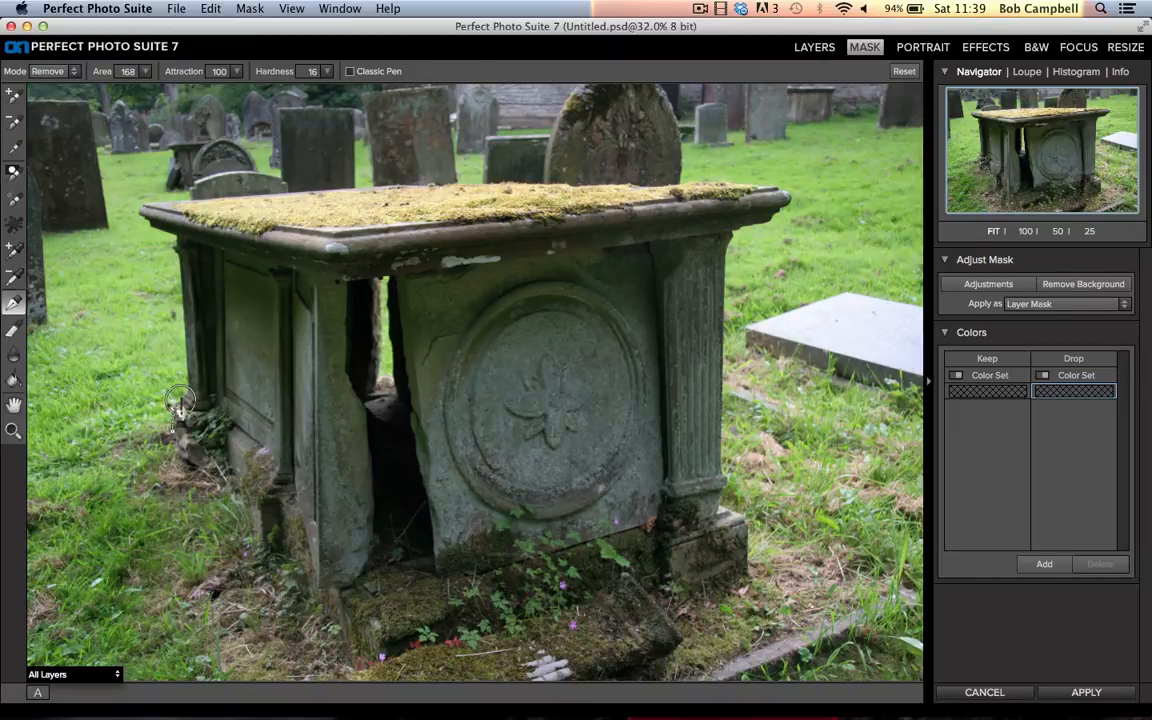
pyautogui.moveTo(196, 332)
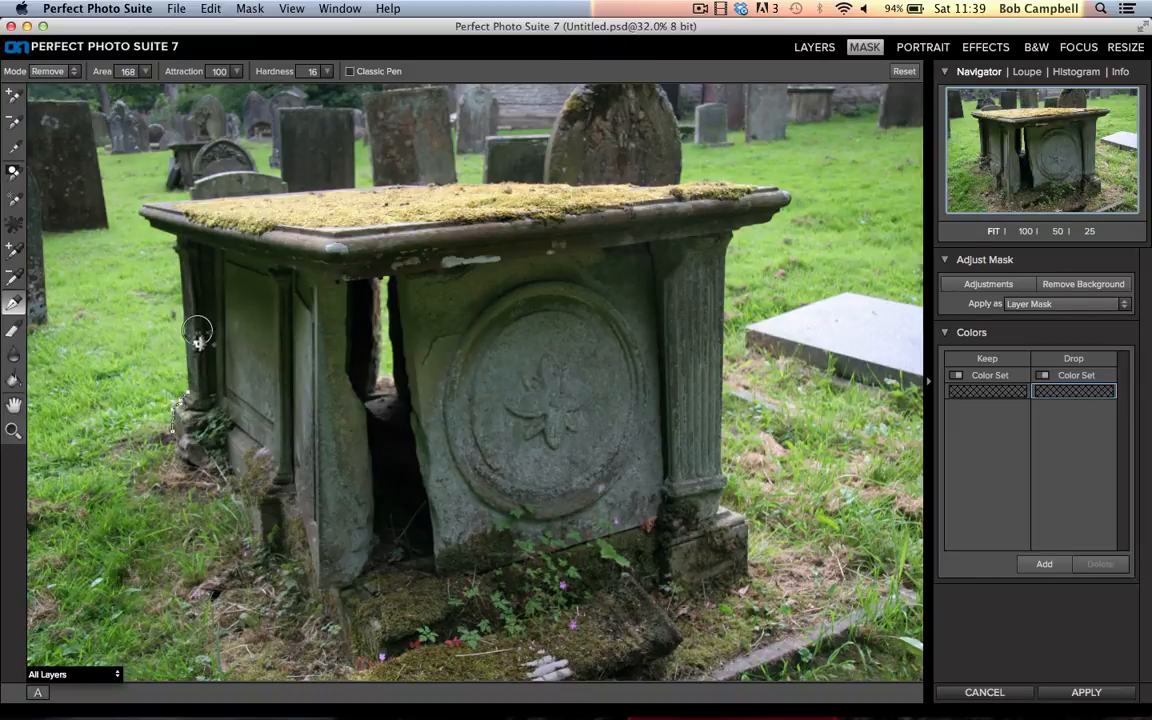
pyautogui.moveTo(176, 262)
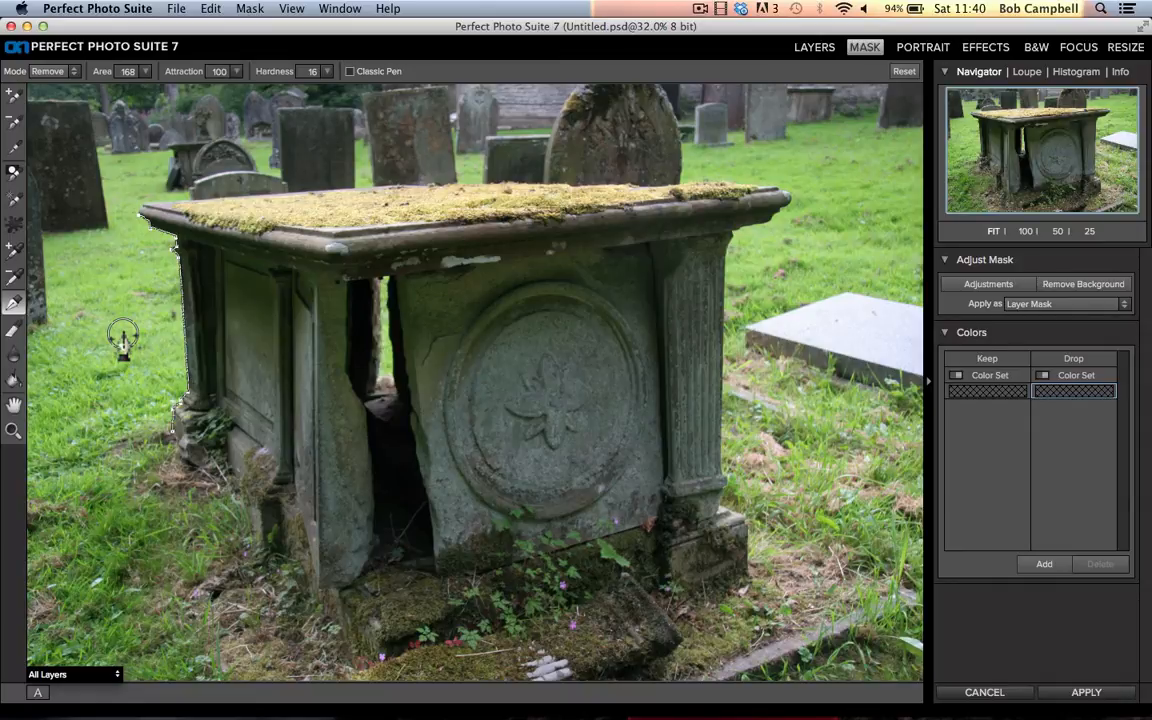
pyautogui.moveTo(84, 324)
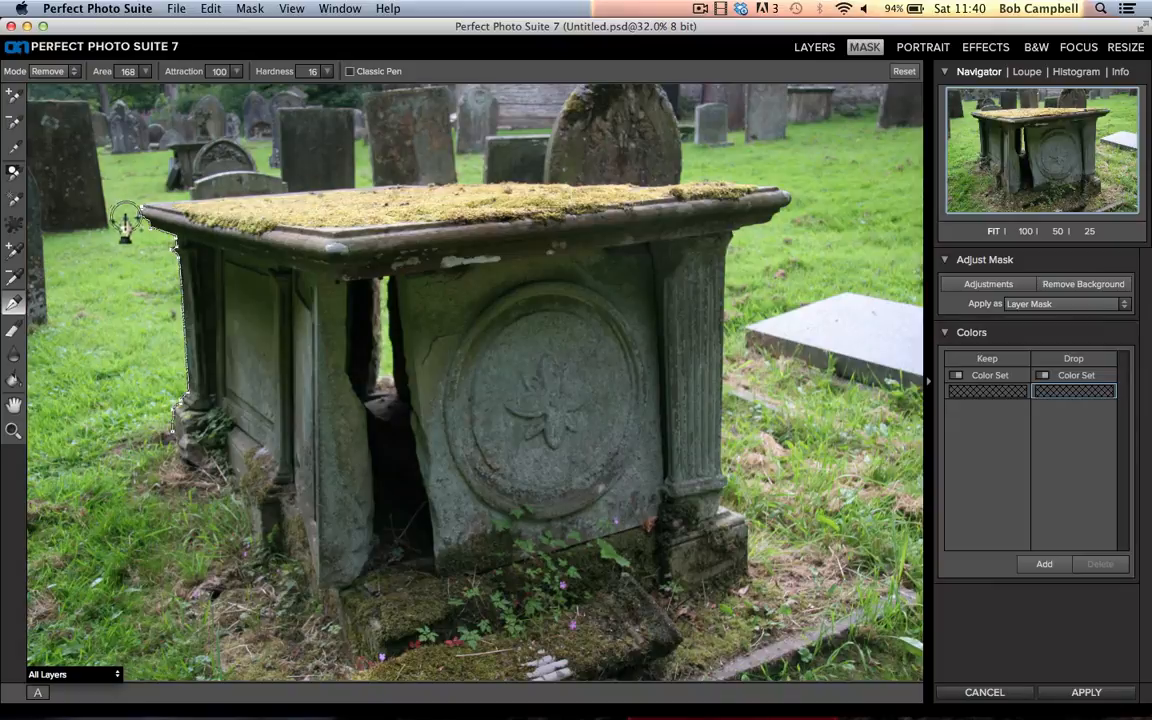
pyautogui.moveTo(300, 190)
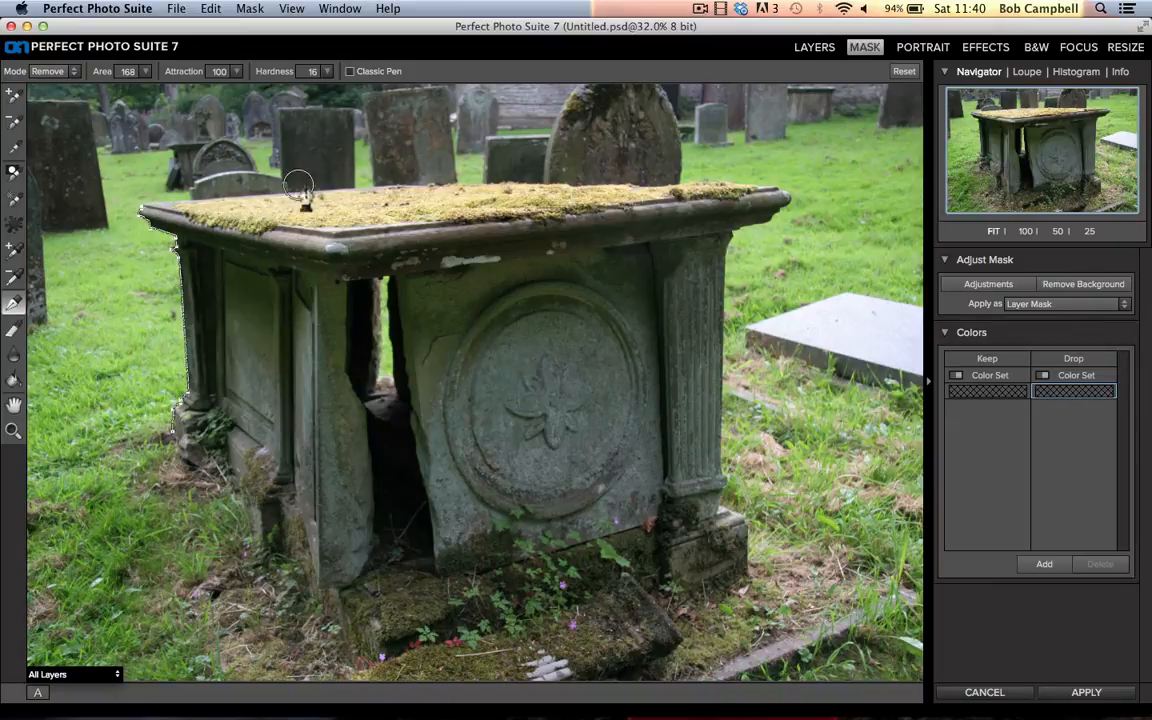
pyautogui.moveTo(396, 190)
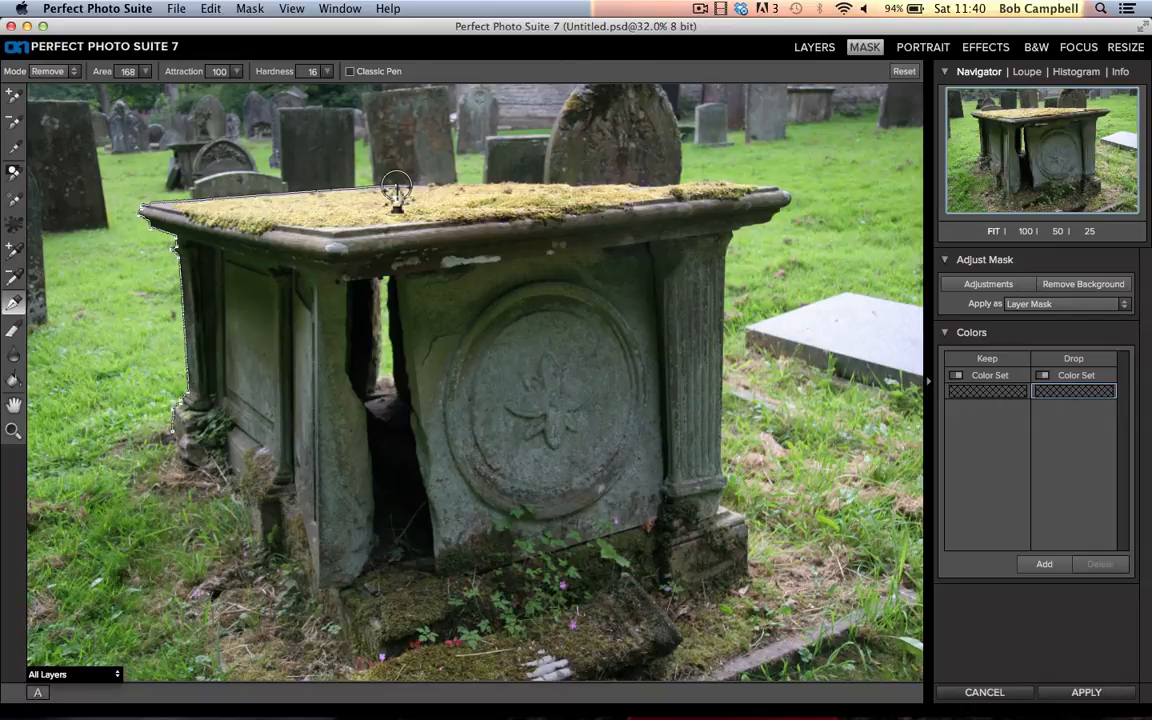
pyautogui.moveTo(388, 196)
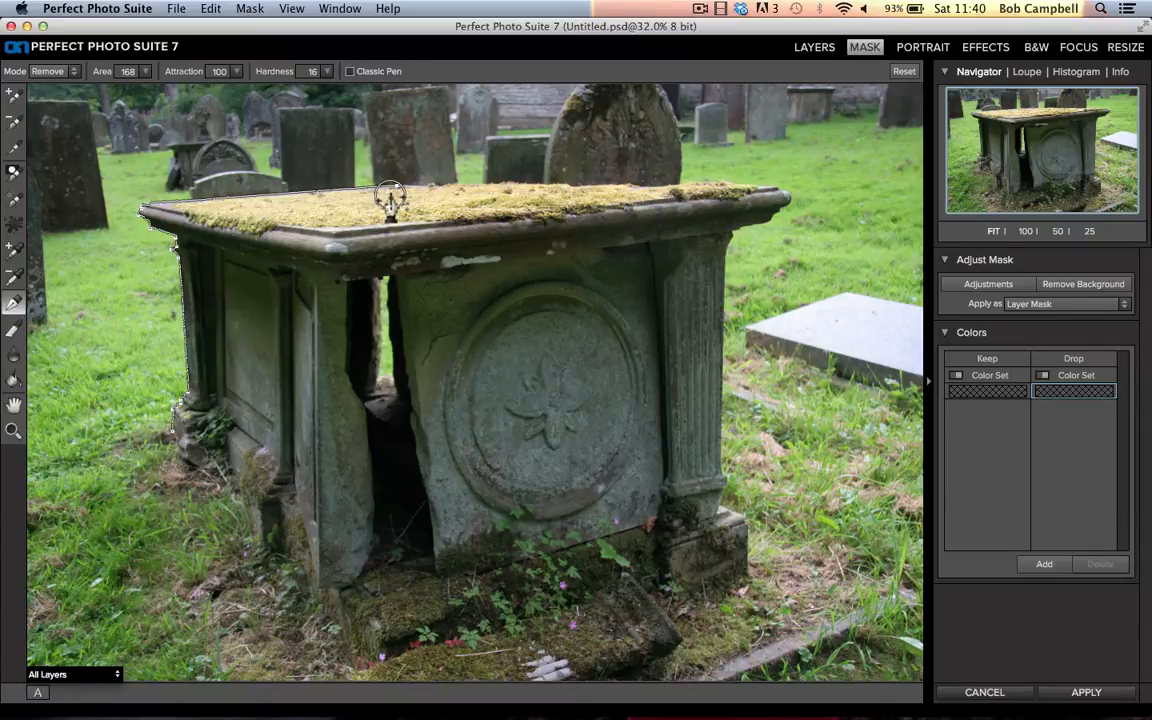
pyautogui.moveTo(422, 190)
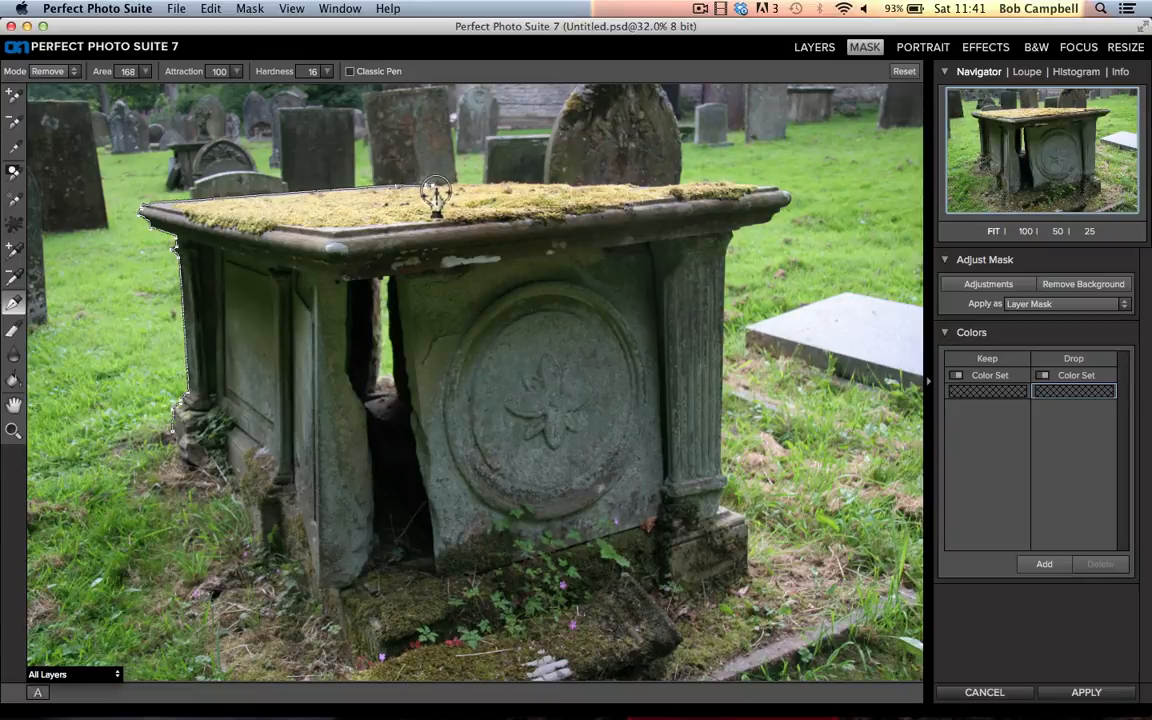
pyautogui.moveTo(448, 210)
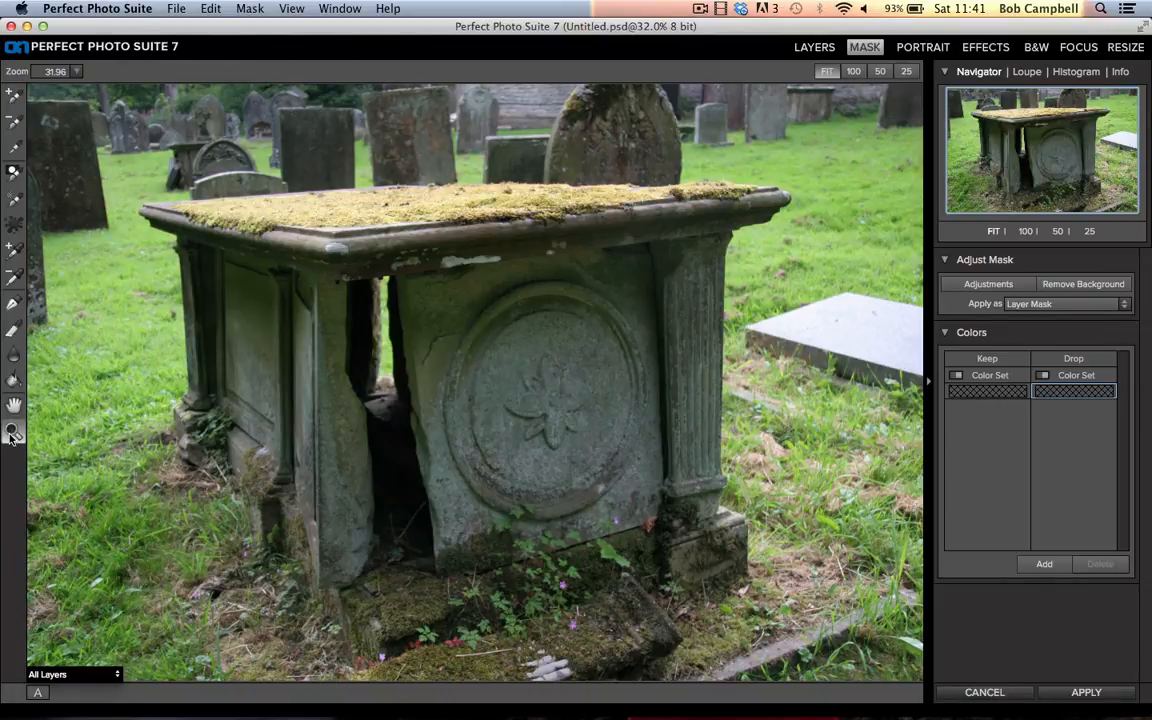
pyautogui.moveTo(14, 434)
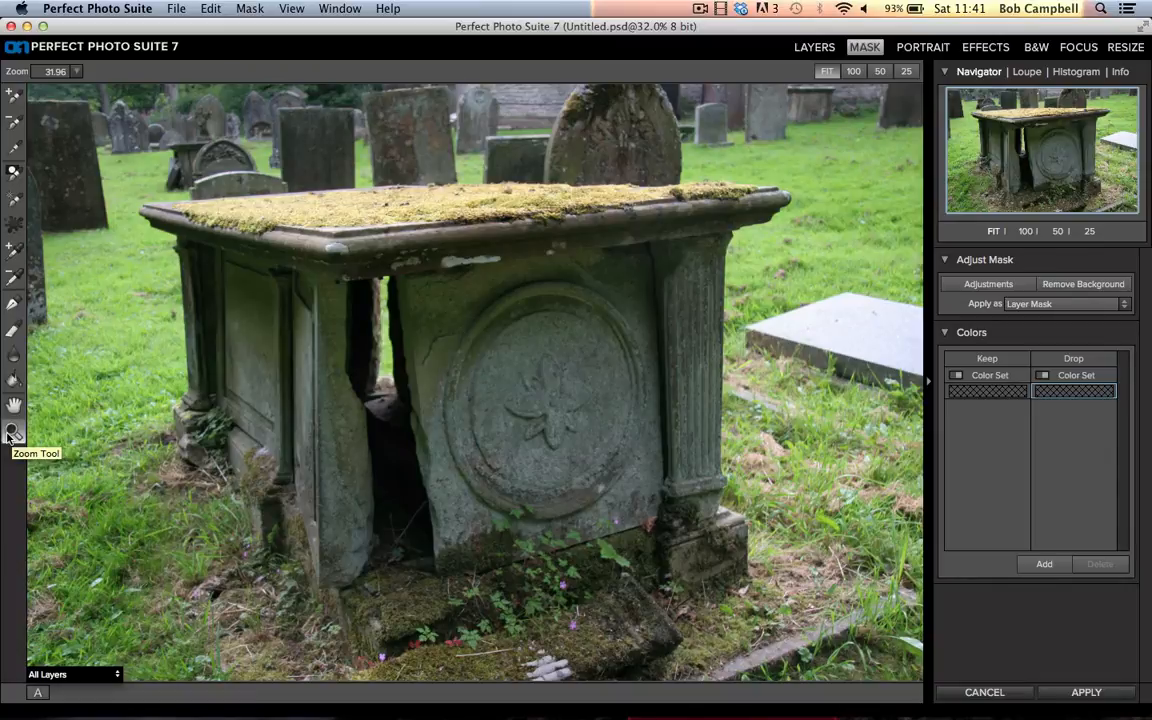
pyautogui.moveTo(76, 322)
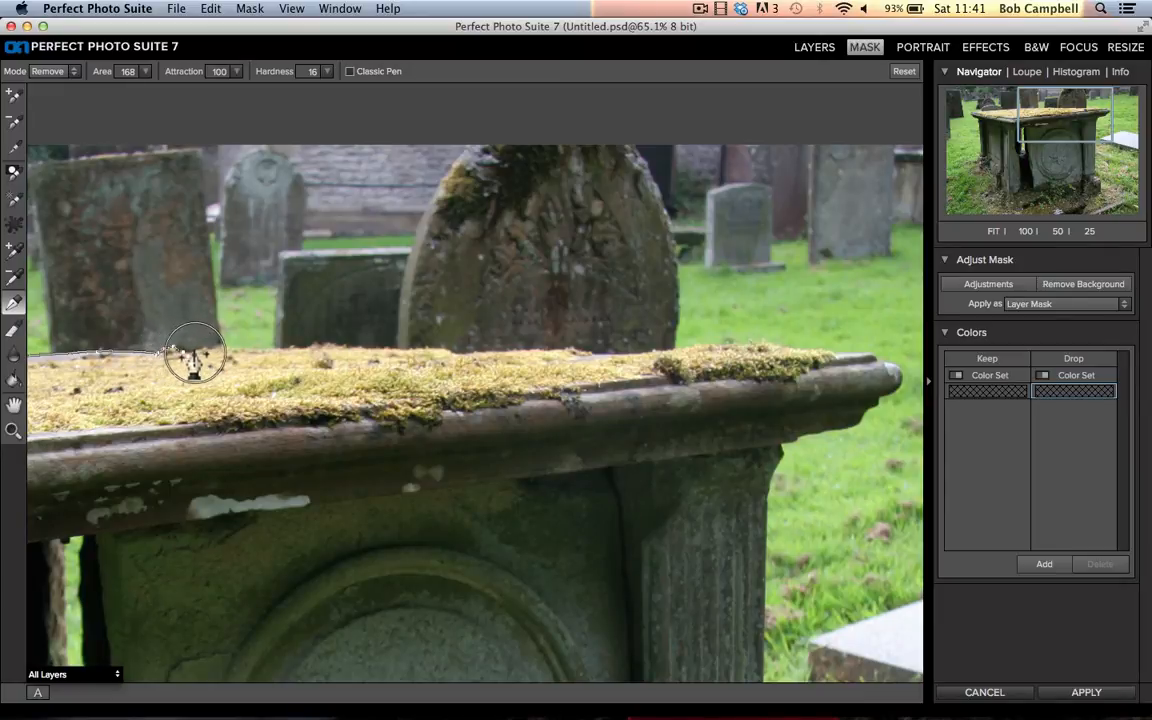
pyautogui.moveTo(210, 350)
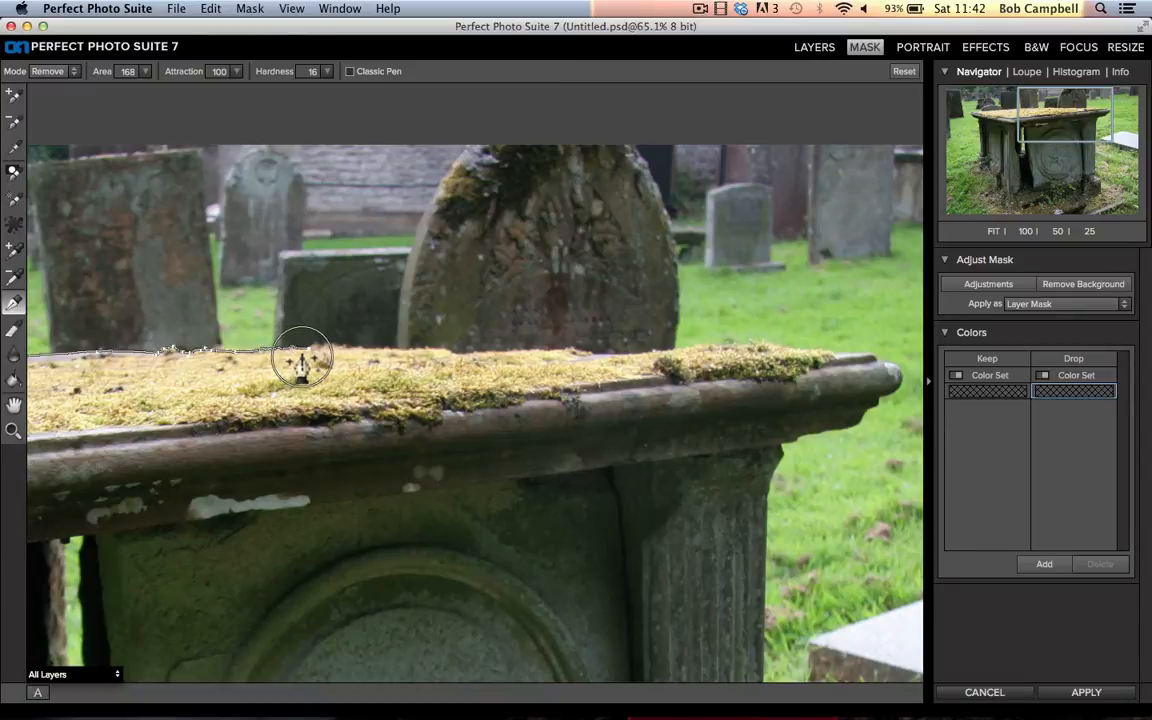
pyautogui.moveTo(456, 360)
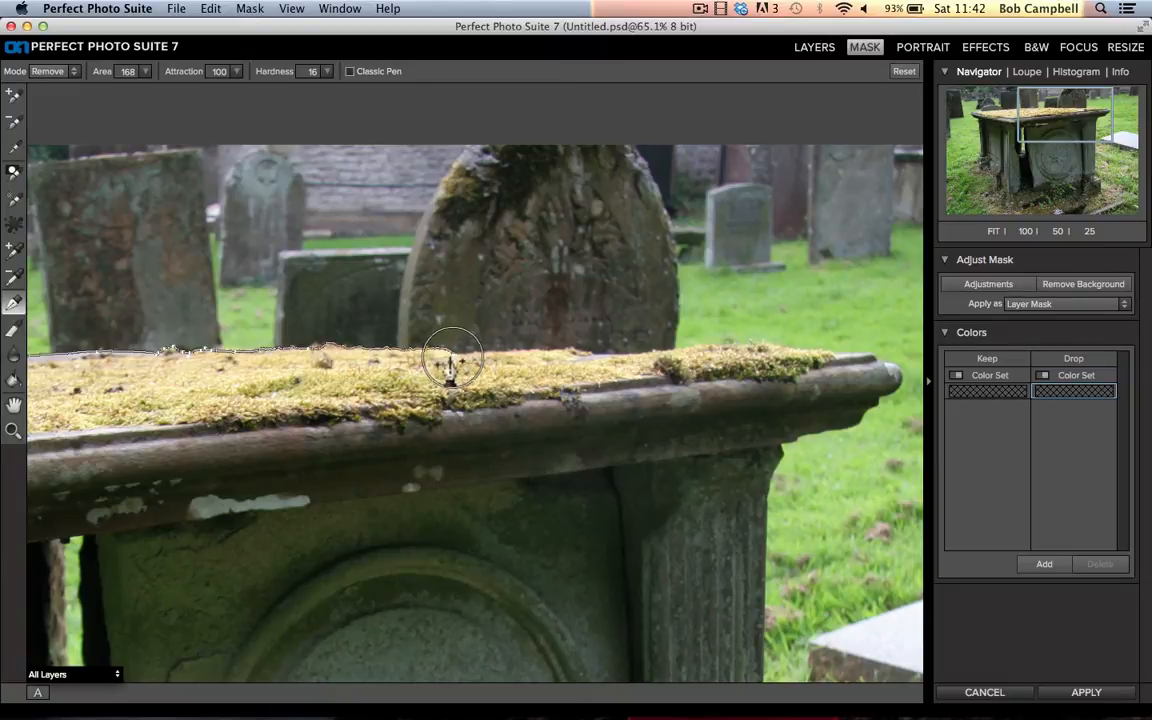
pyautogui.moveTo(344, 364)
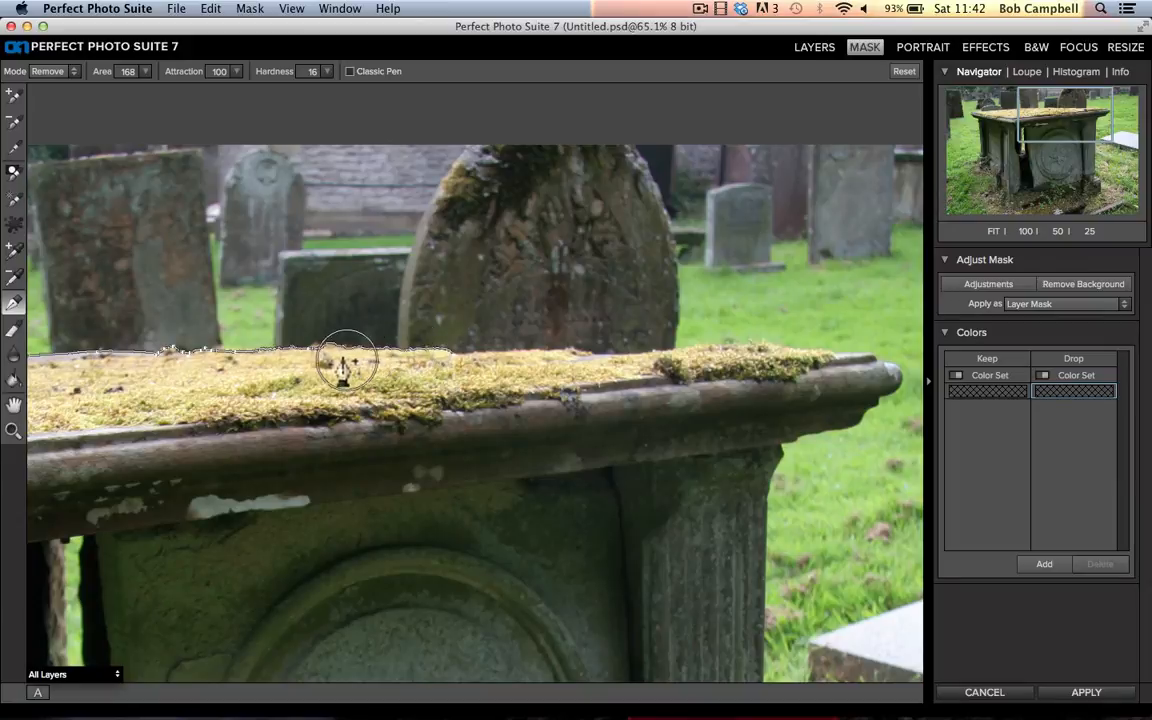
pyautogui.moveTo(310, 356)
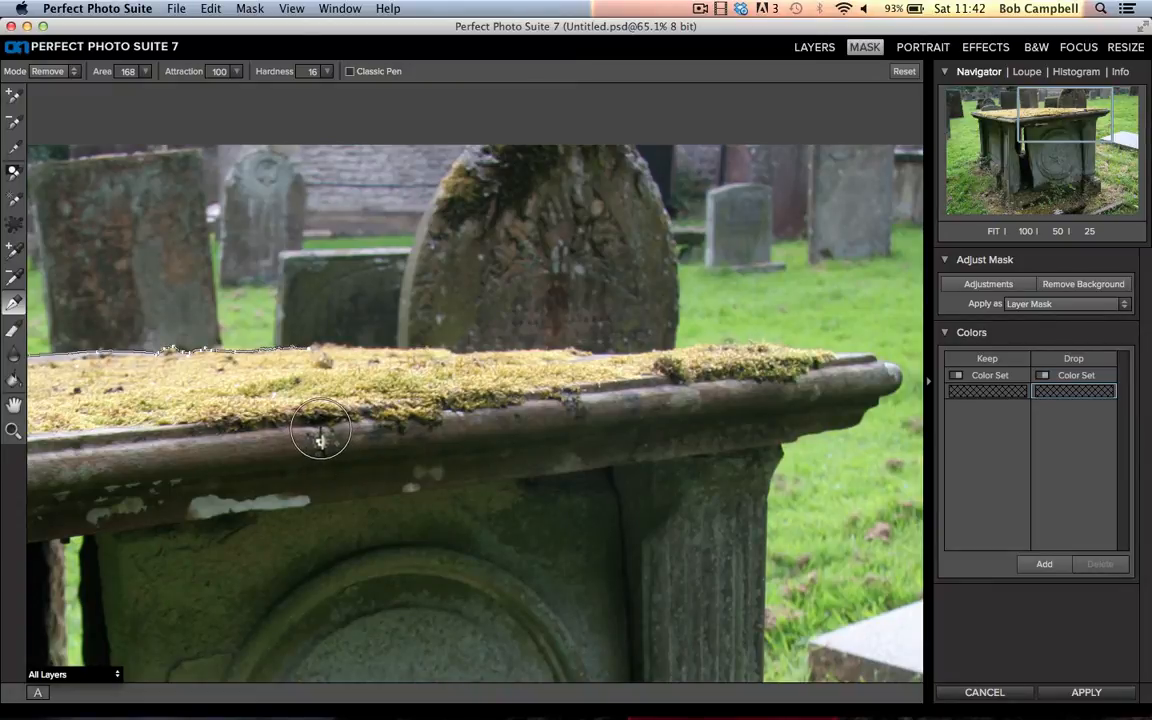
# Step: Zoom into the tomb's mossy top slab and pan along its front edge
pyautogui.click(210, 8)
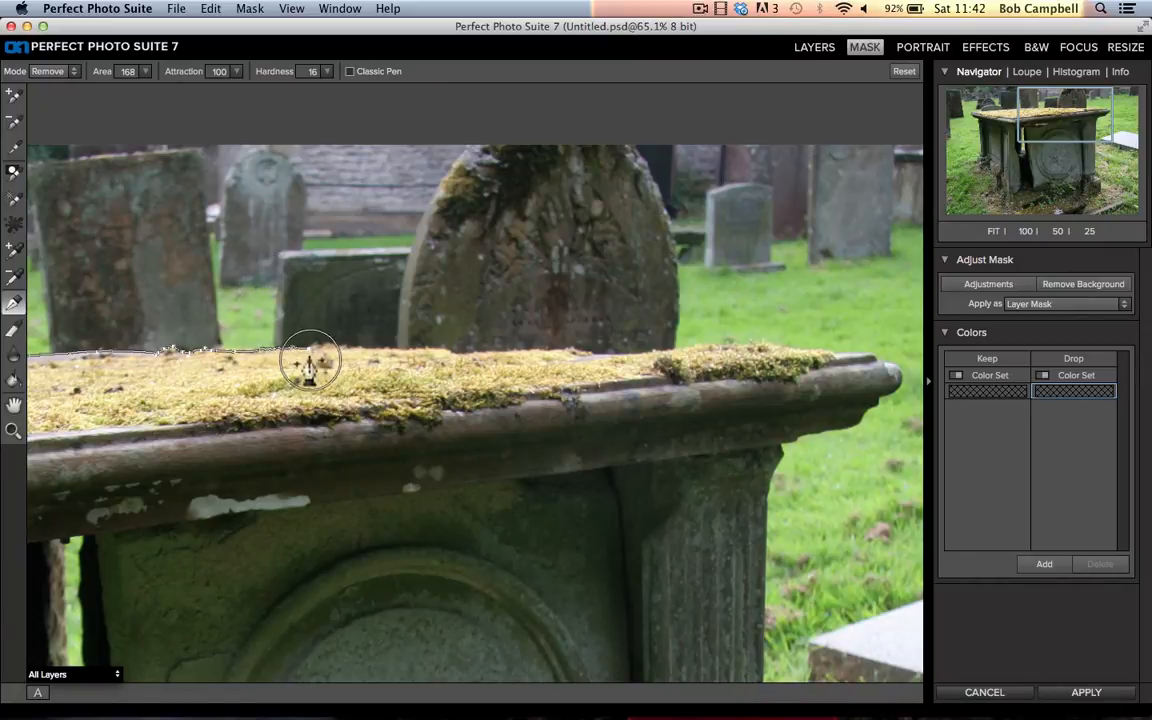
pyautogui.moveTo(316, 344)
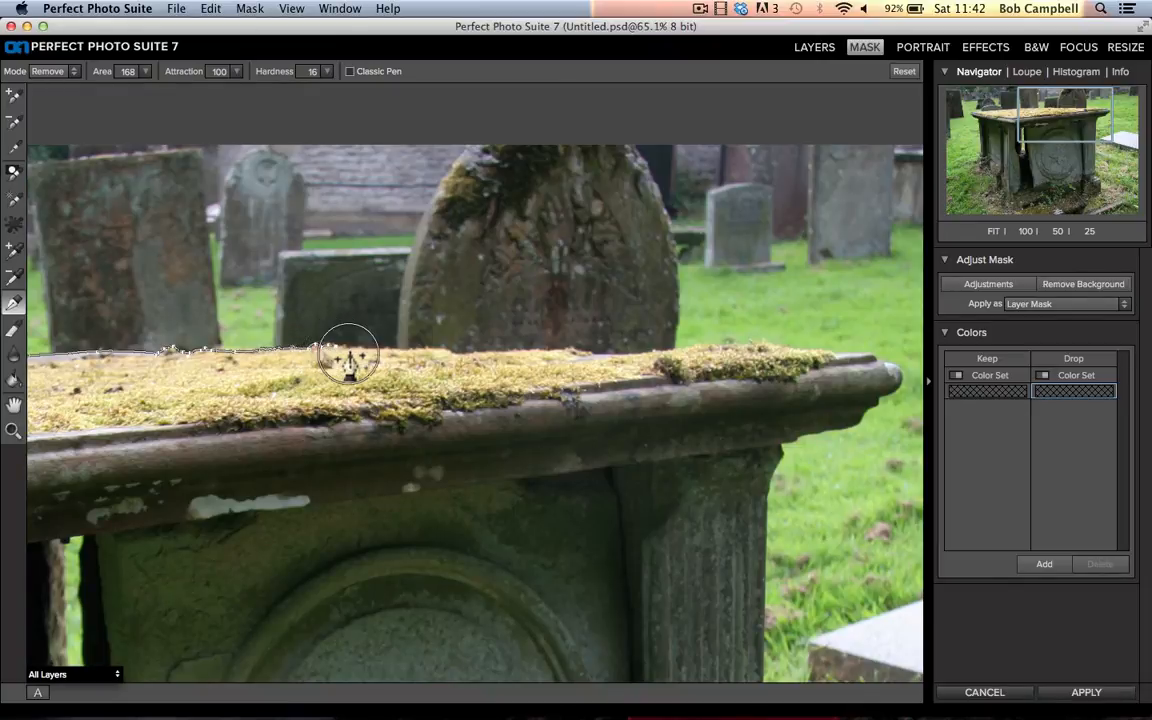
pyautogui.moveTo(352, 356)
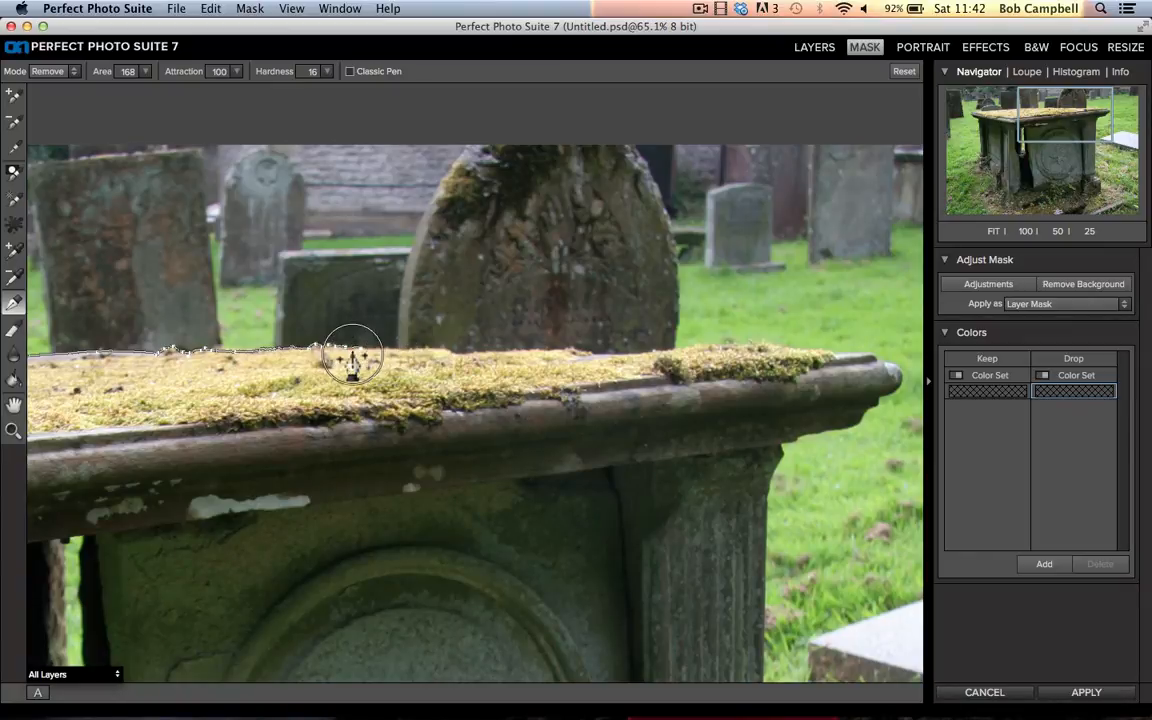
pyautogui.moveTo(400, 360)
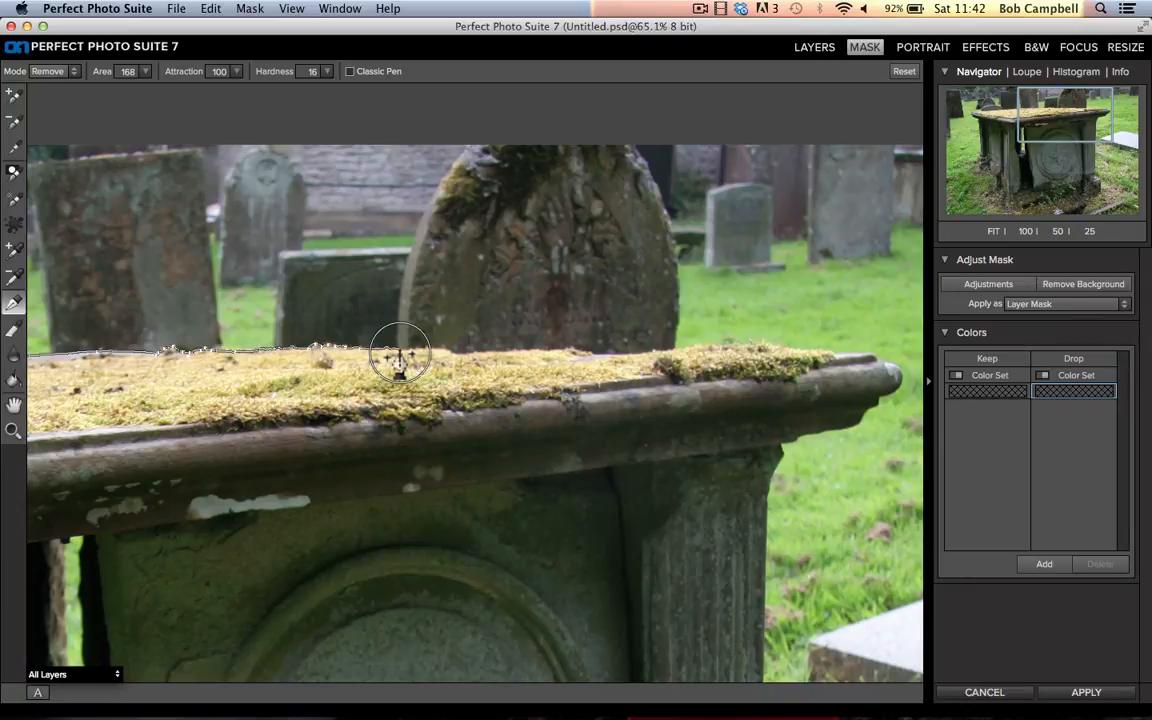
pyautogui.moveTo(416, 356)
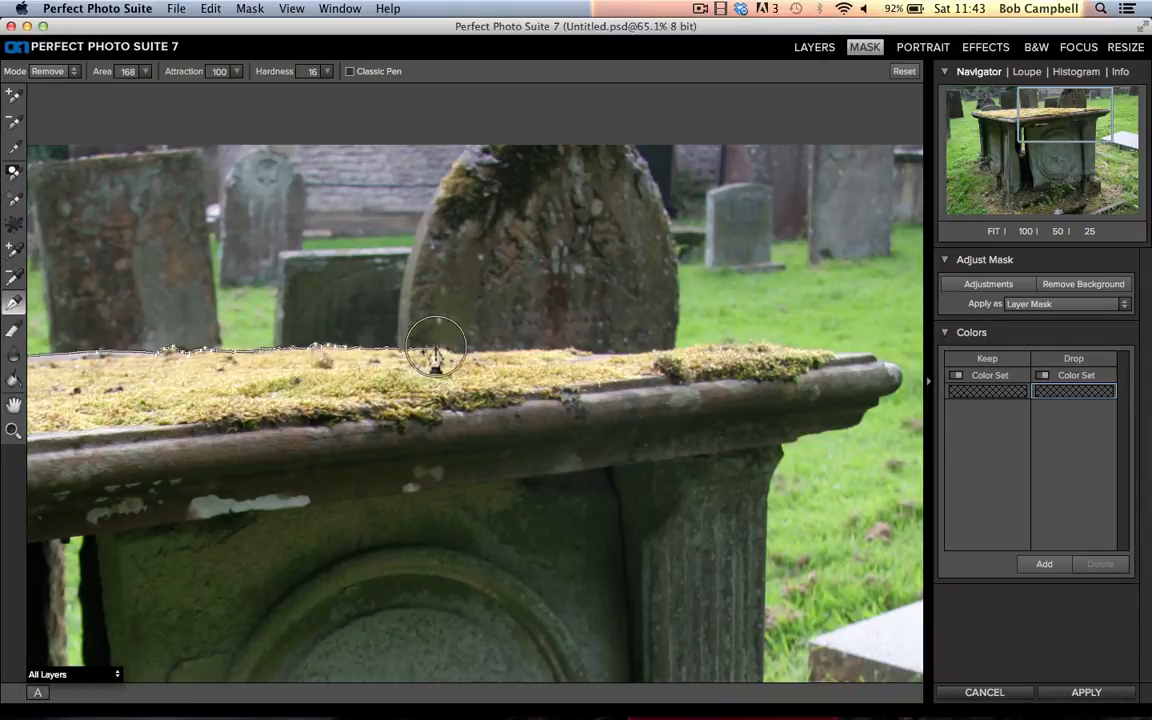
pyautogui.moveTo(430, 350)
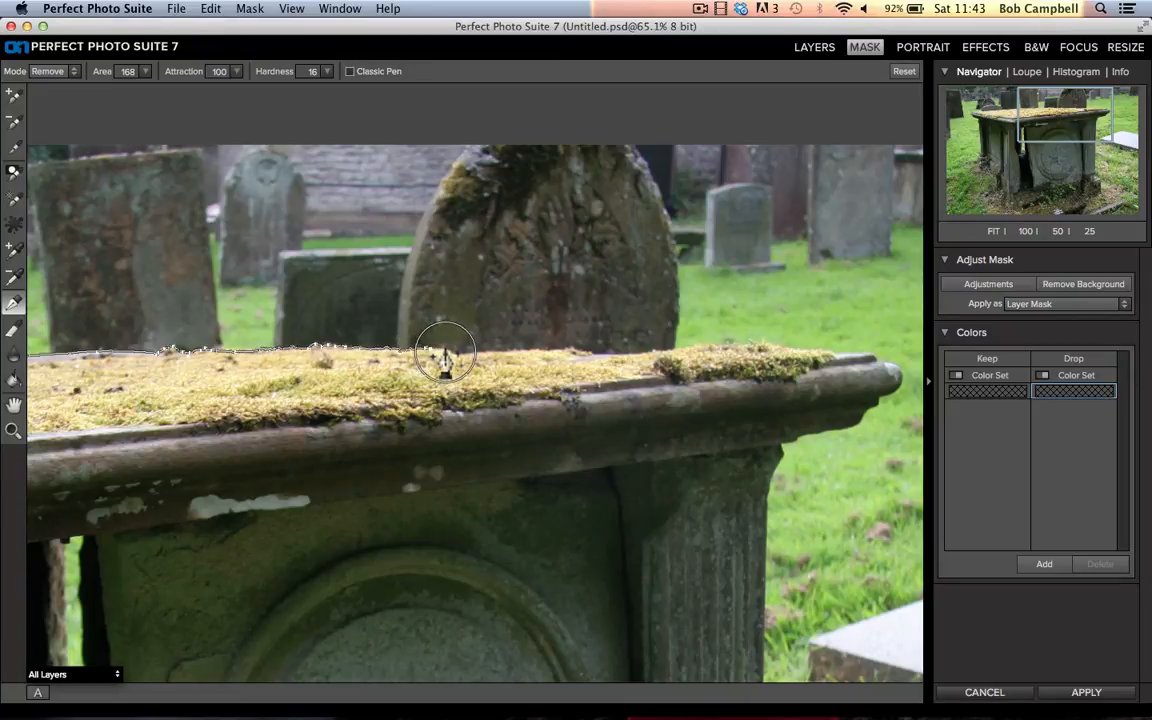
pyautogui.moveTo(458, 356)
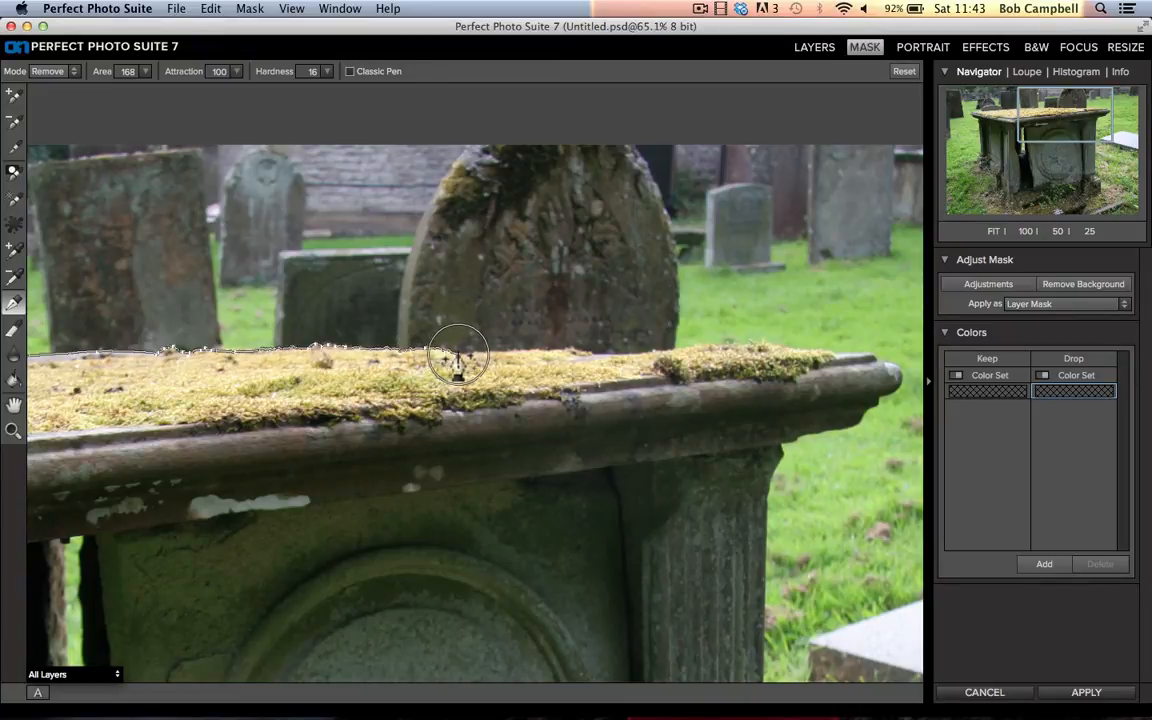
pyautogui.moveTo(460, 360); pyautogui.dragTo(556, 348)
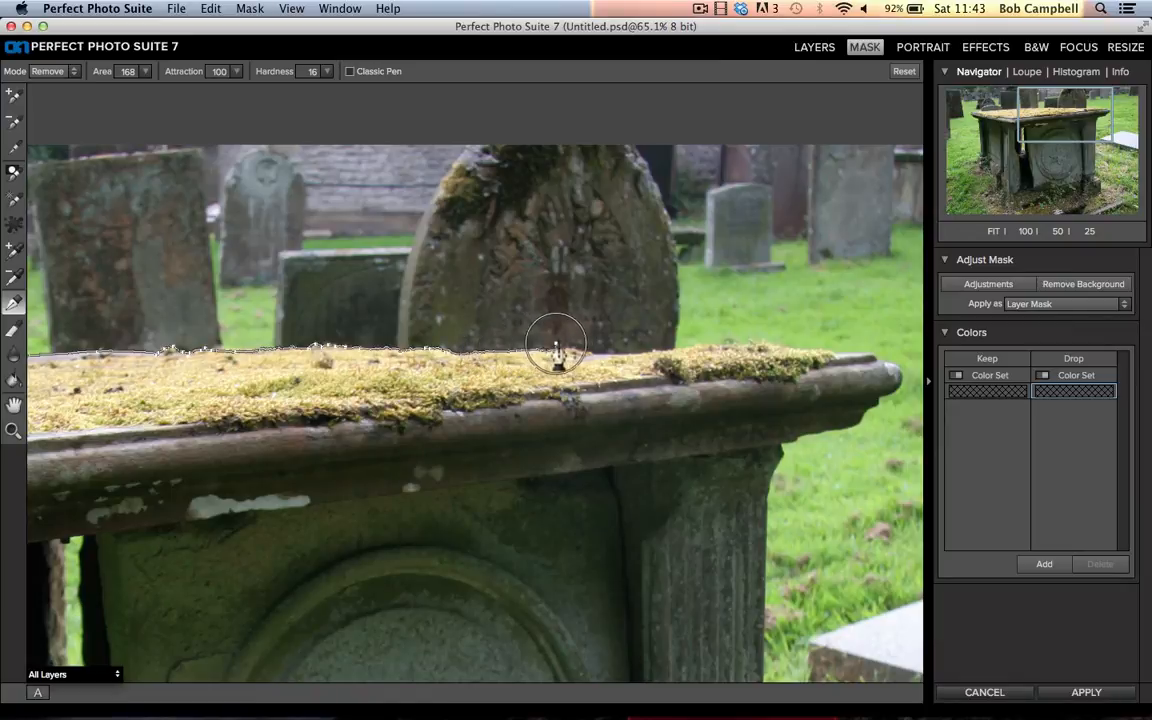
pyautogui.moveTo(582, 350)
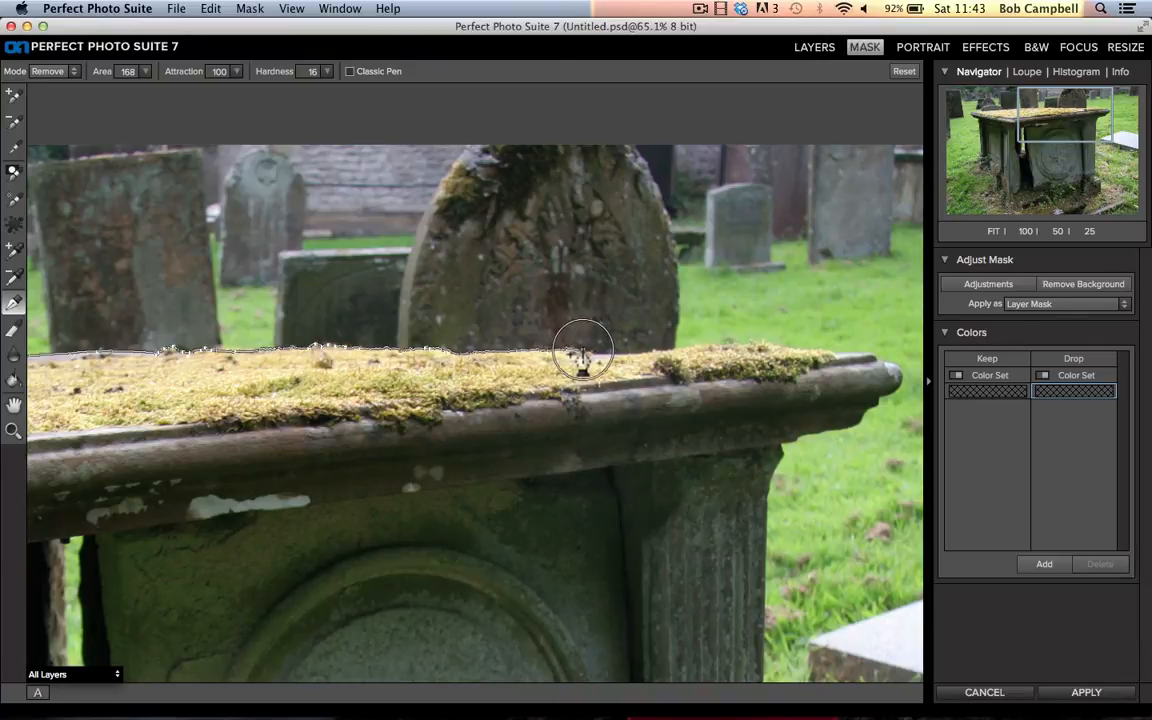
pyautogui.moveTo(630, 360)
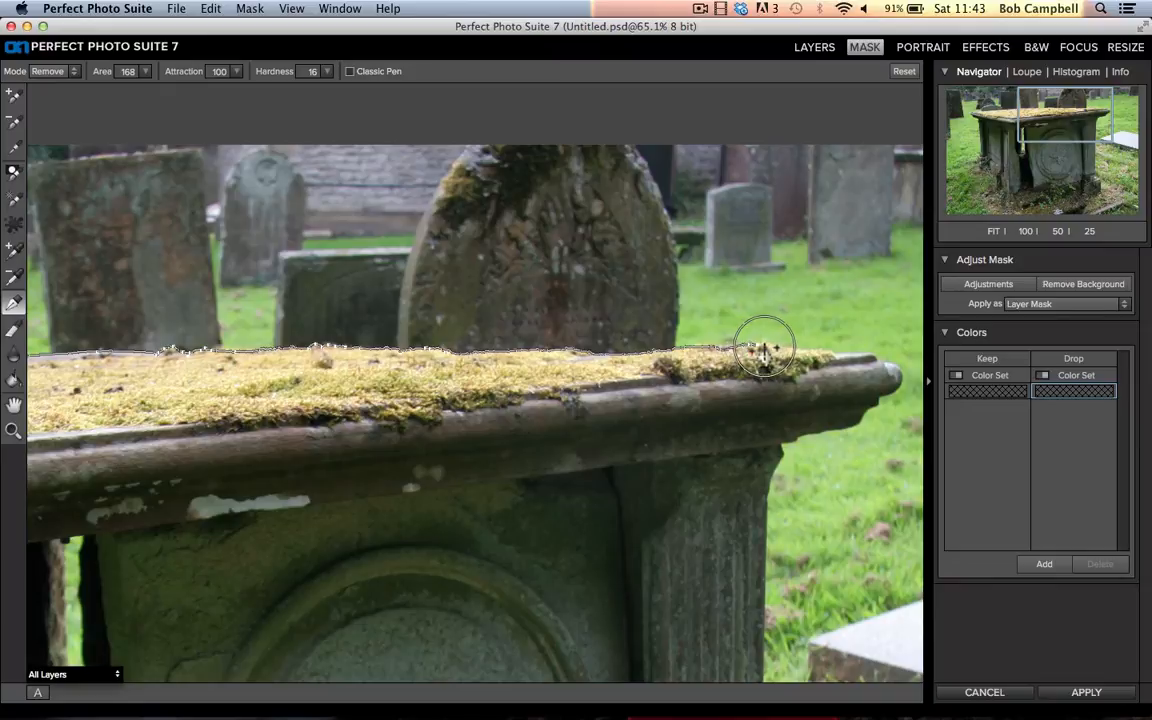
pyautogui.moveTo(780, 356)
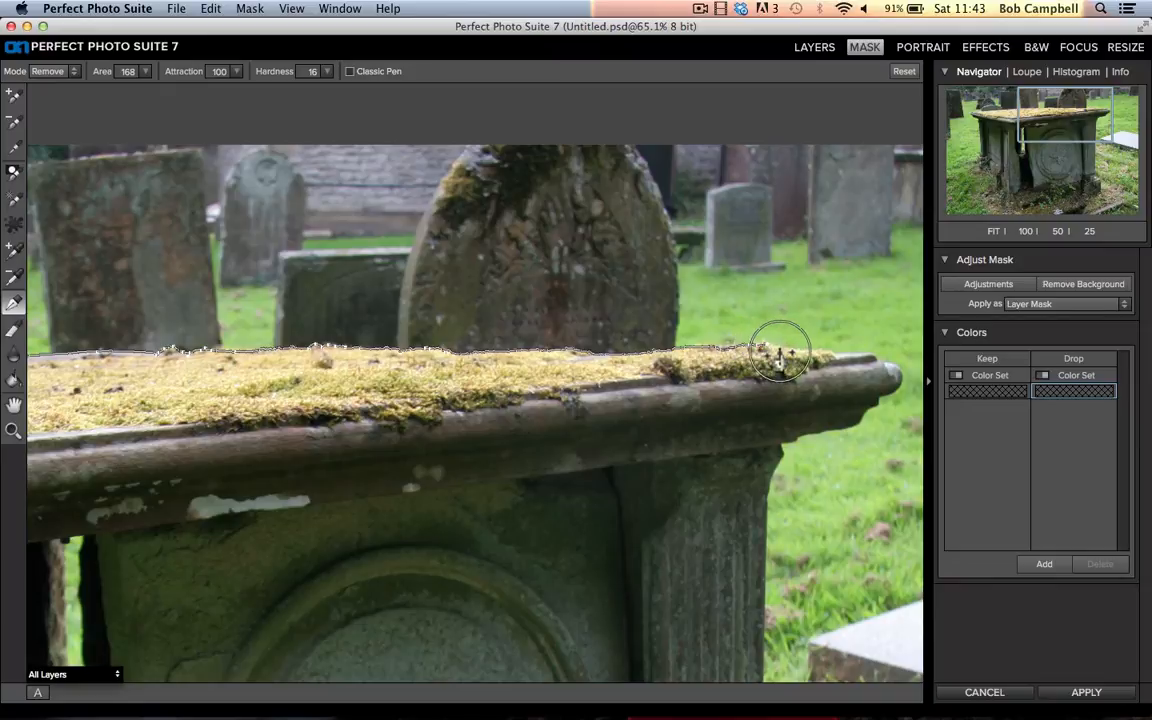
pyautogui.moveTo(792, 352)
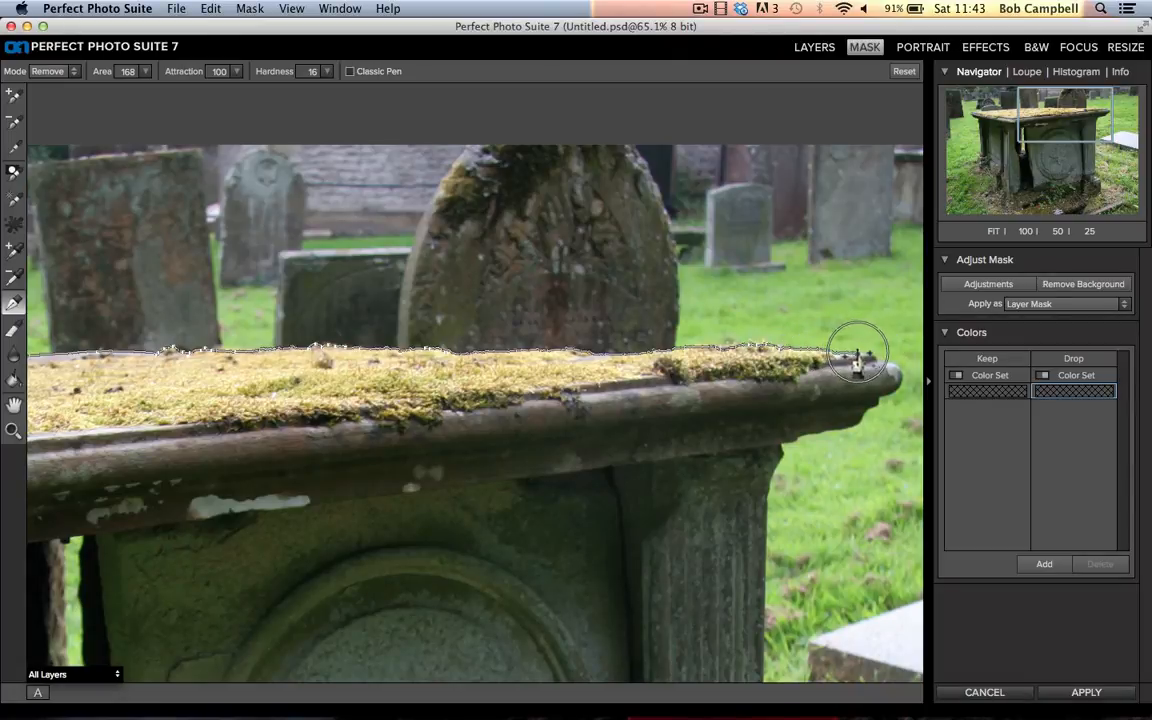
pyautogui.moveTo(872, 360)
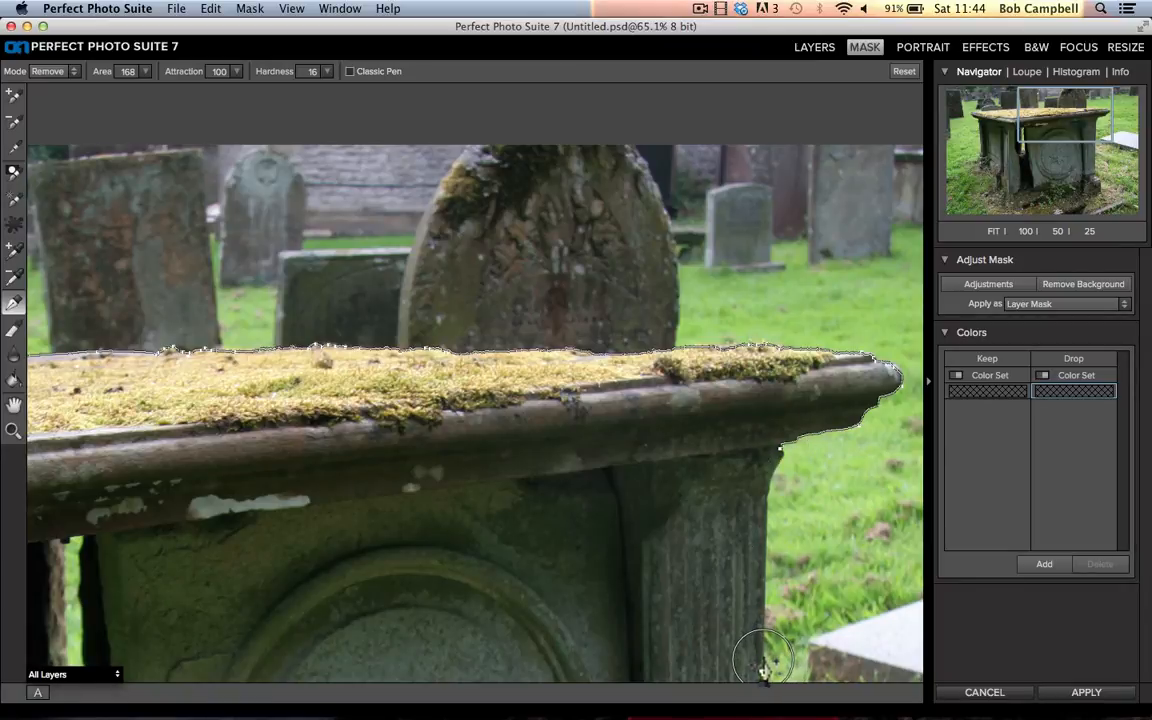
pyautogui.moveTo(780, 448); pyautogui.dragTo(782, 664)
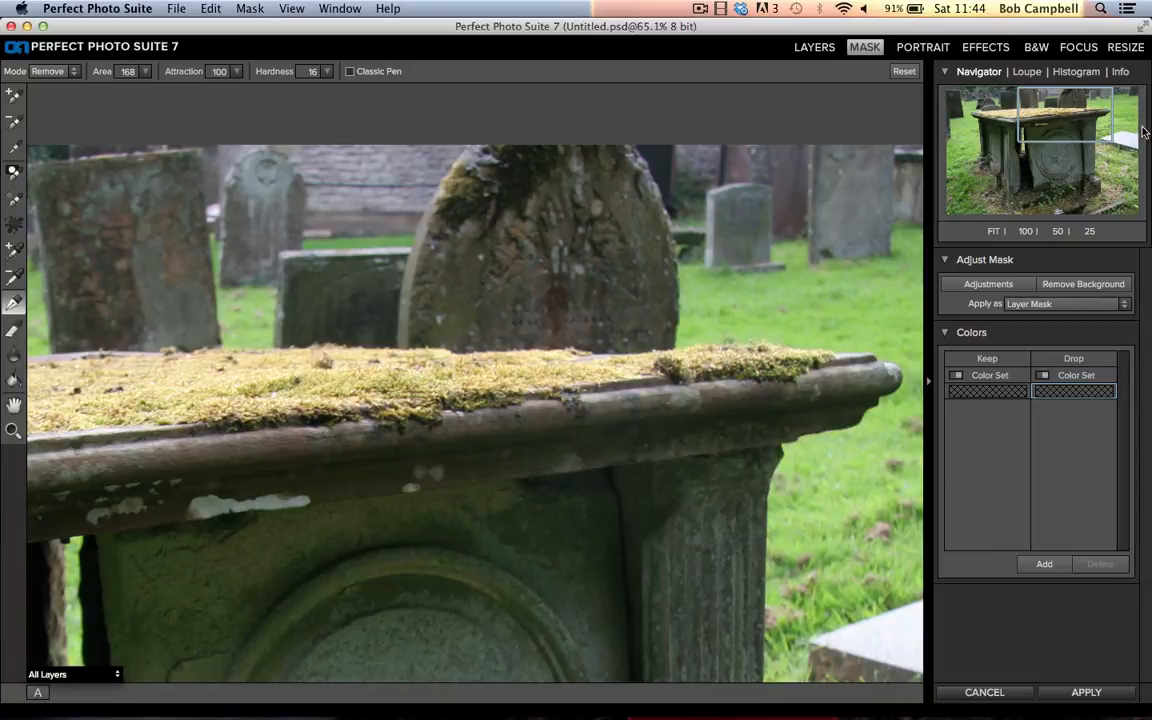
pyautogui.moveTo(922, 228)
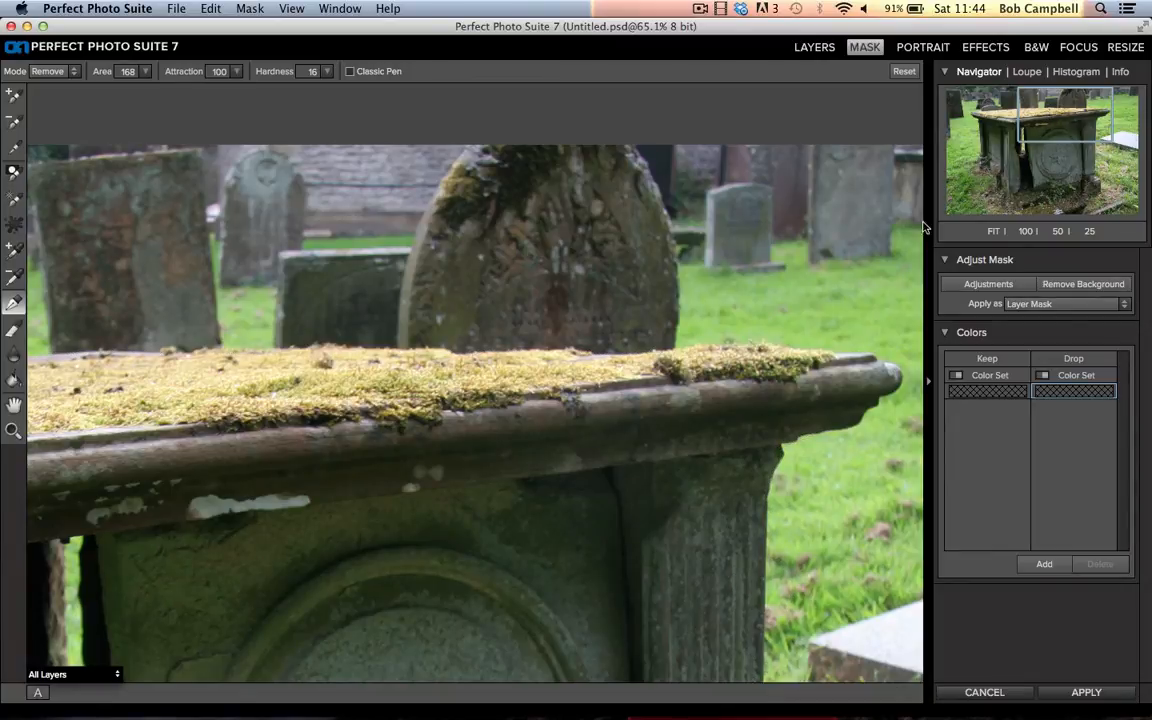
pyautogui.moveTo(176, 350); pyautogui.dragTo(700, 420)
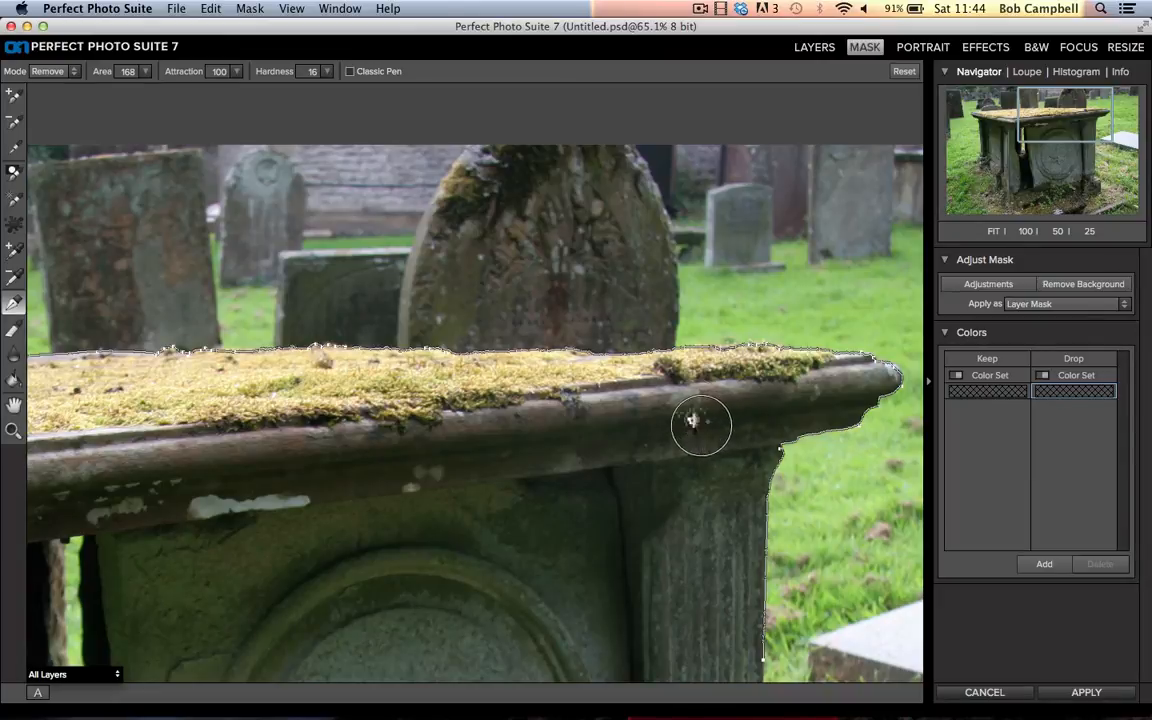
pyautogui.moveTo(684, 360)
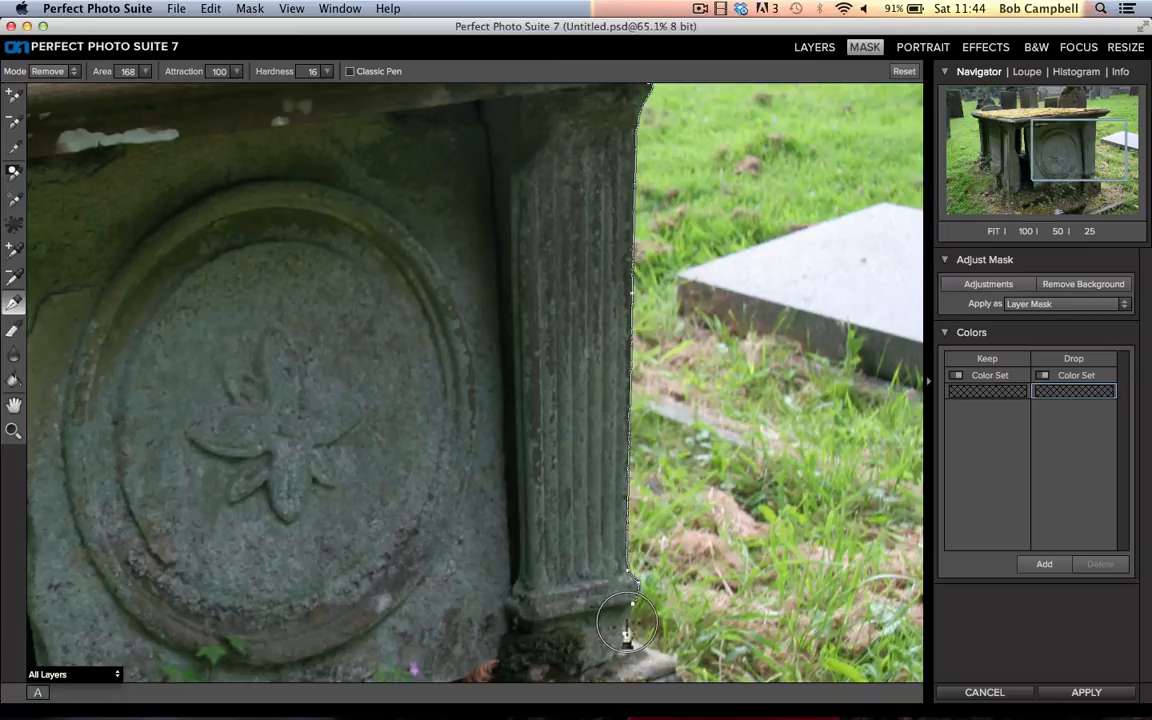
pyautogui.moveTo(624, 644)
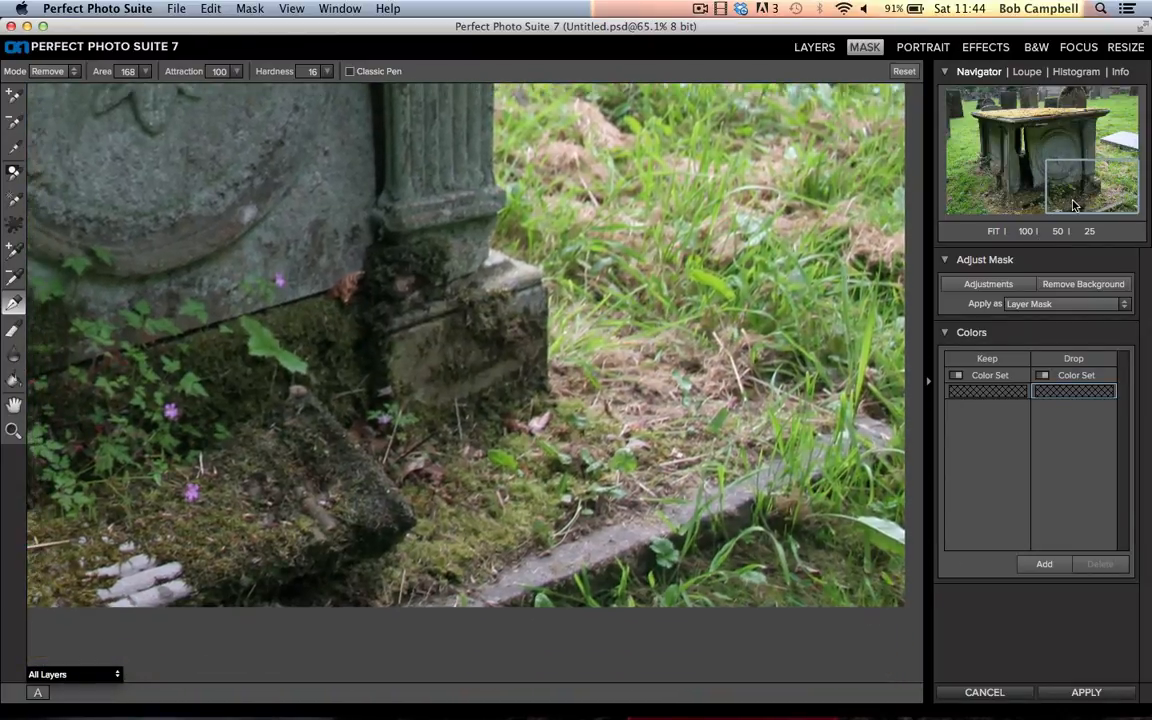
# Step: Pan down the tomb's right pillar to its base and the surrounding grass
pyautogui.moveTo(500, 90); pyautogui.dragTo(544, 300)
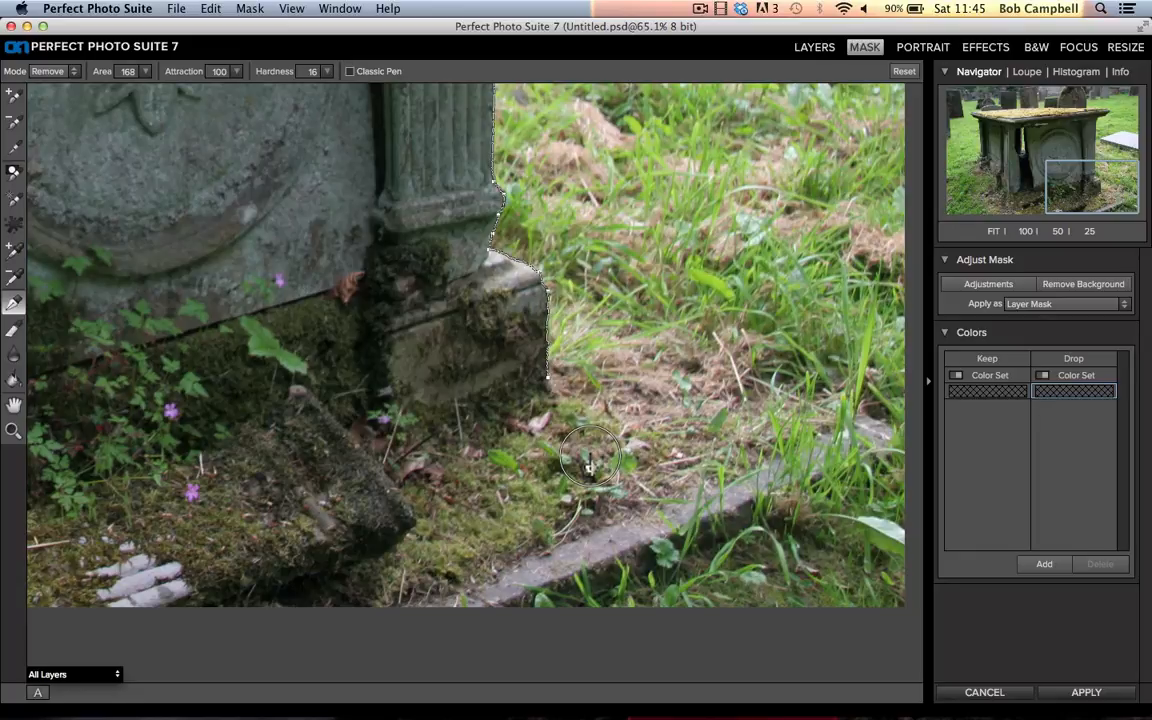
pyautogui.moveTo(992, 232)
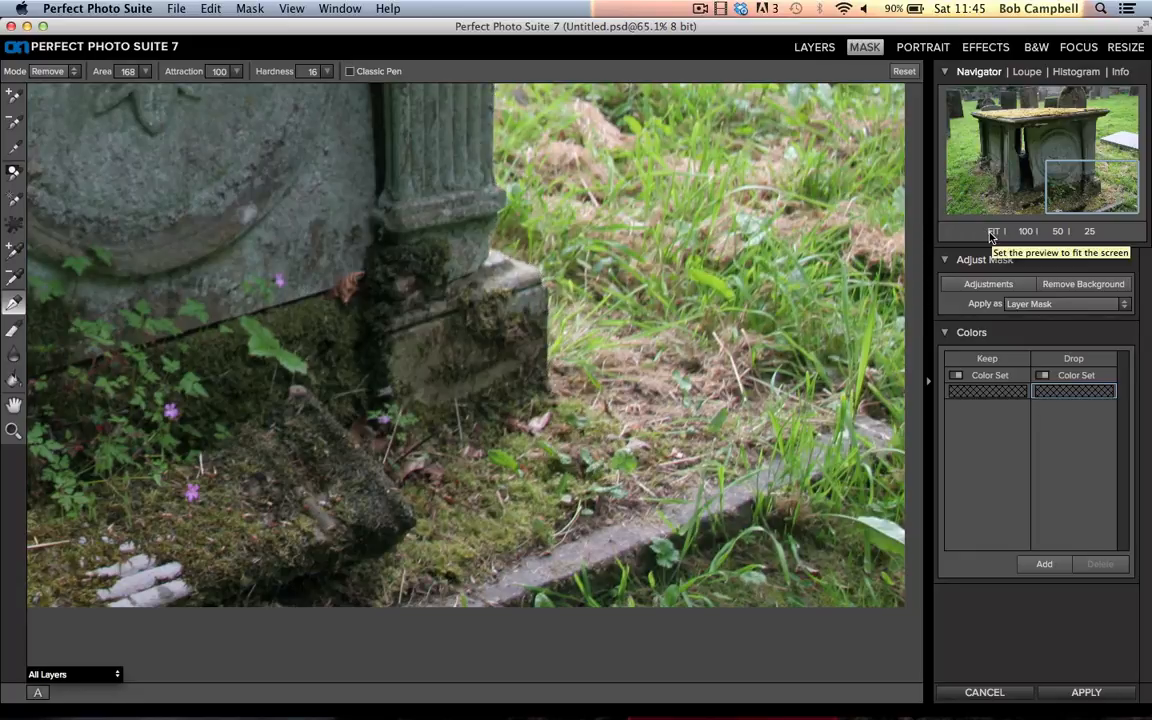
# Step: Fit the whole tomb photo back into the preview using the Navigator's Fit
pyautogui.click(992, 232)
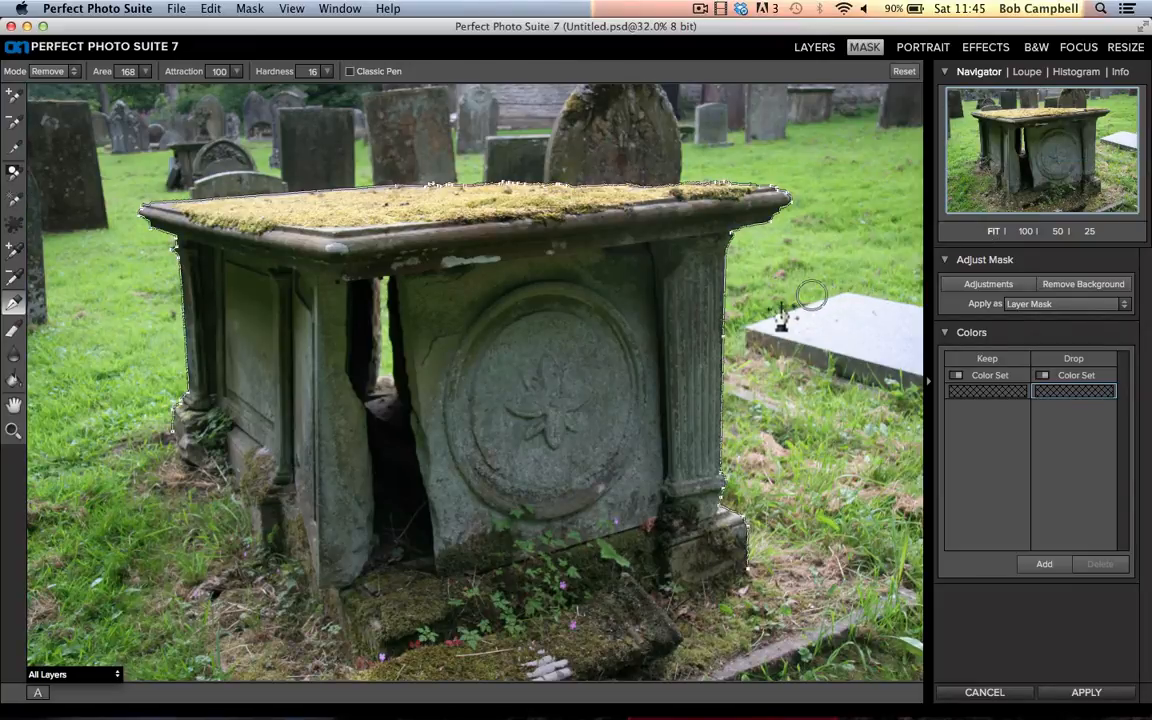
pyautogui.moveTo(748, 578)
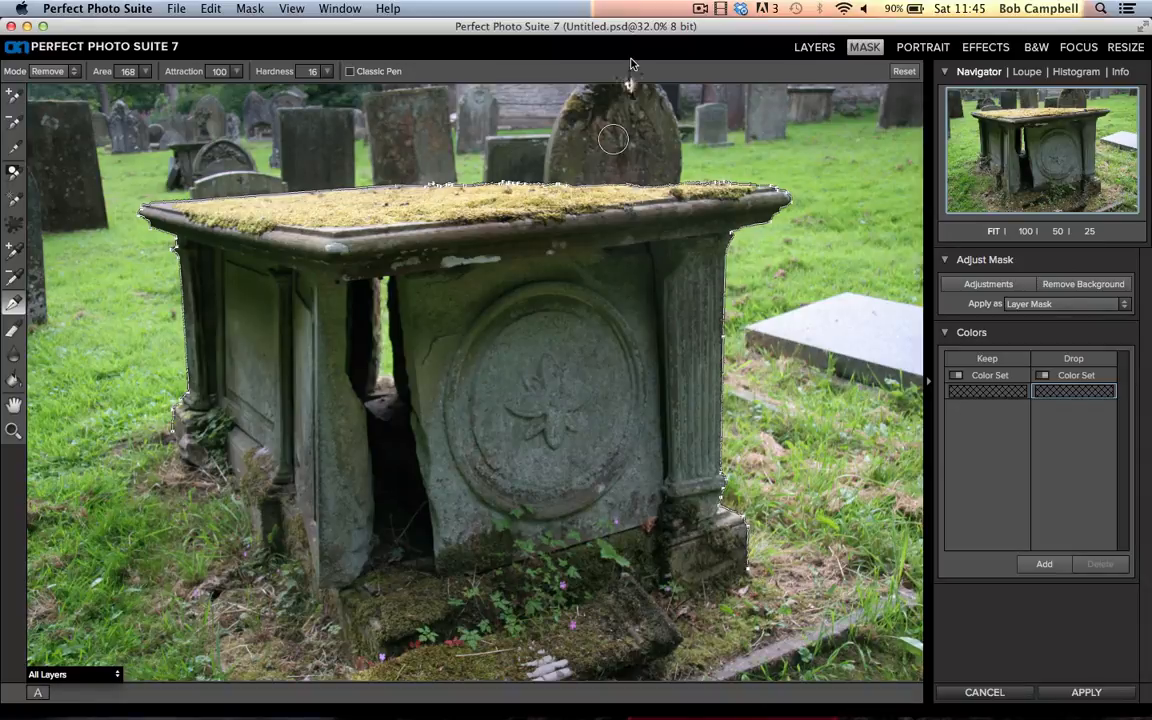
pyautogui.moveTo(344, 156)
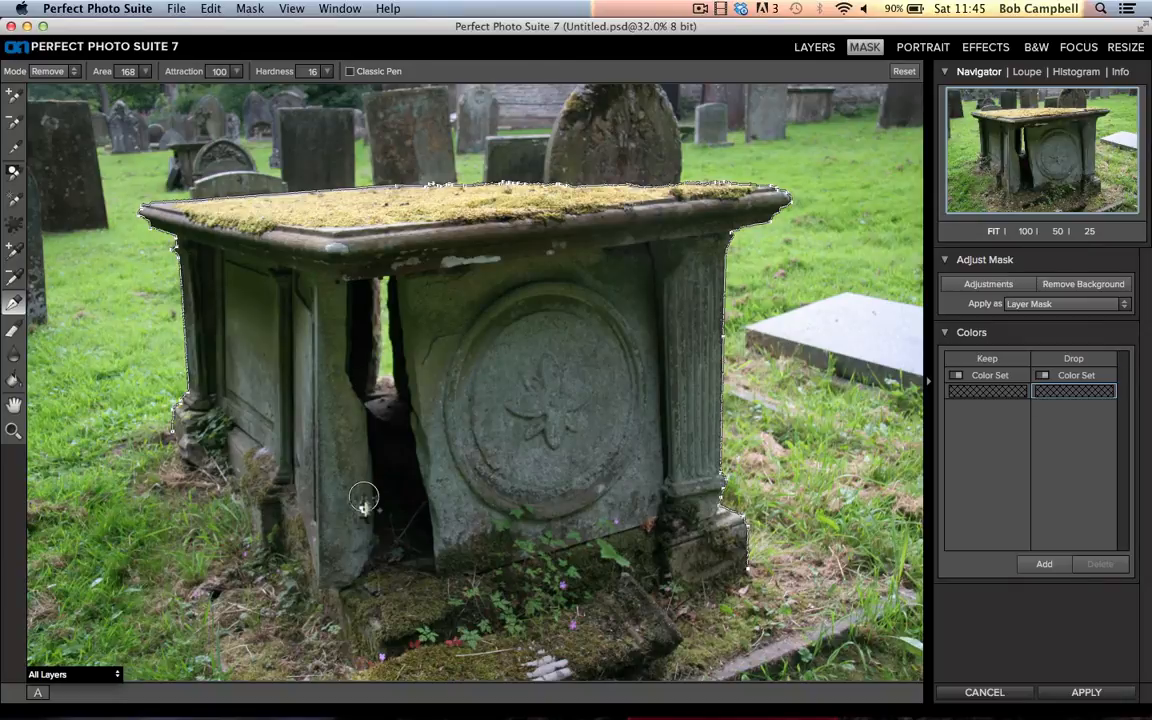
pyautogui.moveTo(438, 444)
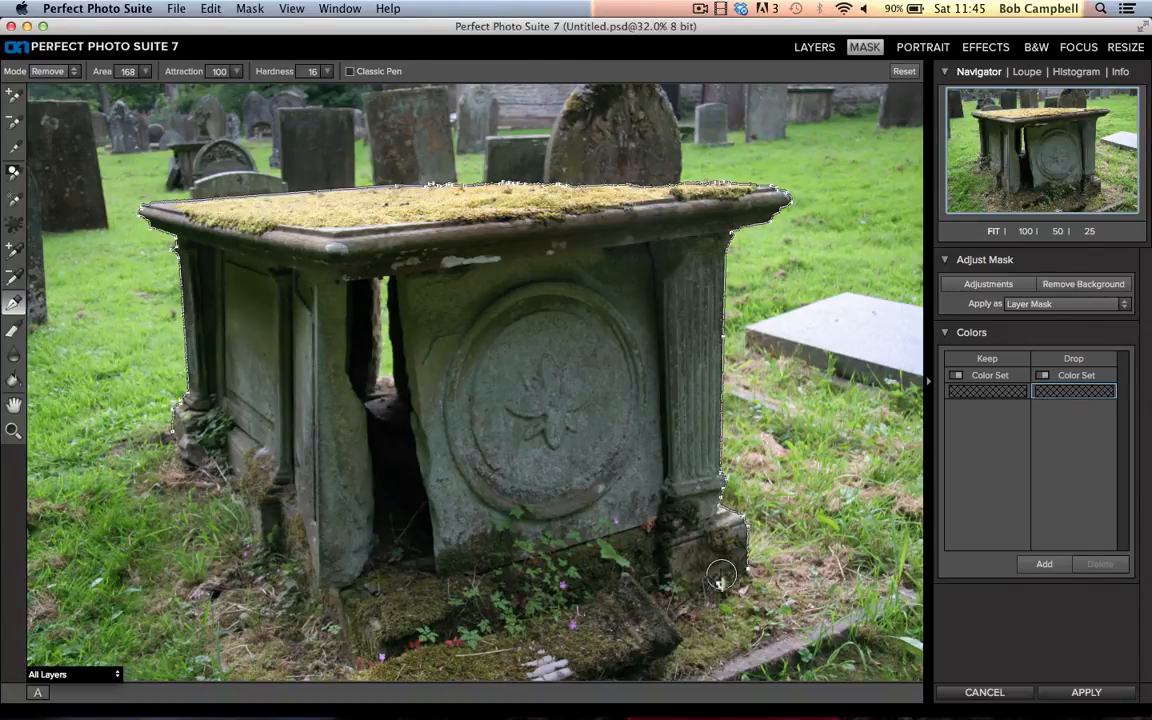
pyautogui.moveTo(904, 486)
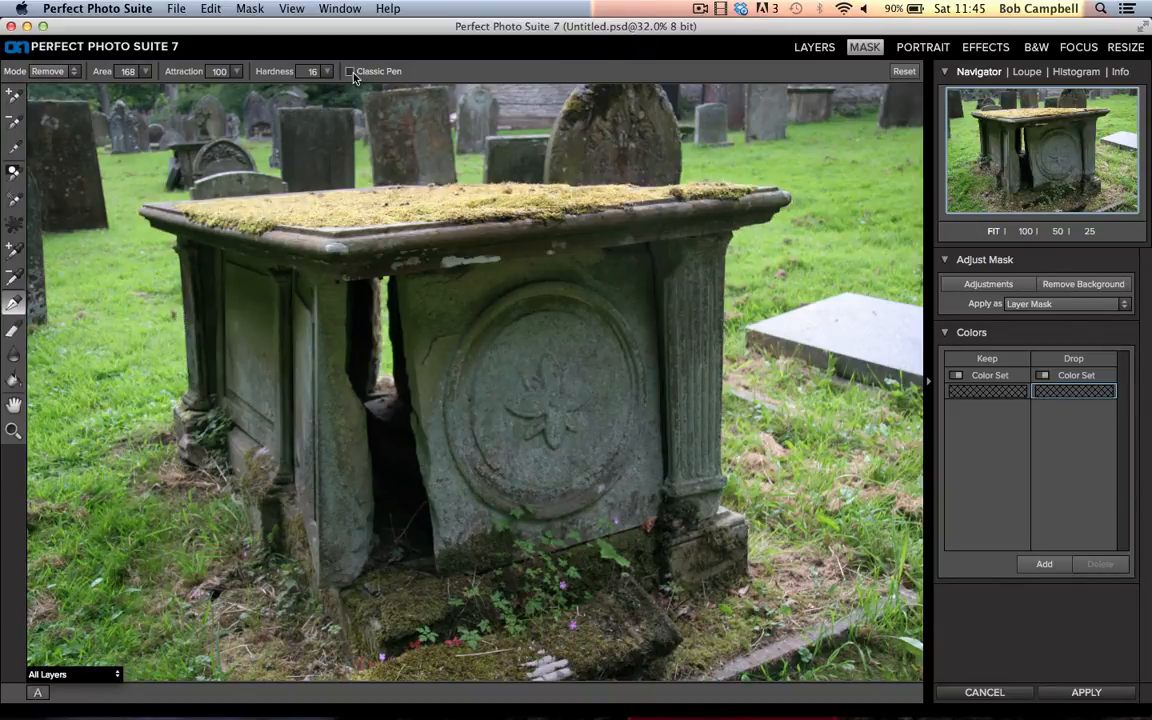
# Step: Enable Classic Pen and close a traced path around the tomb's outline
pyautogui.click(350, 72)
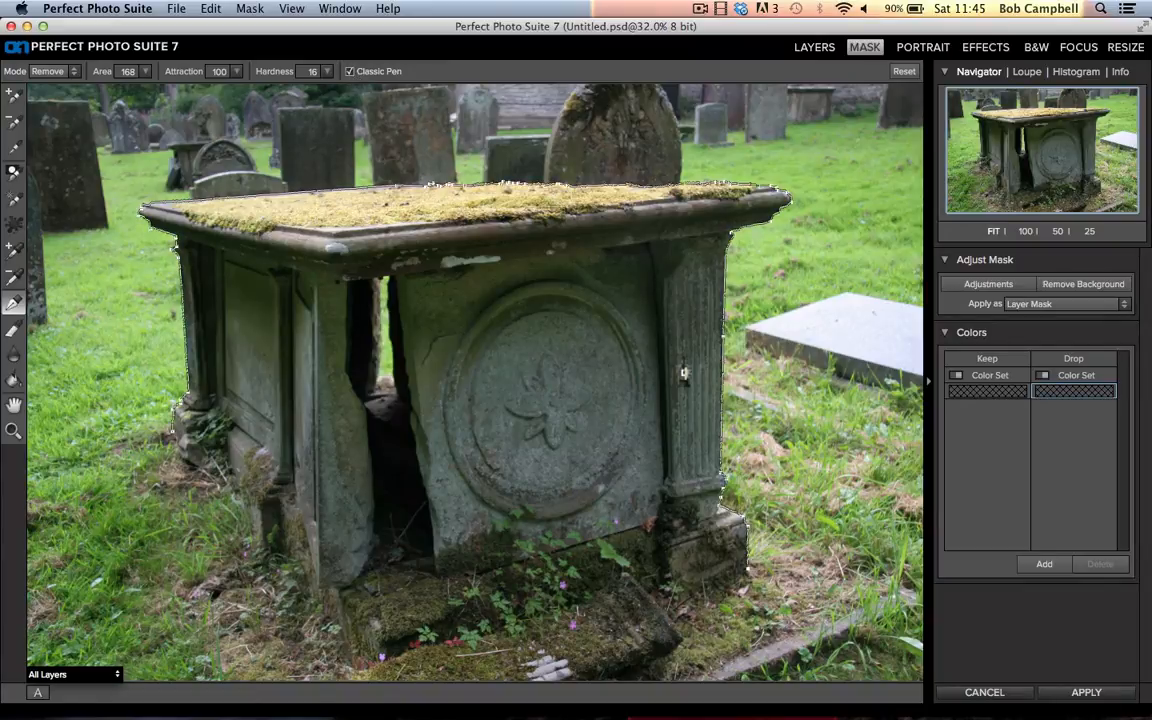
pyautogui.moveTo(904, 564)
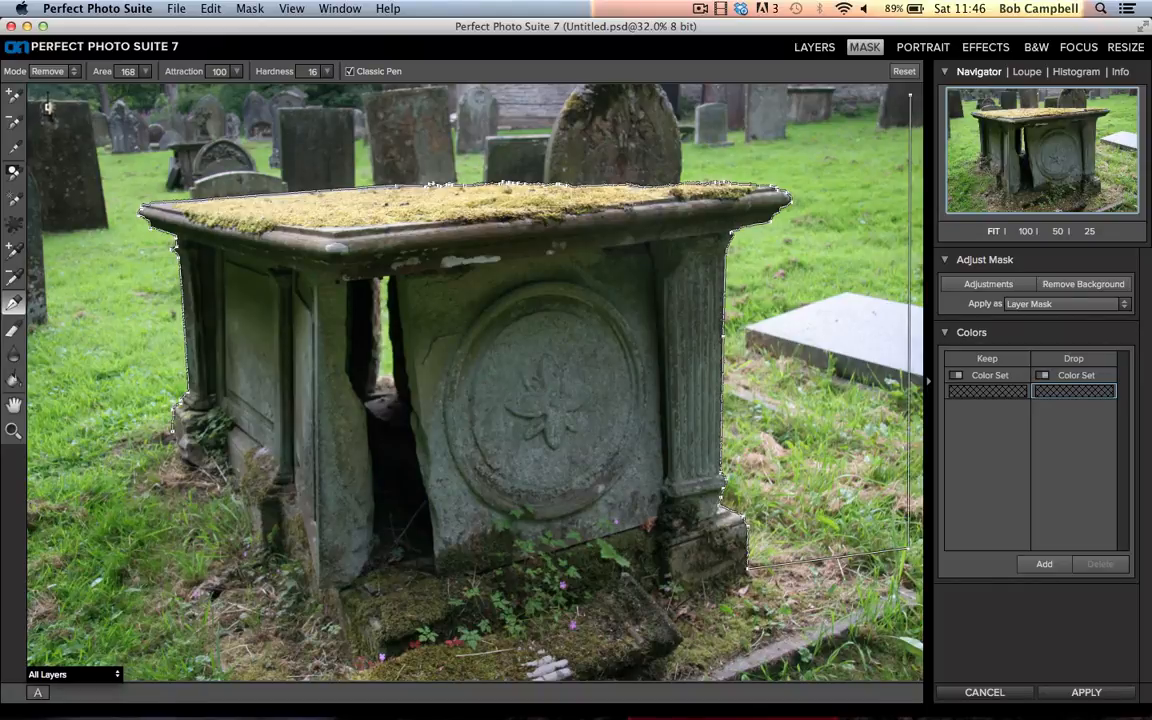
pyautogui.moveTo(44, 470)
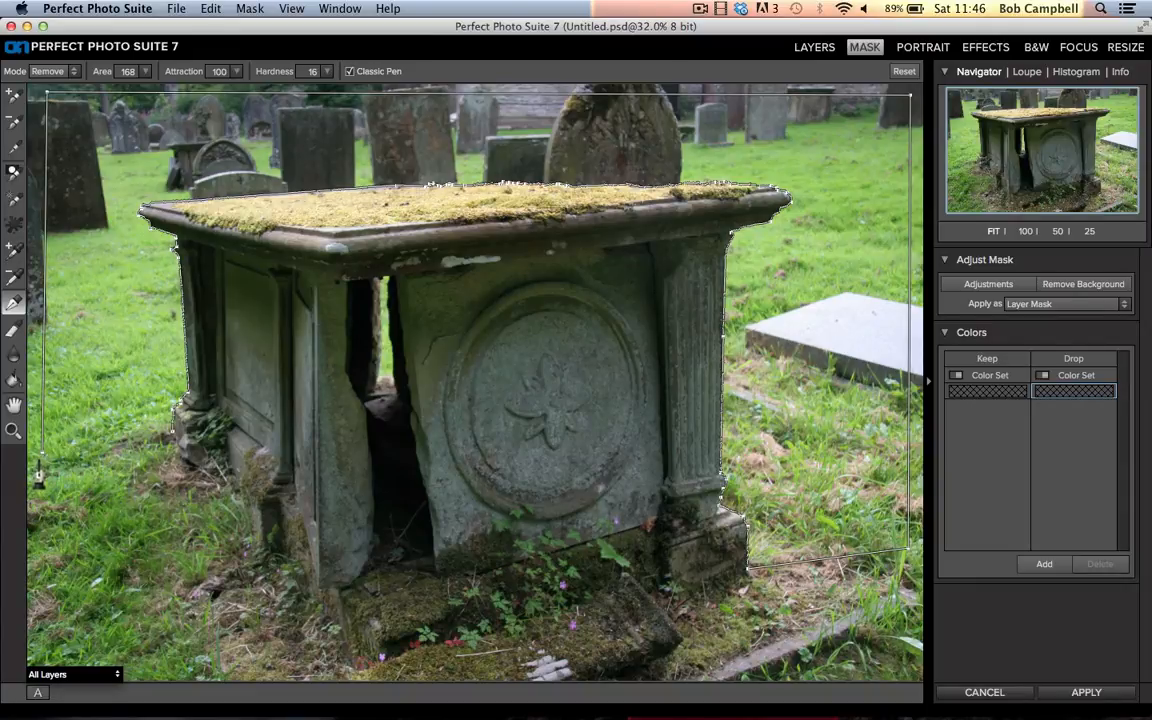
pyautogui.moveTo(156, 452)
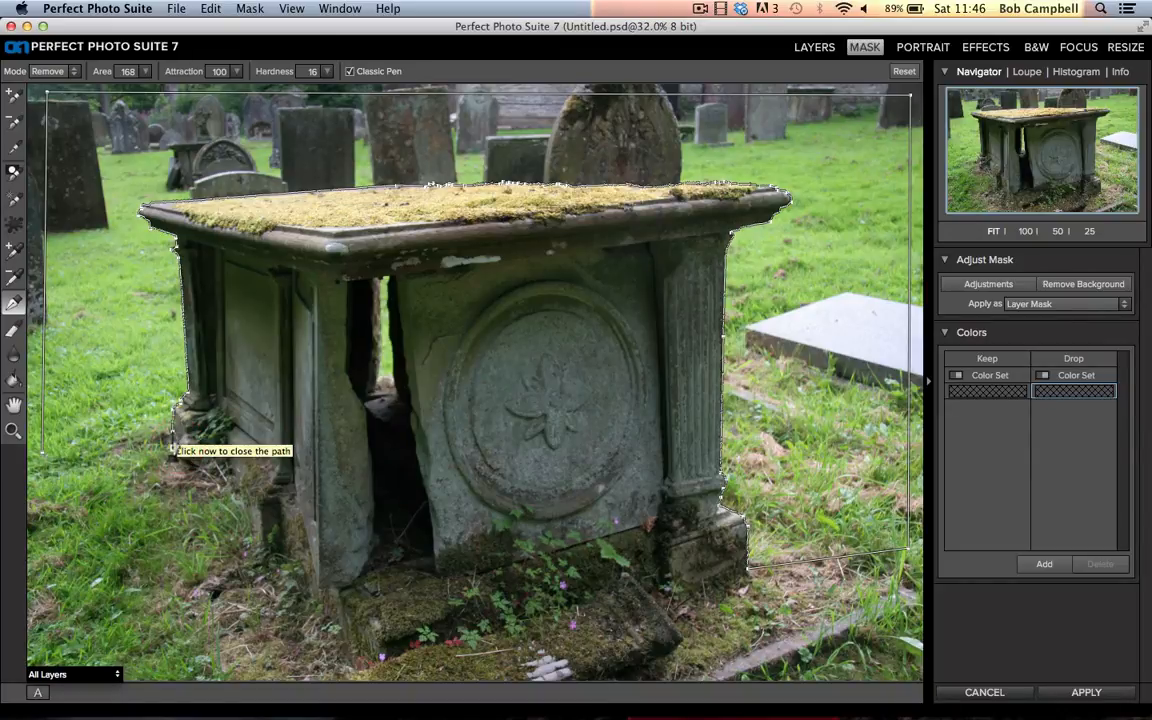
pyautogui.click(176, 444)
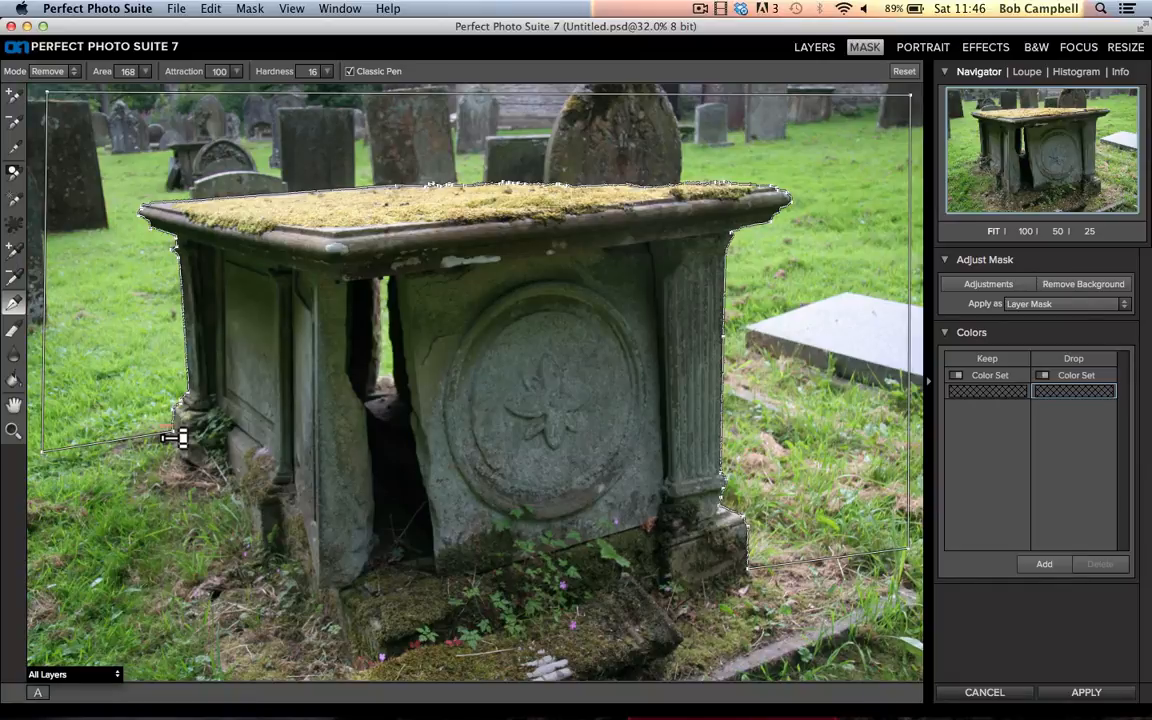
pyautogui.moveTo(136, 158)
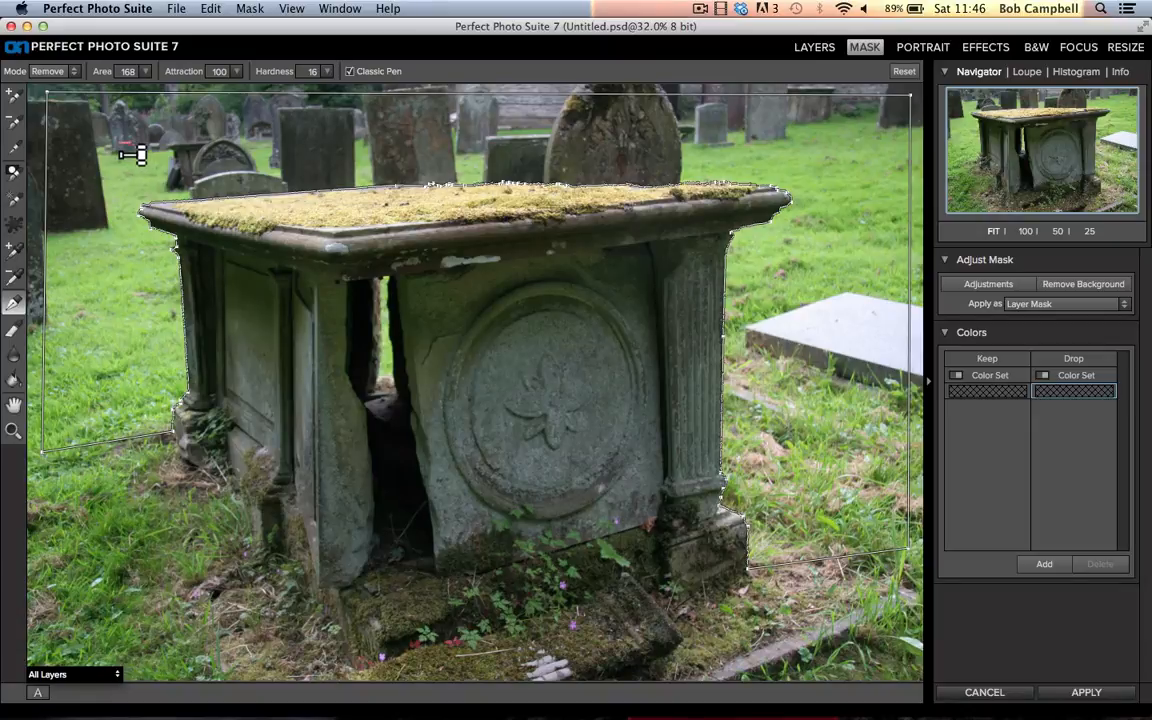
# Step: Drop the graveyard background outside the closed tomb path with Hardness 0
pyautogui.click(1084, 284)
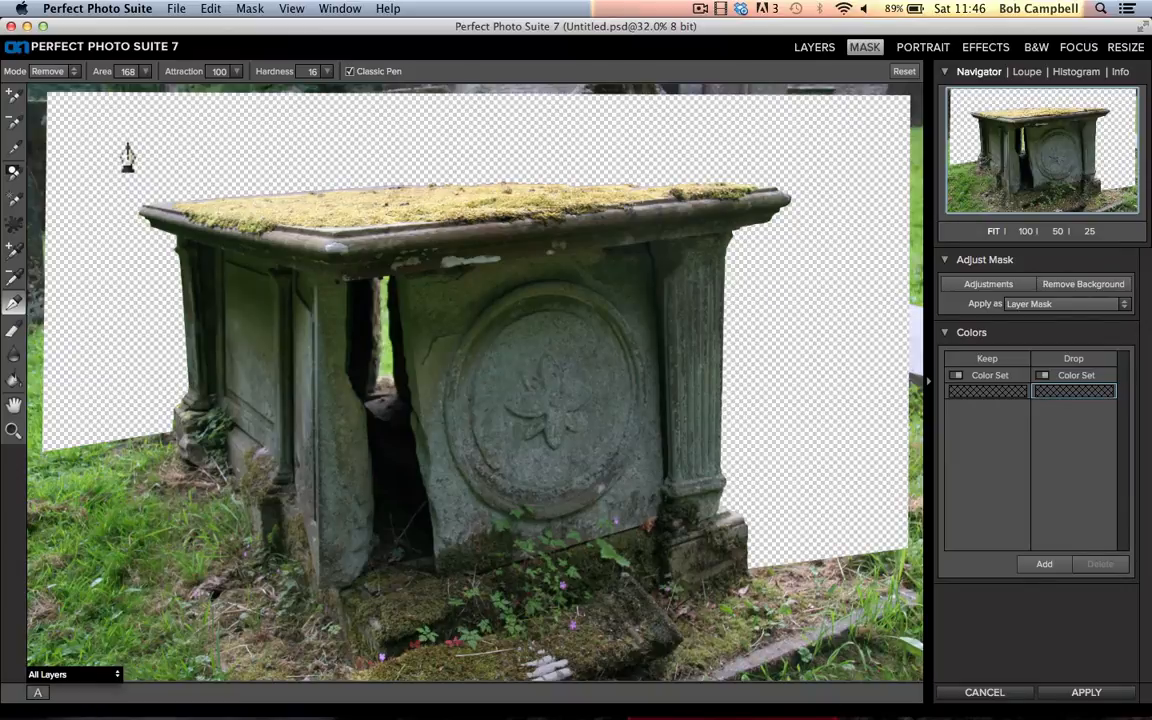
pyautogui.moveTo(92, 196)
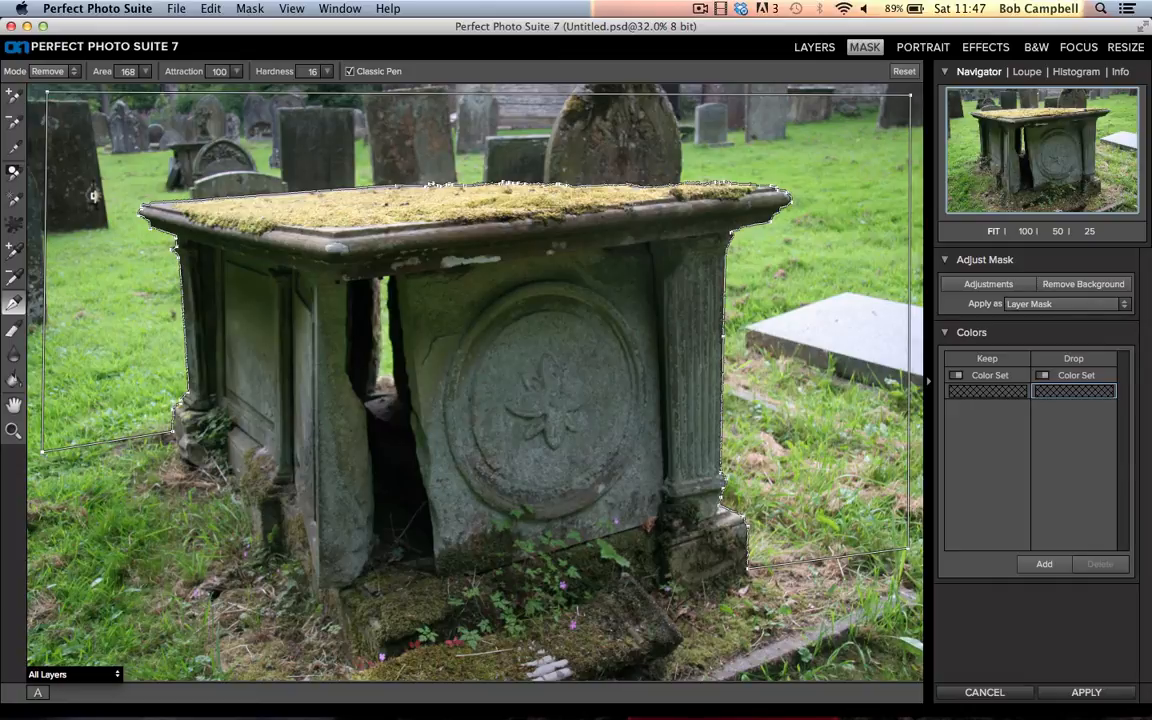
pyautogui.moveTo(252, 82)
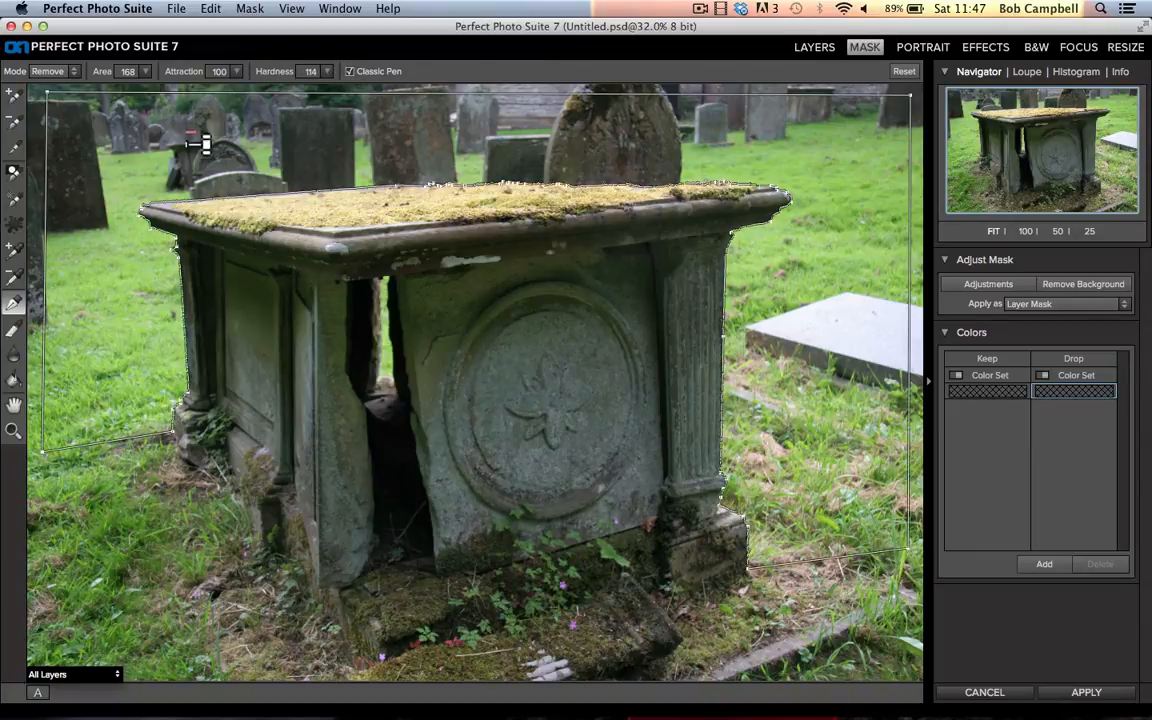
pyautogui.moveTo(104, 178)
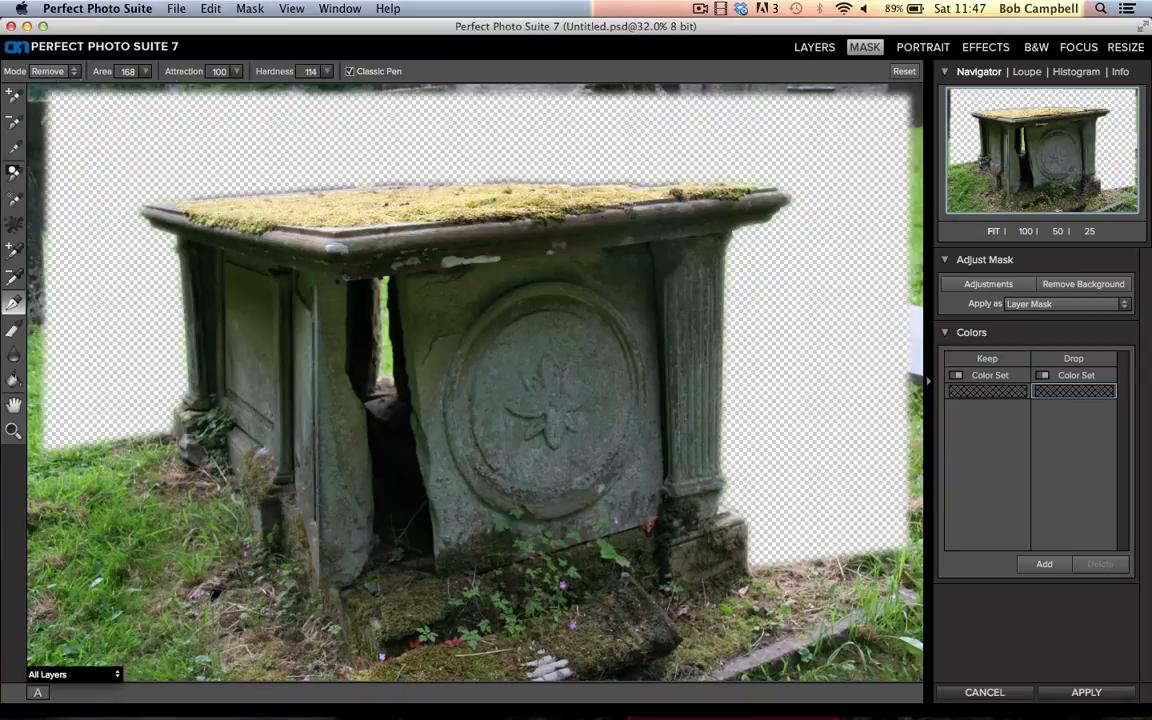
pyautogui.moveTo(256, 80)
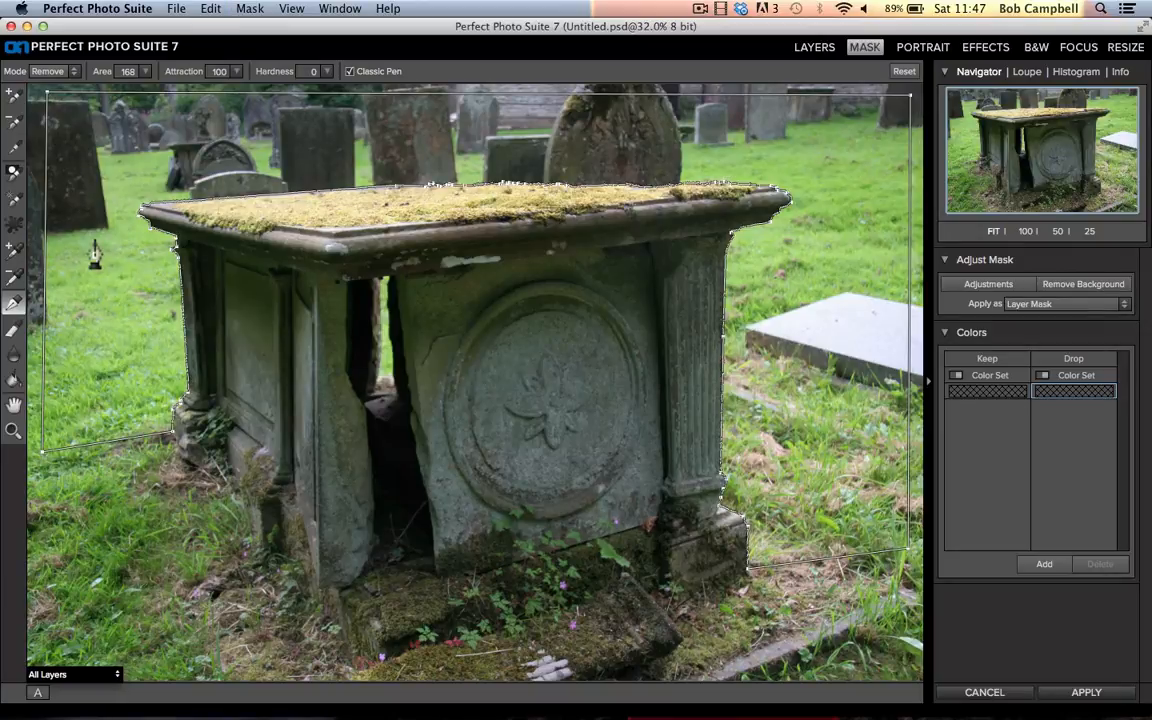
pyautogui.moveTo(100, 290)
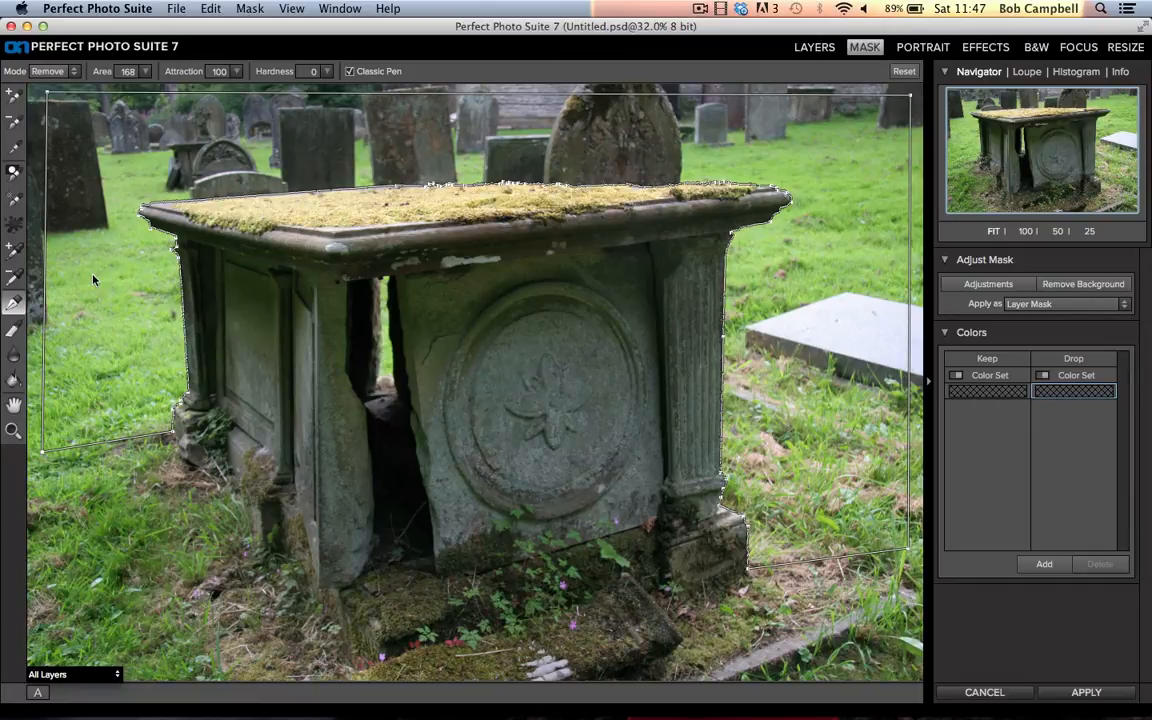
# Step: Raise the cutout's edge Hardness to 40 and preview the removed background
pyautogui.click(1084, 284)
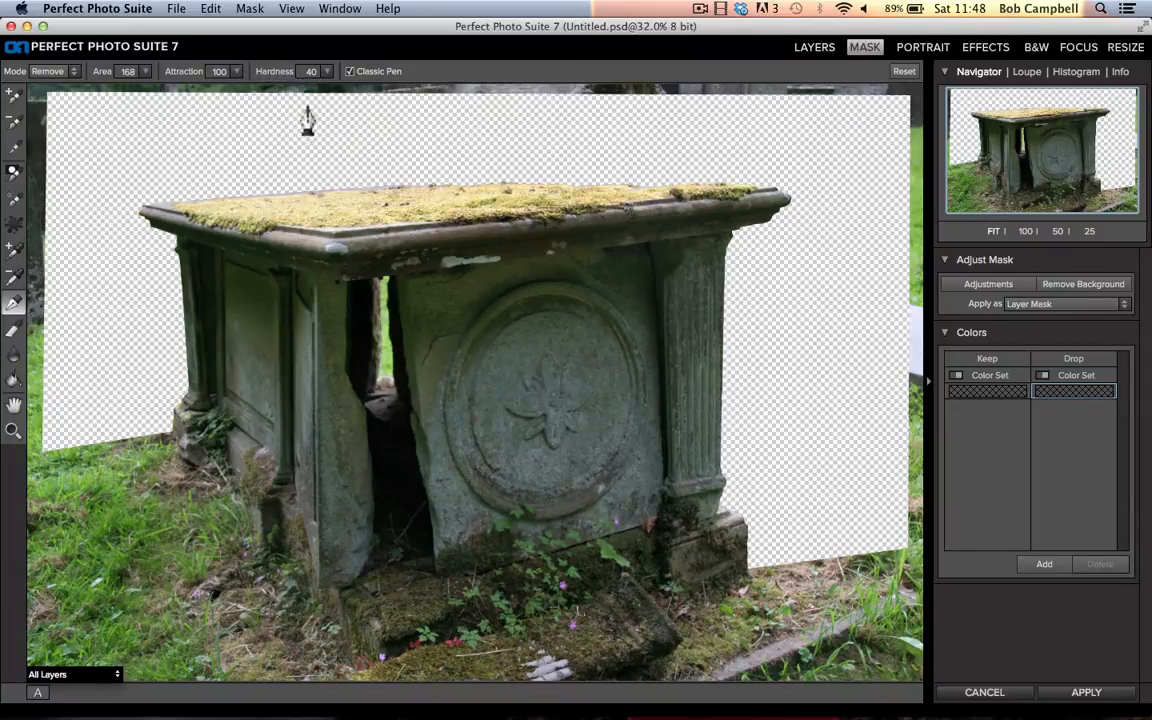
pyautogui.moveTo(144, 190)
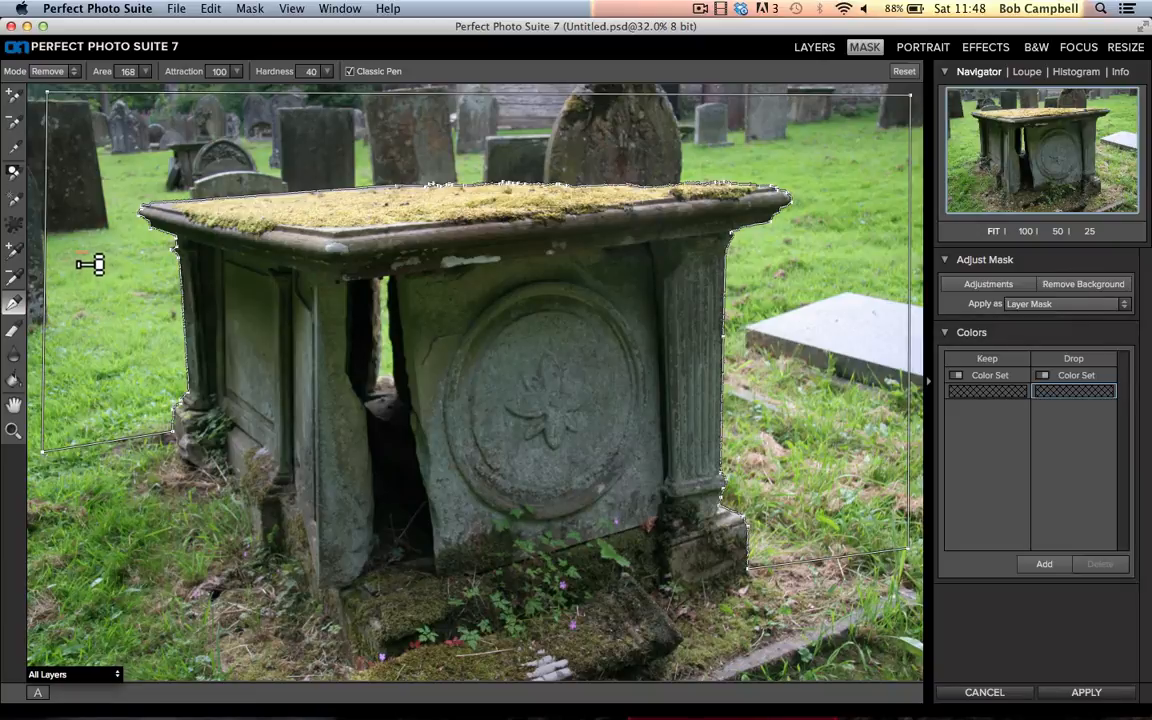
pyautogui.moveTo(88, 258)
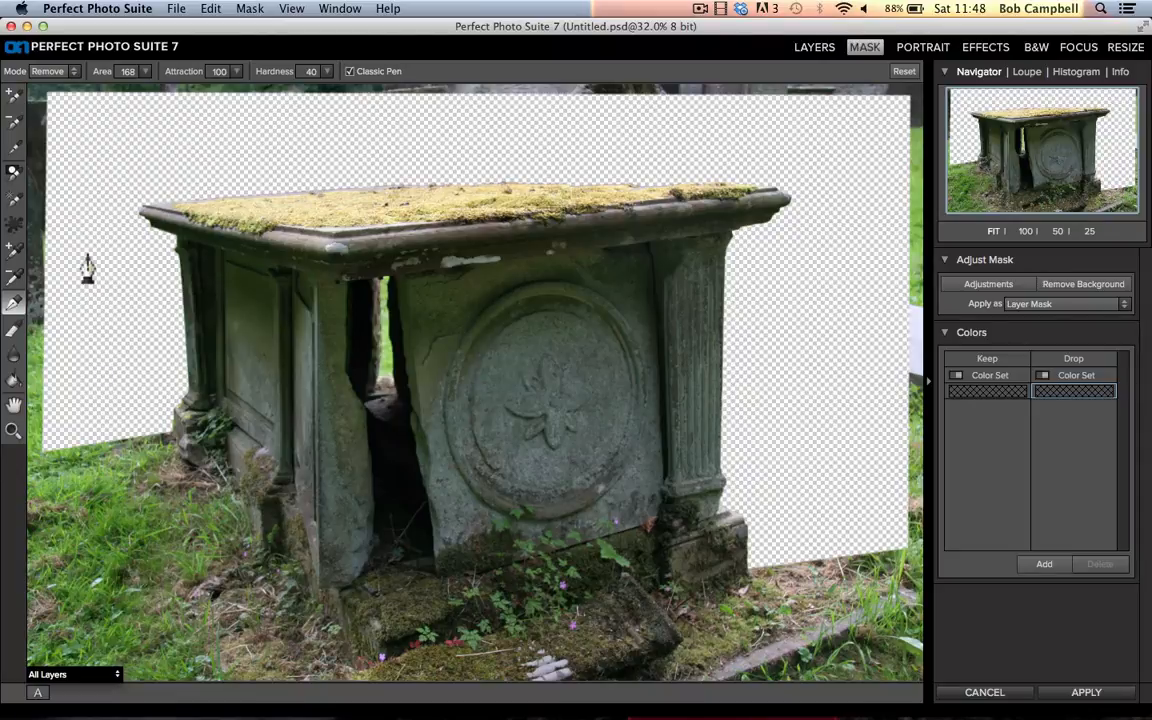
pyautogui.moveTo(120, 250)
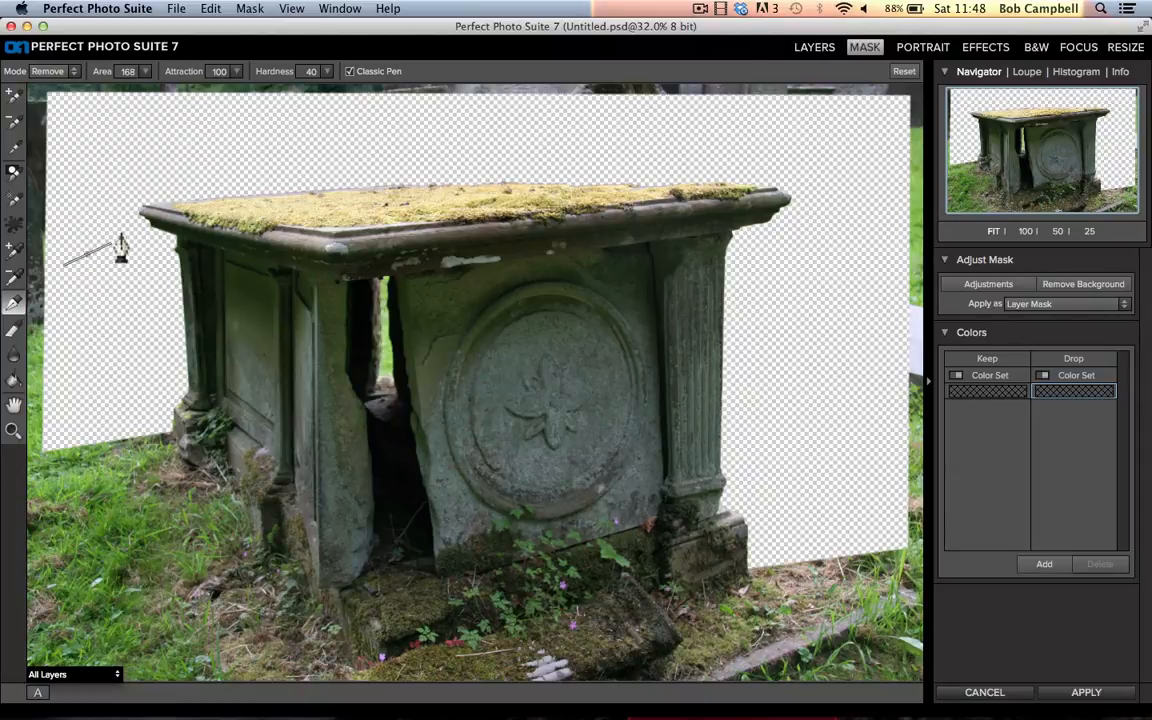
pyautogui.moveTo(76, 292)
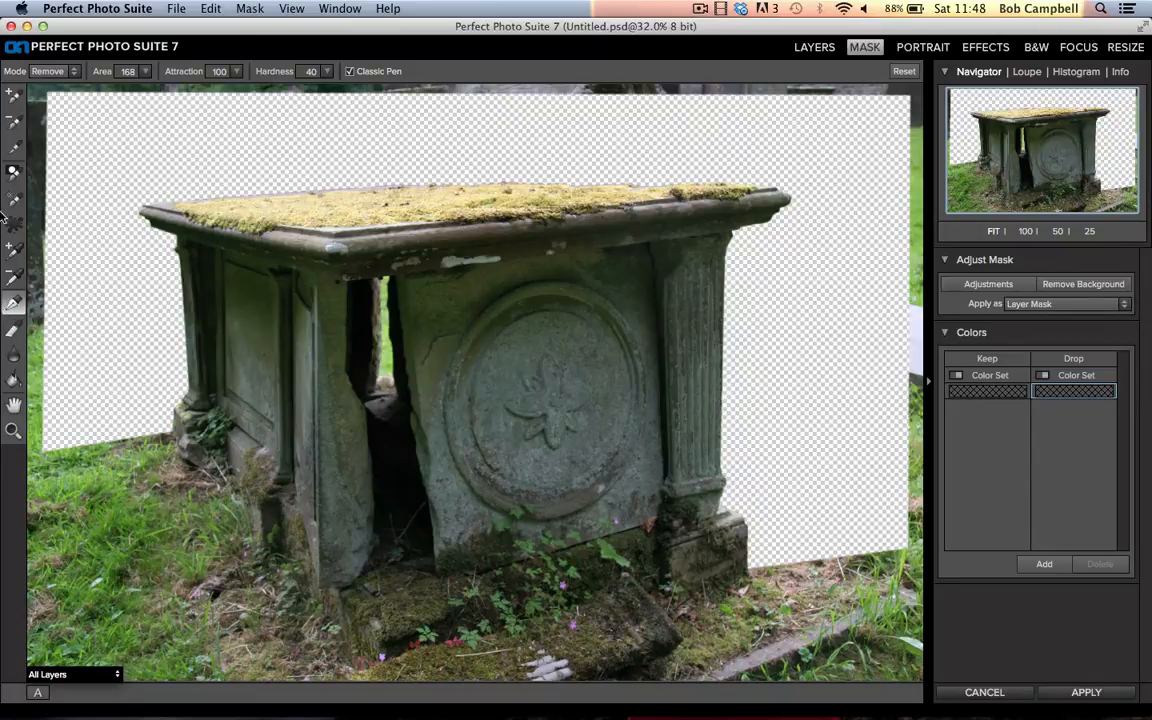
# Step: Switch to the Brush Tool in Paint Out mode to erase grass at the tomb's right base
pyautogui.click(14, 172)
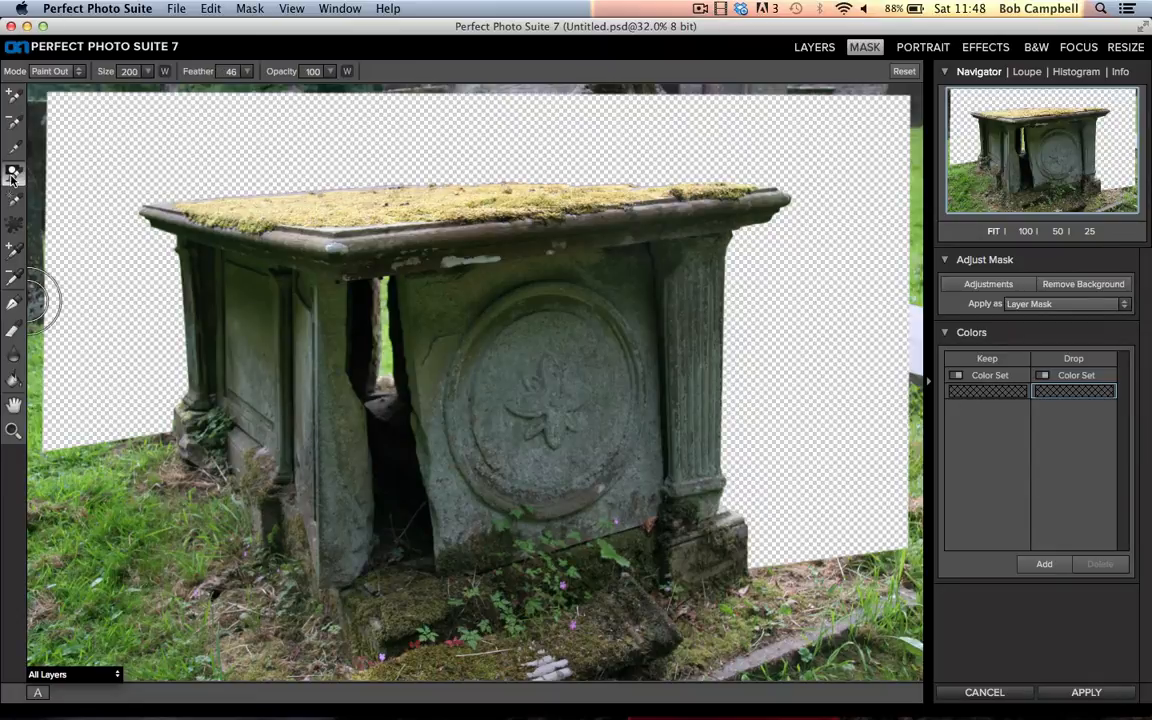
pyautogui.moveTo(12, 172)
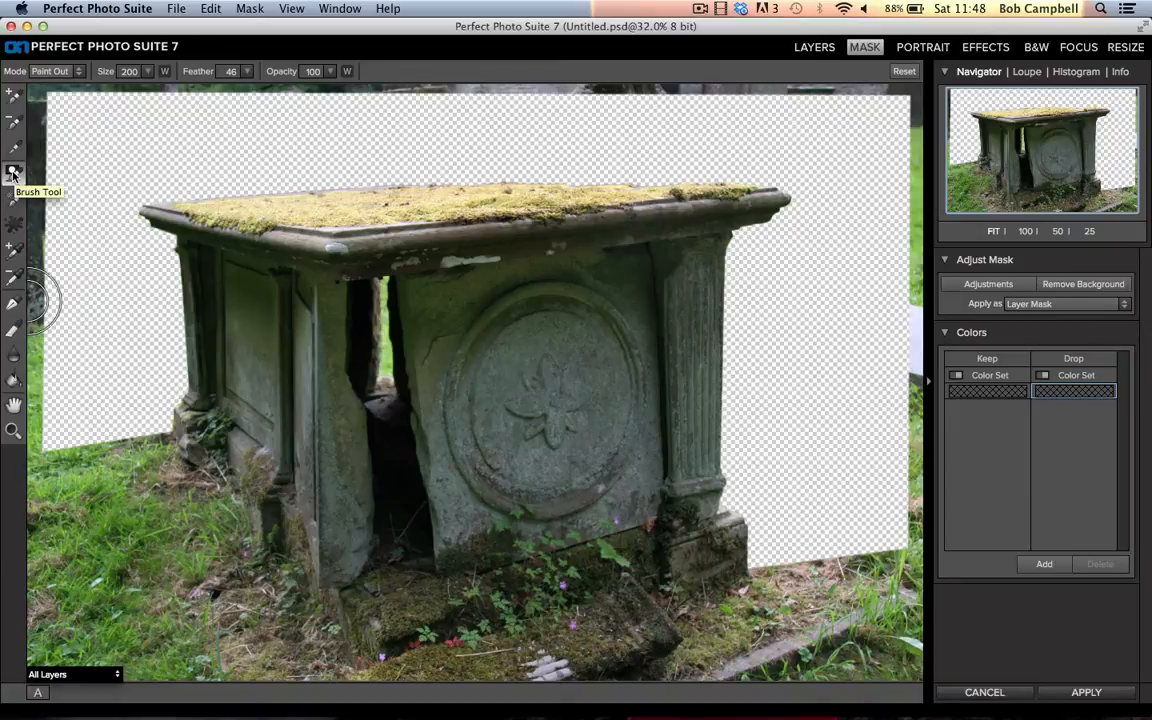
pyautogui.moveTo(40, 220)
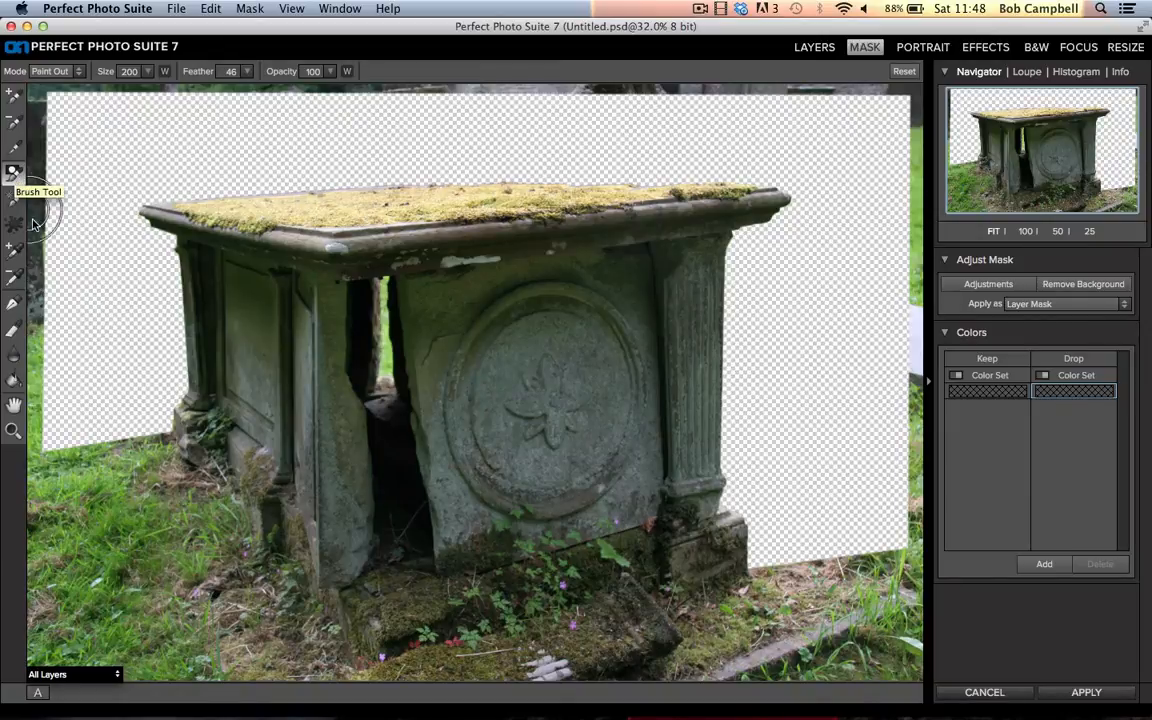
pyautogui.moveTo(56, 334)
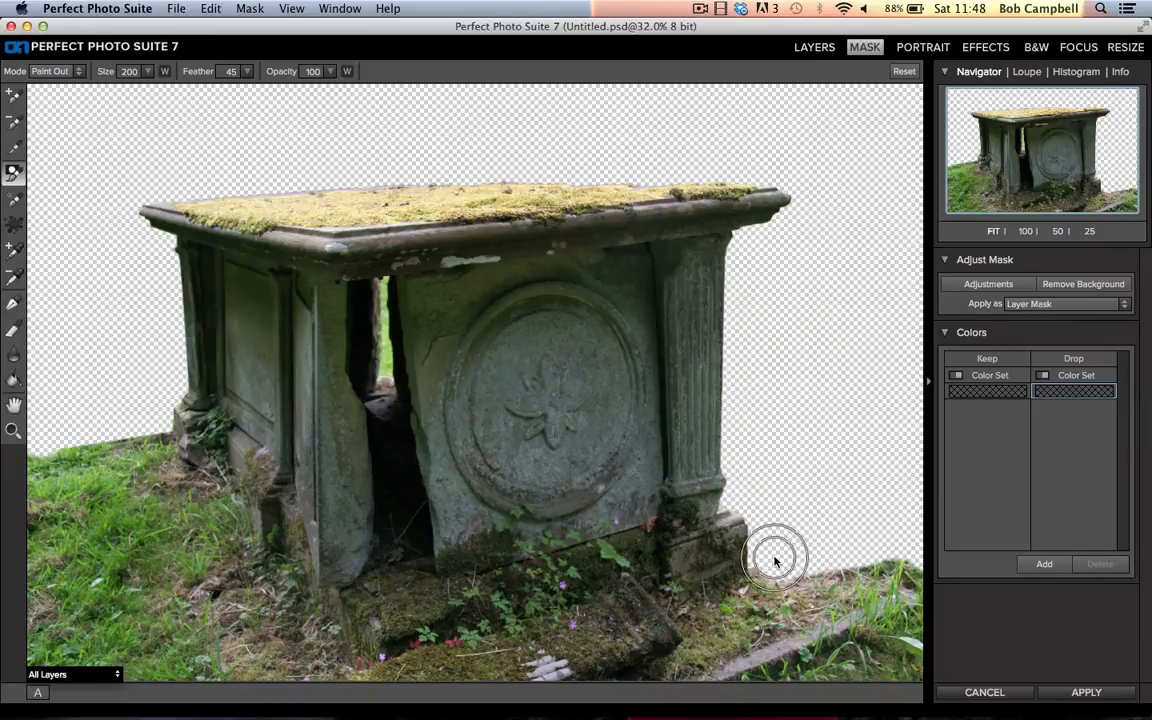
pyautogui.moveTo(148, 420)
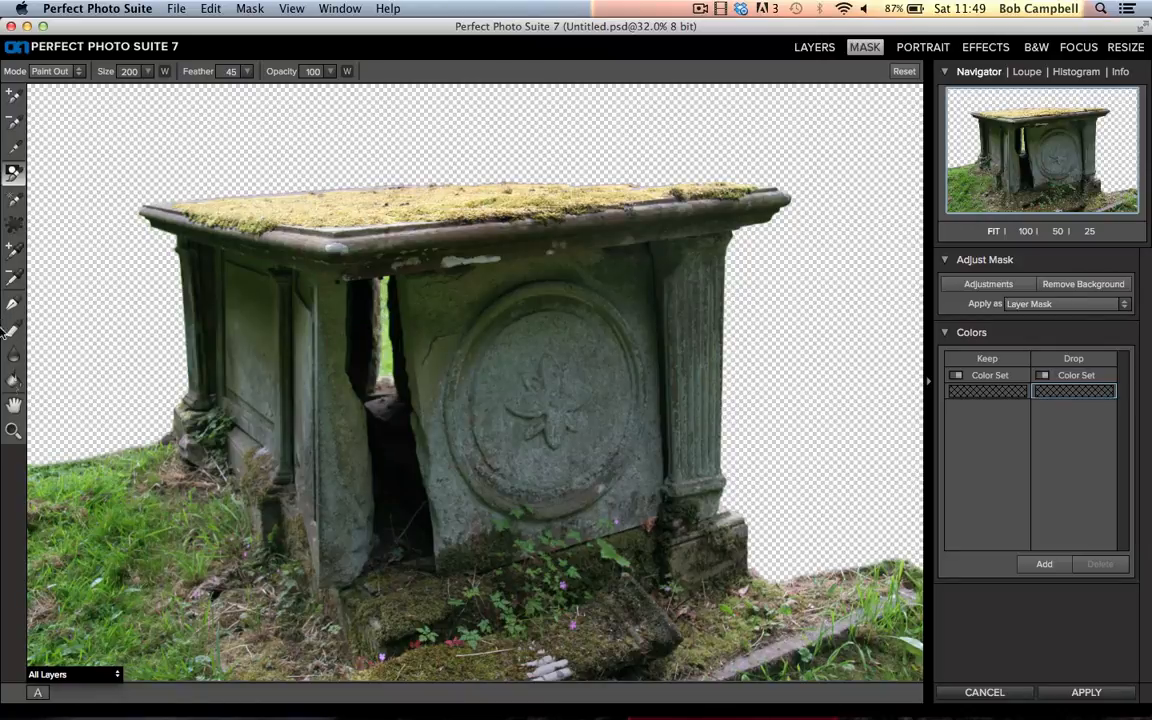
# Step: Zoom in on the narrow crack between the tomb's front slabs
pyautogui.click(14, 432)
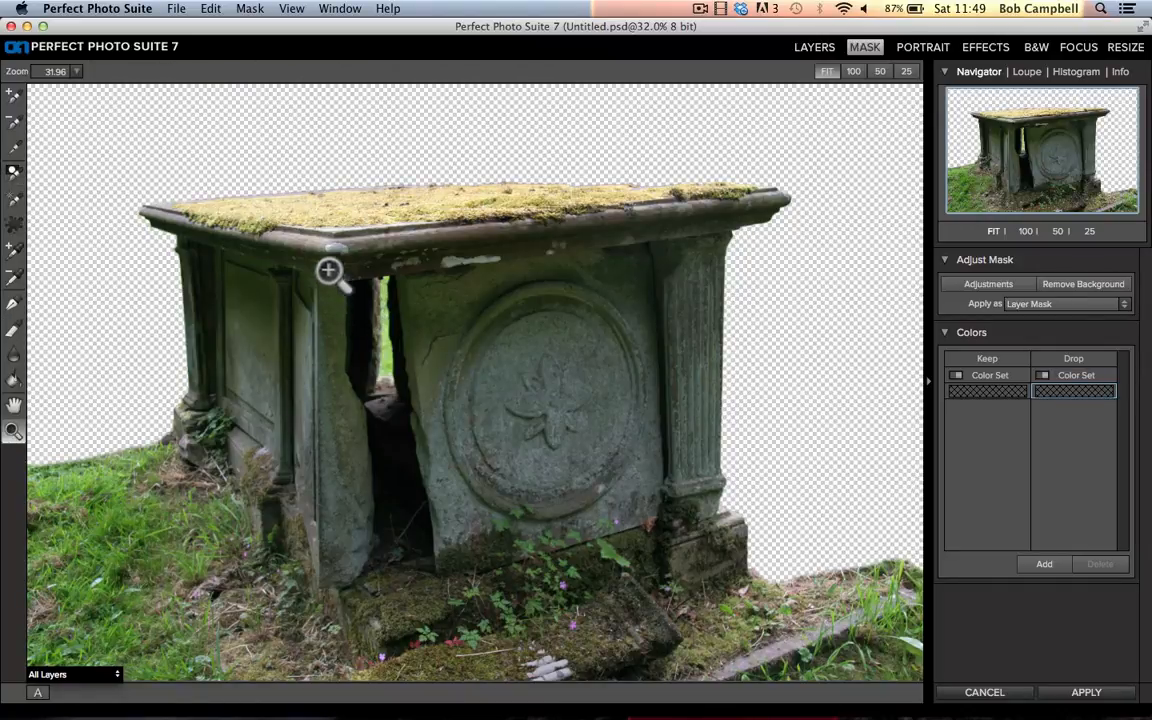
pyautogui.moveTo(328, 270); pyautogui.dragTo(440, 460)
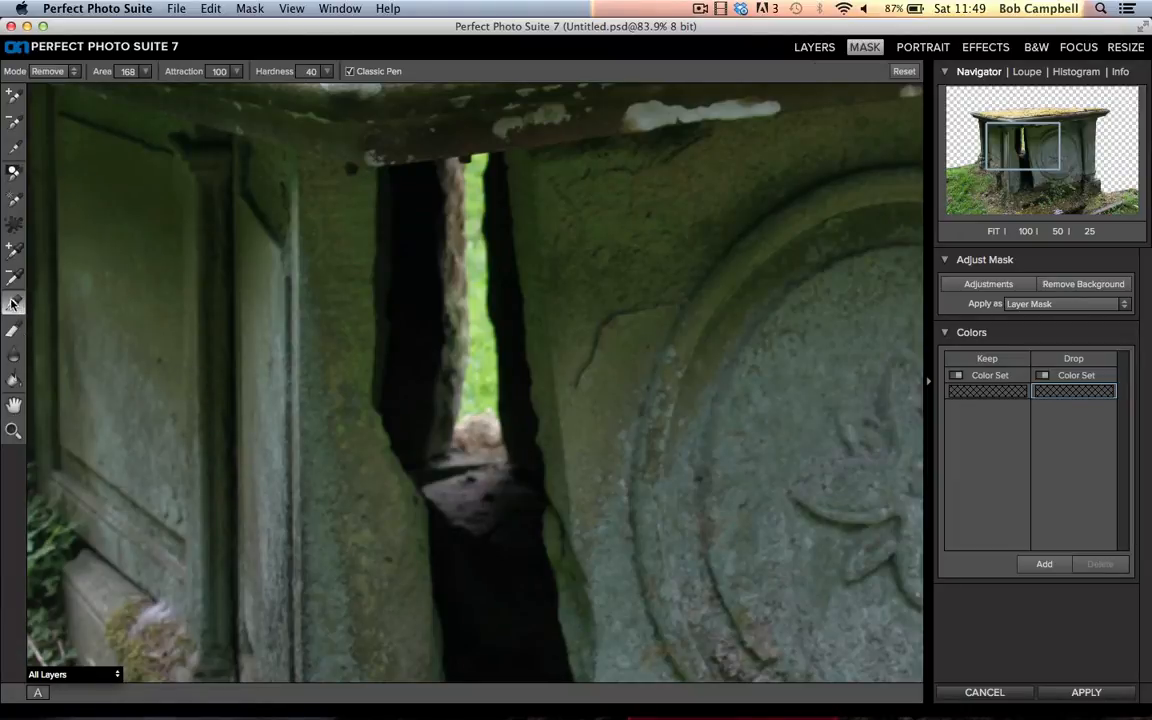
pyautogui.moveTo(496, 430)
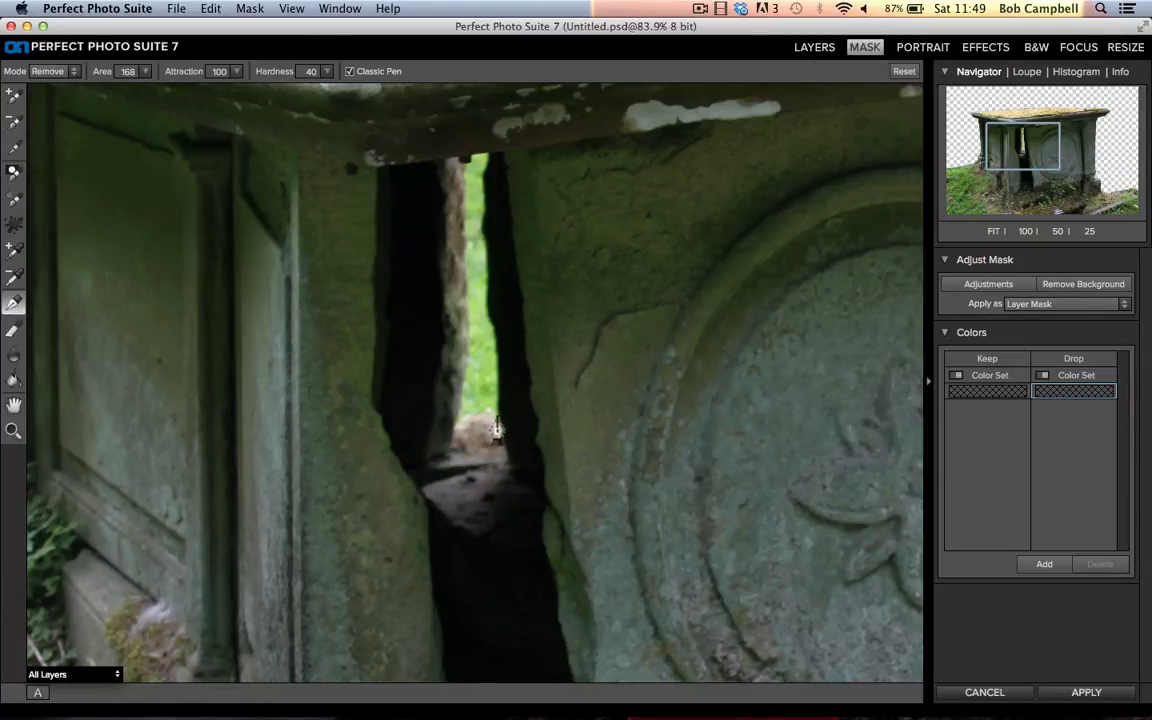
pyautogui.moveTo(496, 428); pyautogui.dragTo(488, 164)
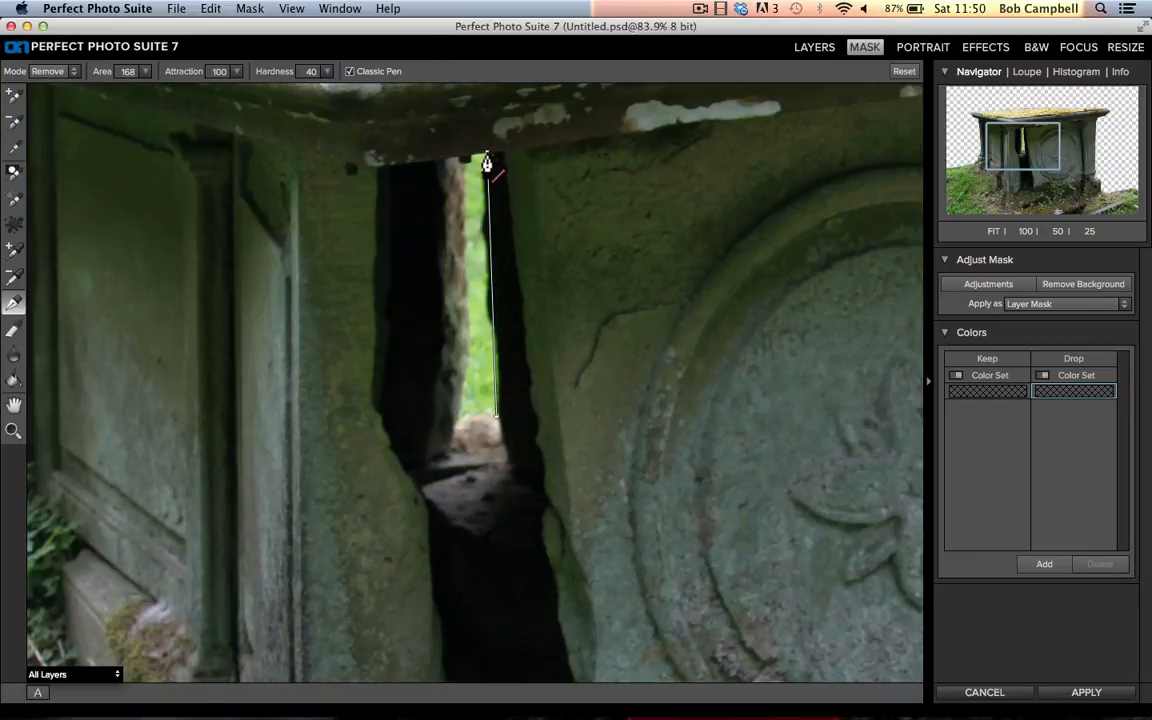
pyautogui.moveTo(468, 170)
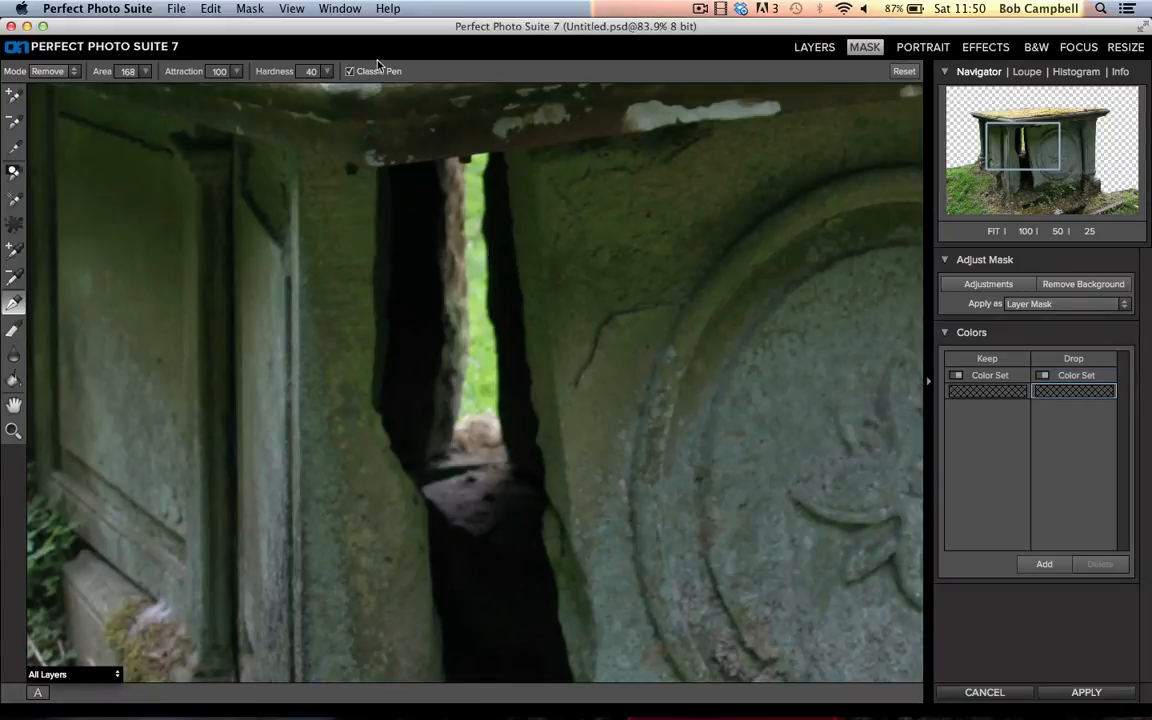
pyautogui.moveTo(350, 84)
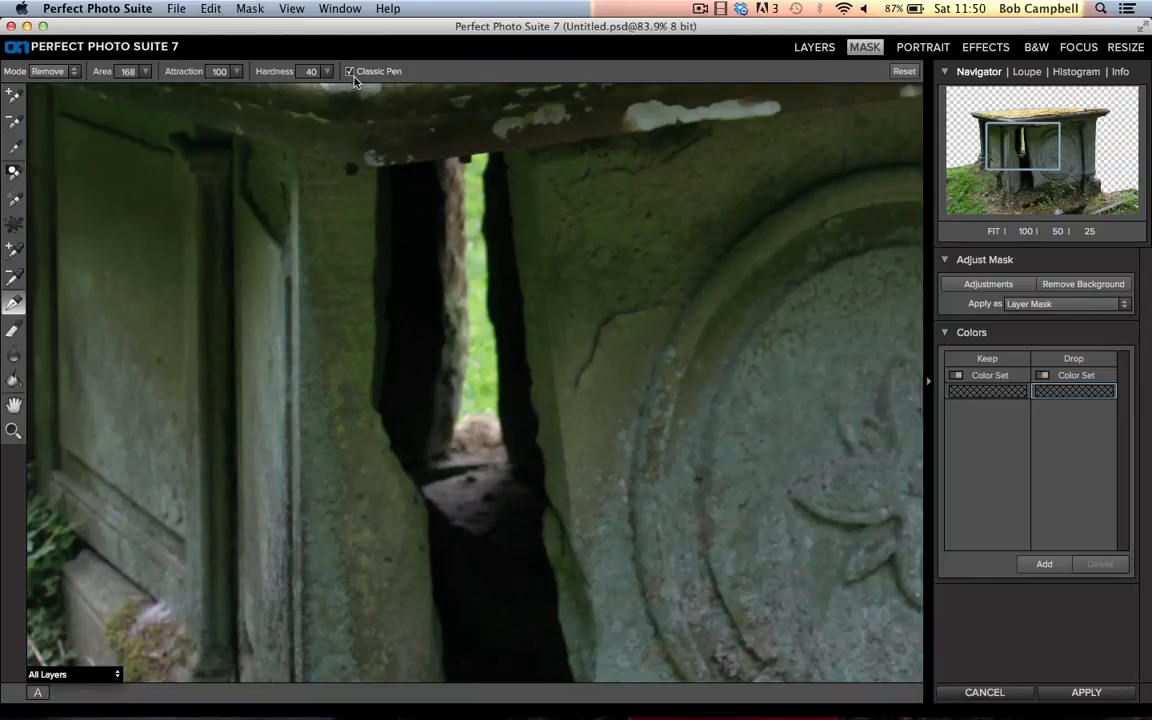
# Step: Remove the green grass showing through the upper part of the crack with the Refine Brush
pyautogui.moveTo(444, 100); pyautogui.dragTo(498, 412)
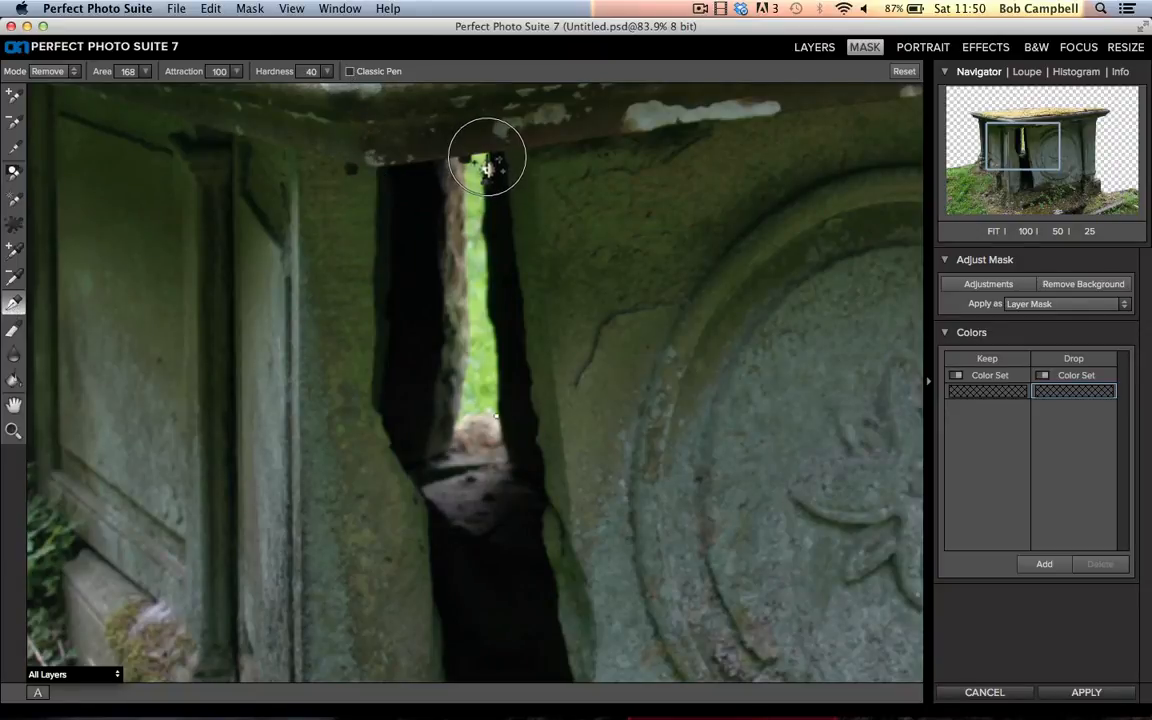
pyautogui.moveTo(488, 168); pyautogui.dragTo(484, 244)
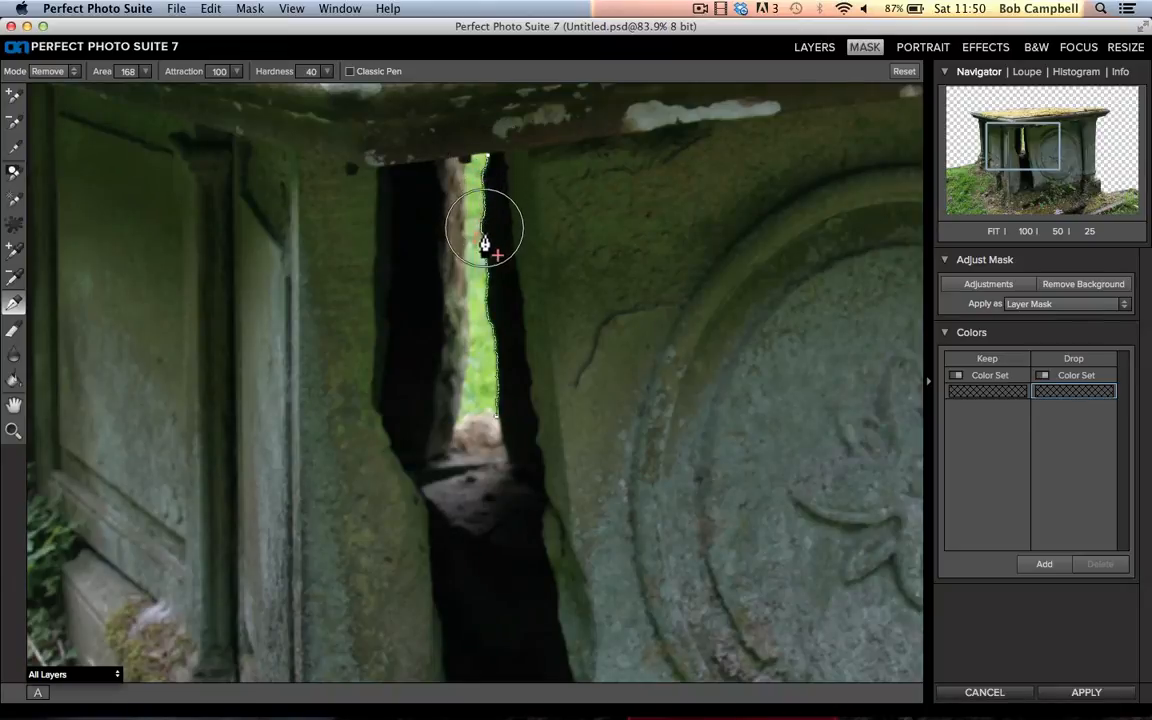
pyautogui.moveTo(484, 230); pyautogui.dragTo(498, 424)
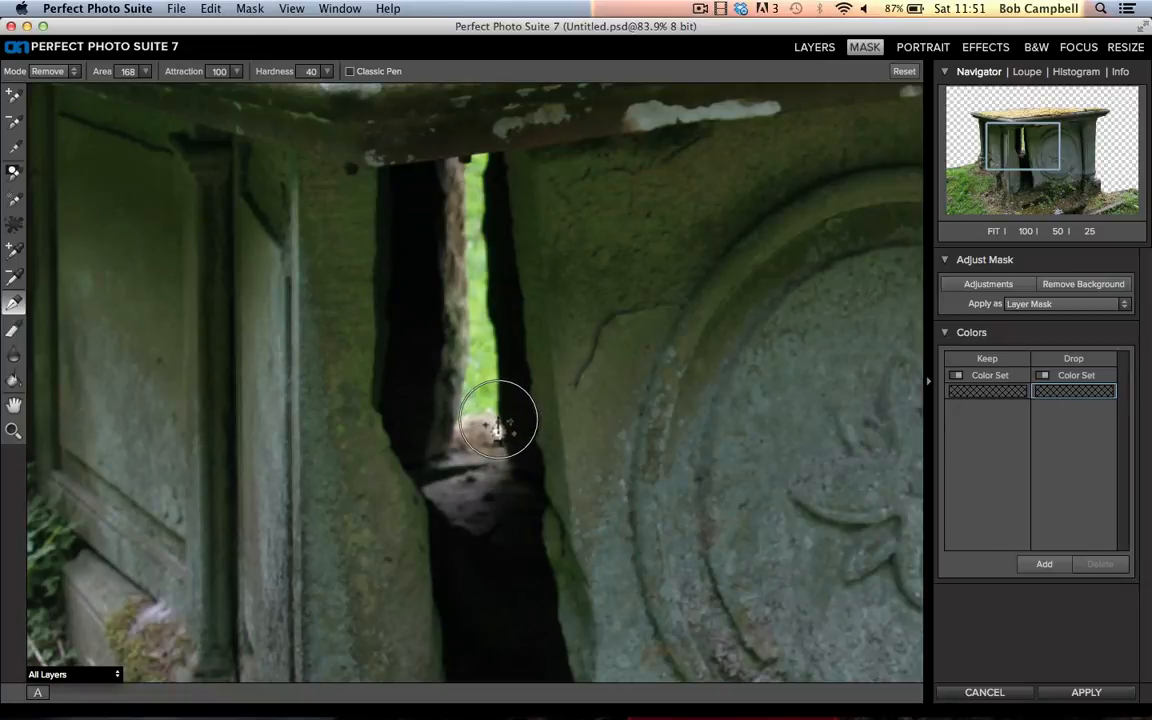
pyautogui.moveTo(504, 164)
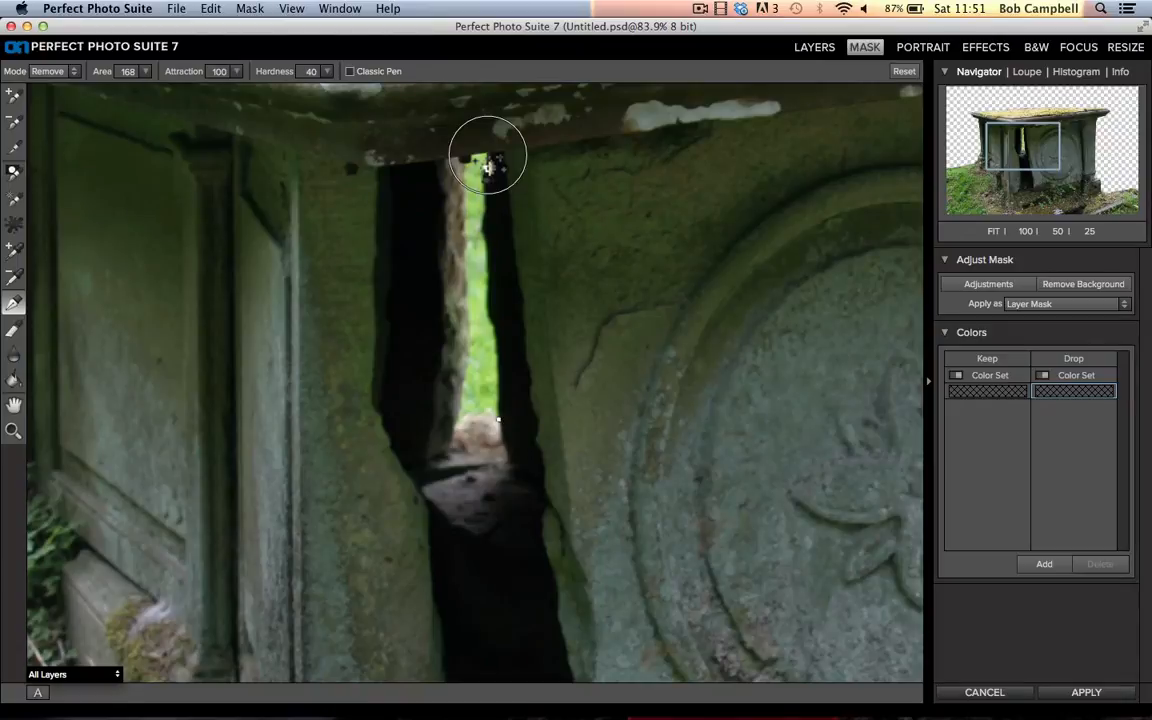
pyautogui.moveTo(488, 164); pyautogui.dragTo(498, 420)
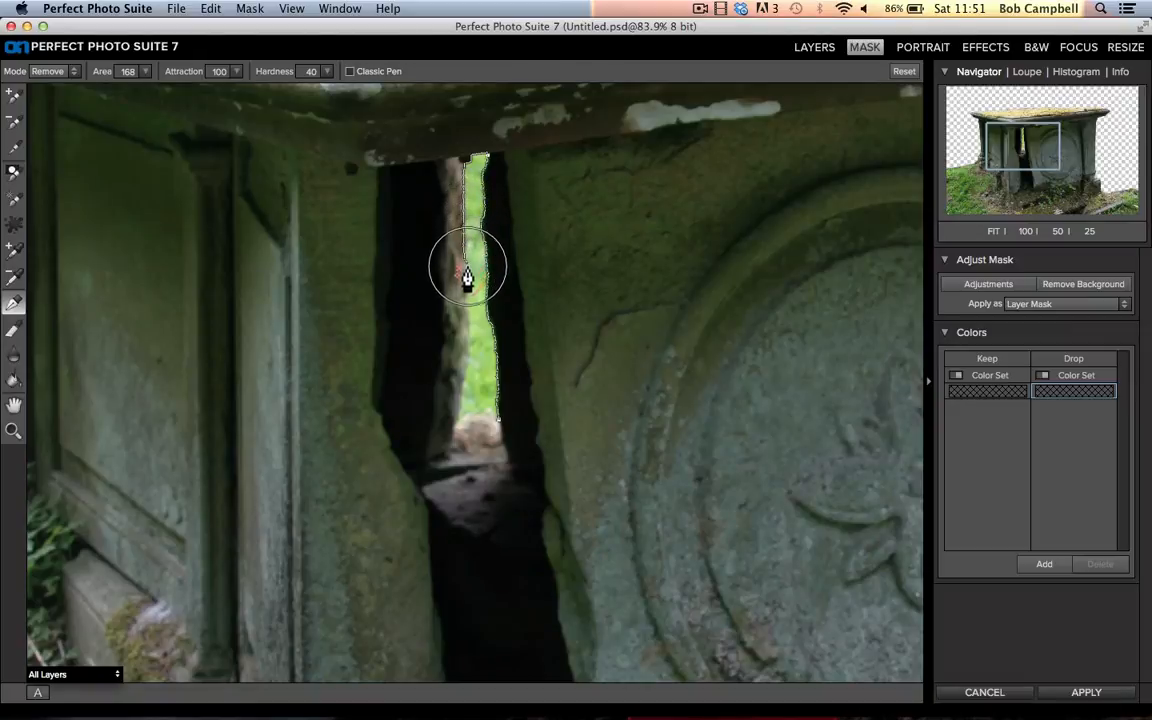
# Step: Clear the remaining background inside the crack's lower gap and along its left edge
pyautogui.moveTo(468, 268); pyautogui.dragTo(470, 330)
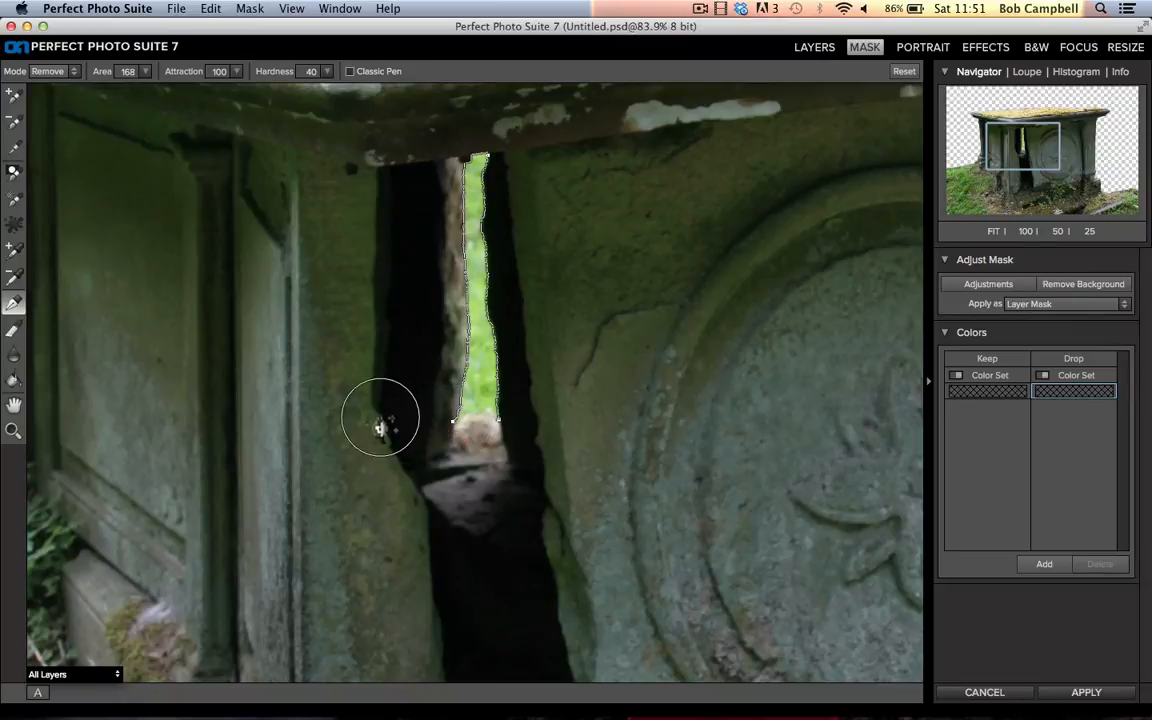
pyautogui.moveTo(382, 410)
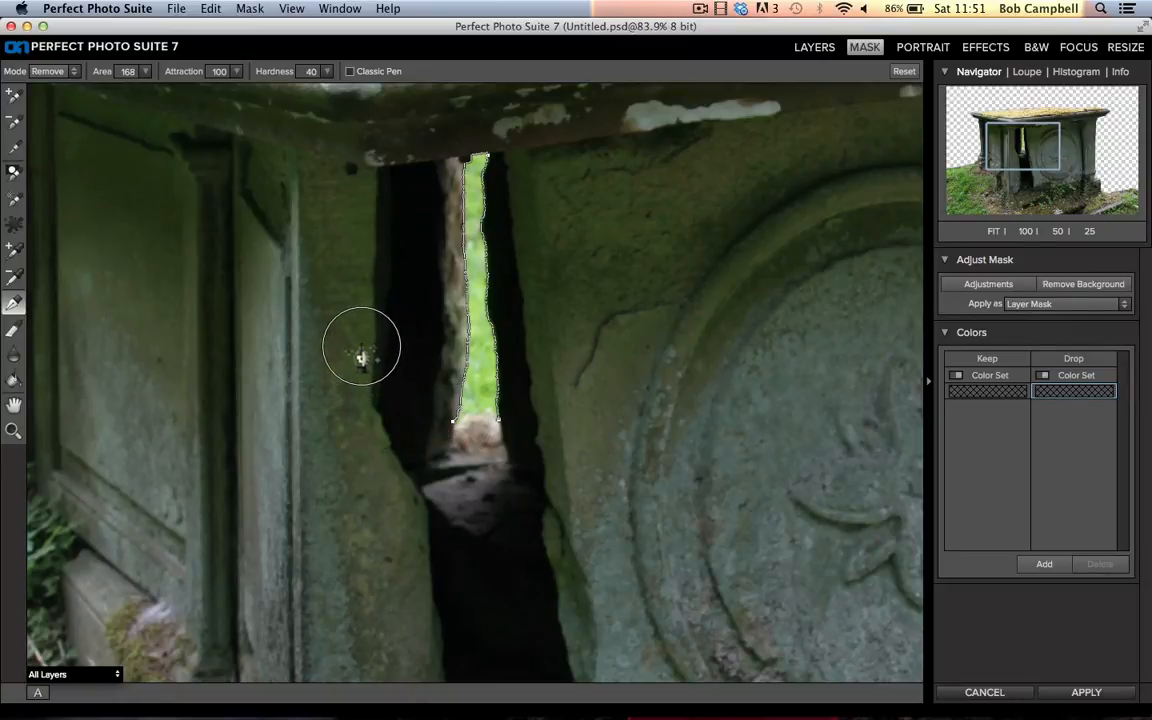
pyautogui.moveTo(362, 348); pyautogui.dragTo(456, 430)
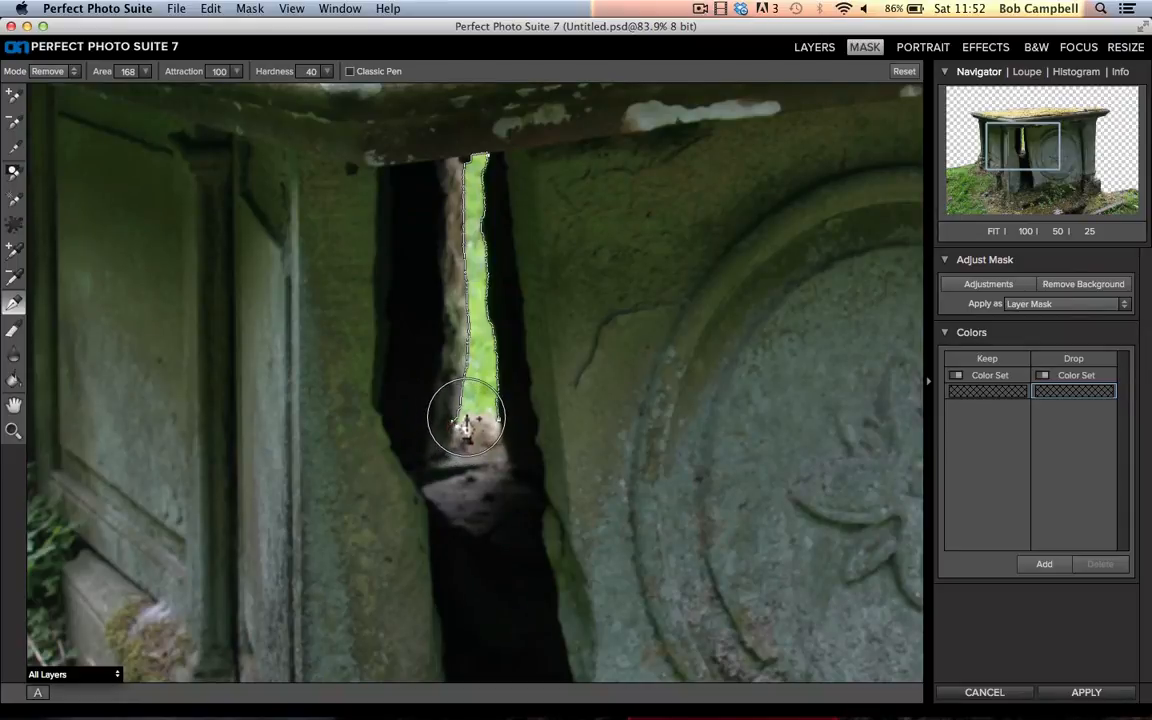
pyautogui.moveTo(464, 414); pyautogui.dragTo(478, 418)
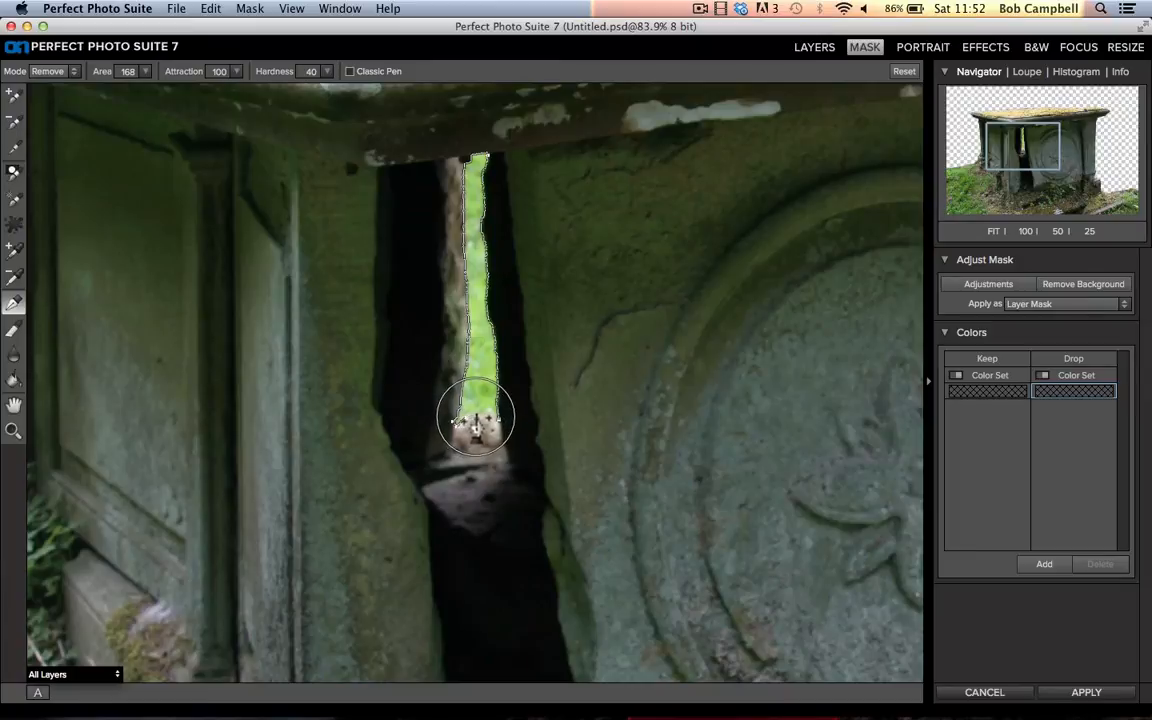
pyautogui.moveTo(496, 422)
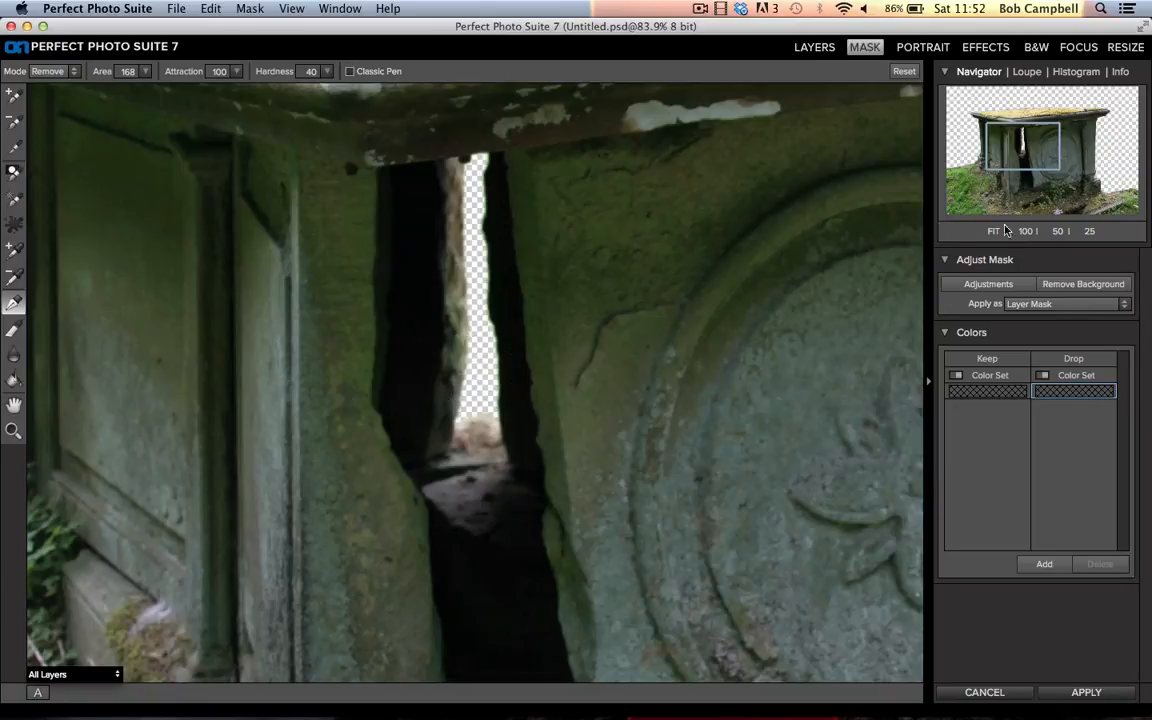
# Step: Fit the whole masked tomb image to the window
pyautogui.click(992, 232)
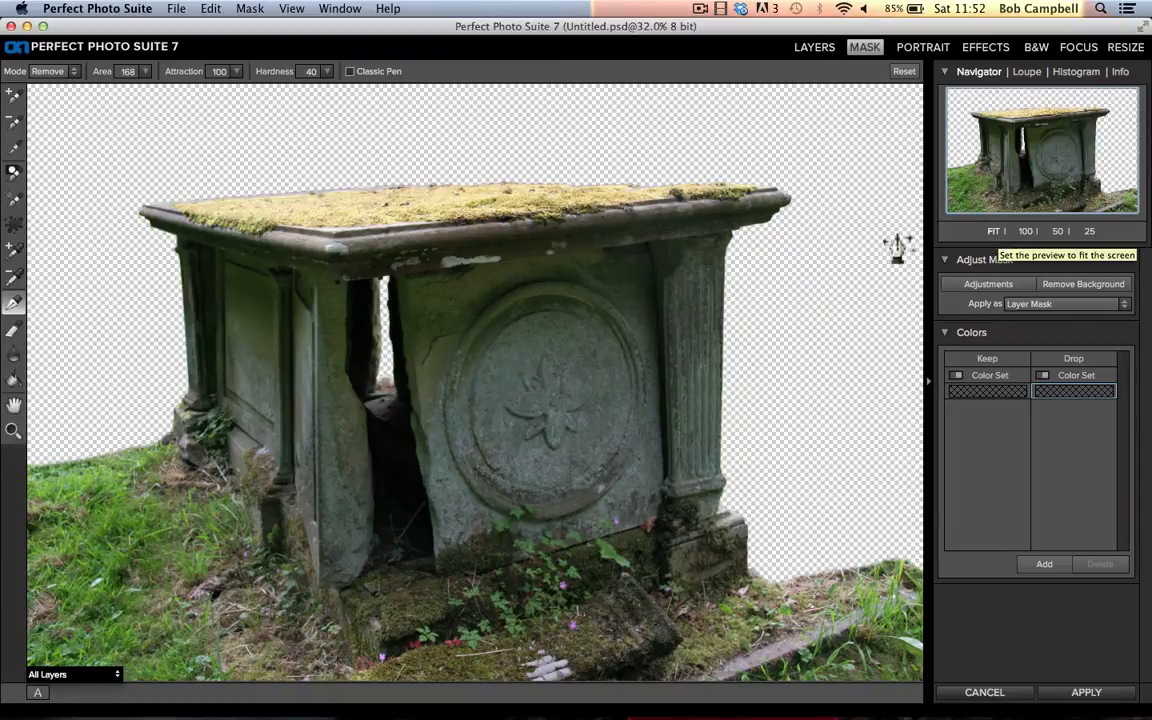
pyautogui.moveTo(844, 240)
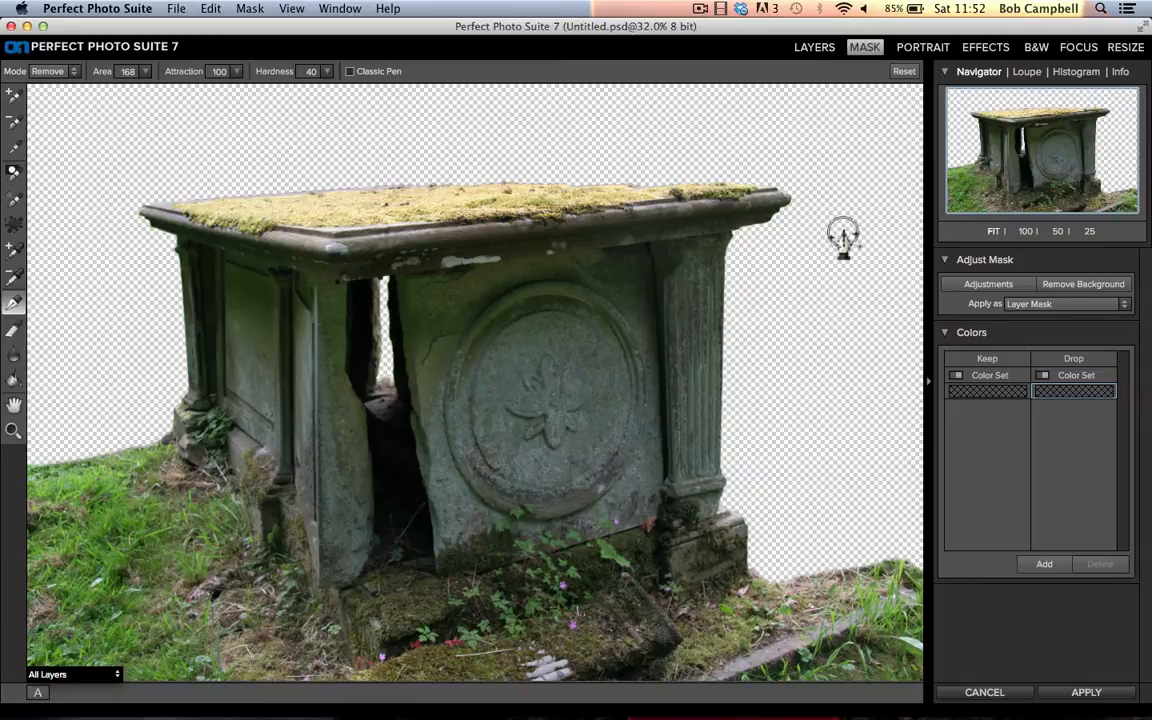
pyautogui.moveTo(710, 280)
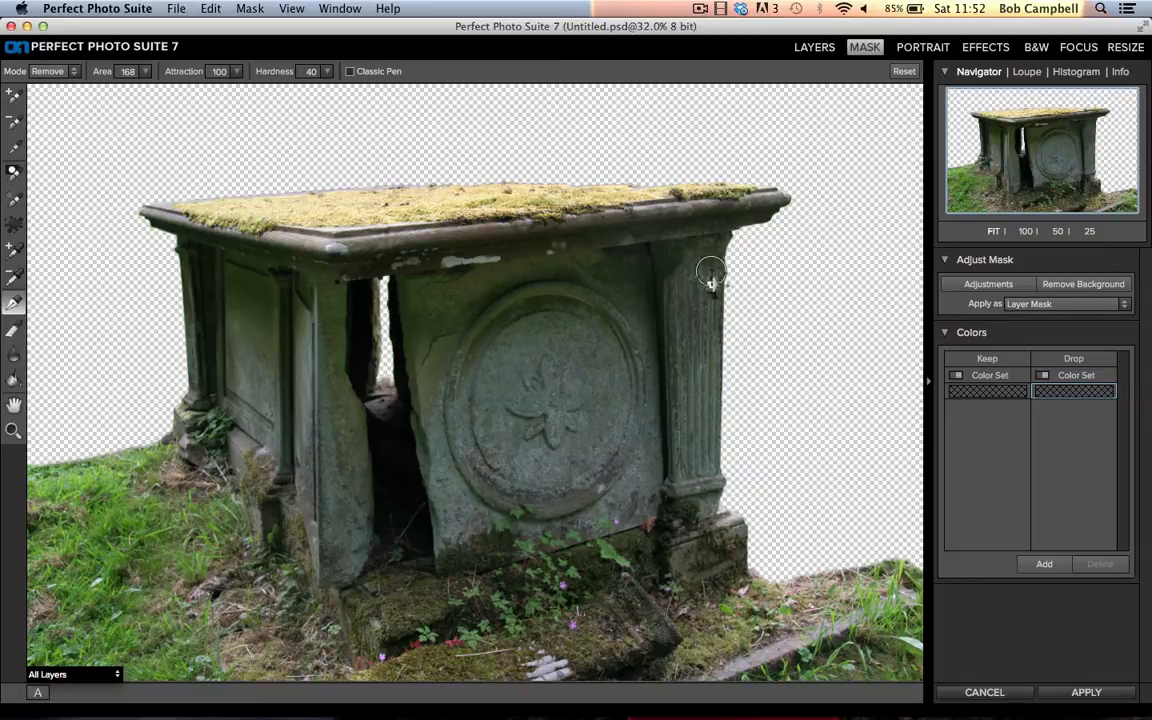
pyautogui.moveTo(1024, 676)
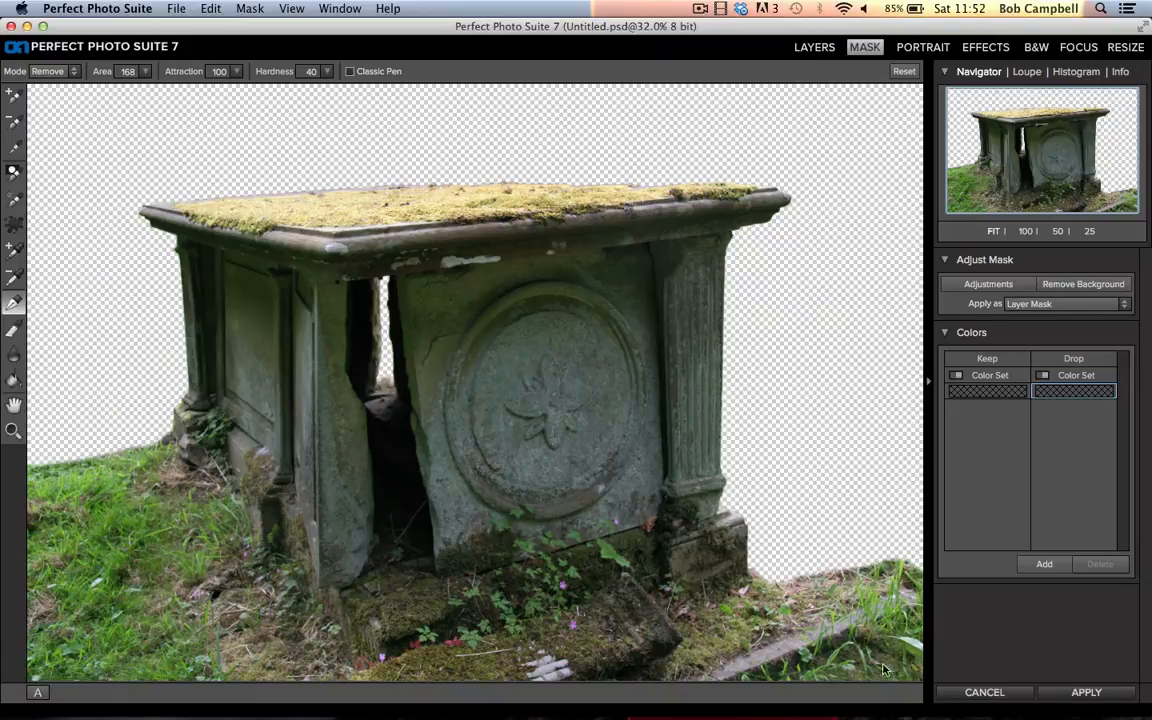
# Step: Apply the mask and return to Layers with the cut-out tomb
pyautogui.click(814, 48)
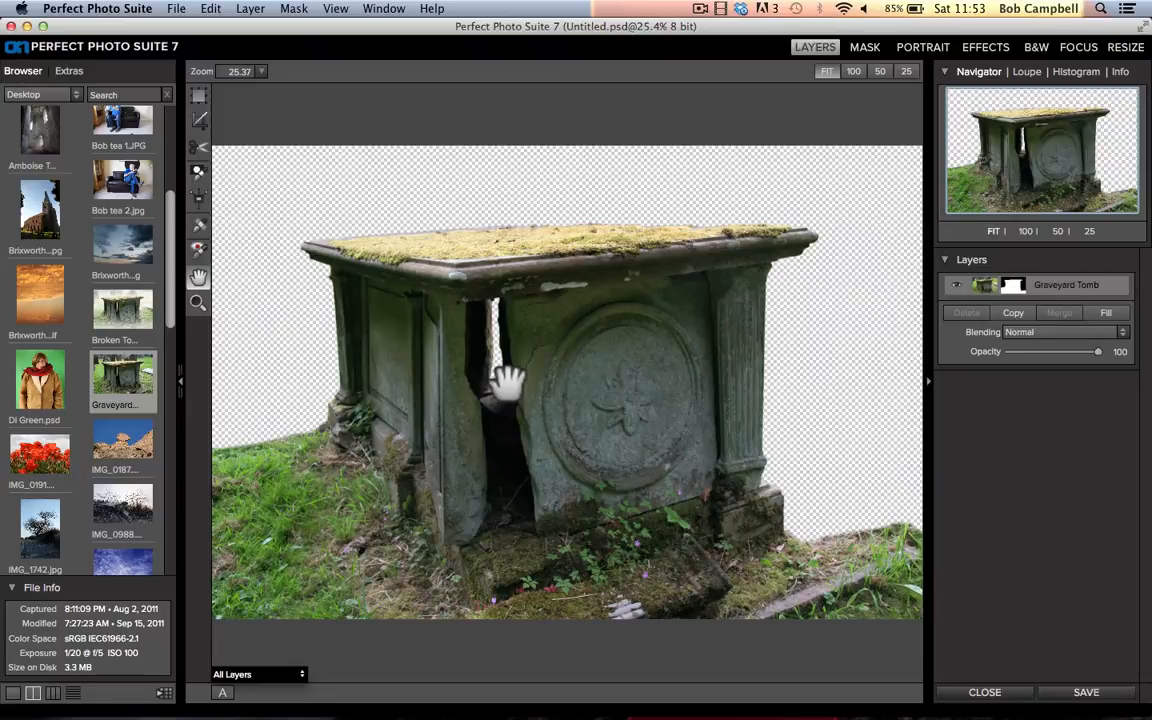
pyautogui.moveTo(484, 332)
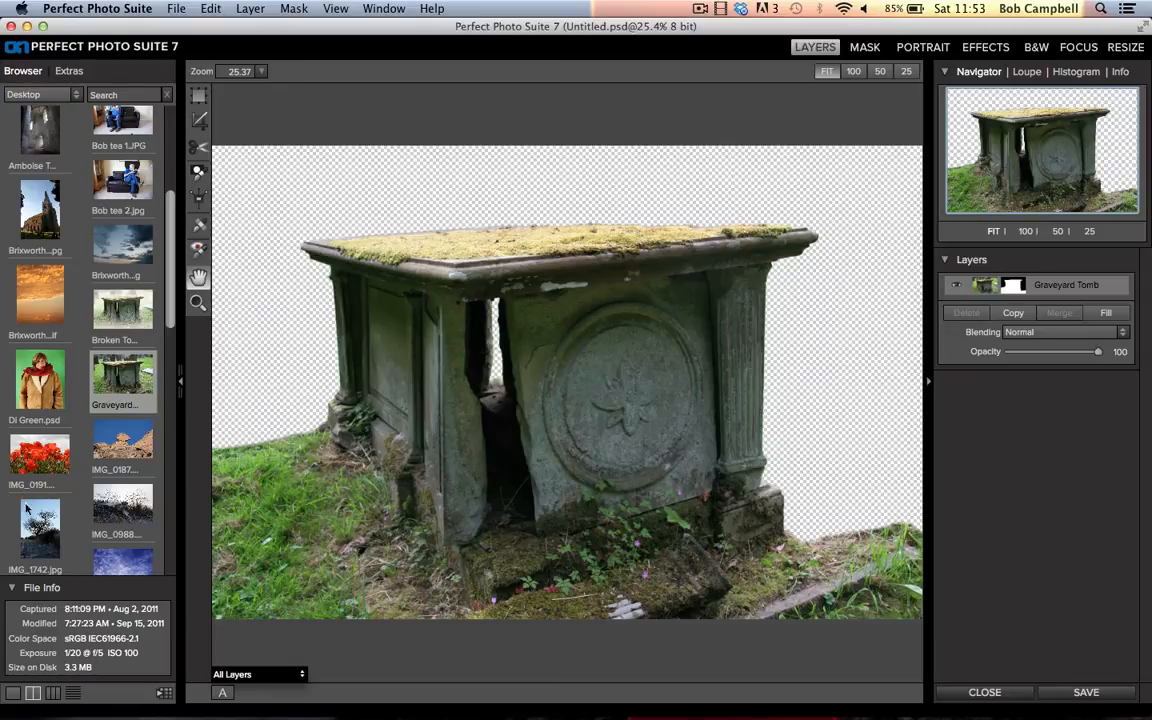
pyautogui.moveTo(122, 378)
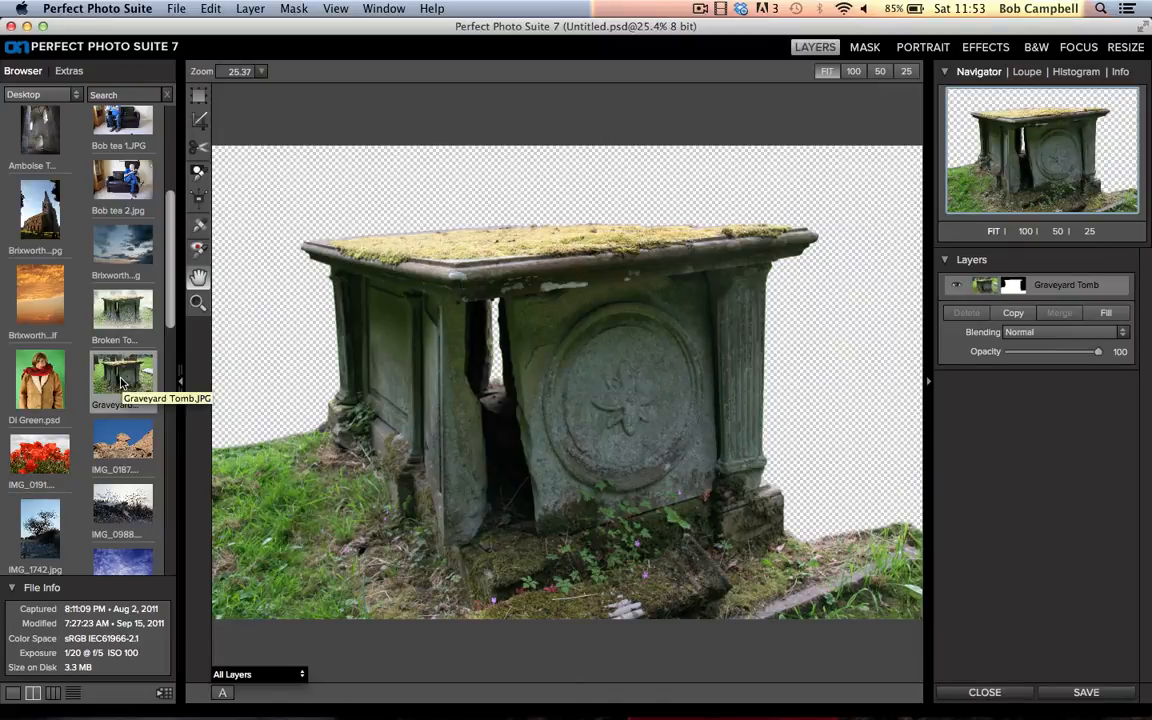
# Step: Add the Graveyard Tomb photo as a second layer beneath the cut-out tomb layer
pyautogui.doubleClick(124, 378)
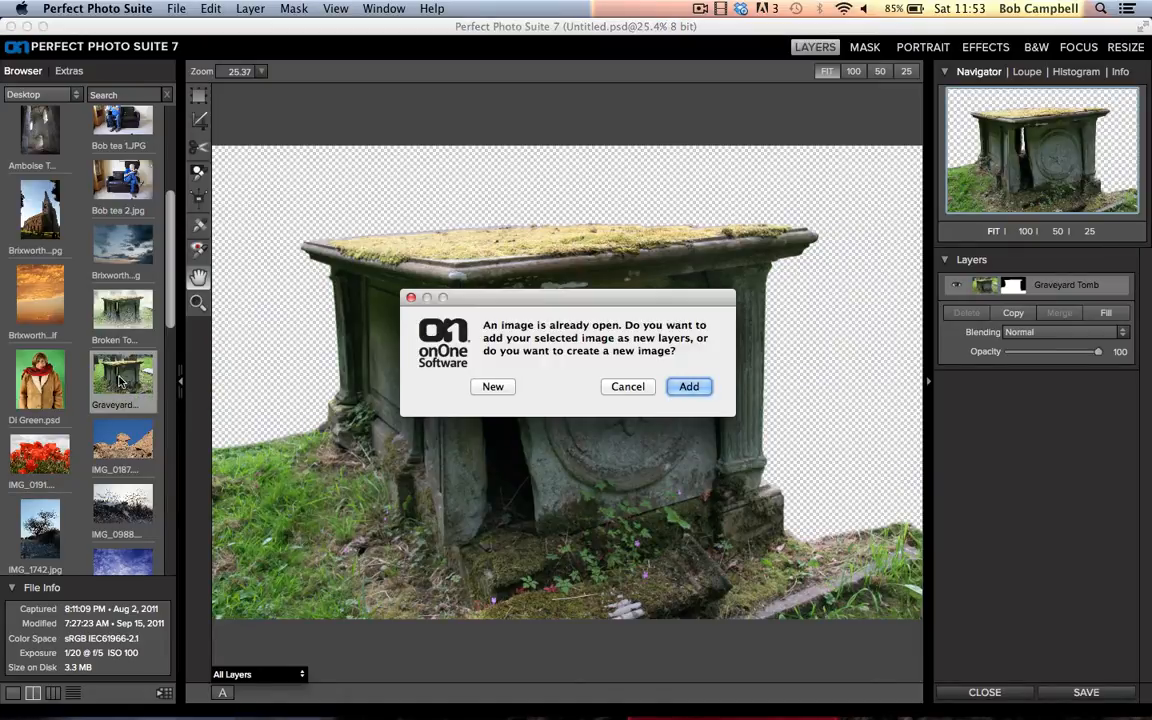
pyautogui.moveTo(200, 412)
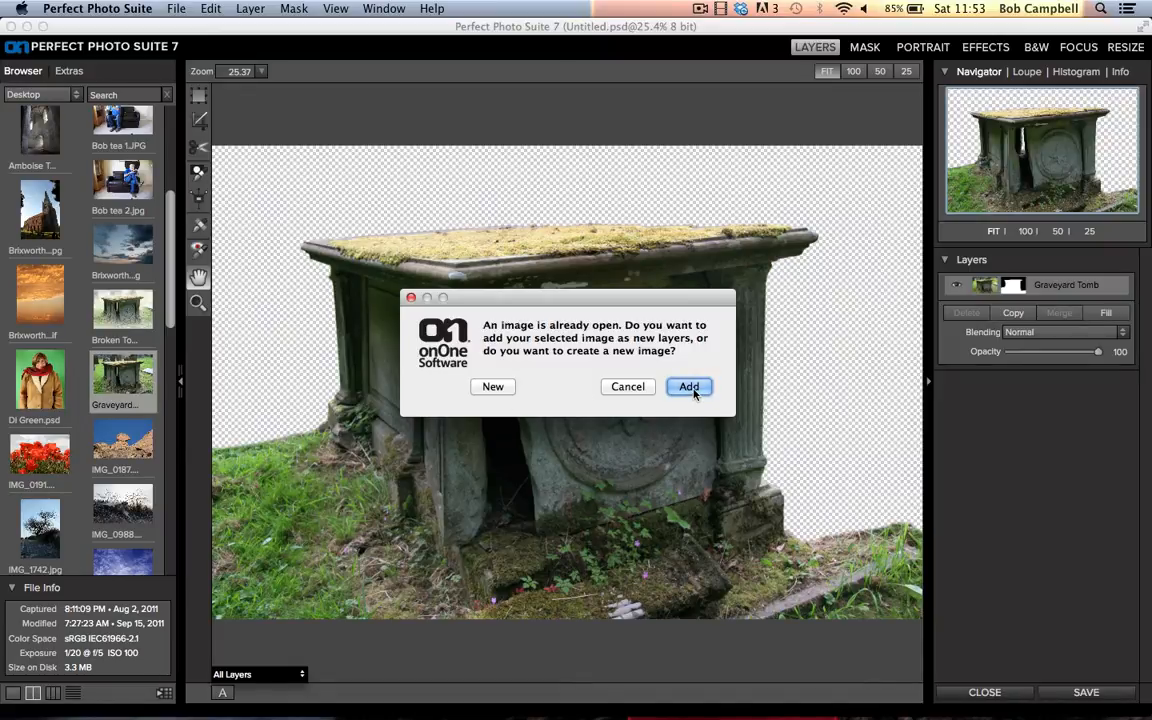
pyautogui.click(688, 388)
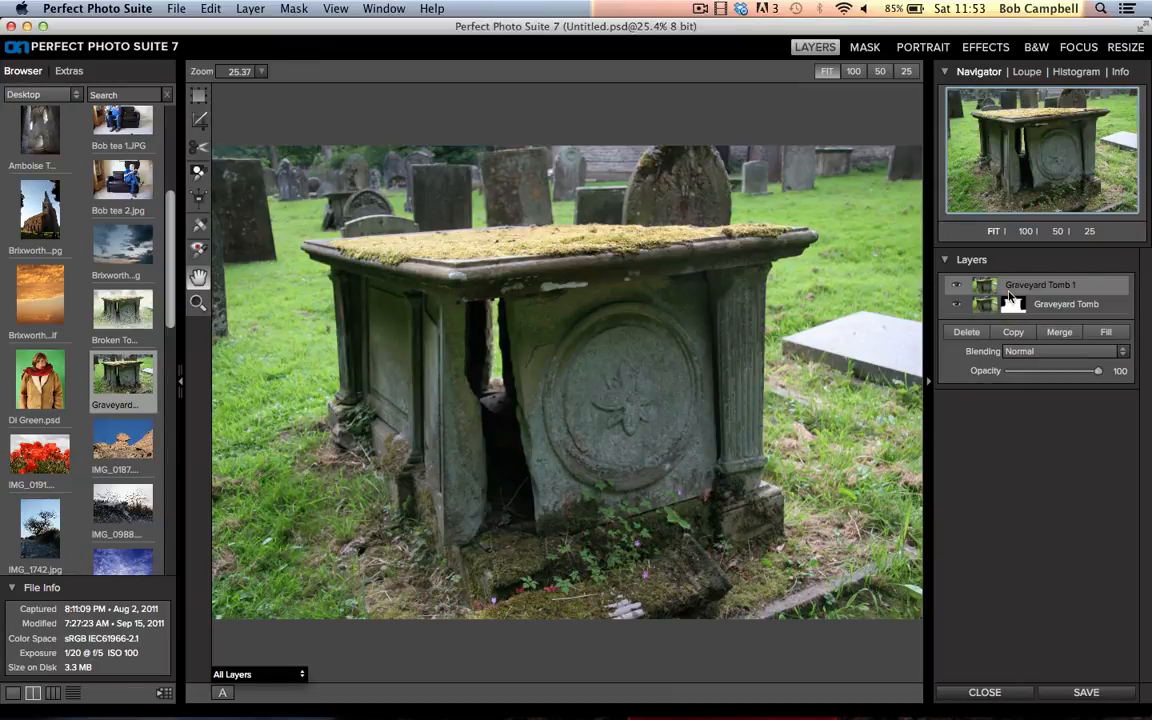
pyautogui.click(1064, 304)
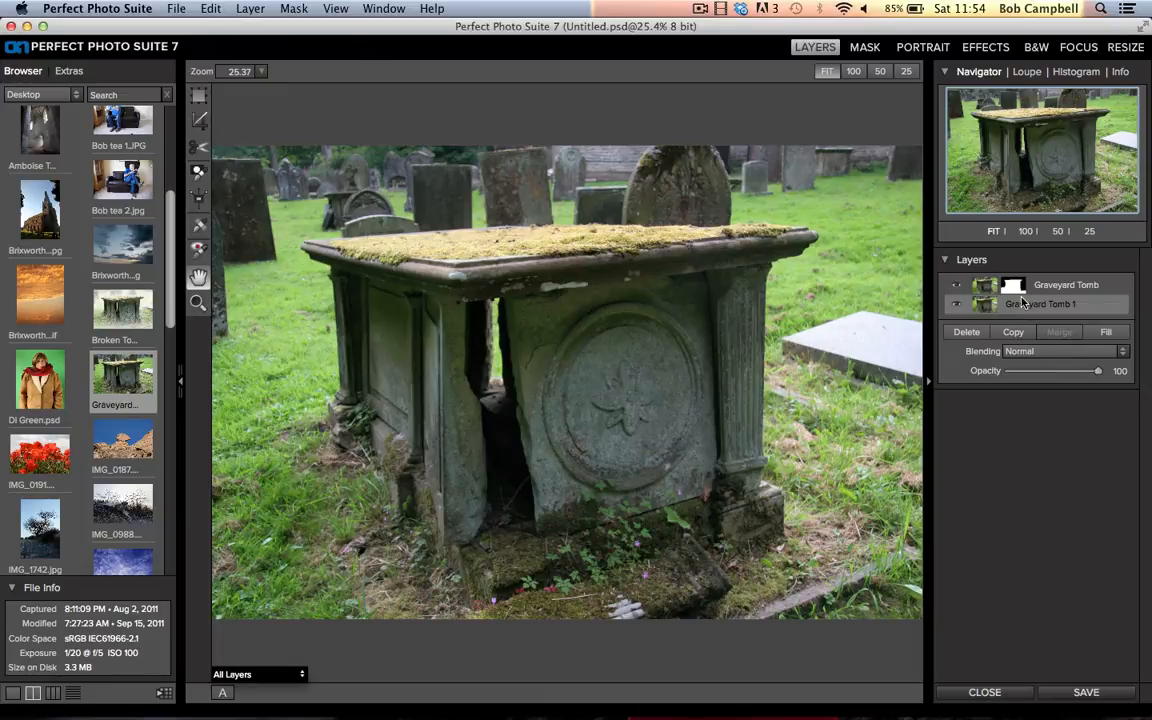
pyautogui.moveTo(612, 296)
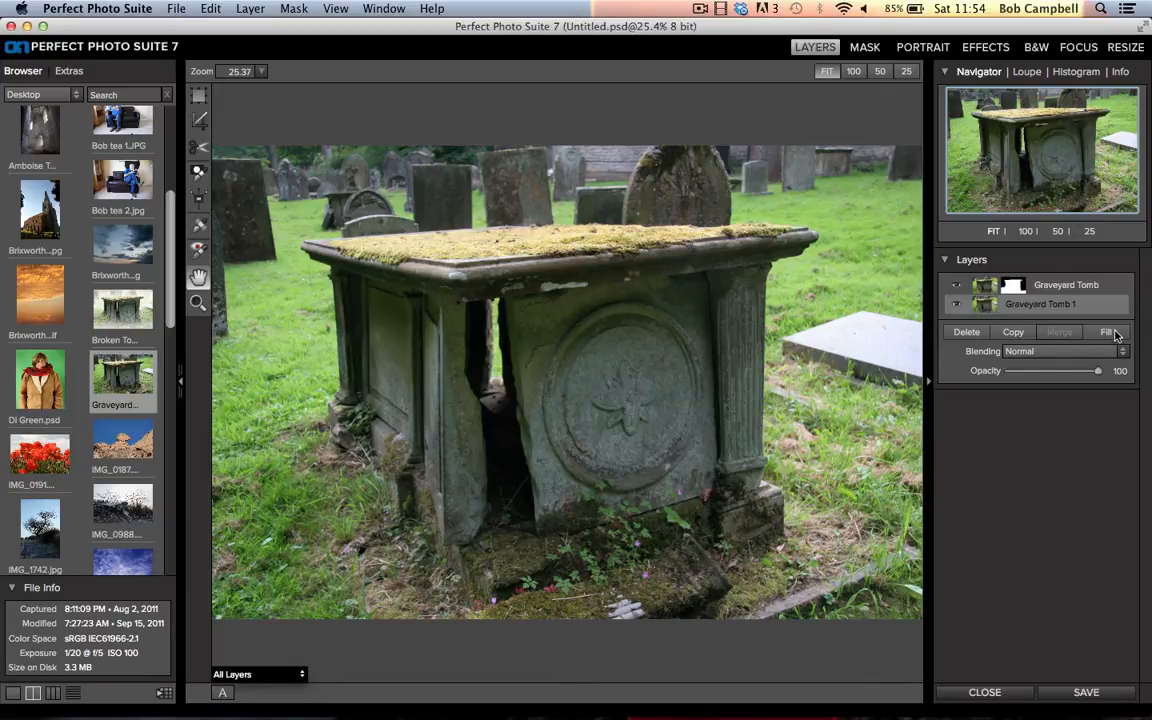
# Step: Add a colour fill layer with Lighter Color blending and settle its opacity around 51
pyautogui.click(1106, 332)
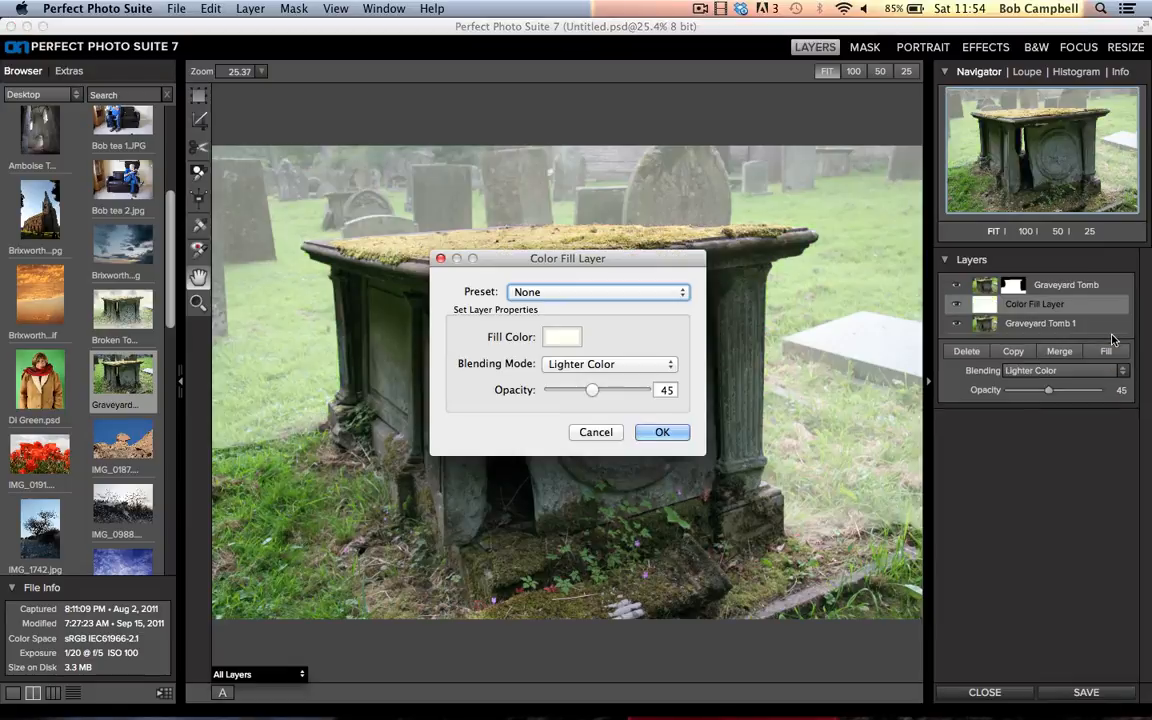
pyautogui.moveTo(824, 412)
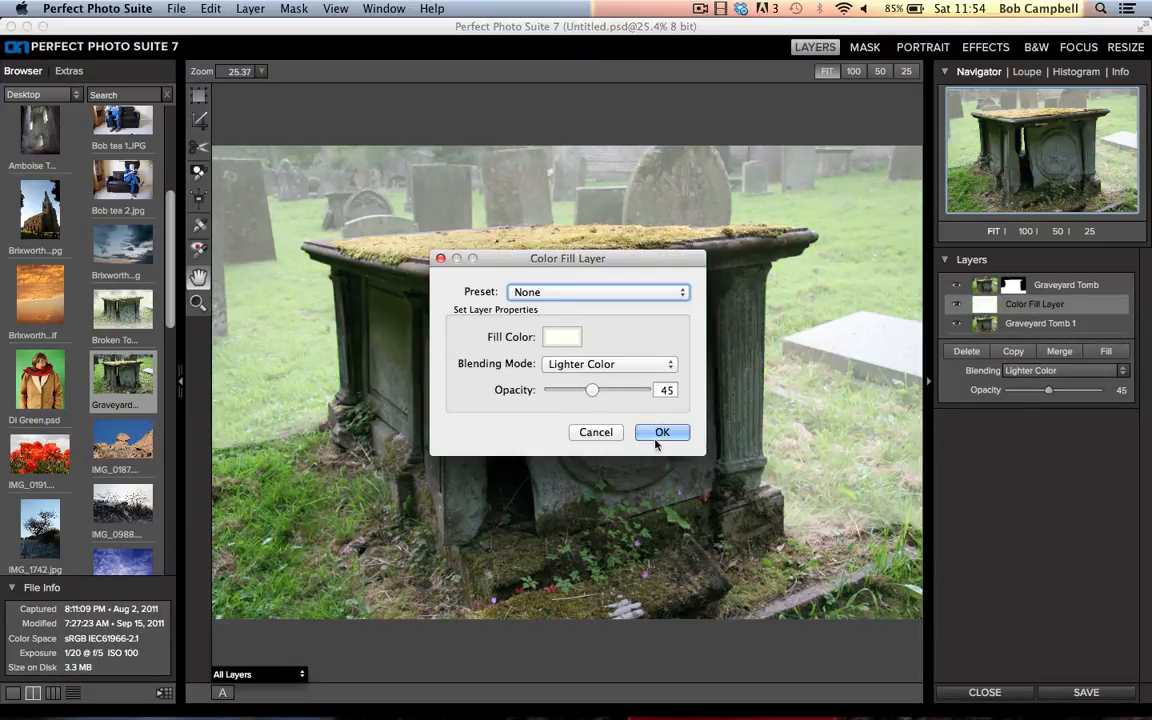
pyautogui.moveTo(592, 390); pyautogui.dragTo(600, 390)
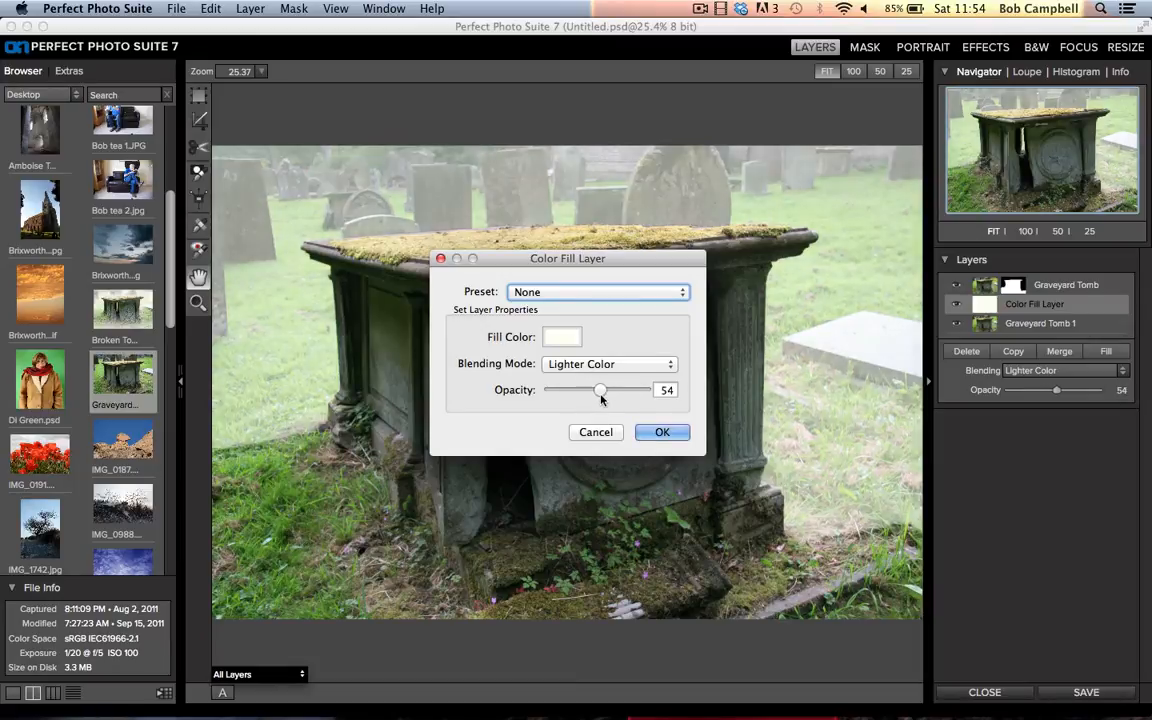
pyautogui.moveTo(600, 390); pyautogui.dragTo(644, 390)
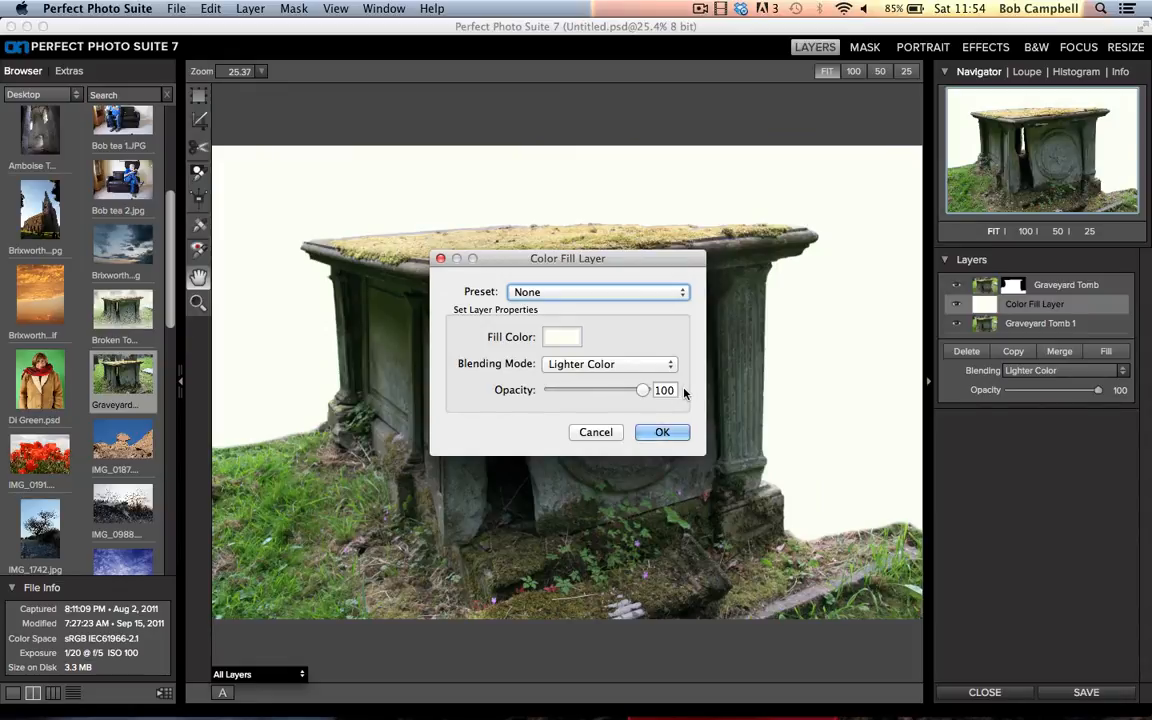
pyautogui.moveTo(644, 390); pyautogui.dragTo(632, 390)
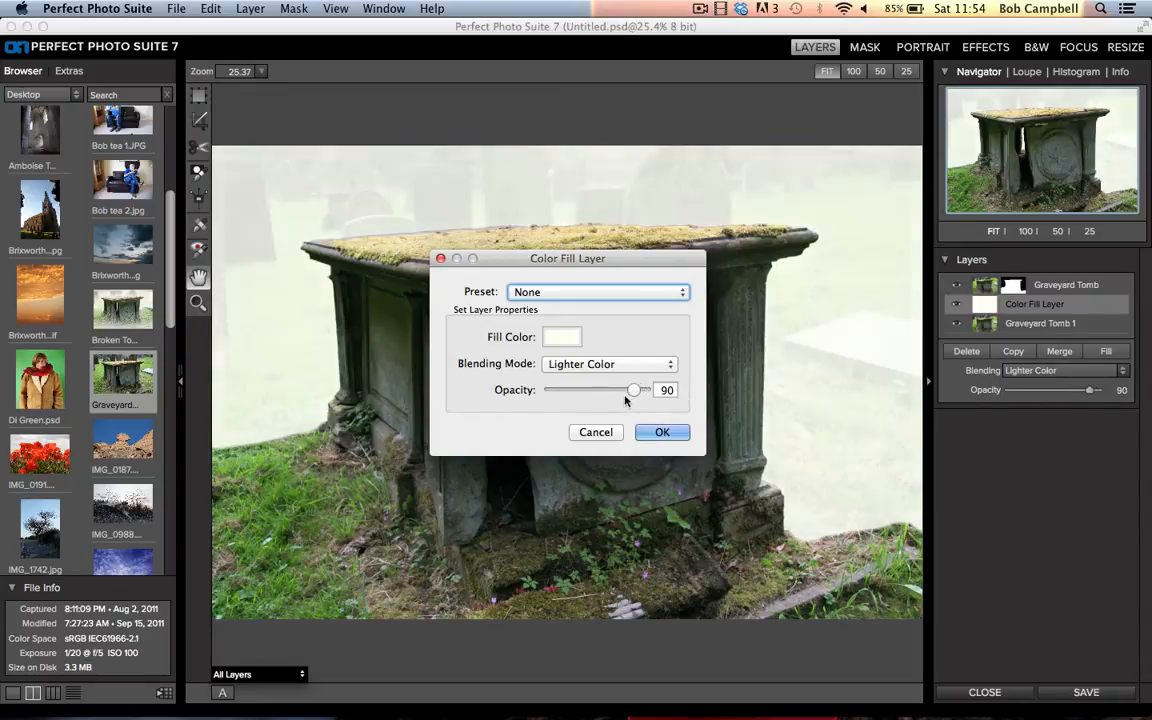
pyautogui.moveTo(632, 390); pyautogui.dragTo(600, 390)
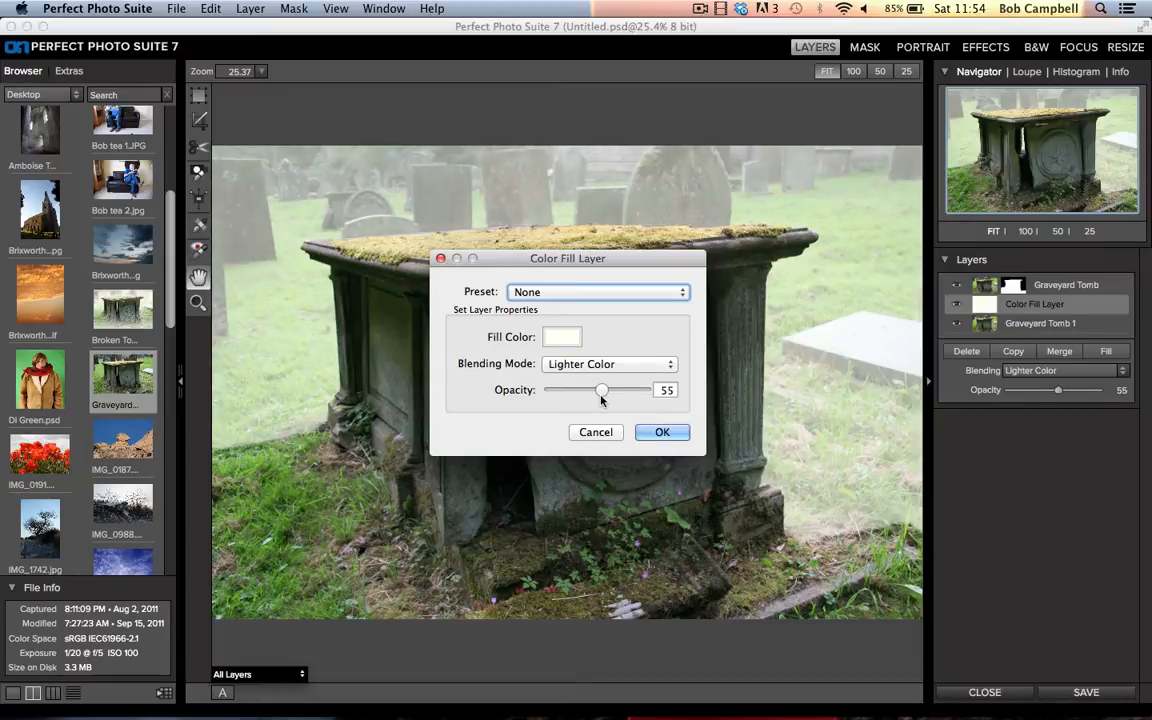
pyautogui.moveTo(602, 390); pyautogui.dragTo(598, 390)
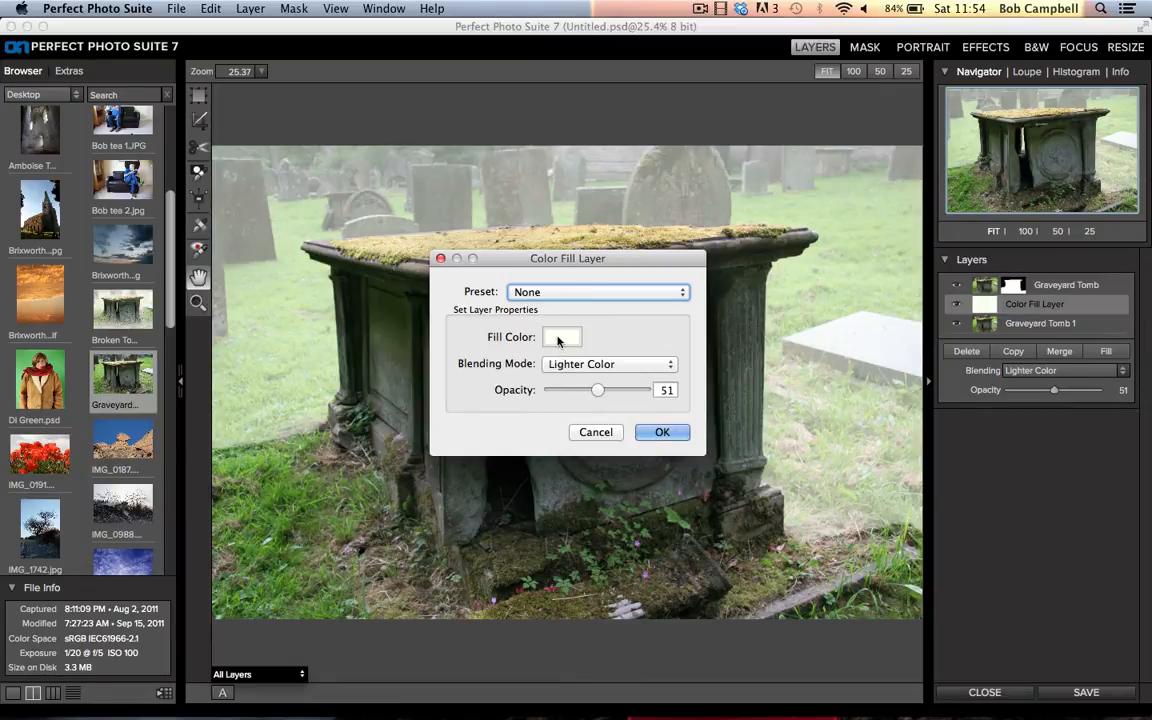
# Step: Give the fill a near-white cream colour and confirm the Color Fill Layer
pyautogui.click(560, 336)
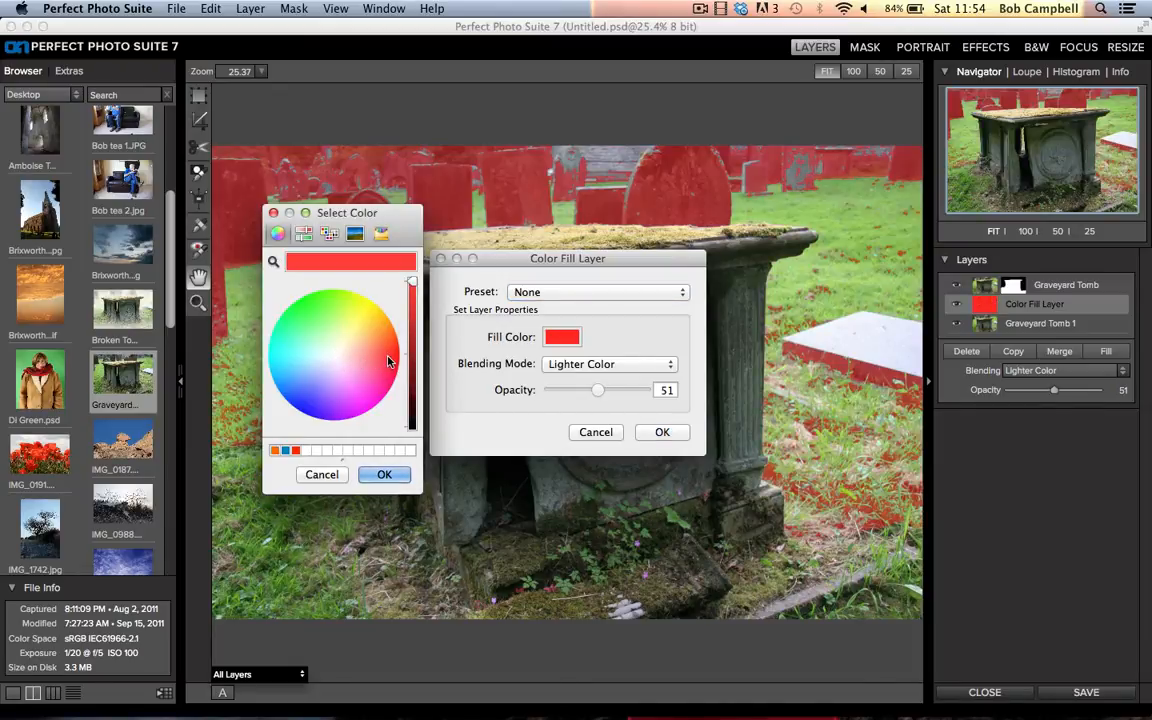
pyautogui.click(328, 318)
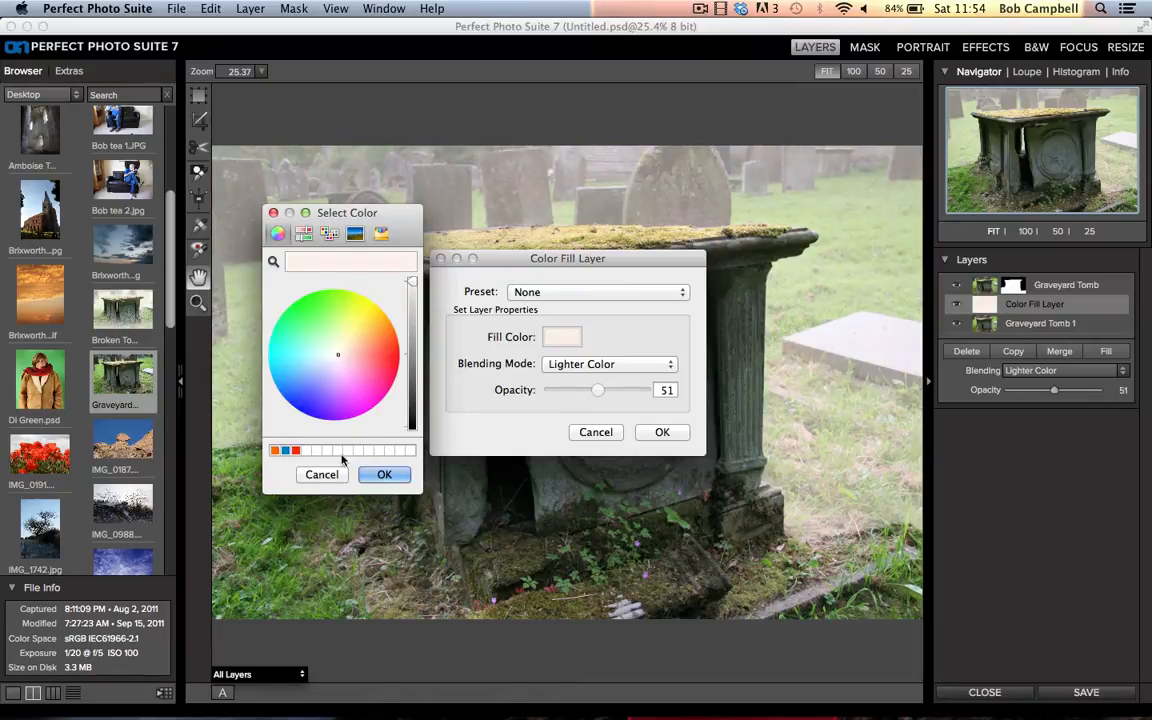
pyautogui.moveTo(340, 368)
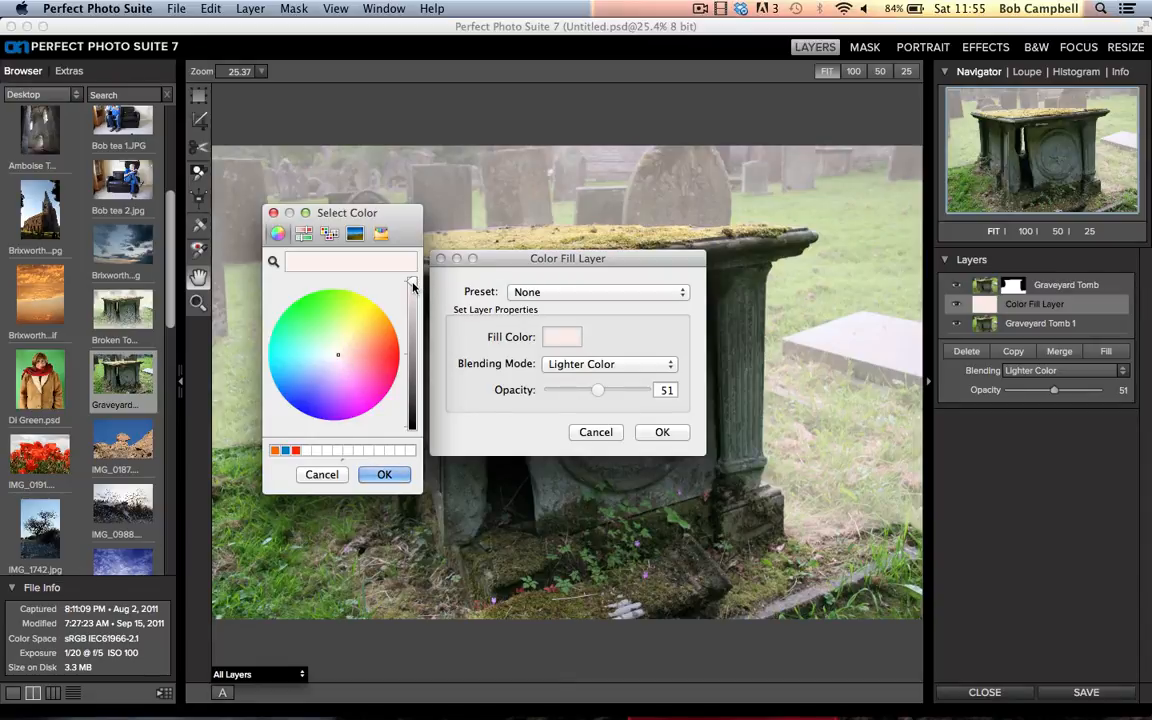
pyautogui.moveTo(340, 360)
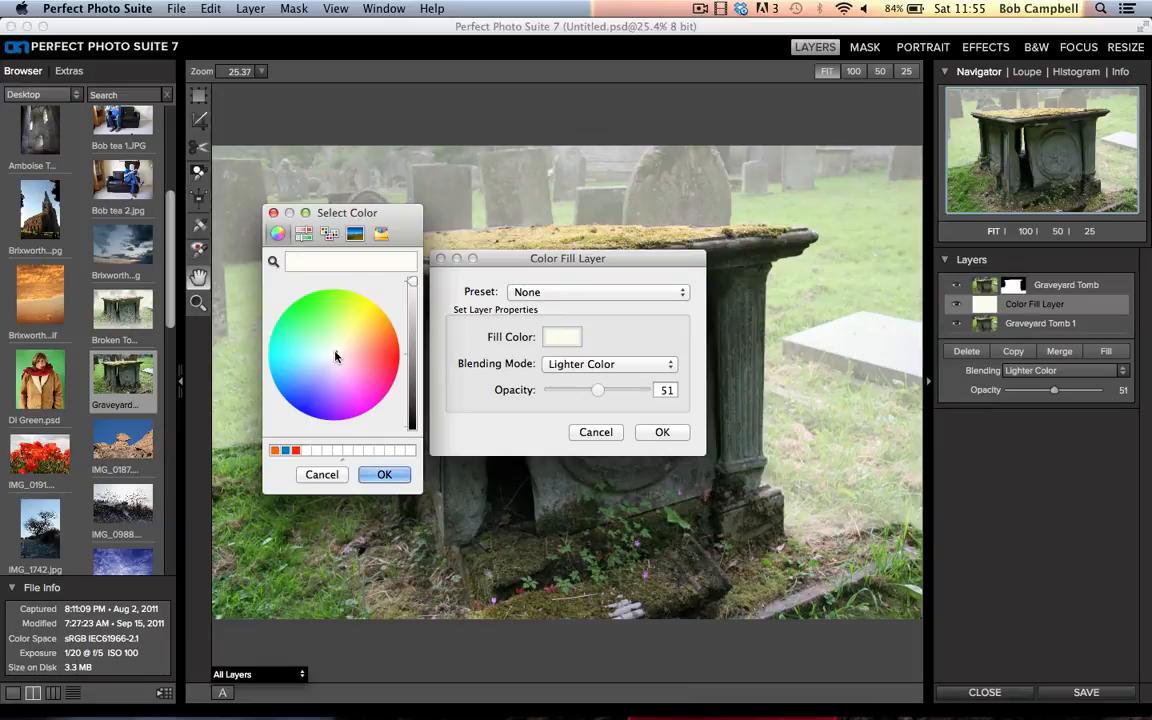
pyautogui.click(384, 474)
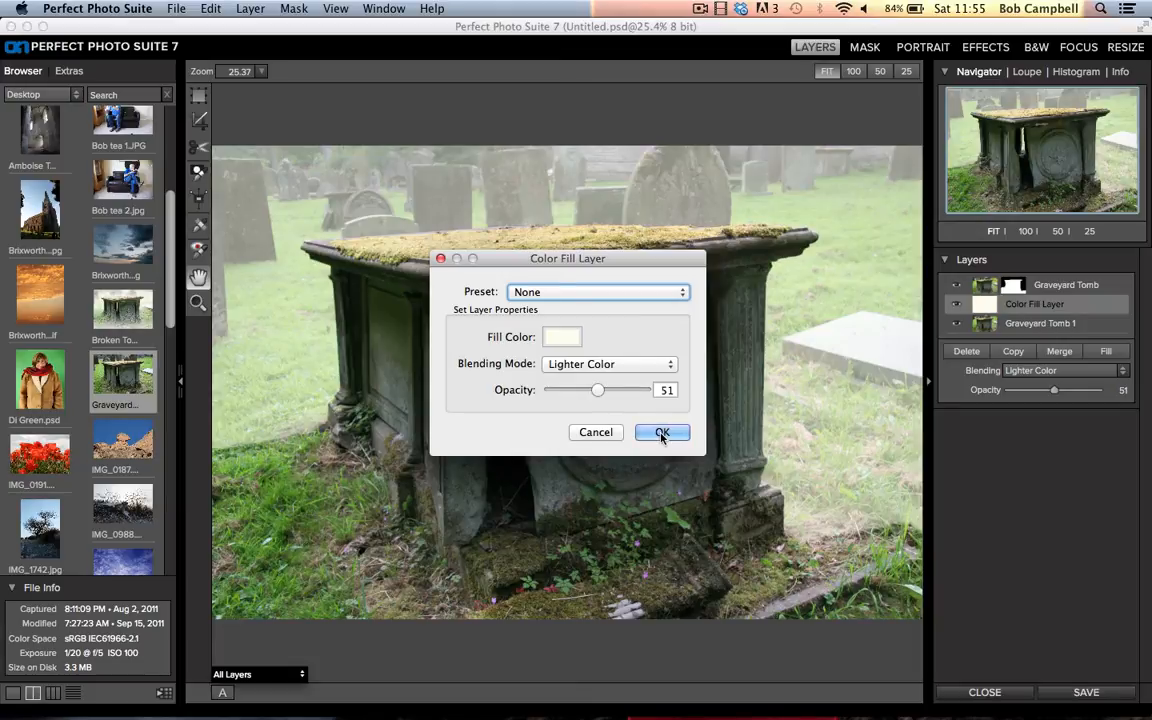
pyautogui.click(662, 432)
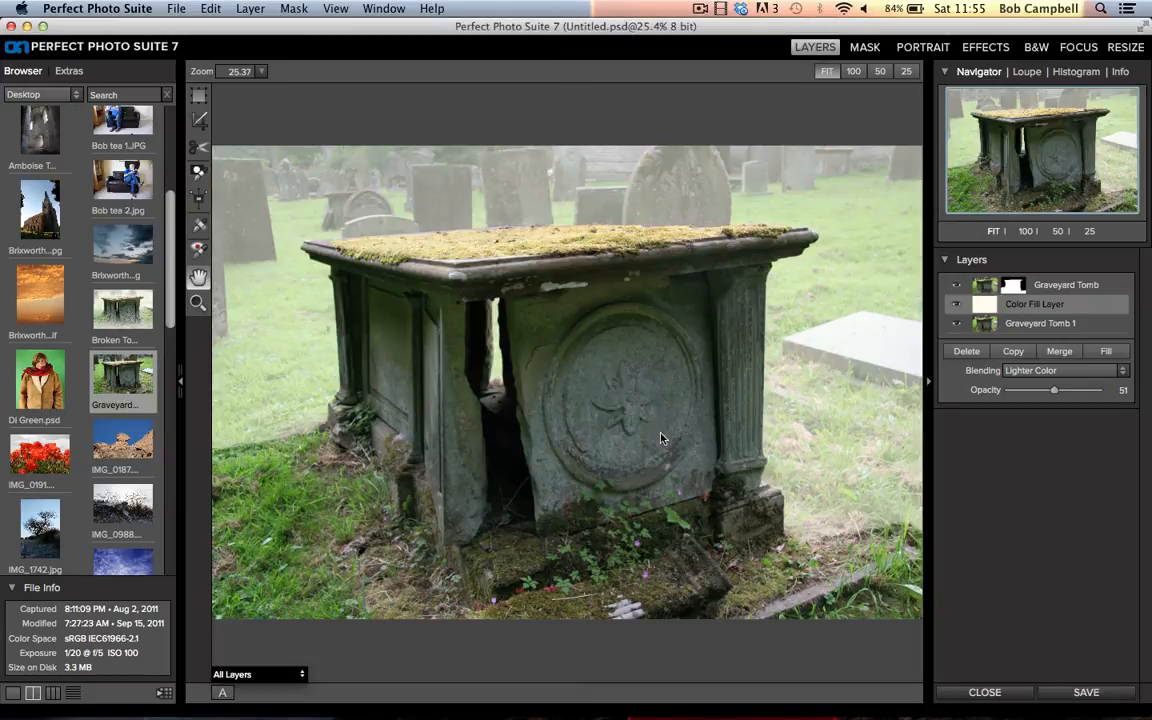
pyautogui.moveTo(664, 430)
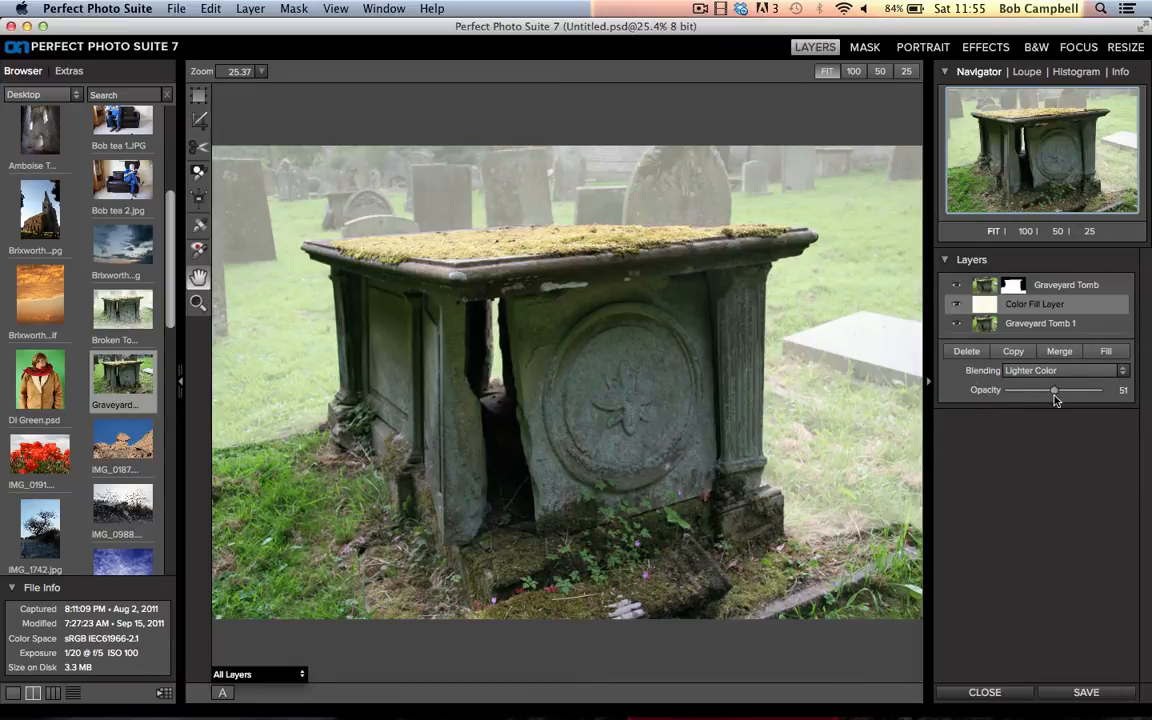
# Step: Adjust the cream mist fill layer's opacity back and forth, settling at about 70
pyautogui.moveTo(1052, 390); pyautogui.dragTo(1070, 390)
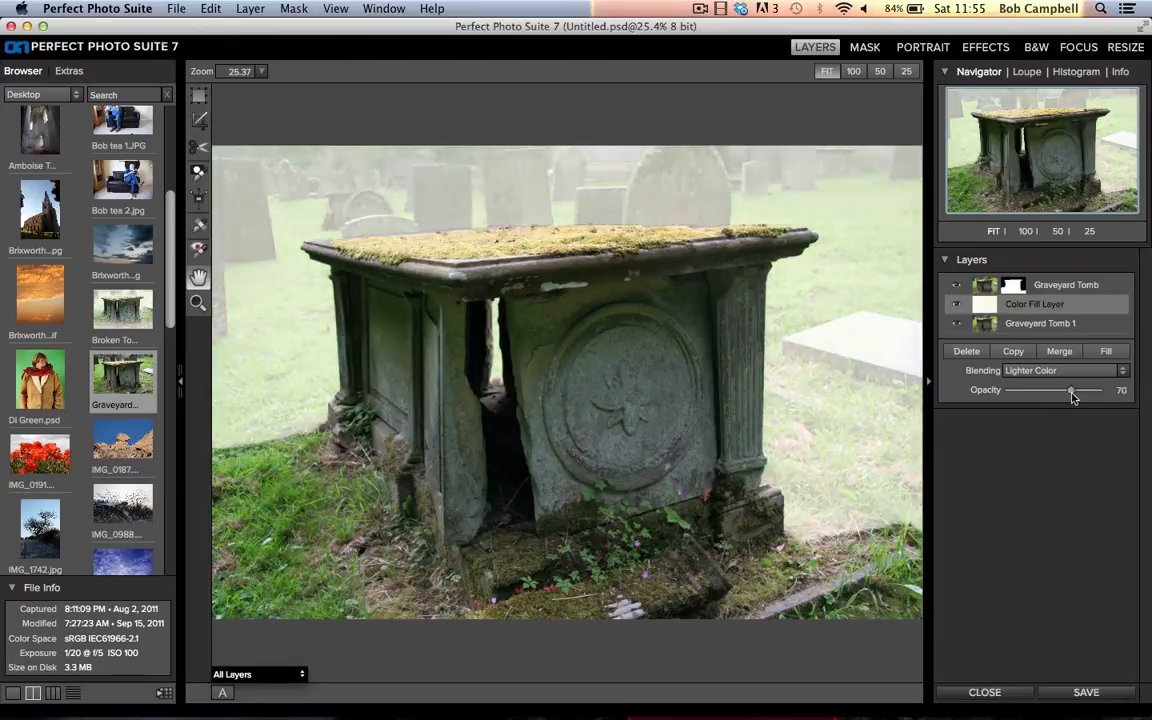
pyautogui.moveTo(1070, 390); pyautogui.dragTo(1076, 390)
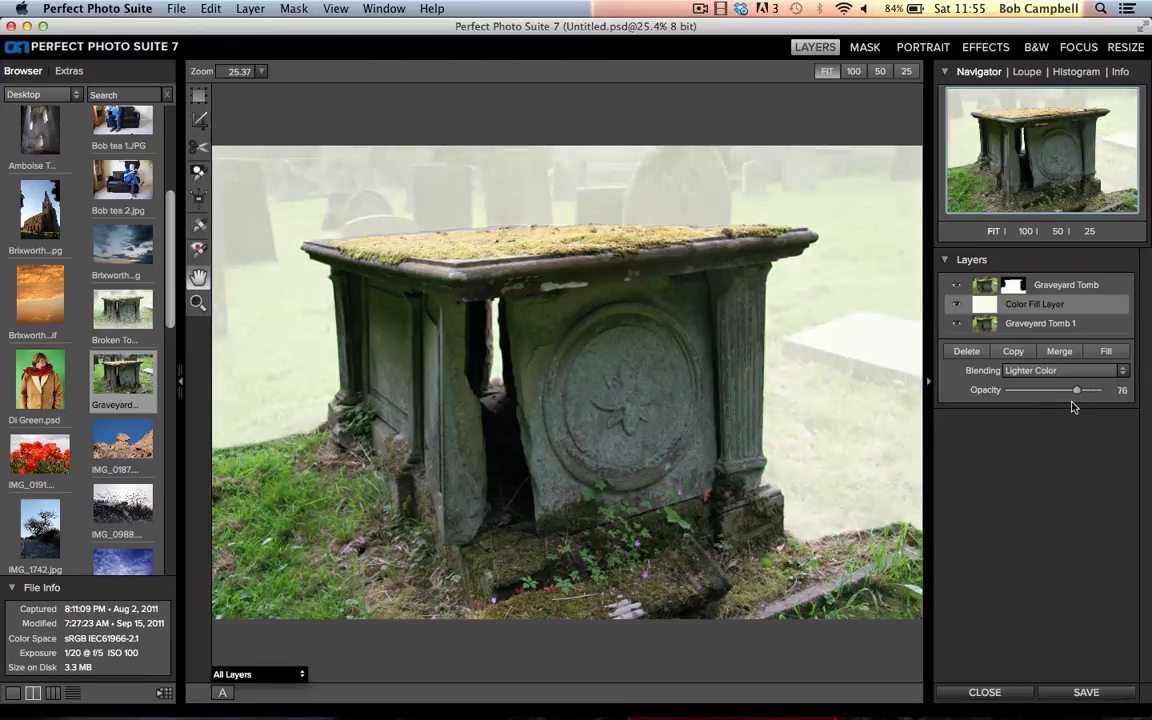
pyautogui.moveTo(1076, 388); pyautogui.dragTo(1096, 388)
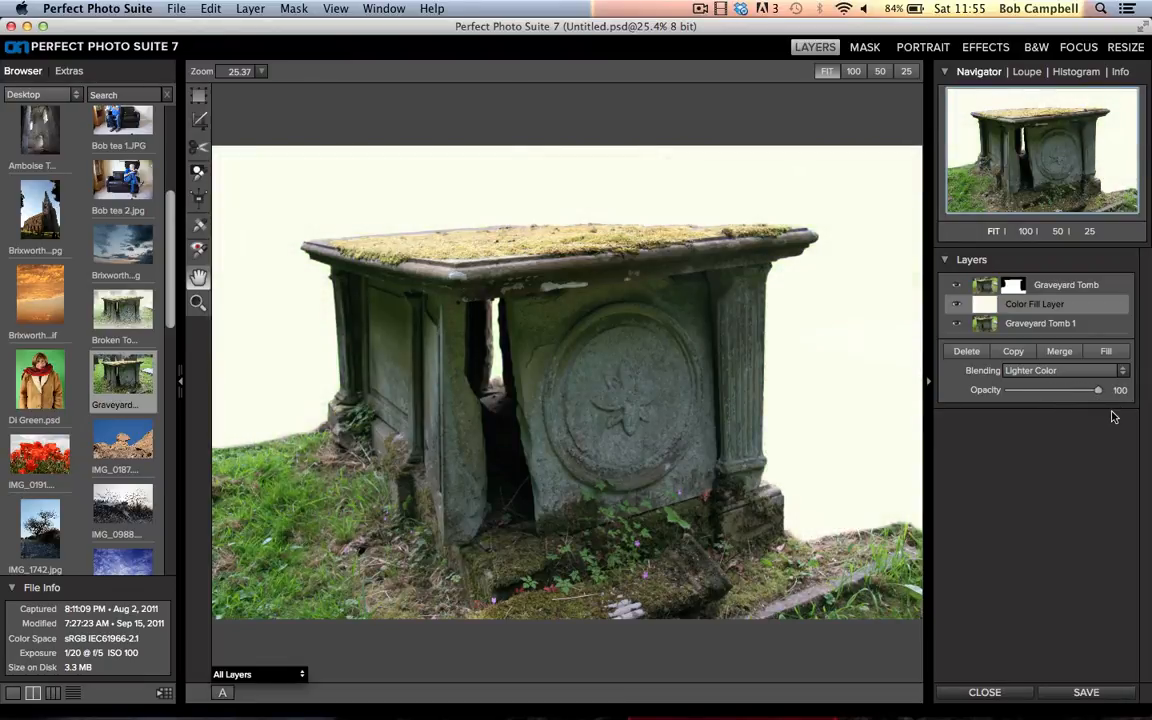
pyautogui.moveTo(1096, 390); pyautogui.dragTo(1022, 390)
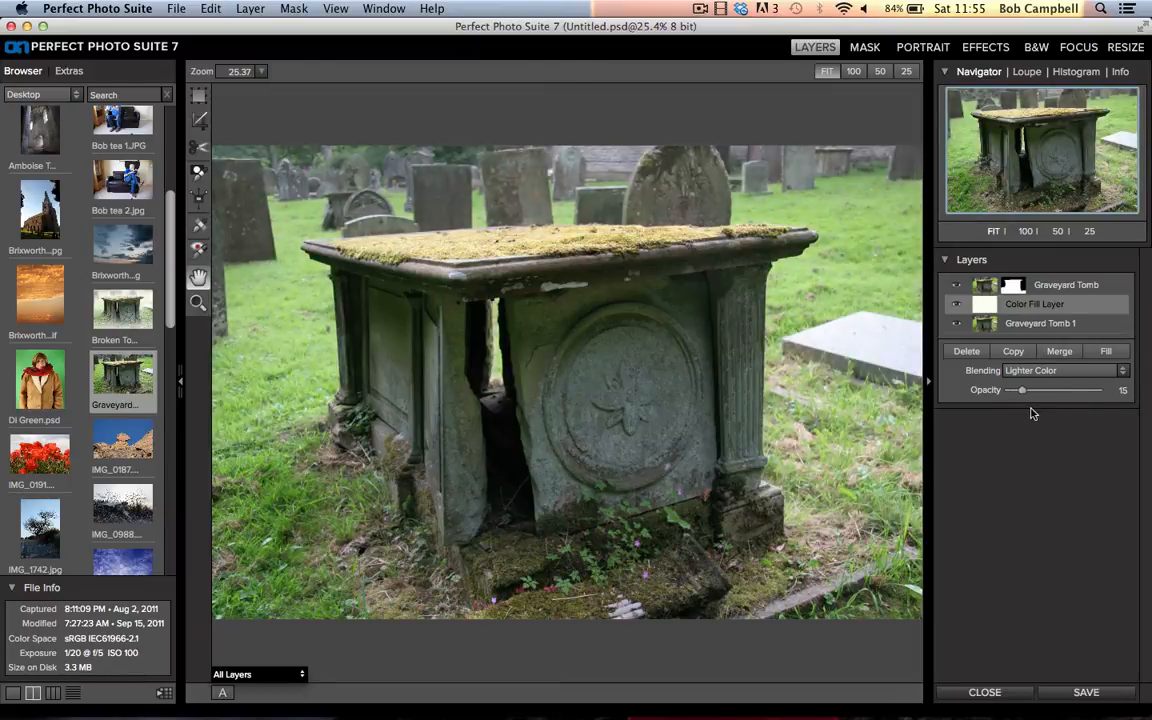
pyautogui.moveTo(1022, 390); pyautogui.dragTo(1076, 390)
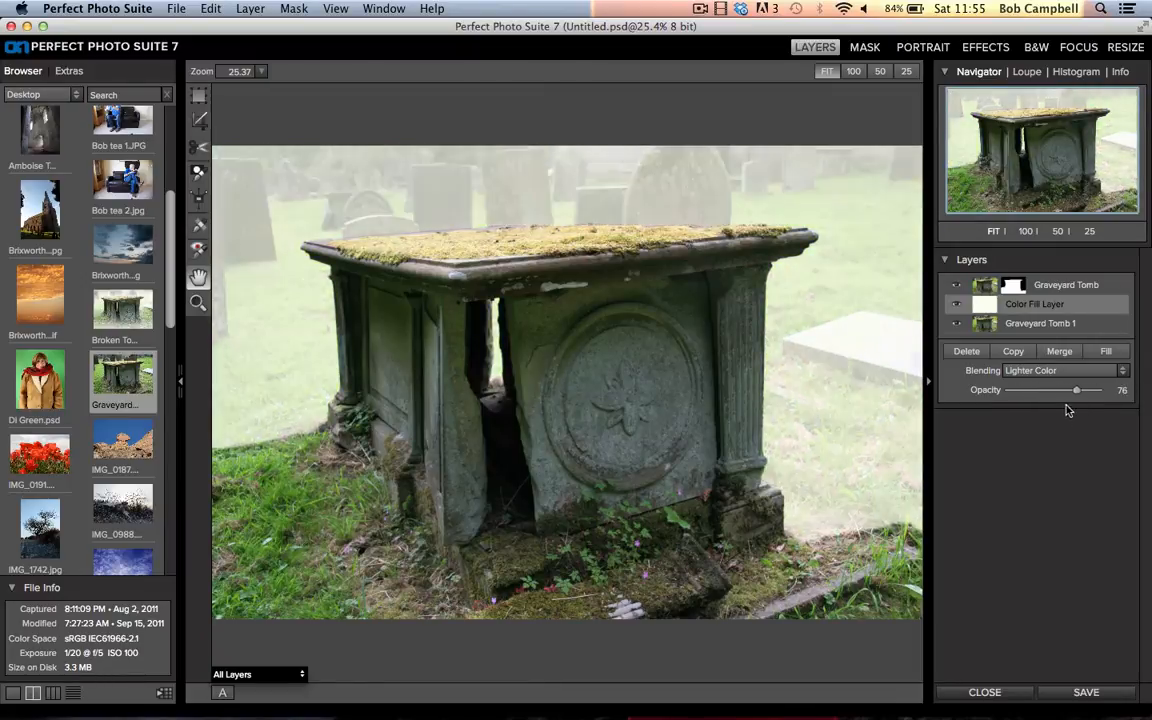
pyautogui.moveTo(1076, 390); pyautogui.dragTo(1064, 390)
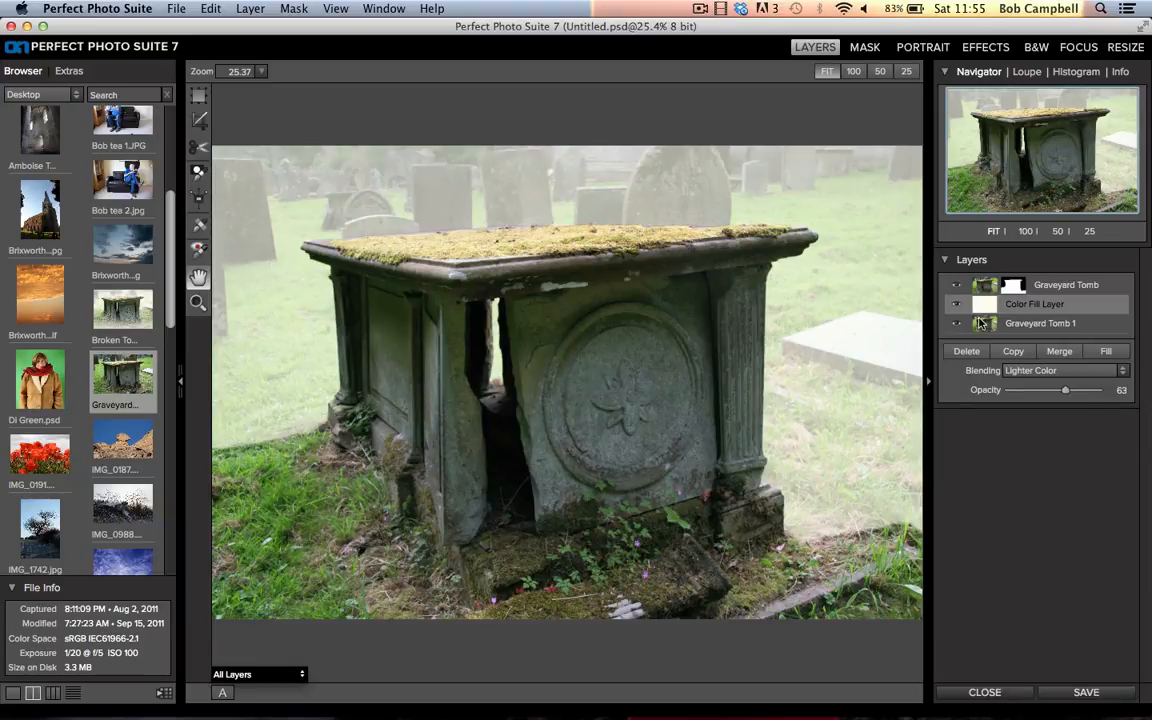
pyautogui.moveTo(1064, 390); pyautogui.dragTo(1080, 390)
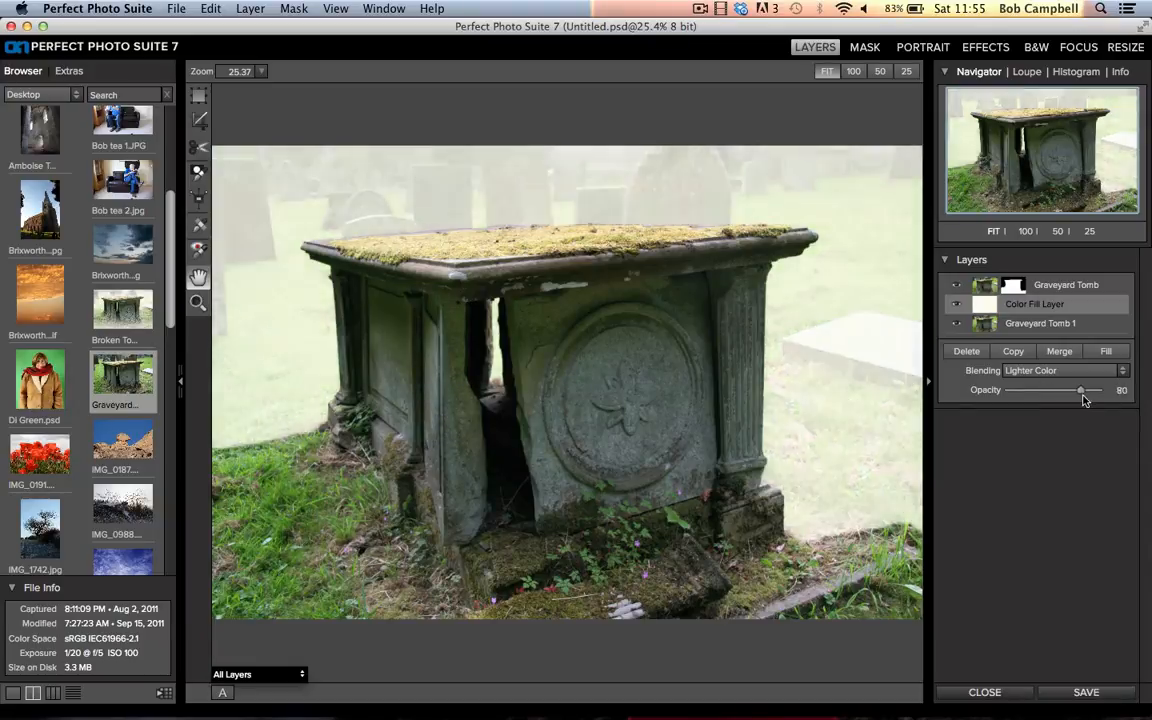
pyautogui.moveTo(1080, 390); pyautogui.dragTo(1084, 390)
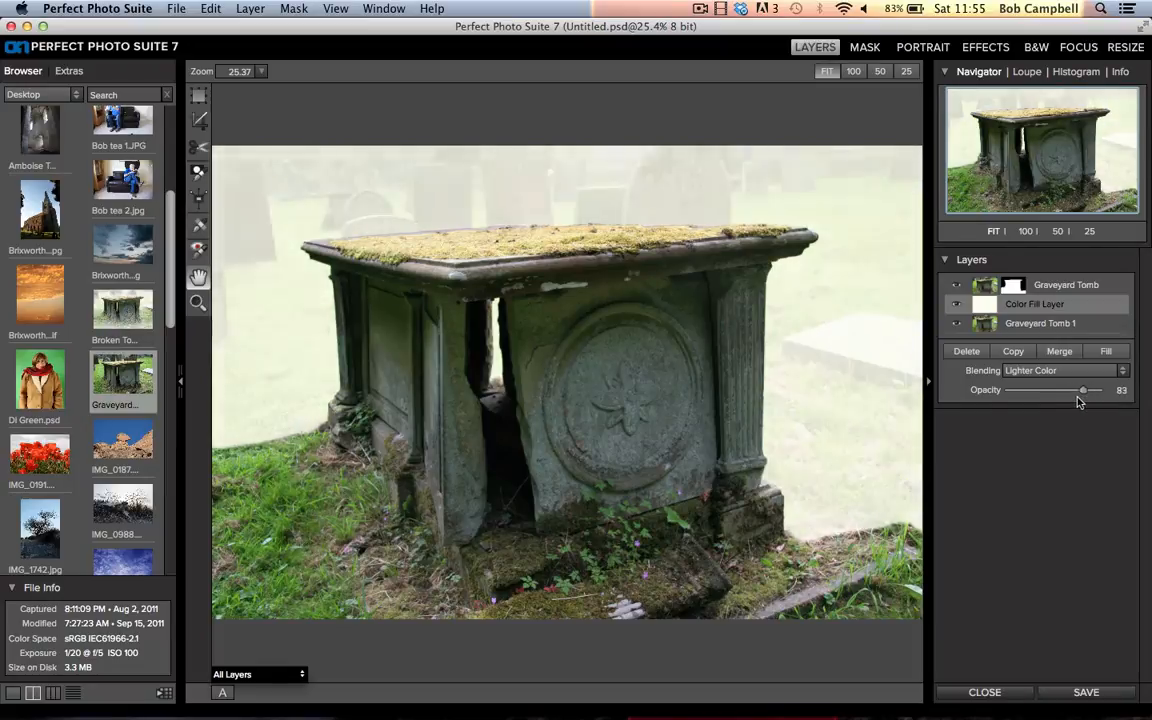
pyautogui.moveTo(1084, 390); pyautogui.dragTo(1076, 390)
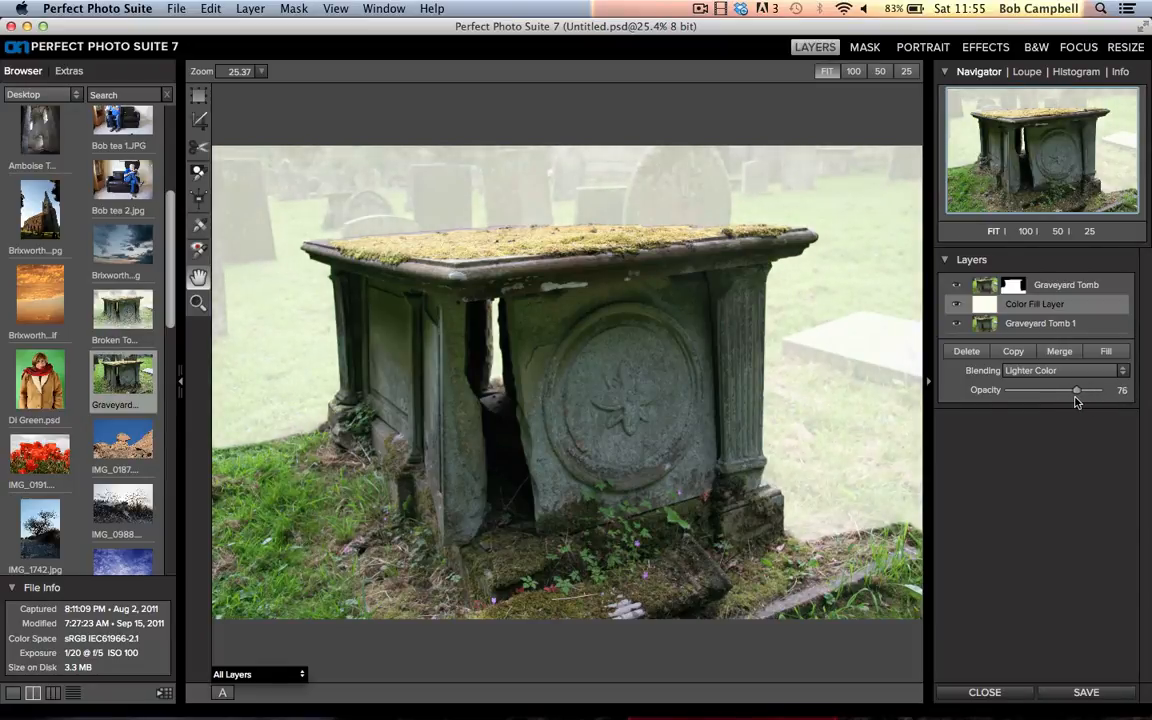
pyautogui.moveTo(1076, 390); pyautogui.dragTo(1064, 390)
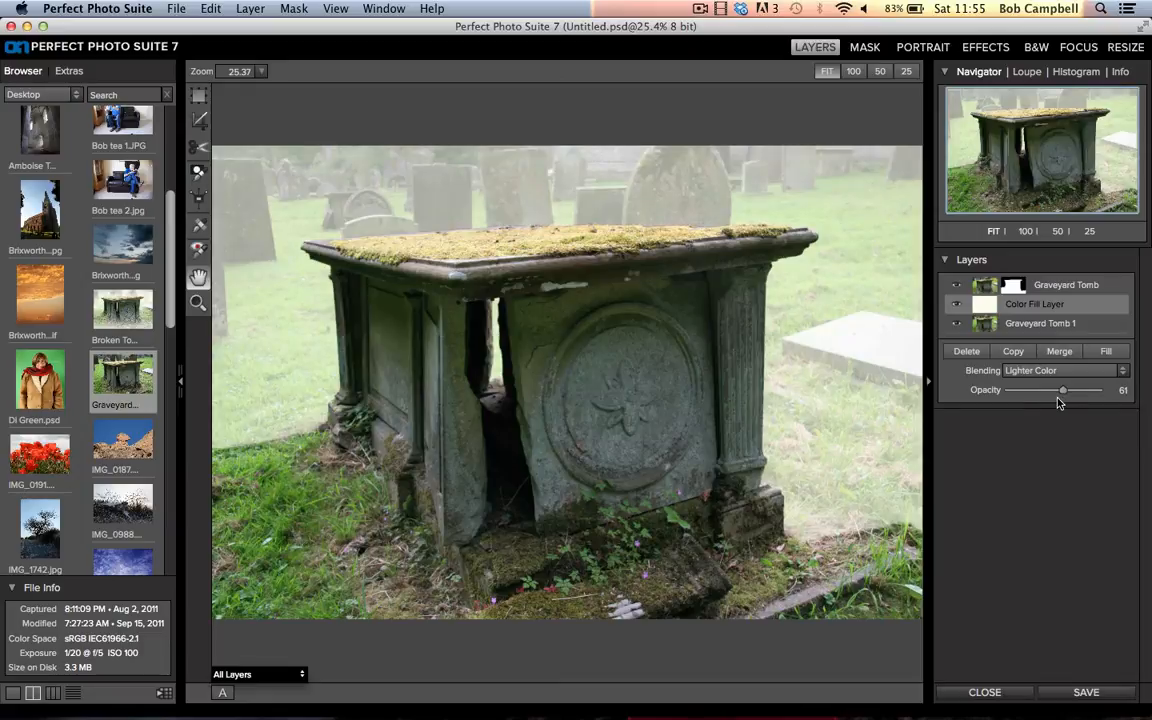
pyautogui.moveTo(1064, 390); pyautogui.dragTo(1072, 390)
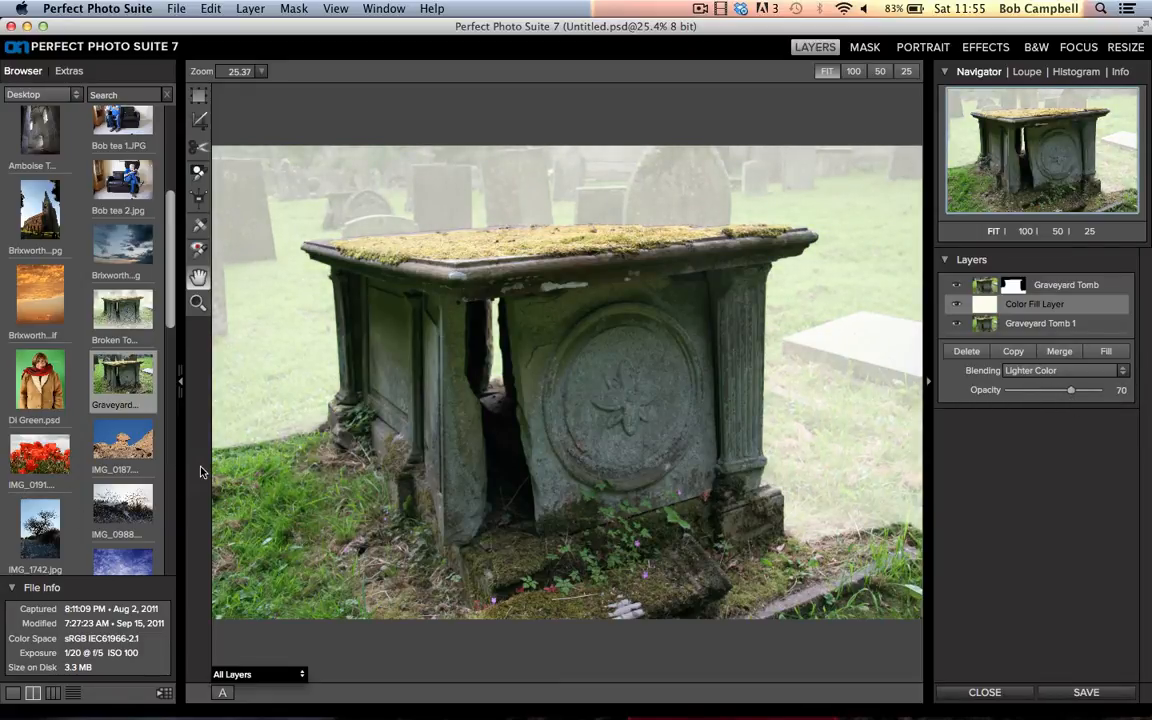
pyautogui.moveTo(562, 568)
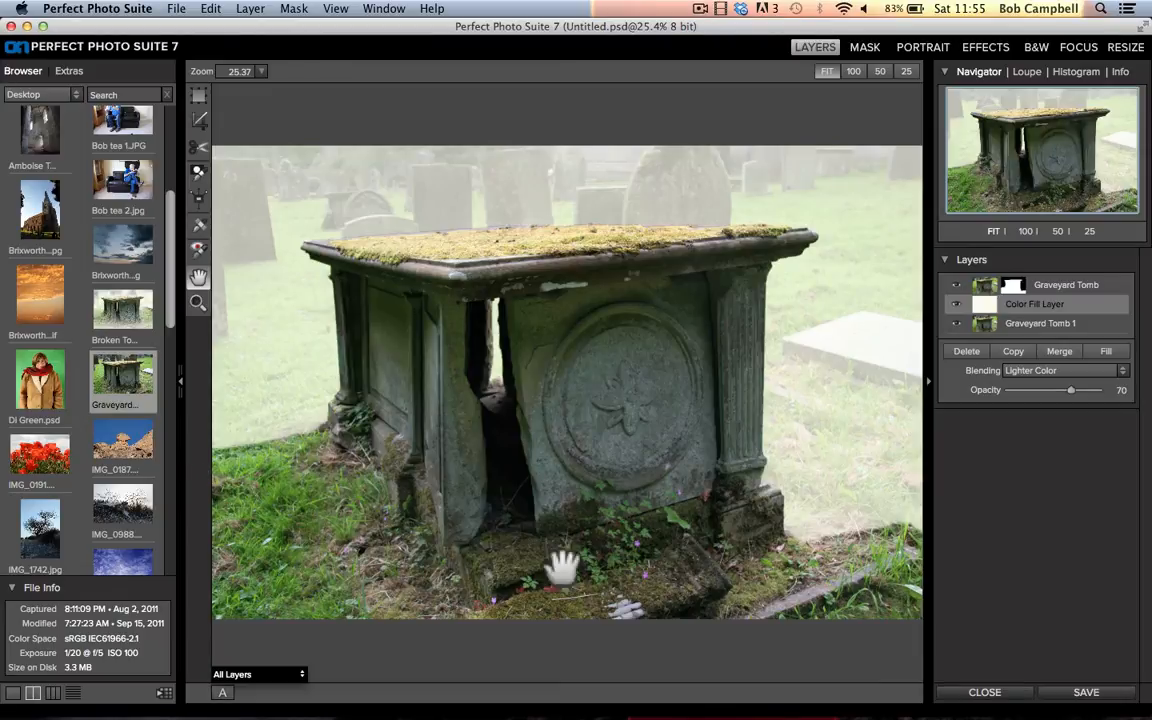
pyautogui.moveTo(840, 576)
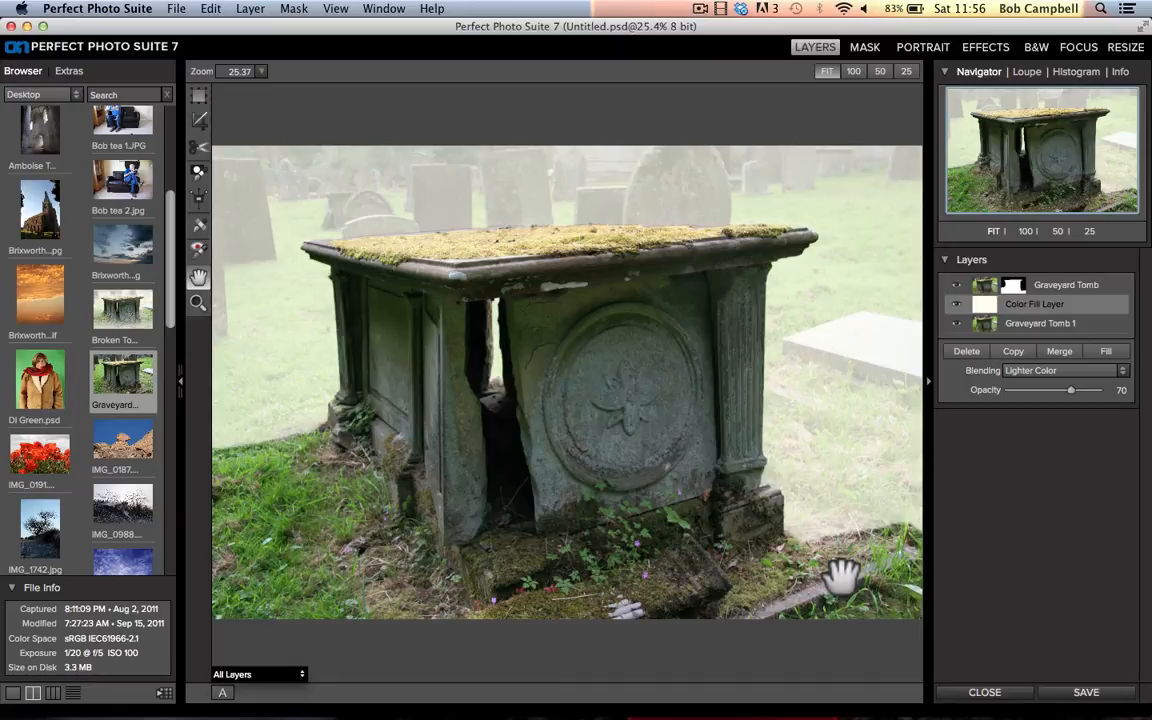
pyautogui.moveTo(824, 524)
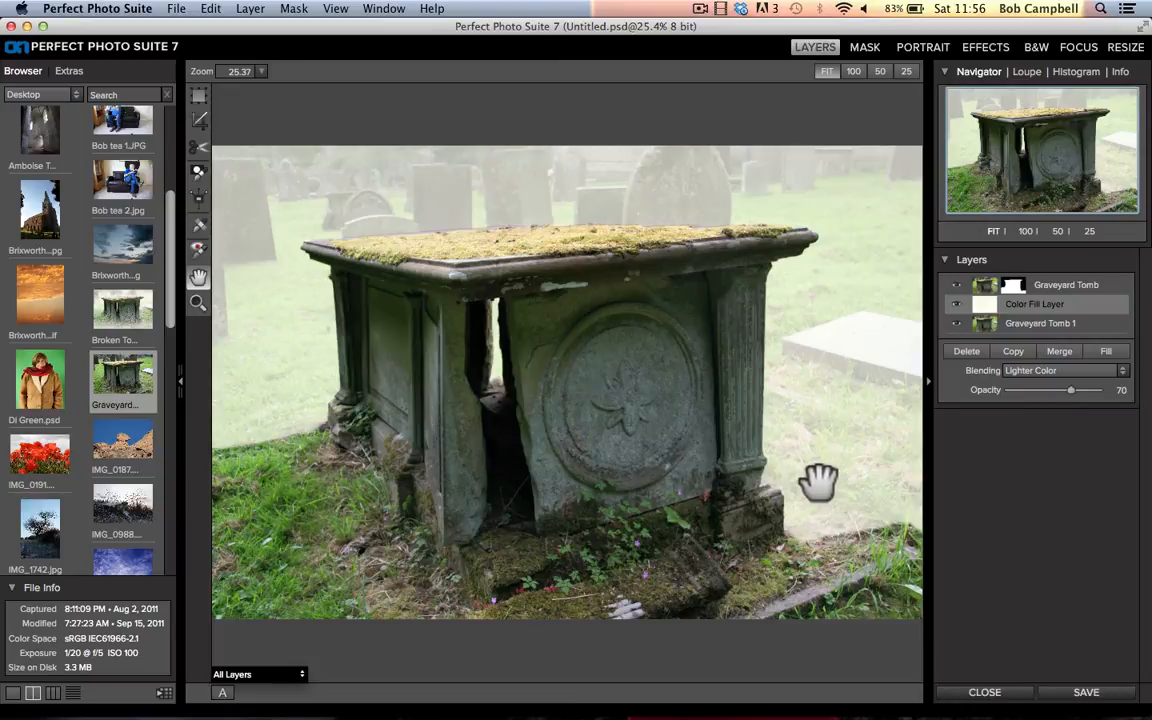
pyautogui.moveTo(204, 190)
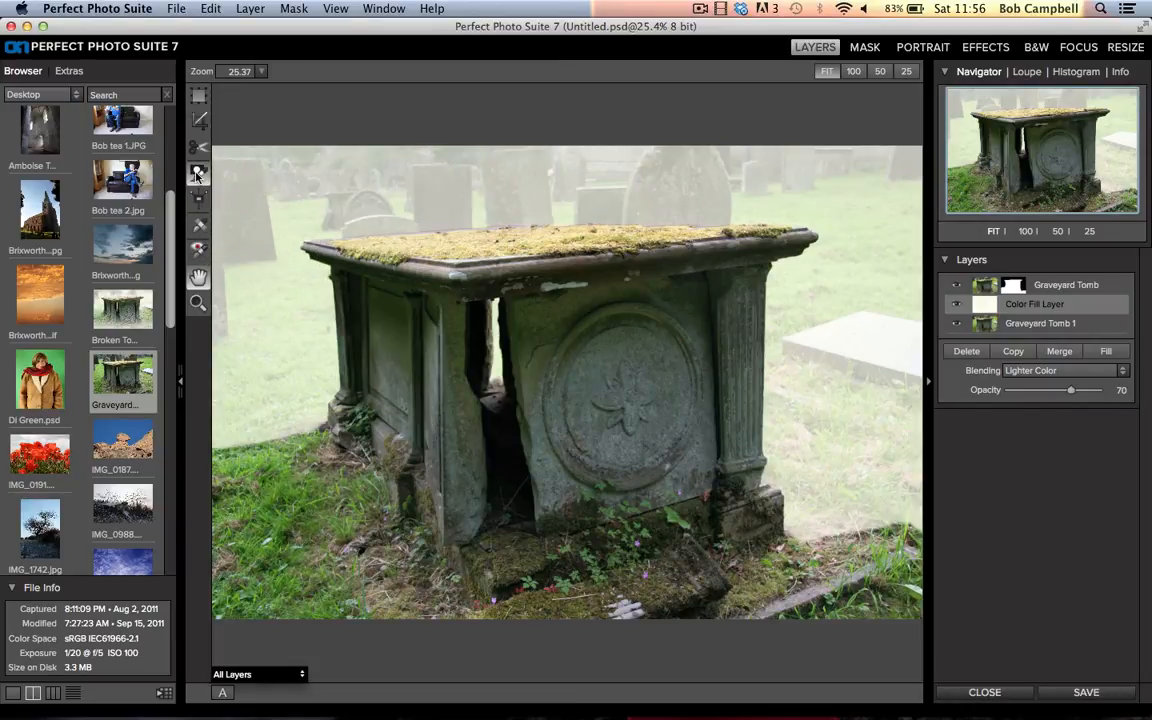
# Step: Paint the mist away behind and down the tomb's left side with the Paint Out brush
pyautogui.click(198, 172)
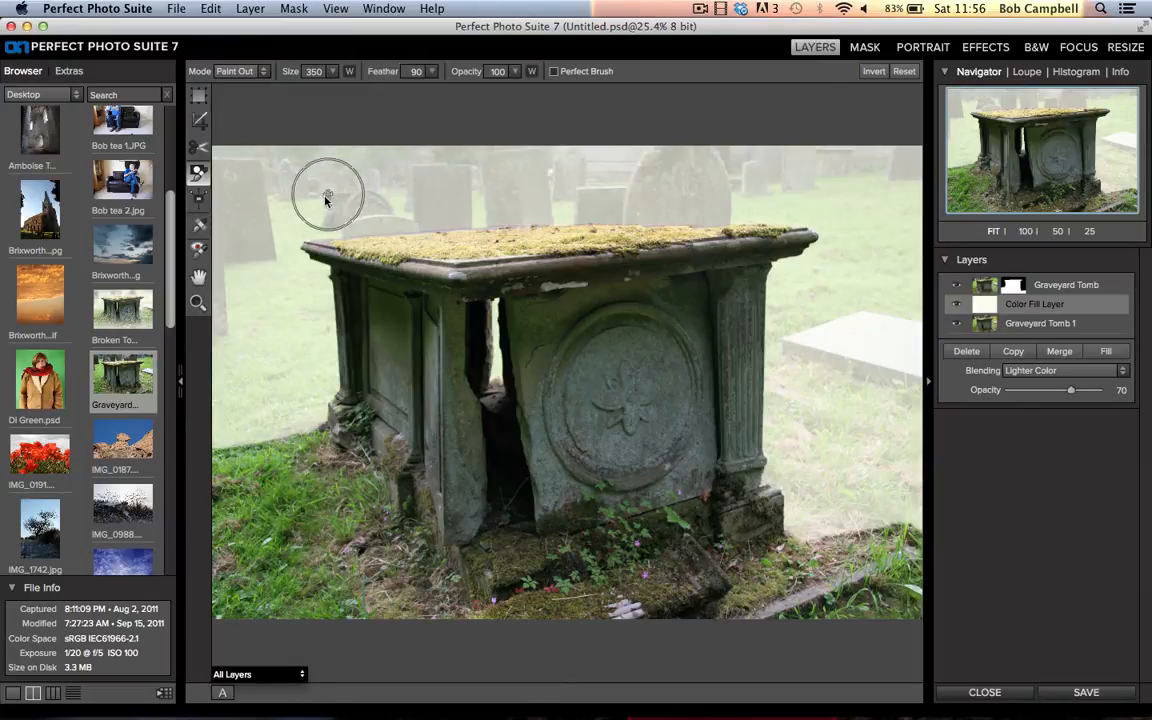
pyautogui.moveTo(318, 204)
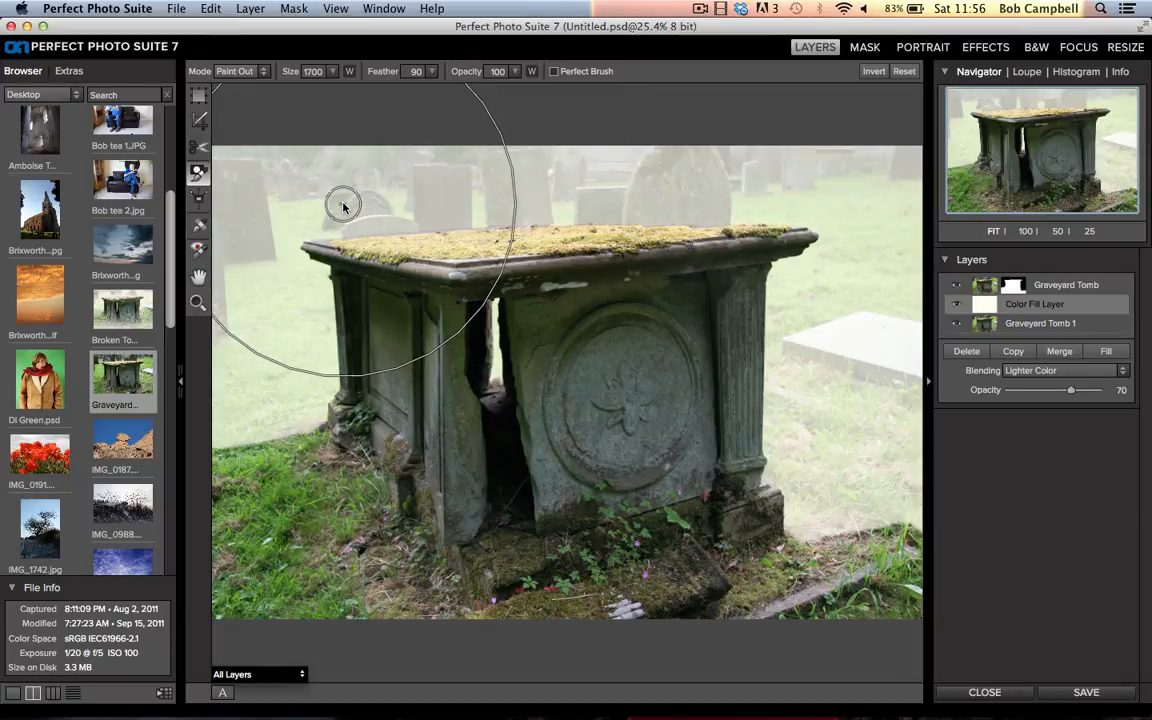
pyautogui.moveTo(364, 108)
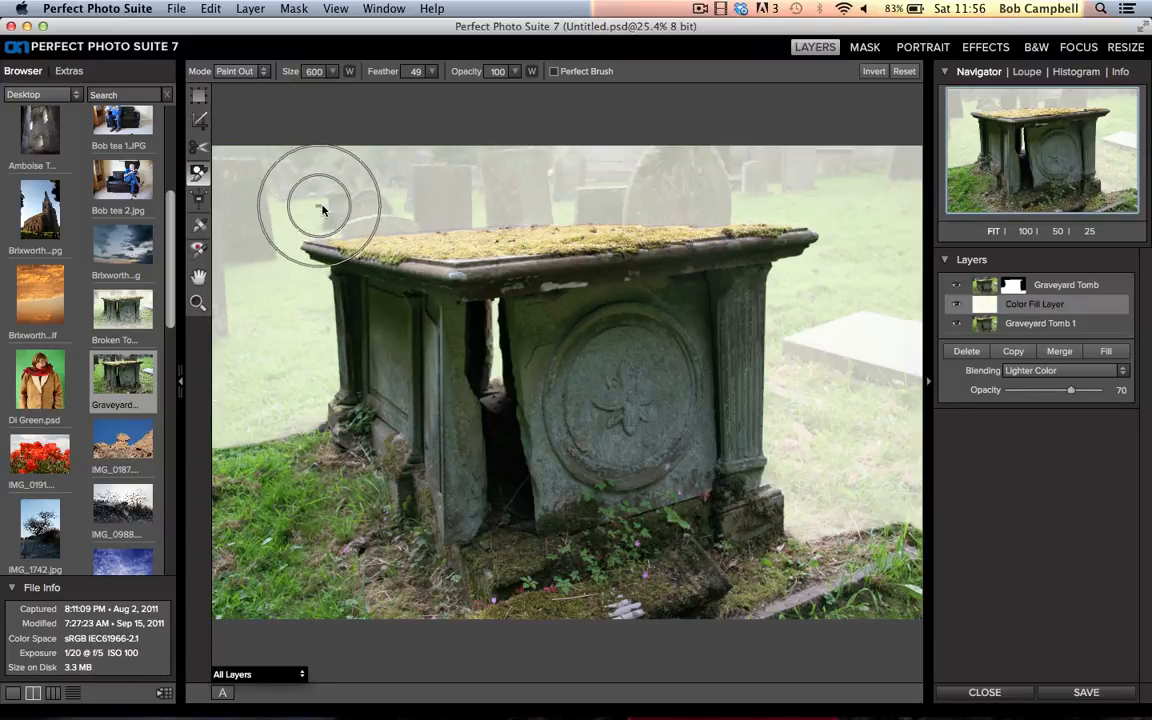
pyautogui.moveTo(320, 210); pyautogui.dragTo(380, 224)
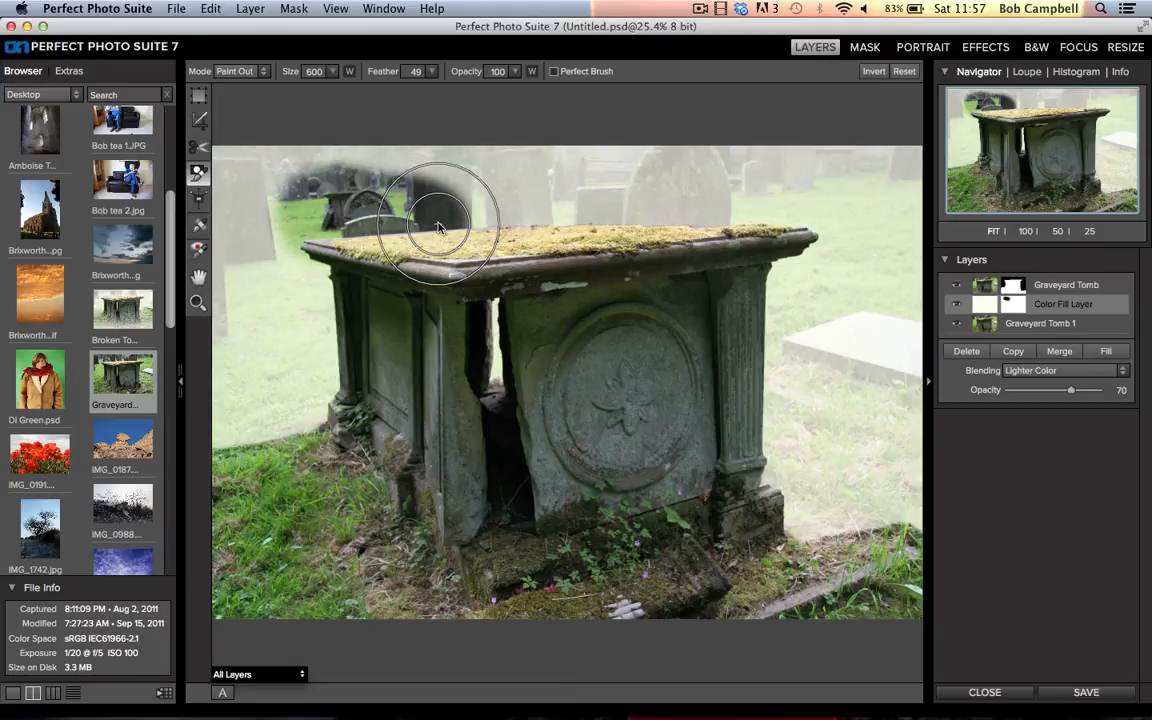
pyautogui.moveTo(304, 270)
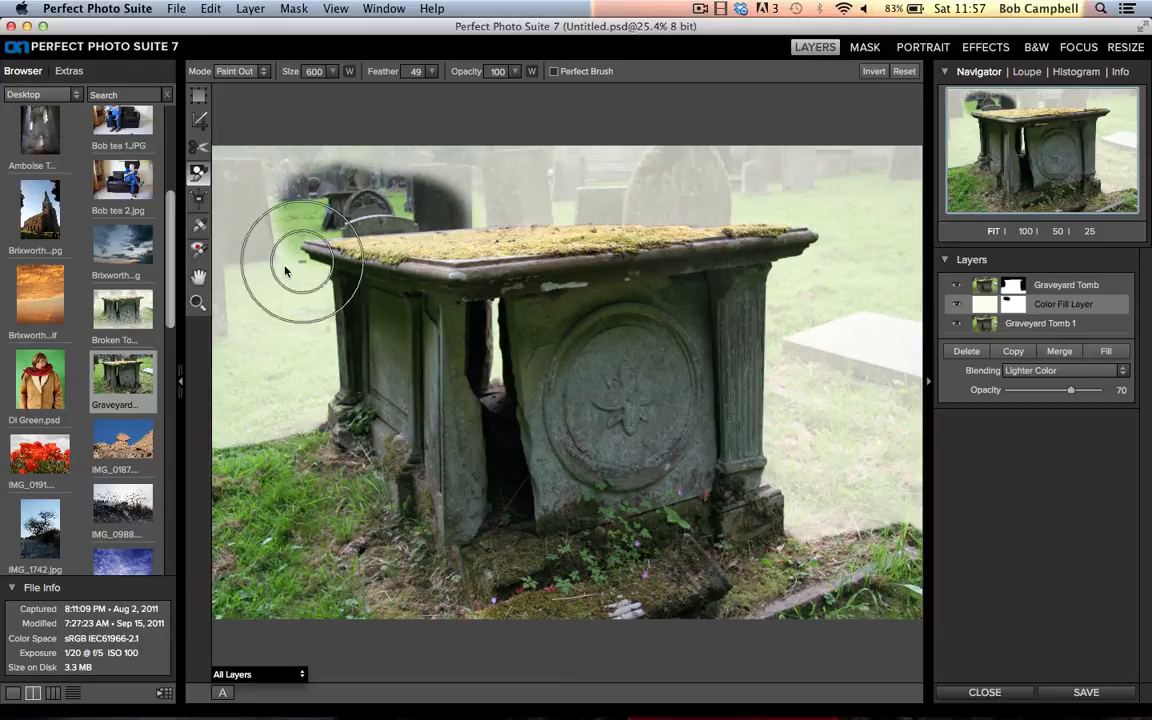
pyautogui.moveTo(300, 260); pyautogui.dragTo(316, 340)
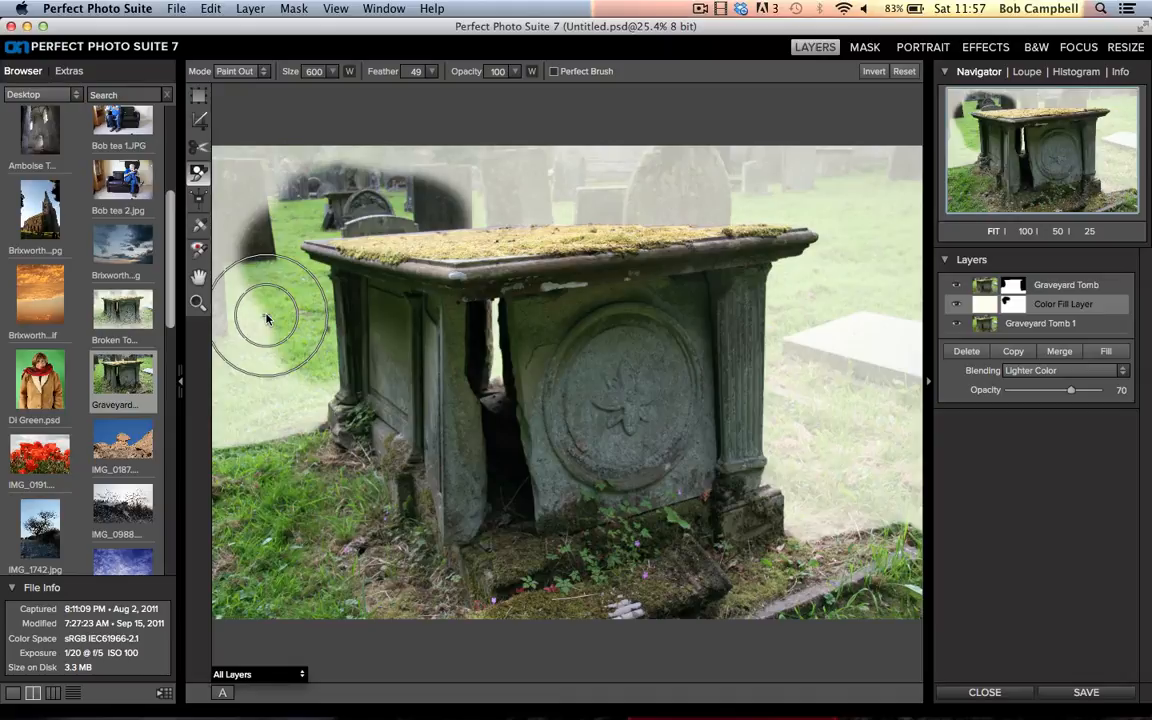
pyautogui.moveTo(256, 82)
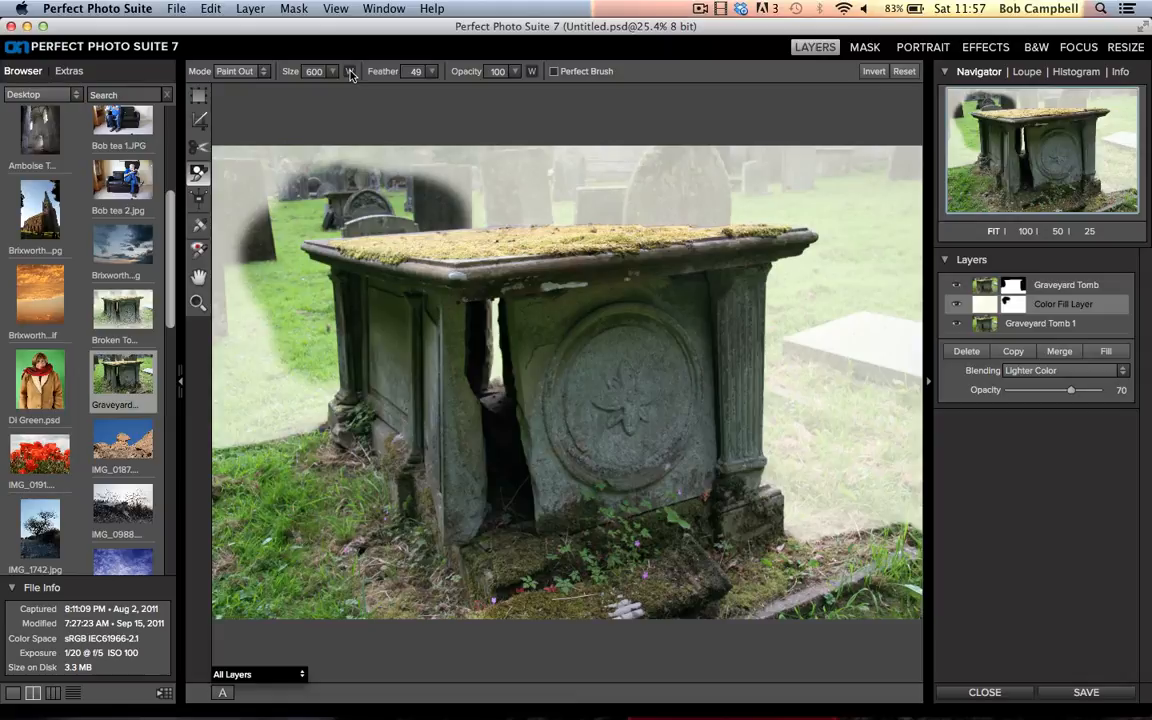
pyautogui.moveTo(352, 72)
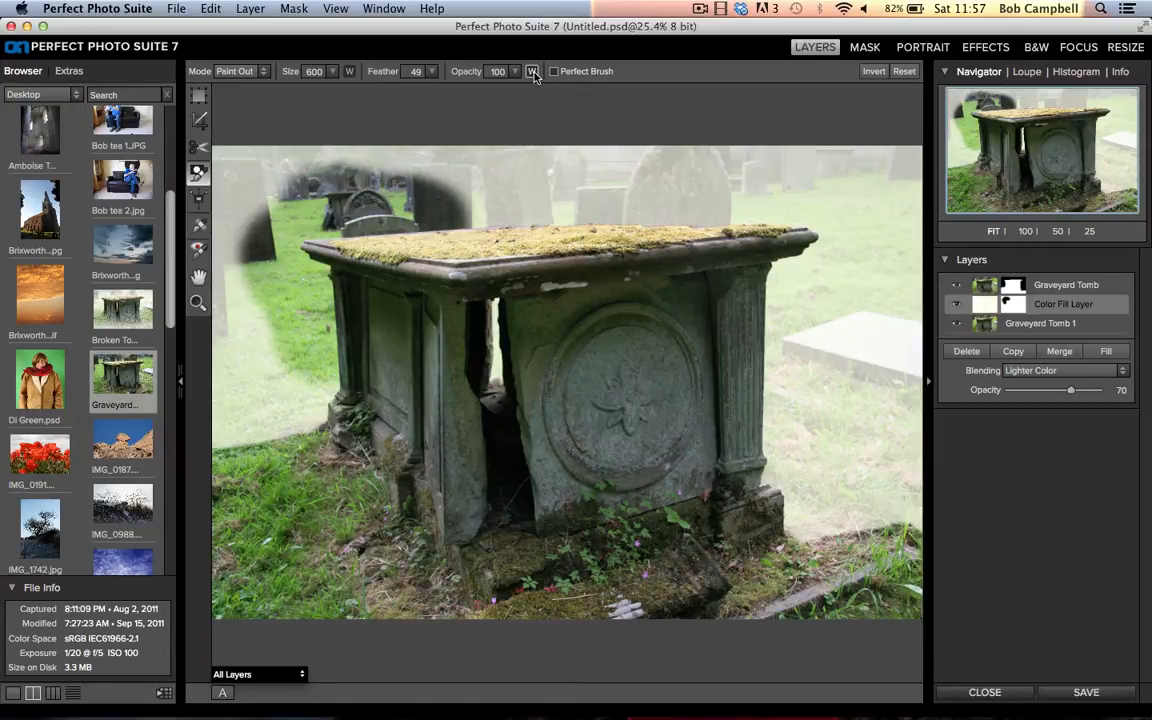
pyautogui.moveTo(532, 72)
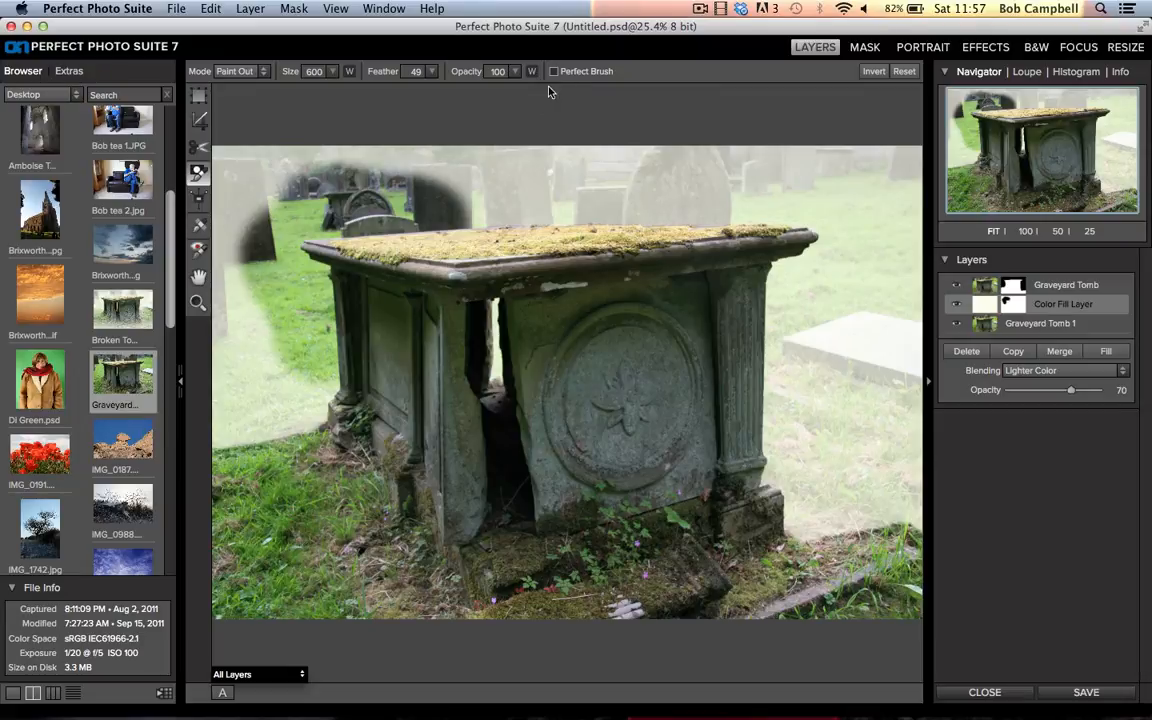
pyautogui.click(552, 72)
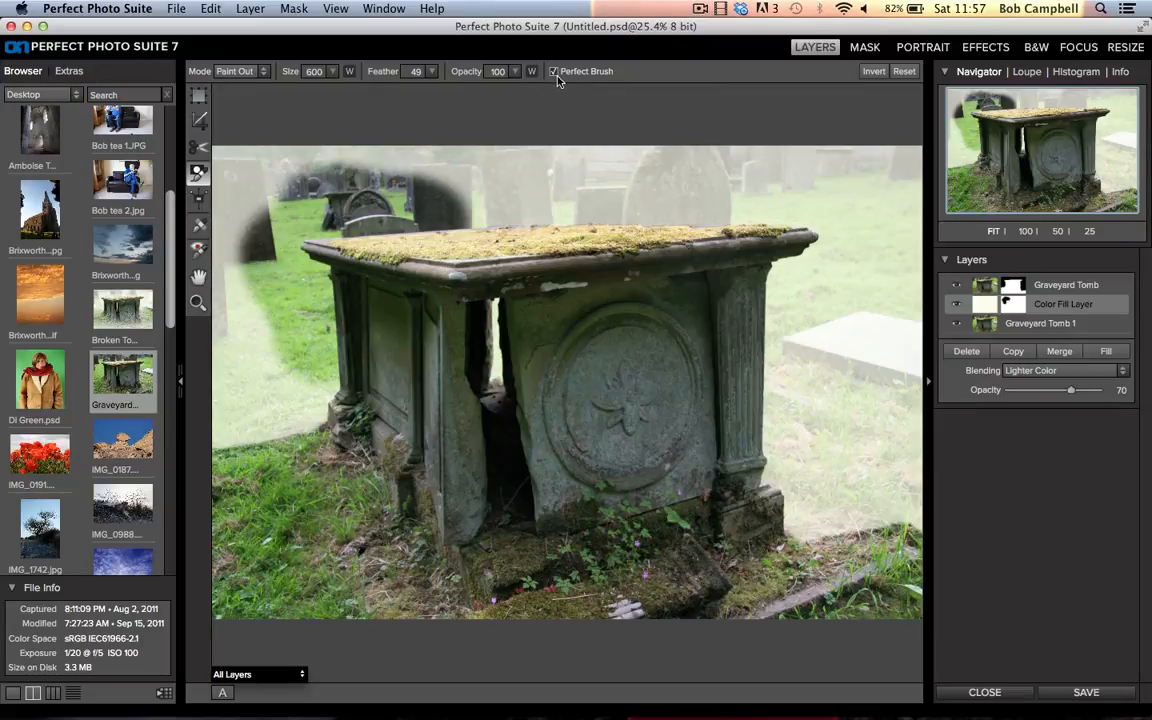
pyautogui.moveTo(552, 72)
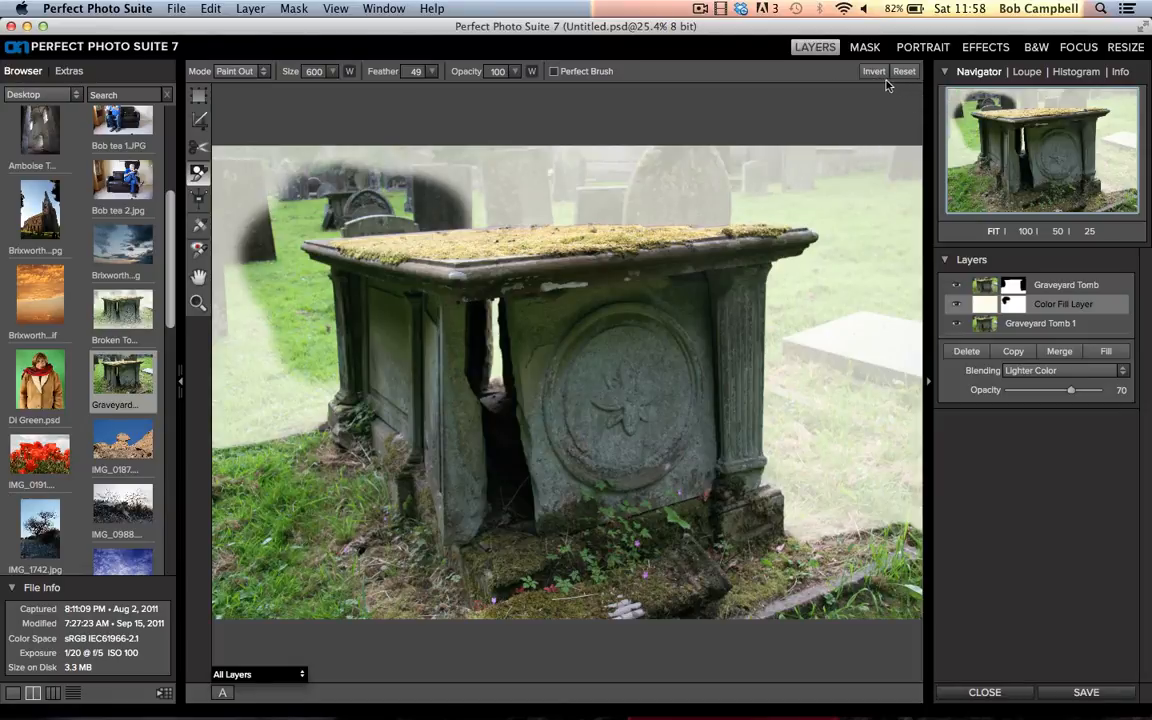
pyautogui.moveTo(874, 72)
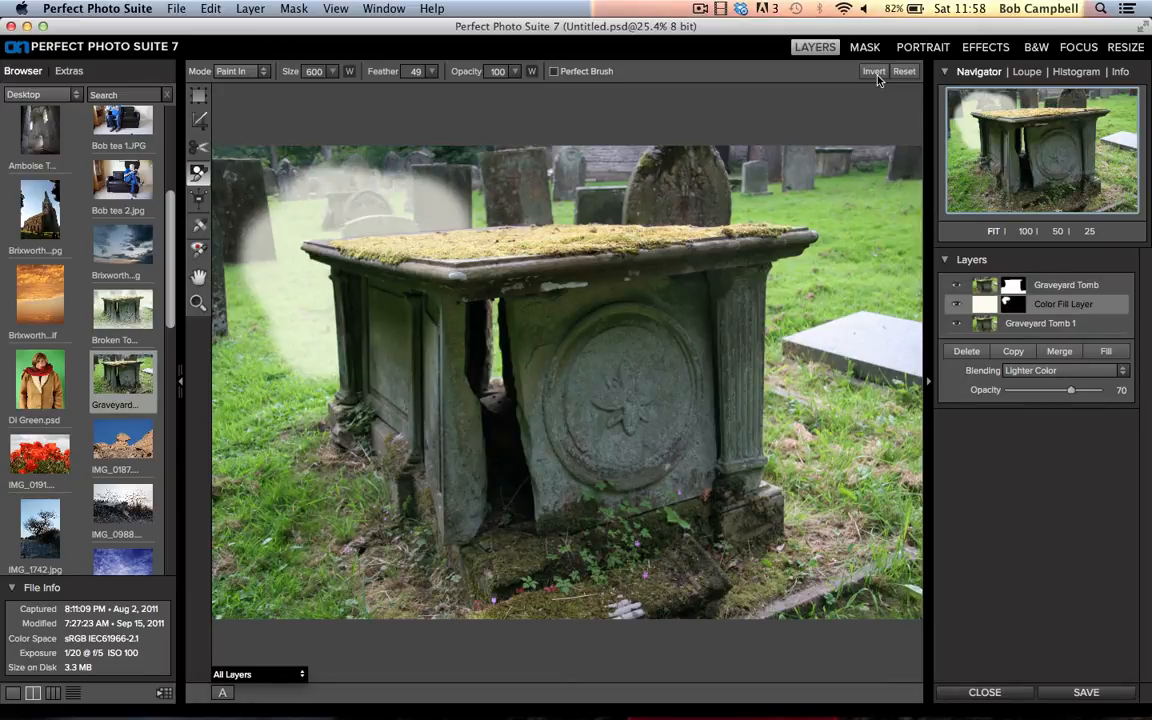
pyautogui.moveTo(874, 72)
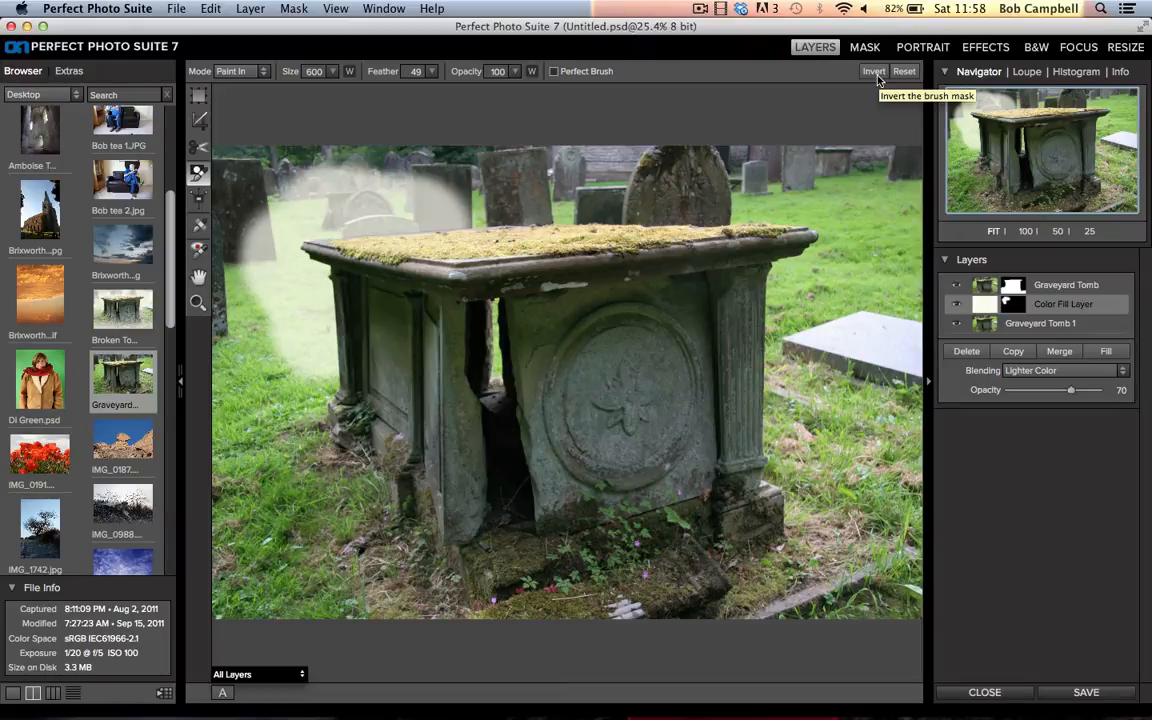
pyautogui.moveTo(488, 228)
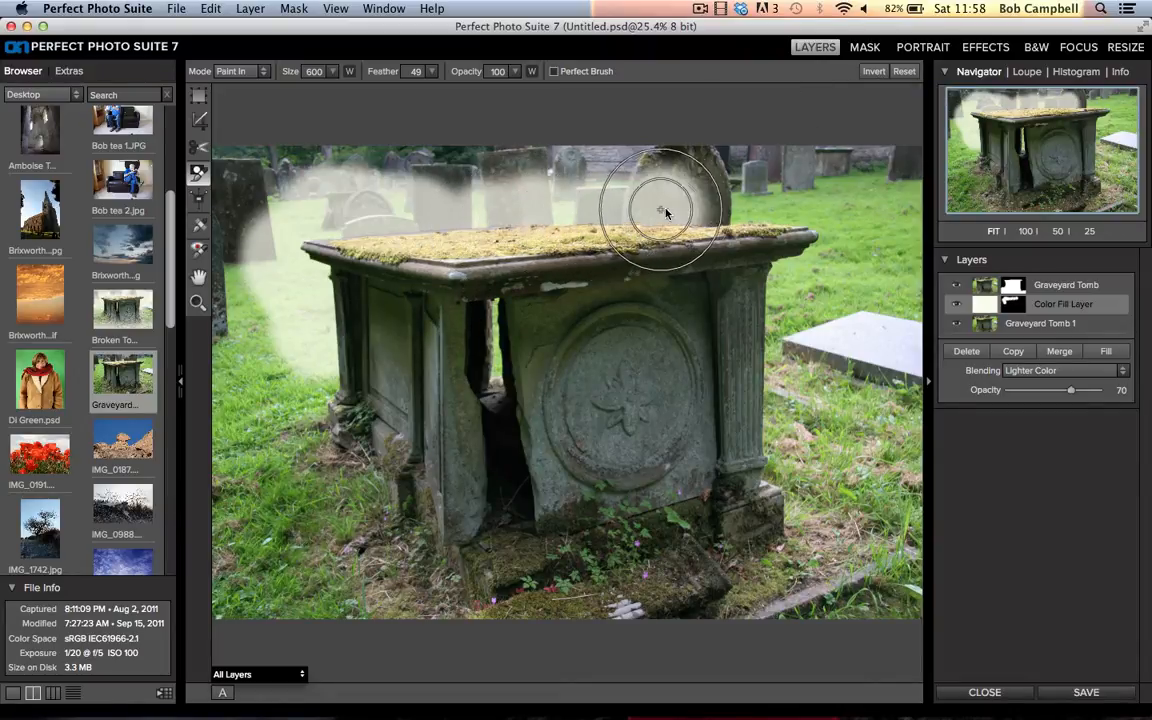
# Step: Paint mist back in above the tomb's top and along its left side
pyautogui.moveTo(664, 210); pyautogui.dragTo(820, 270)
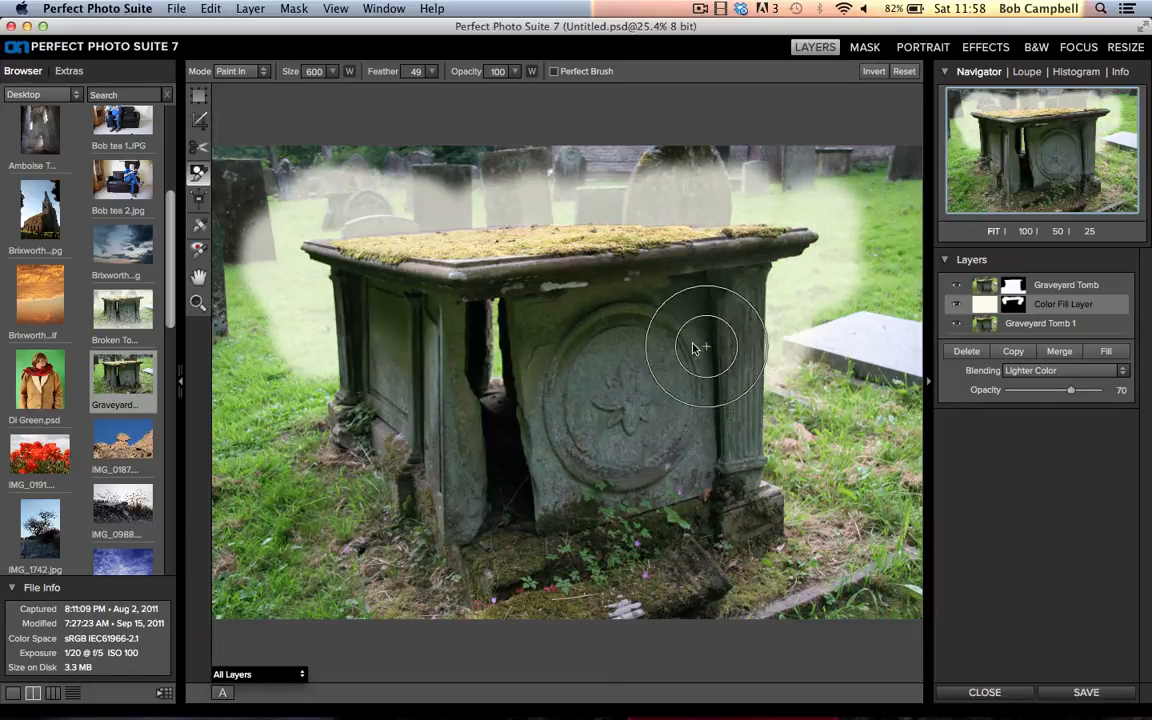
pyautogui.moveTo(640, 328)
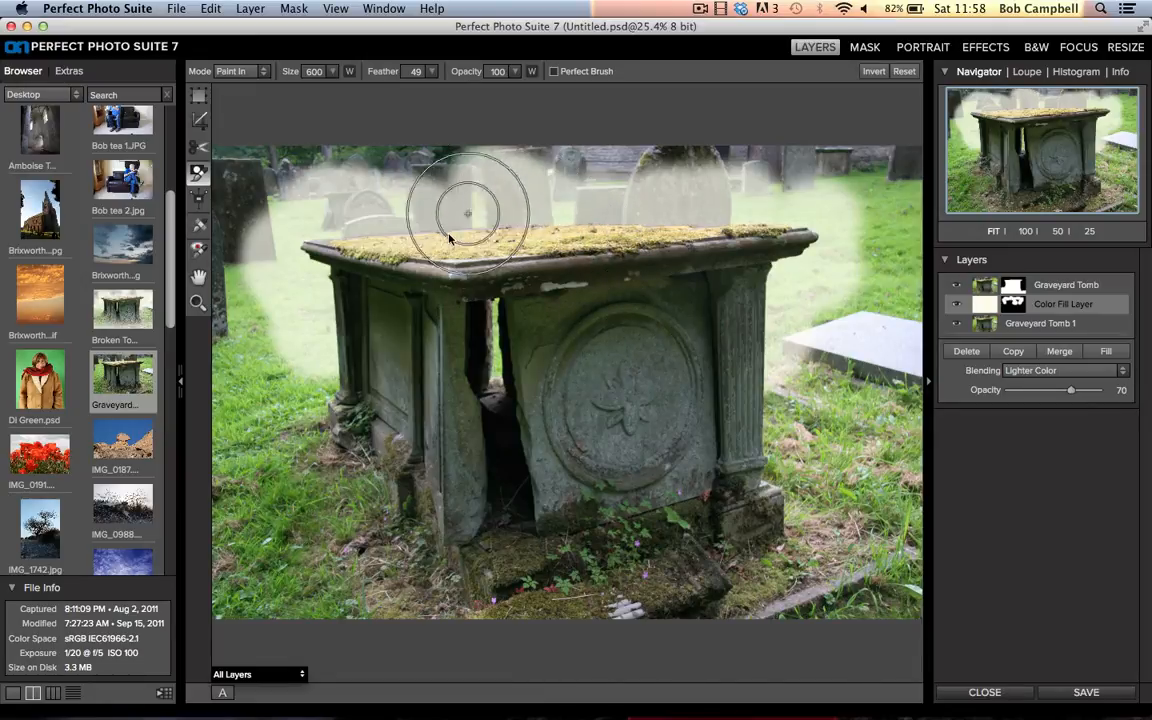
pyautogui.moveTo(320, 310)
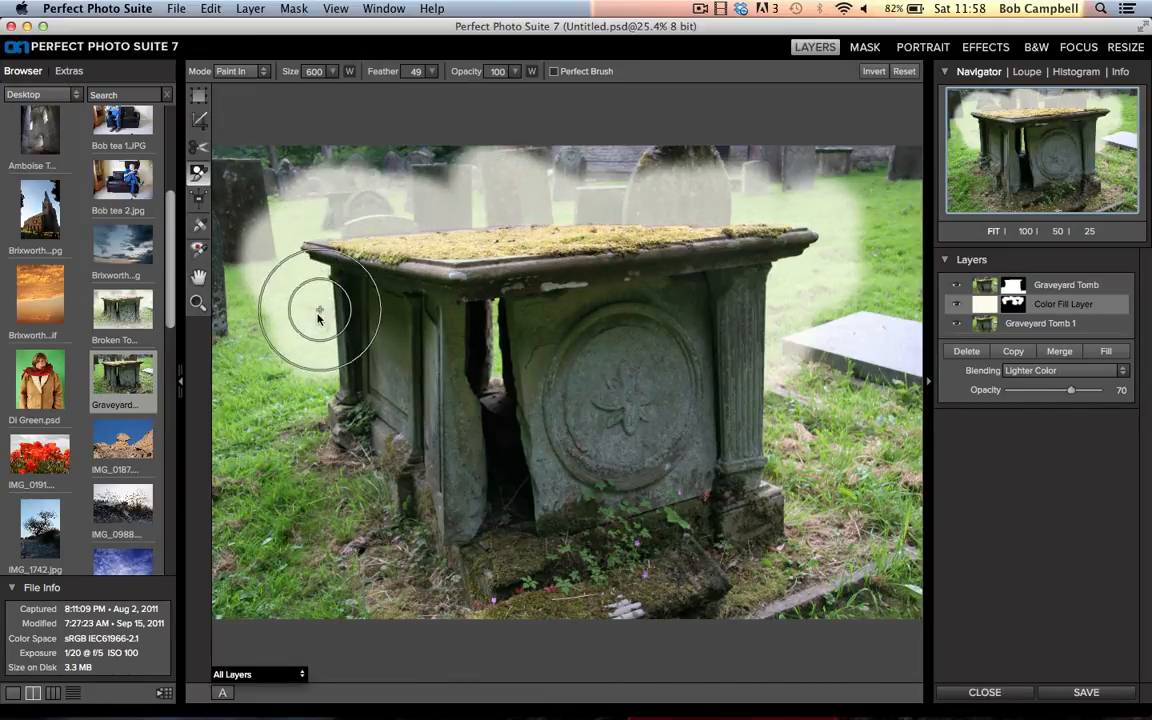
pyautogui.moveTo(320, 310); pyautogui.dragTo(270, 336)
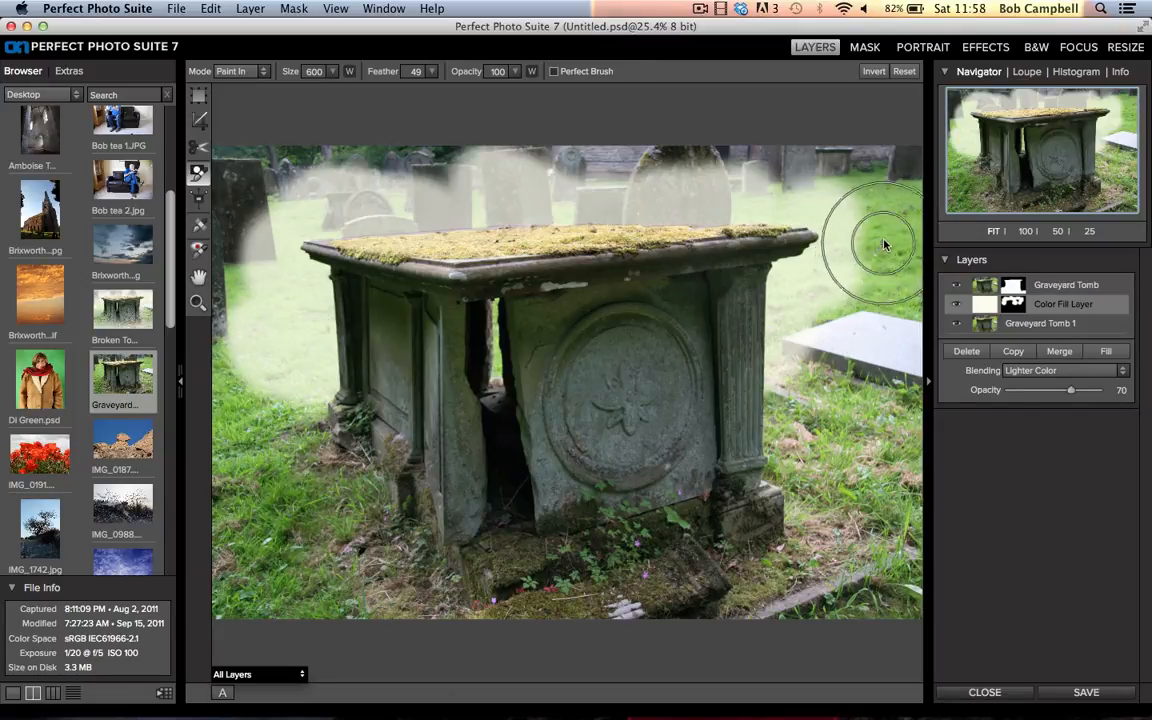
pyautogui.moveTo(896, 240)
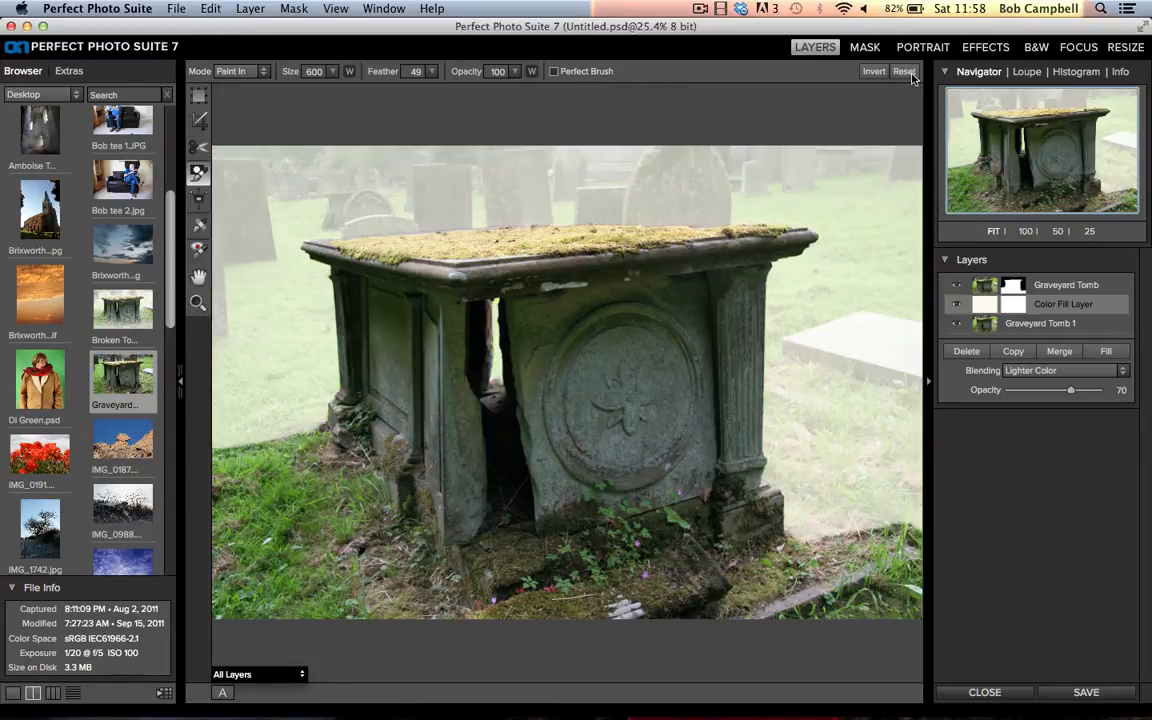
pyautogui.moveTo(904, 72)
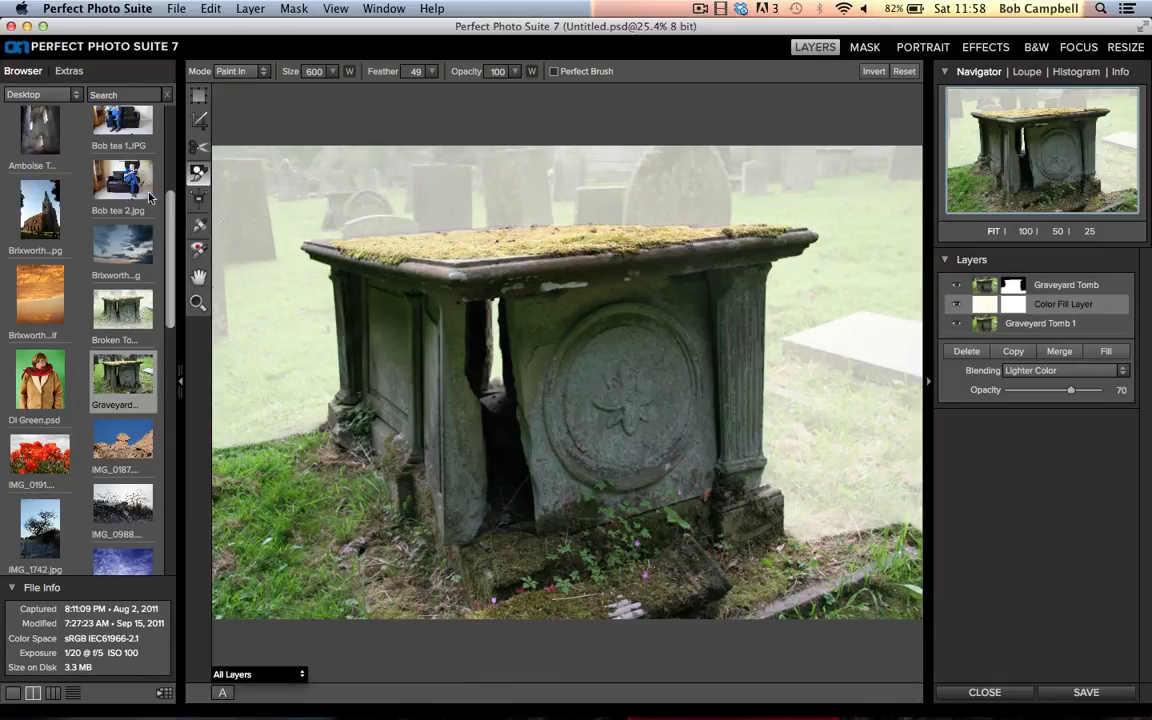
pyautogui.moveTo(198, 172)
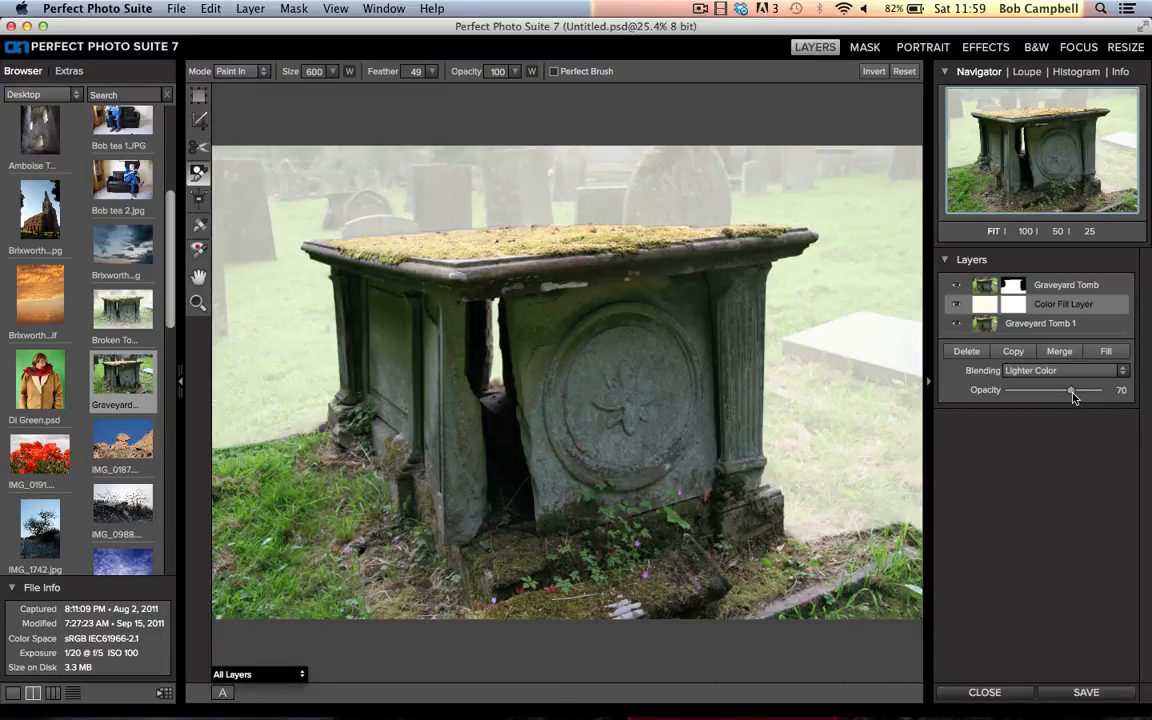
# Step: Raise the white fill to full opacity, invert its mask to hide it, and choose Paint In
pyautogui.moveTo(1072, 390); pyautogui.dragTo(1098, 390)
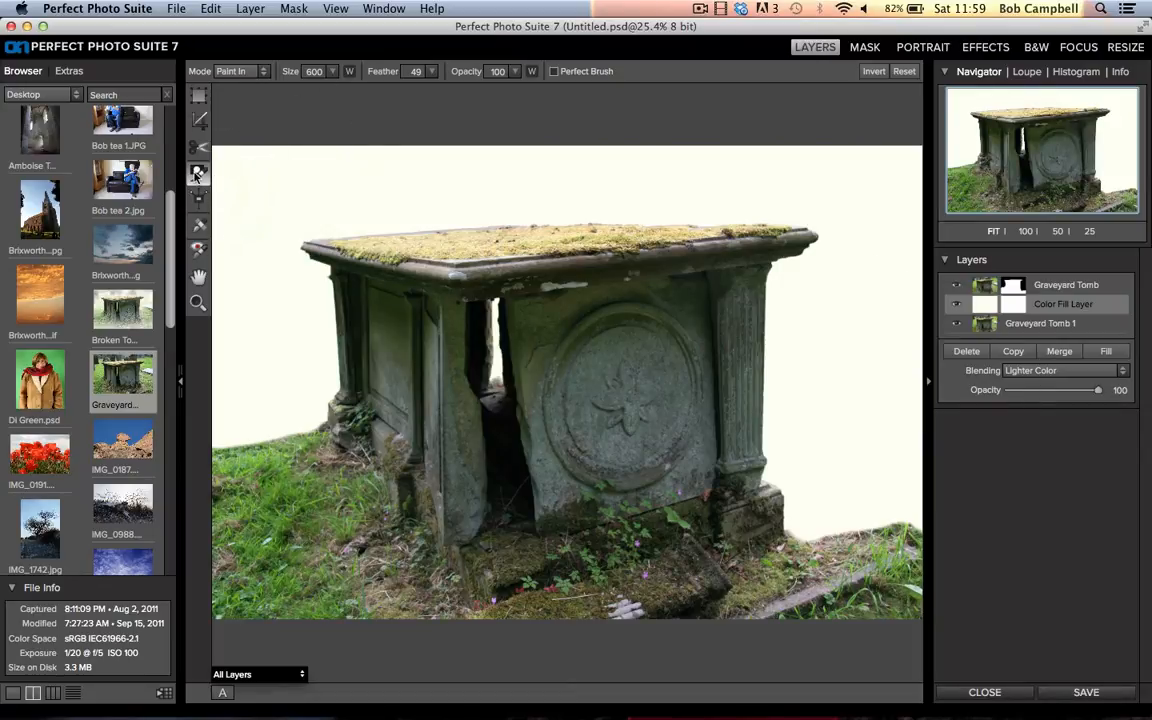
pyautogui.moveTo(350, 216)
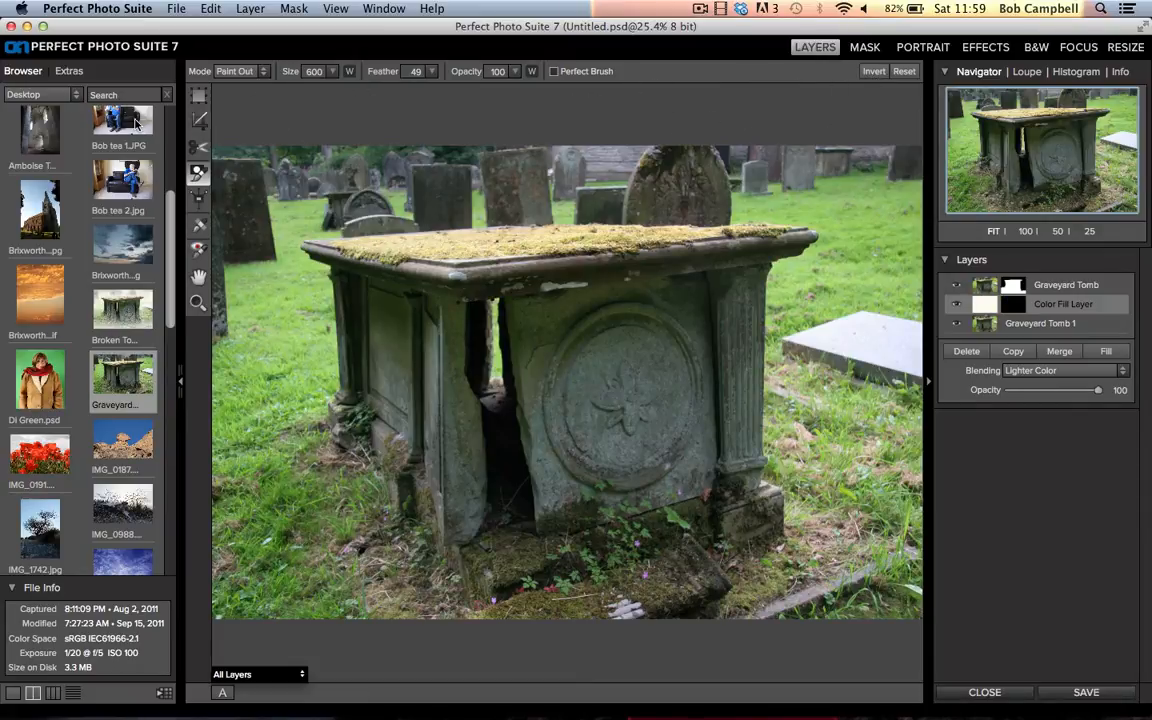
pyautogui.click(240, 72)
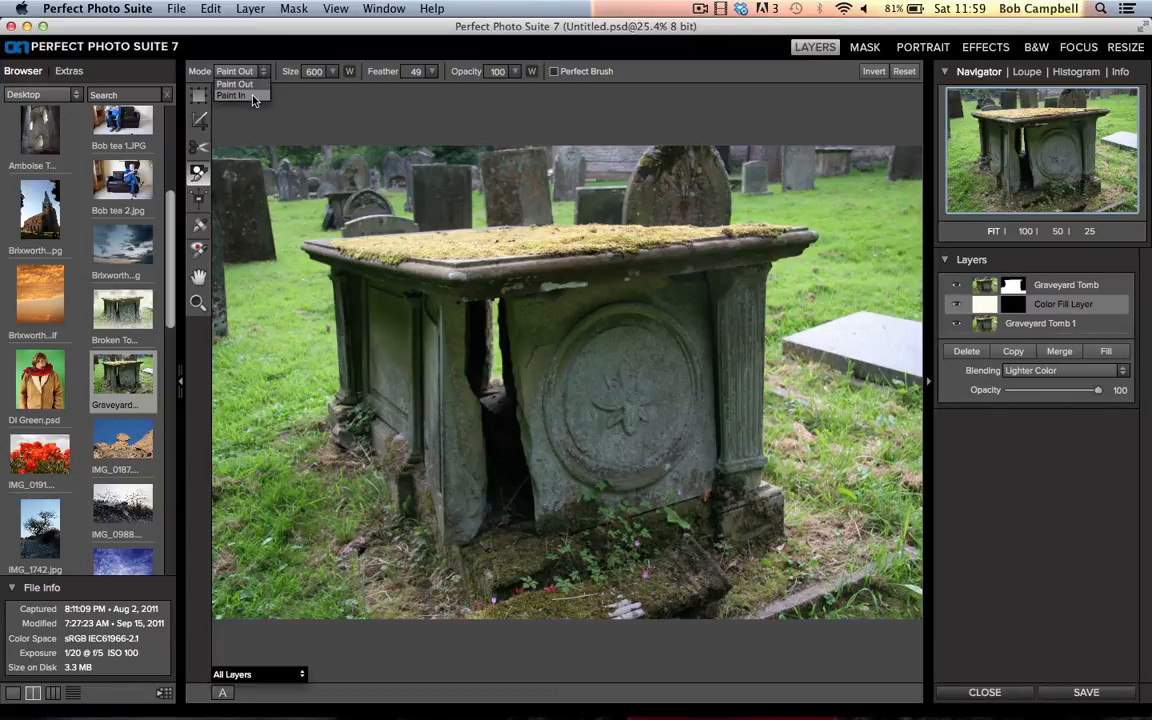
pyautogui.click(232, 96)
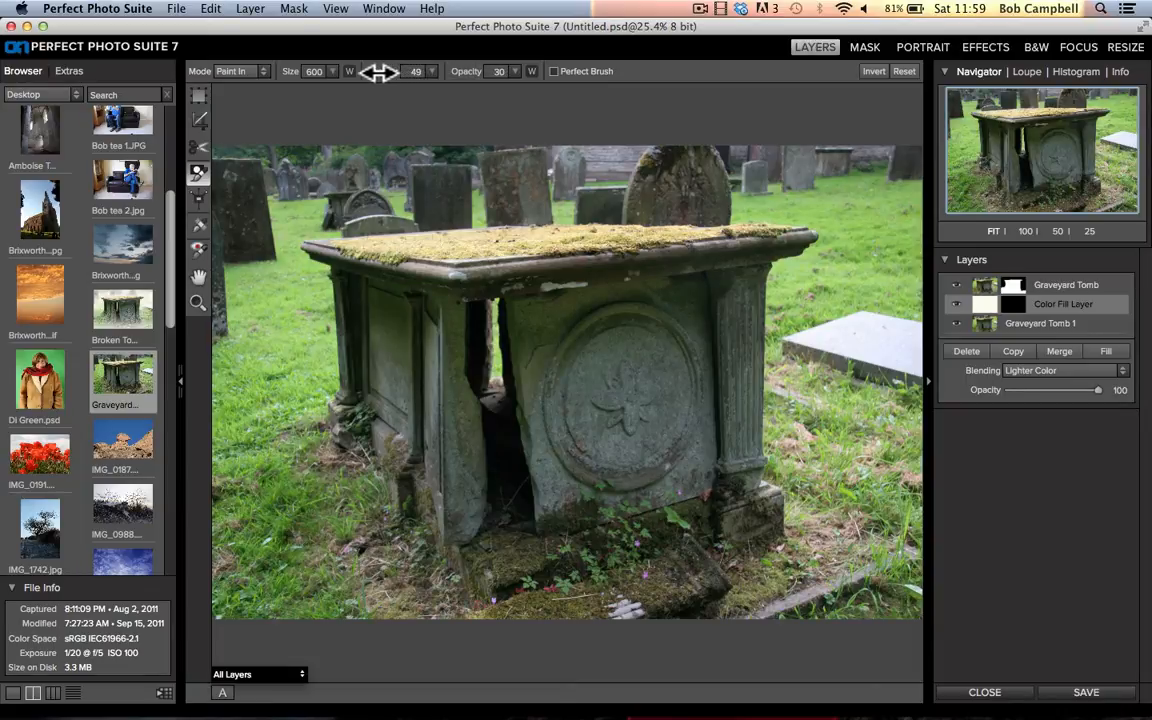
# Step: Lower brush strength and paint faint mist over the ground and grass beside the tomb
pyautogui.moveTo(504, 72); pyautogui.dragTo(480, 72)
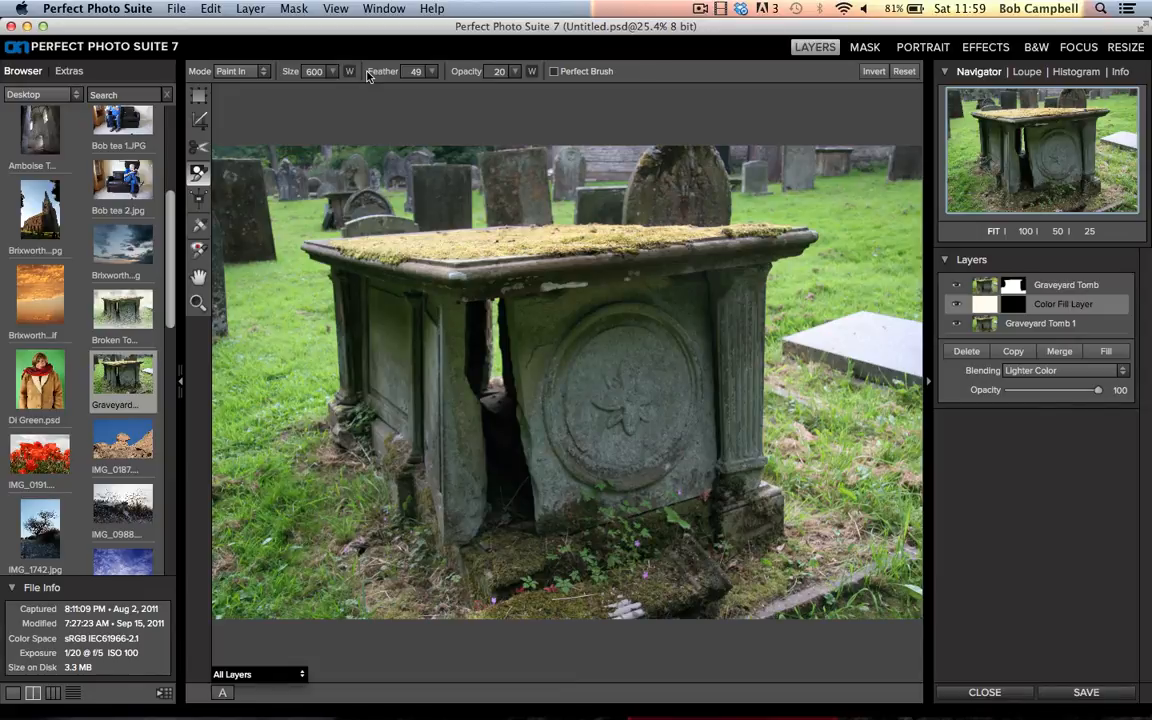
pyautogui.moveTo(324, 228)
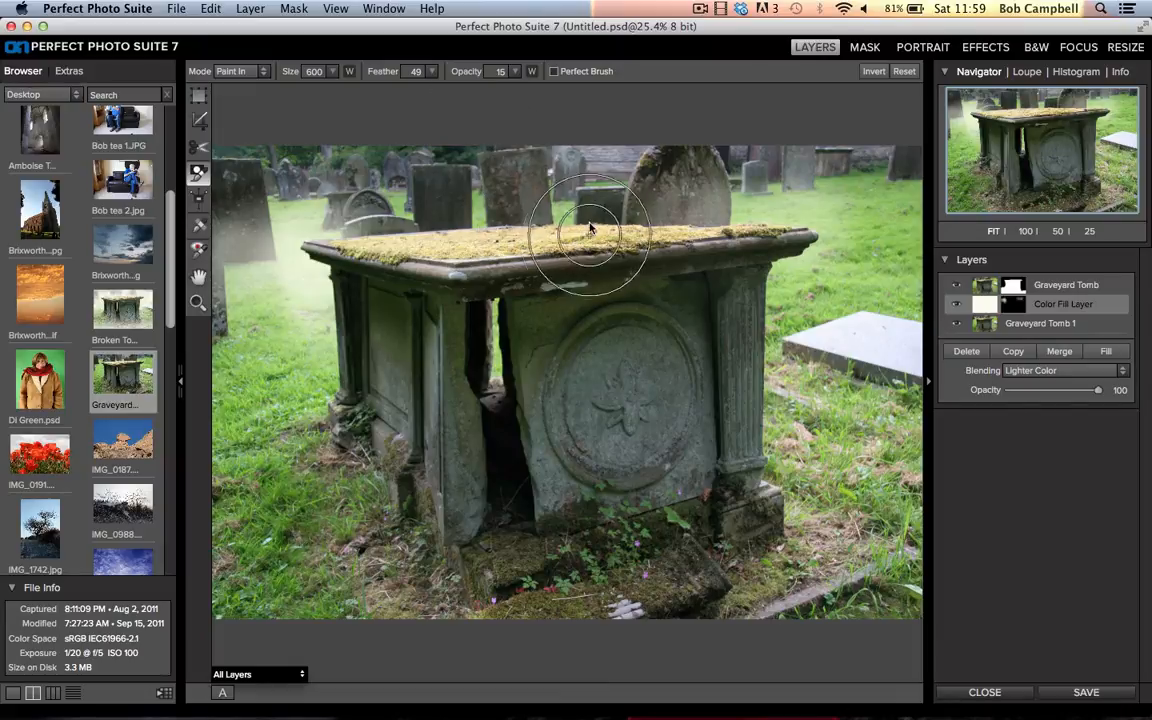
pyautogui.moveTo(536, 220)
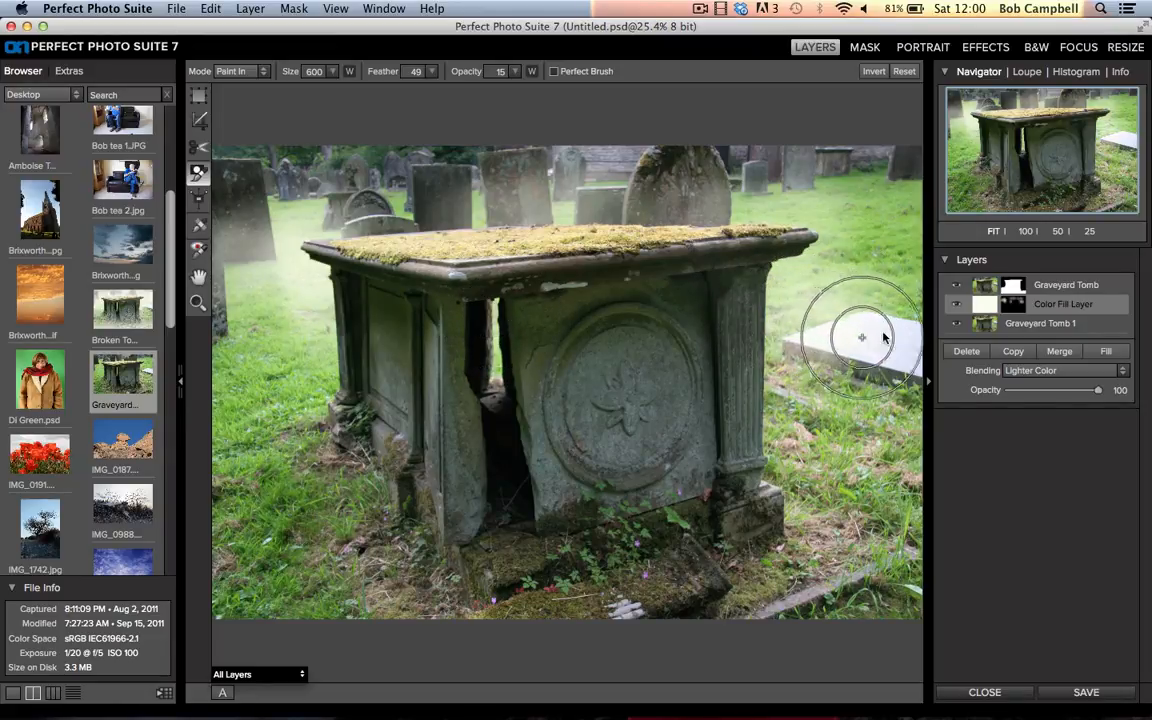
pyautogui.moveTo(862, 338); pyautogui.dragTo(796, 338)
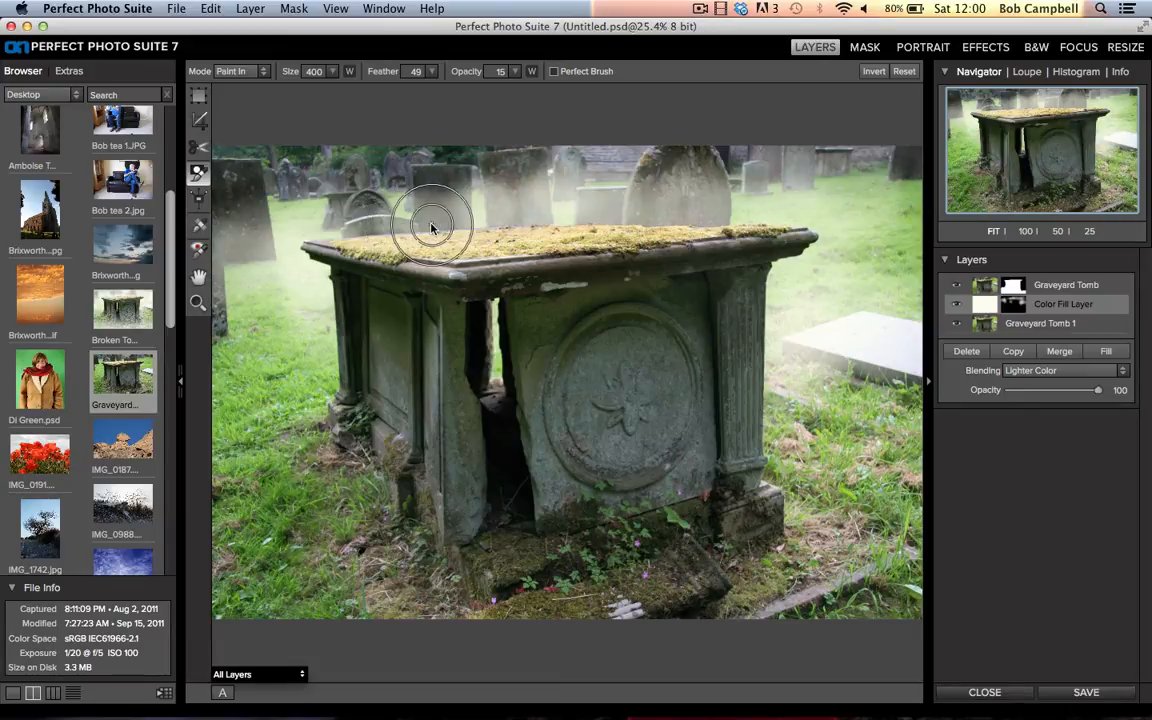
pyautogui.moveTo(264, 296)
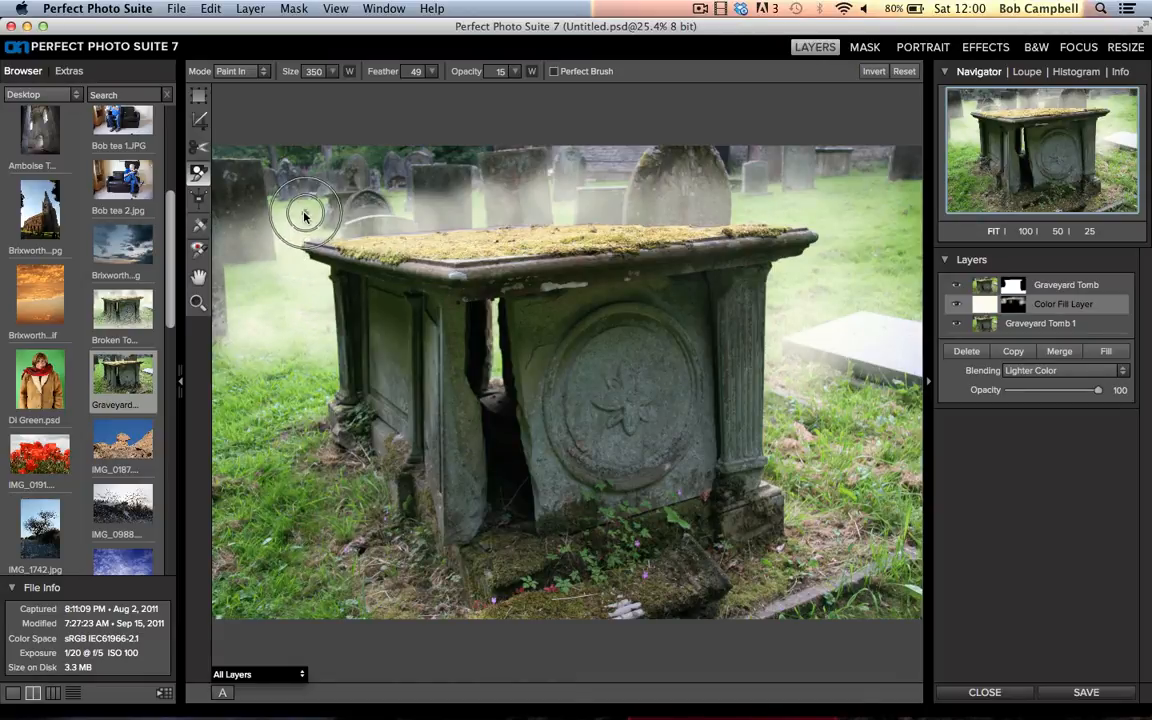
pyautogui.moveTo(332, 192)
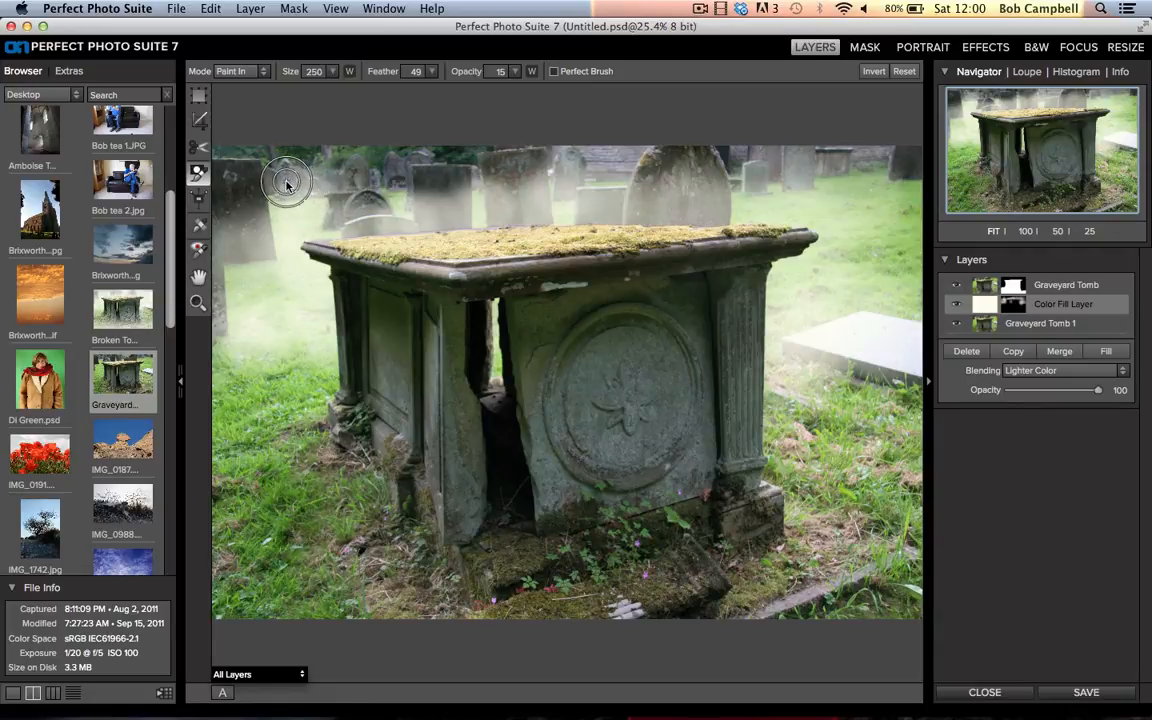
pyautogui.moveTo(316, 210)
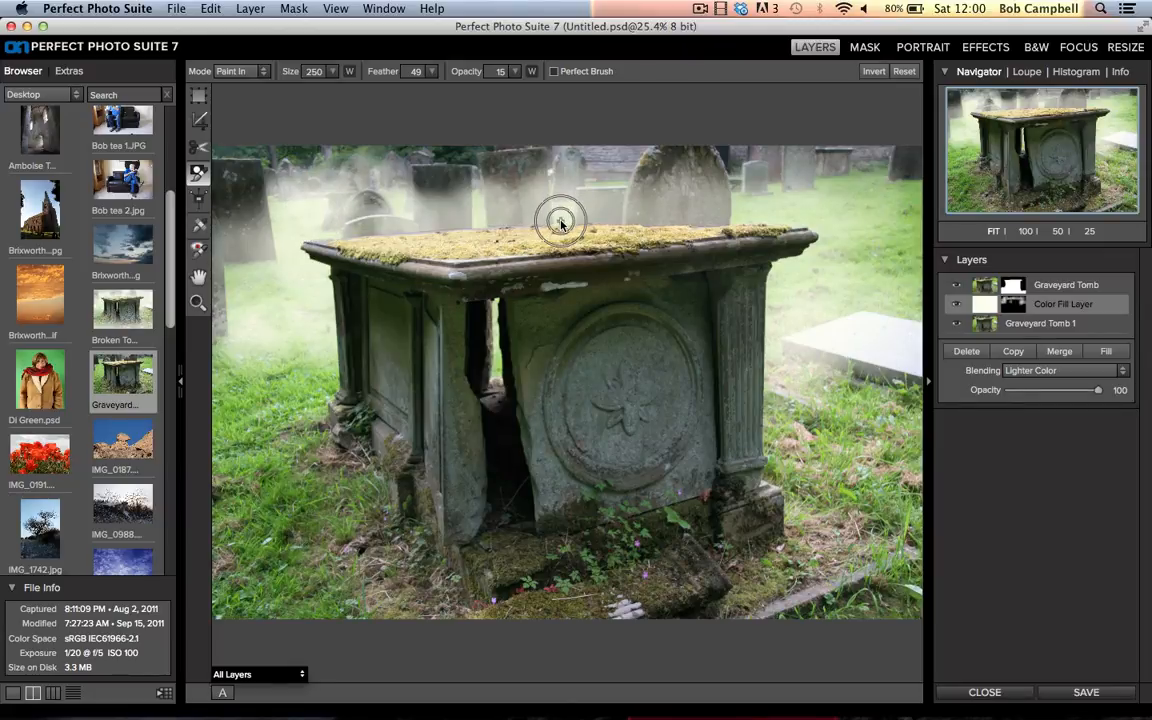
pyautogui.moveTo(560, 192)
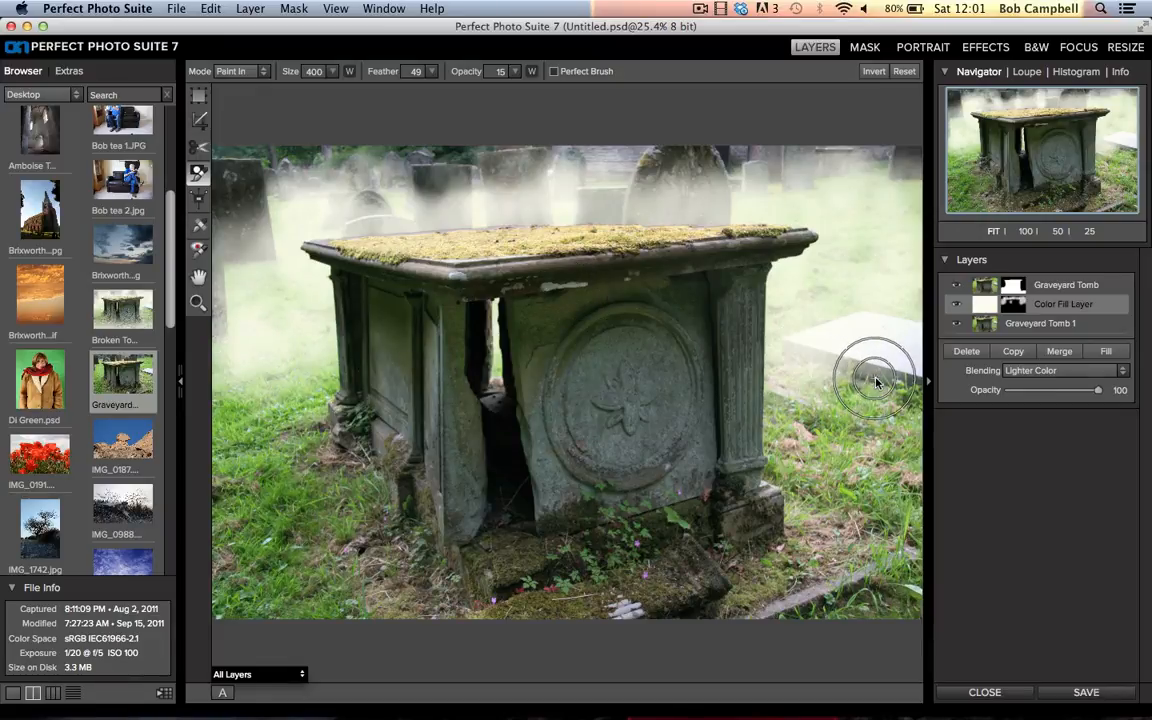
pyautogui.moveTo(504, 368)
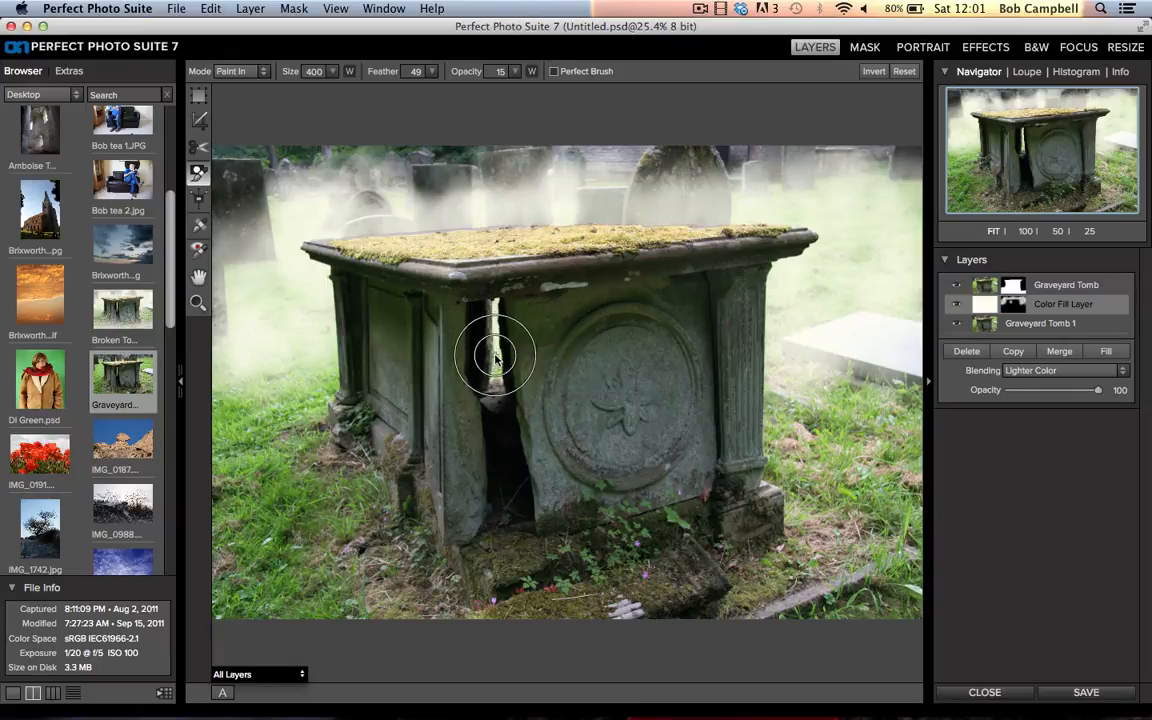
pyautogui.moveTo(496, 356); pyautogui.dragTo(322, 384)
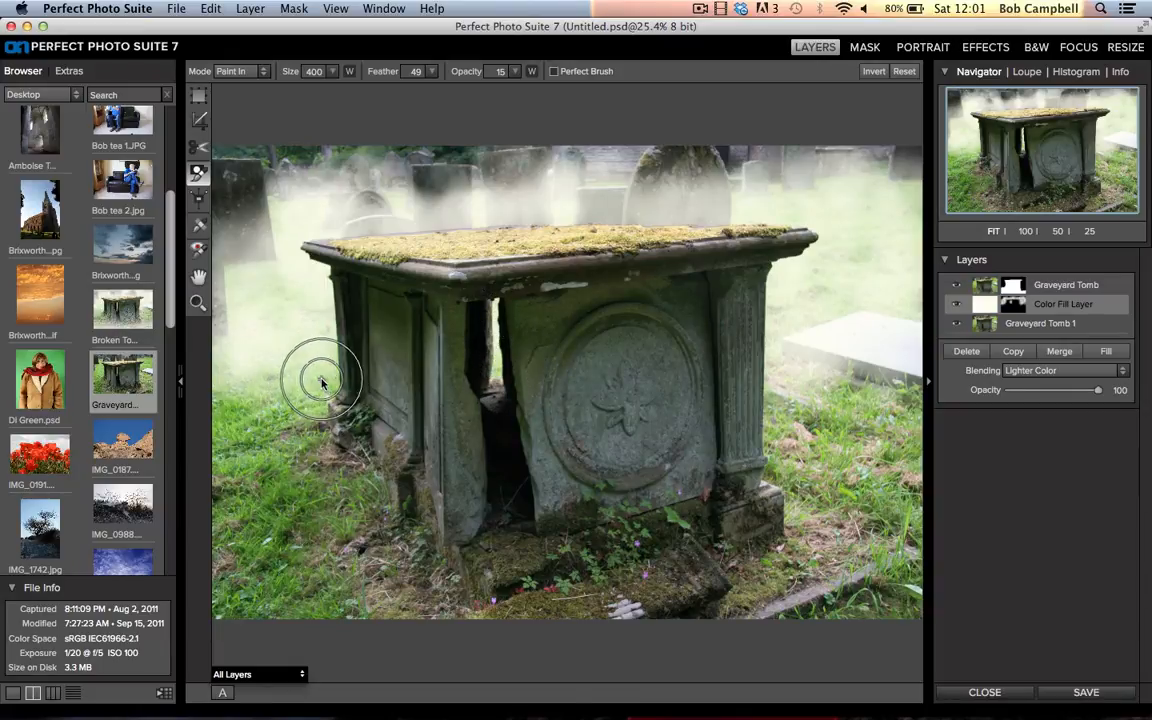
pyautogui.moveTo(830, 344)
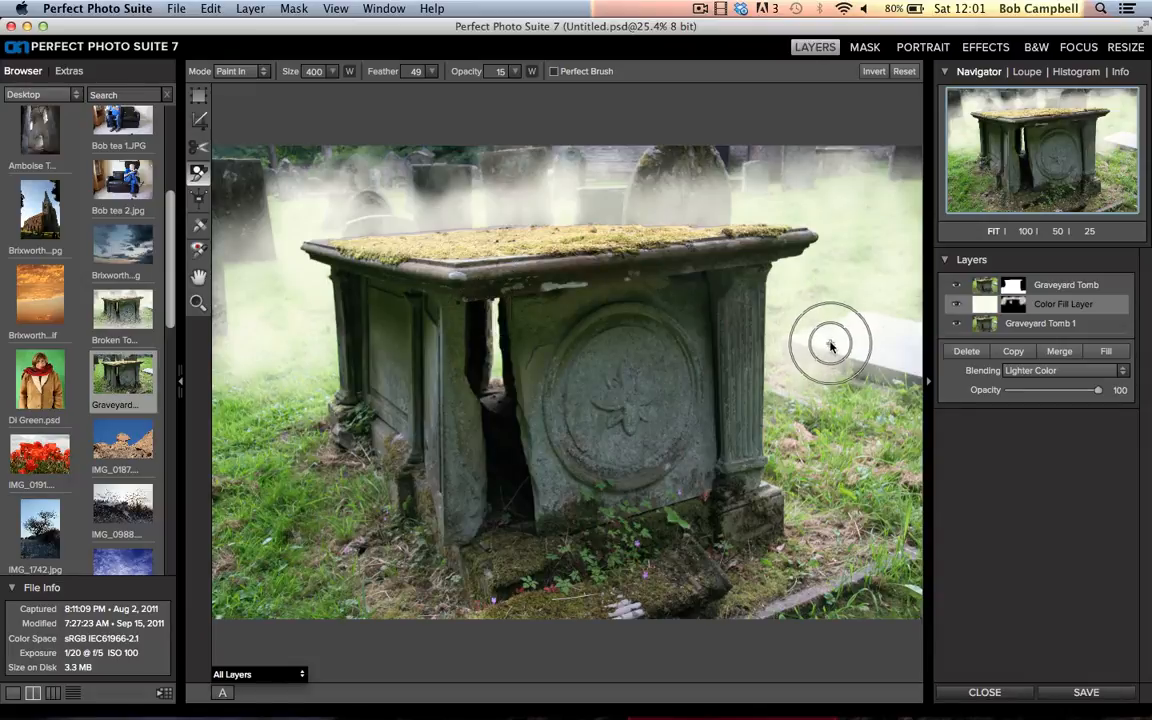
pyautogui.moveTo(788, 332)
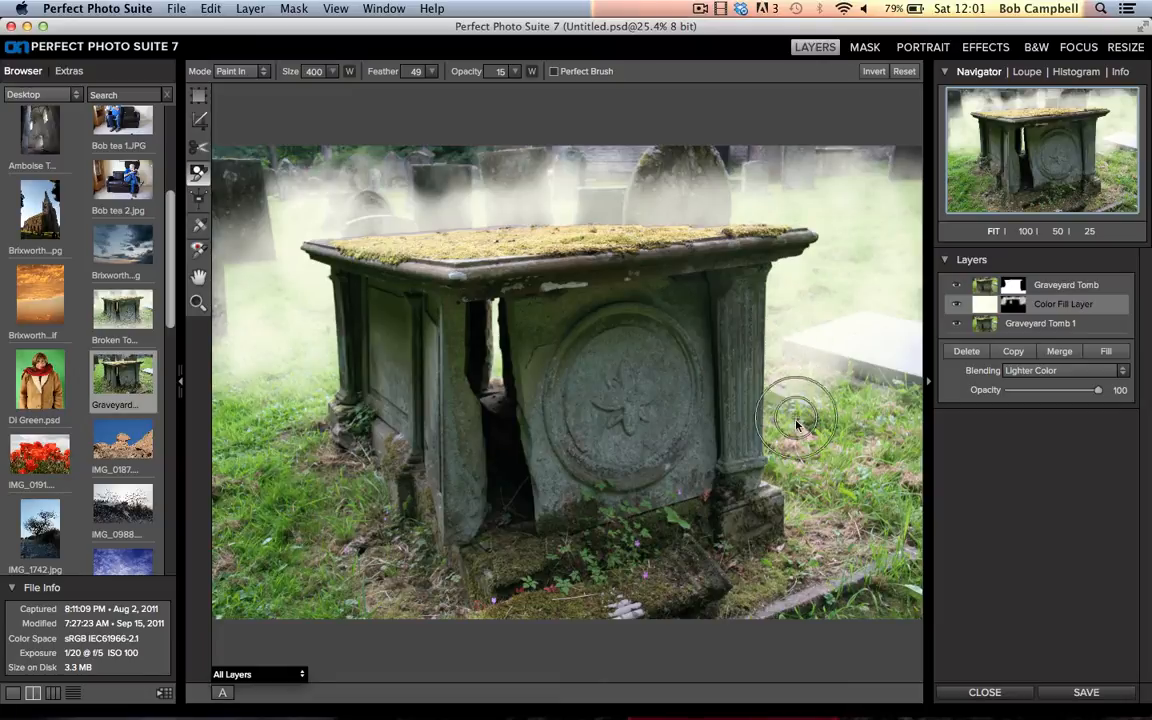
pyautogui.moveTo(764, 424)
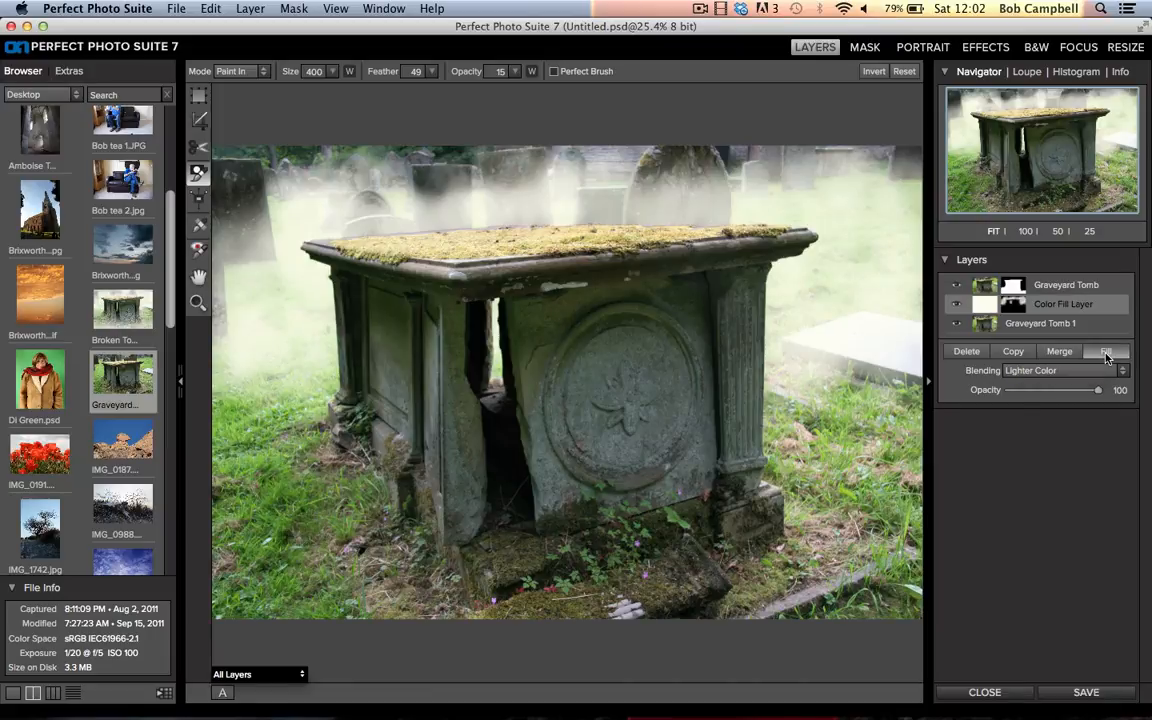
# Step: Copy the mist fill layer, keeping Lighter Color blending at 51 opacity
pyautogui.click(1106, 352)
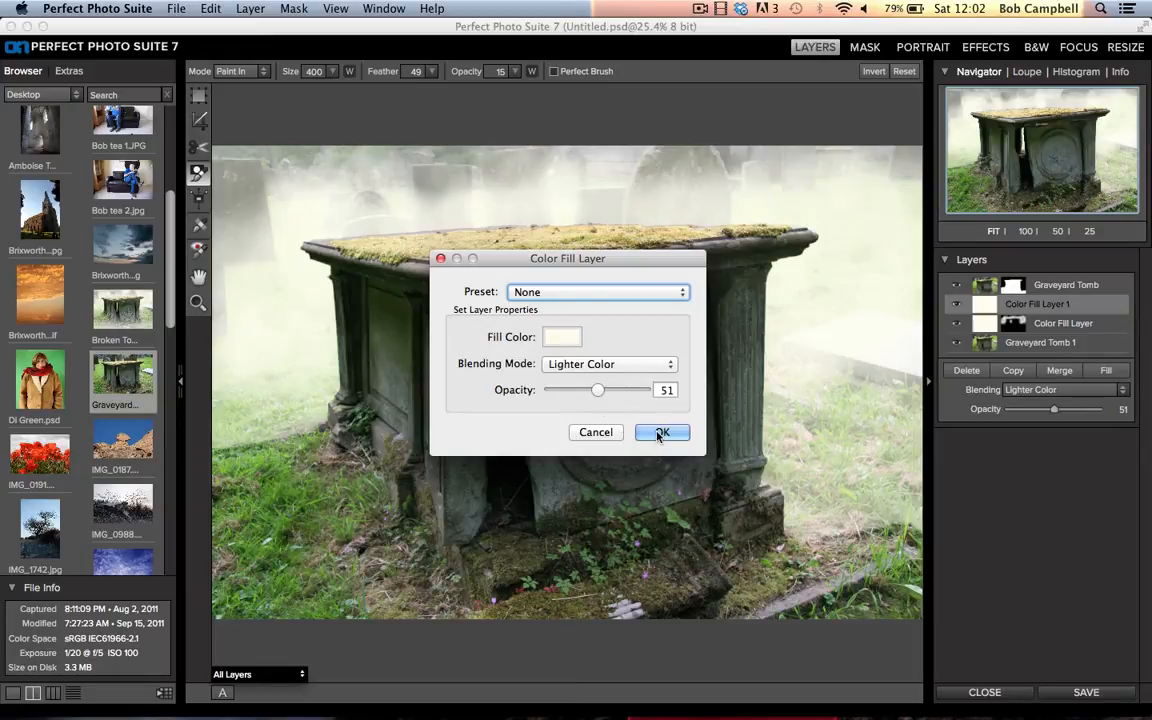
pyautogui.click(662, 432)
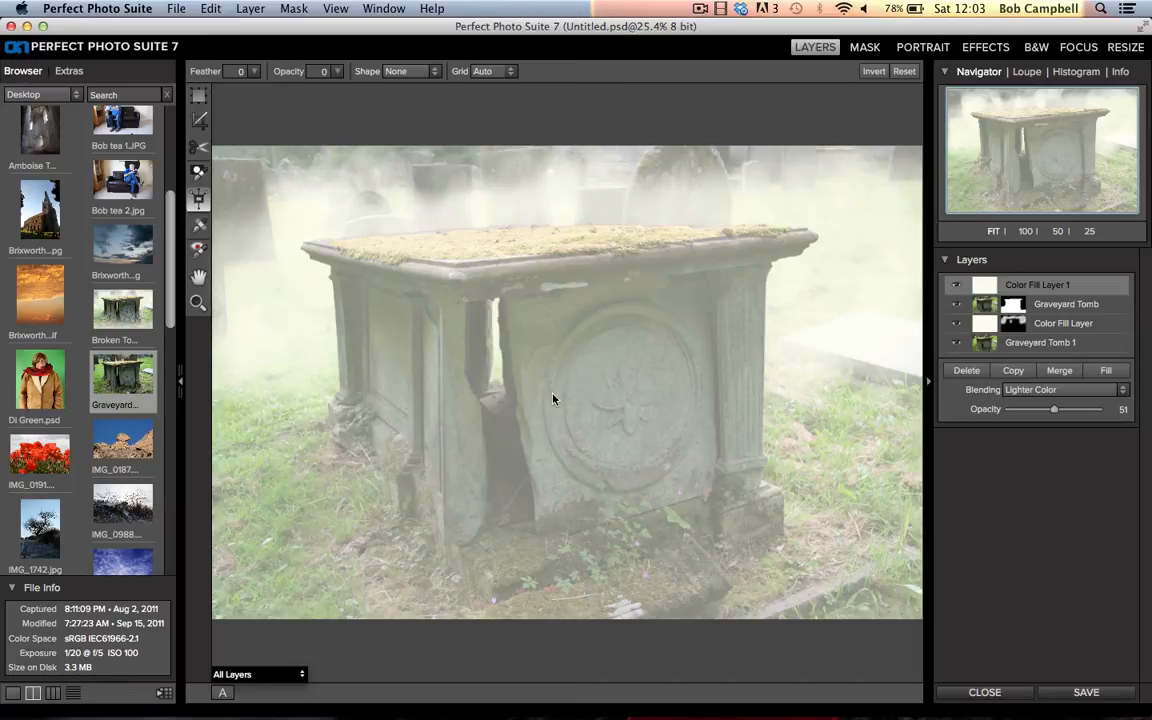
pyautogui.moveTo(560, 392)
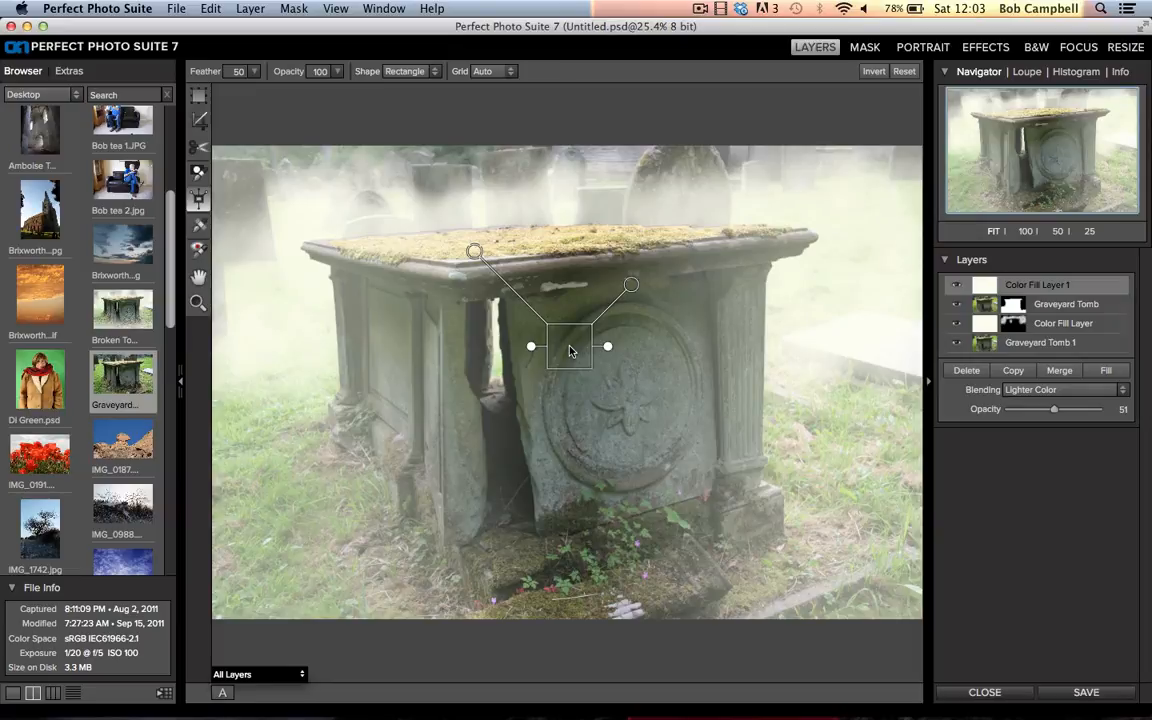
pyautogui.moveTo(604, 358)
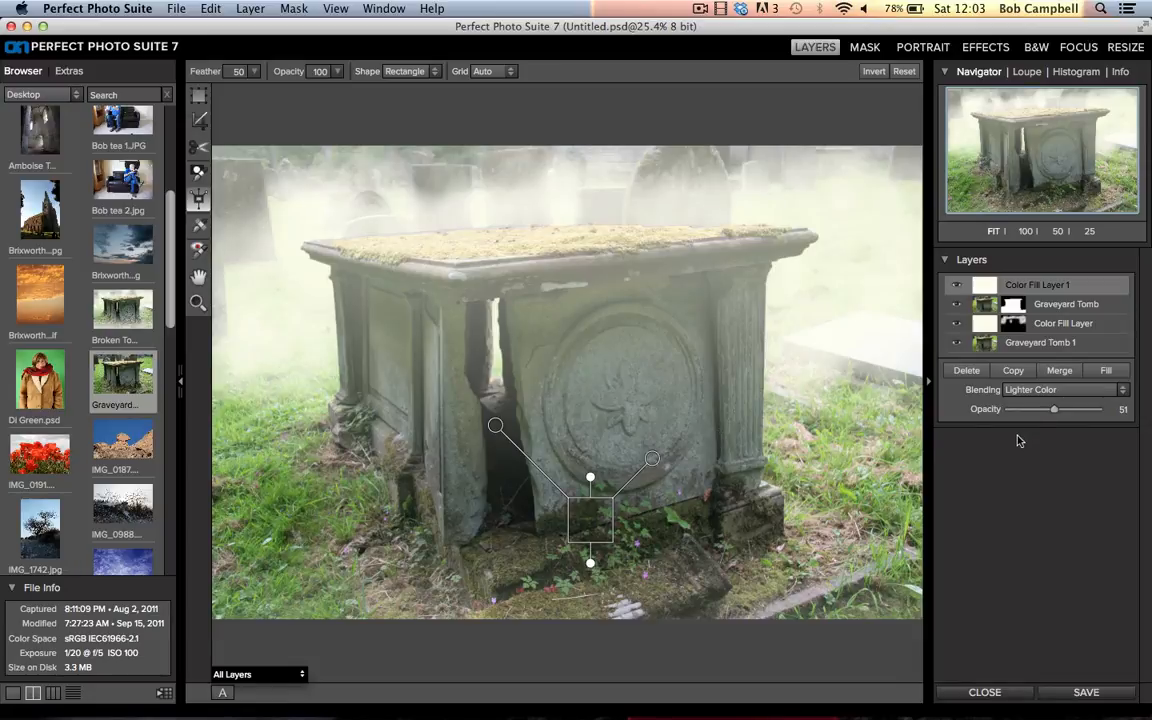
# Step: Push the top mist layer's opacity up to 100, then settle it at about 73
pyautogui.moveTo(1054, 408); pyautogui.dragTo(1060, 408)
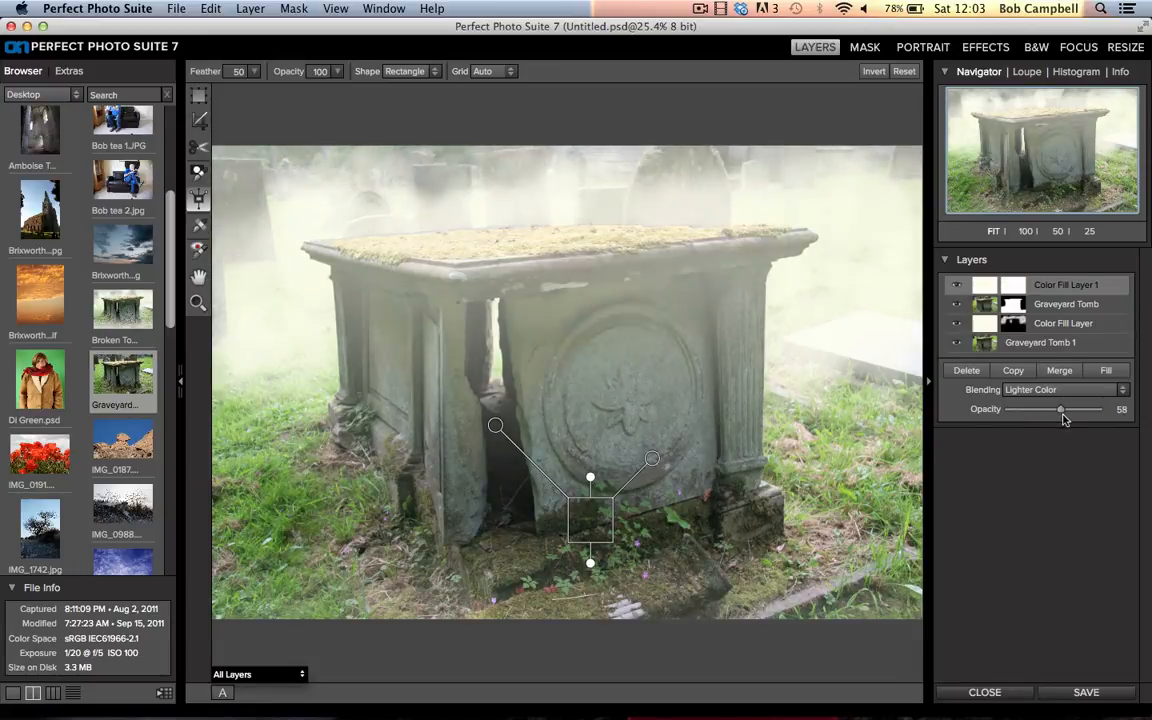
pyautogui.moveTo(1060, 408); pyautogui.dragTo(1084, 408)
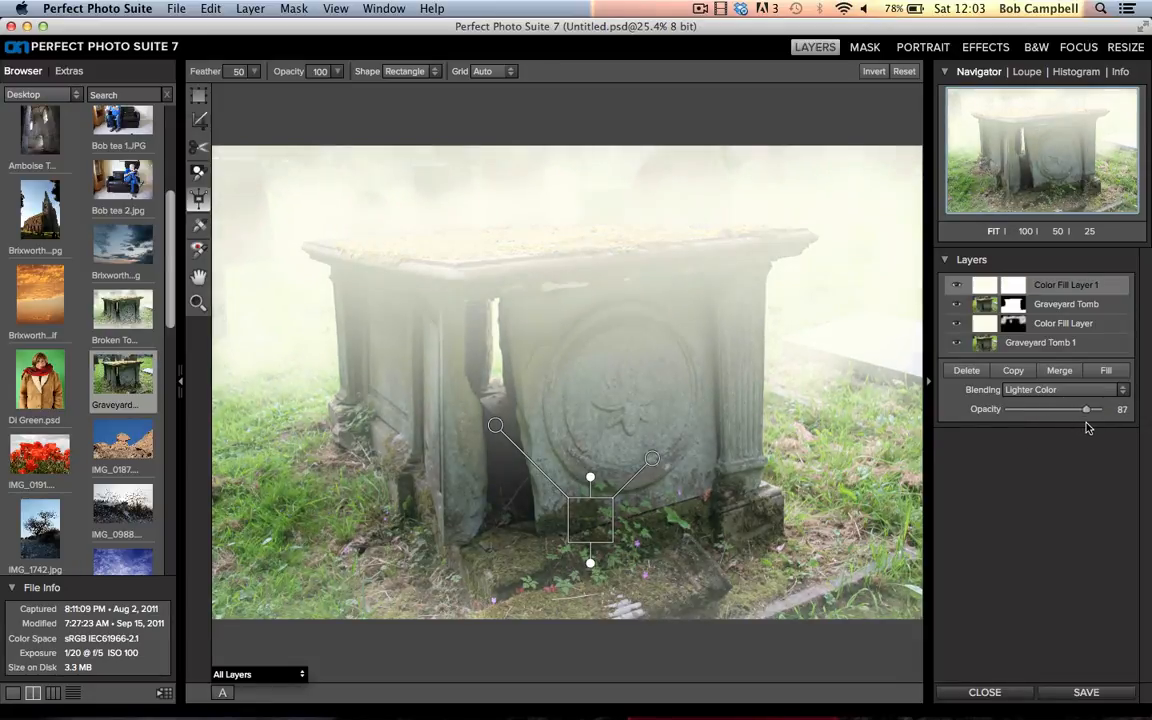
pyautogui.moveTo(1086, 408); pyautogui.dragTo(1096, 408)
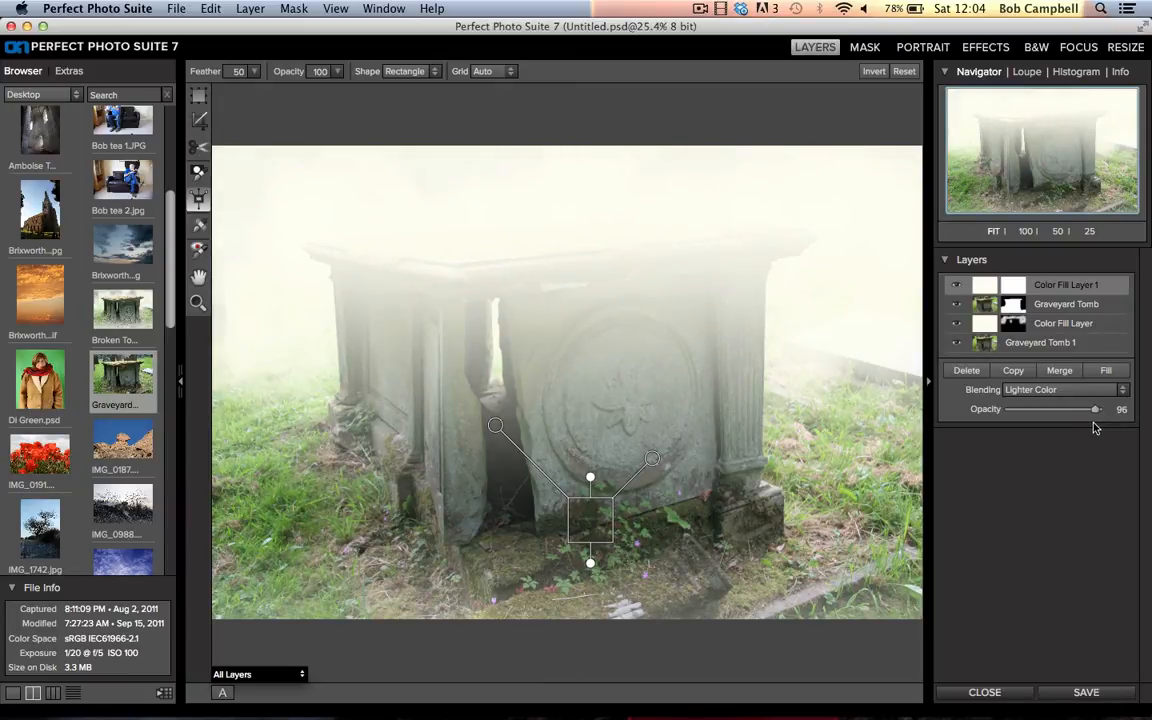
pyautogui.moveTo(1096, 408); pyautogui.dragTo(1096, 408)
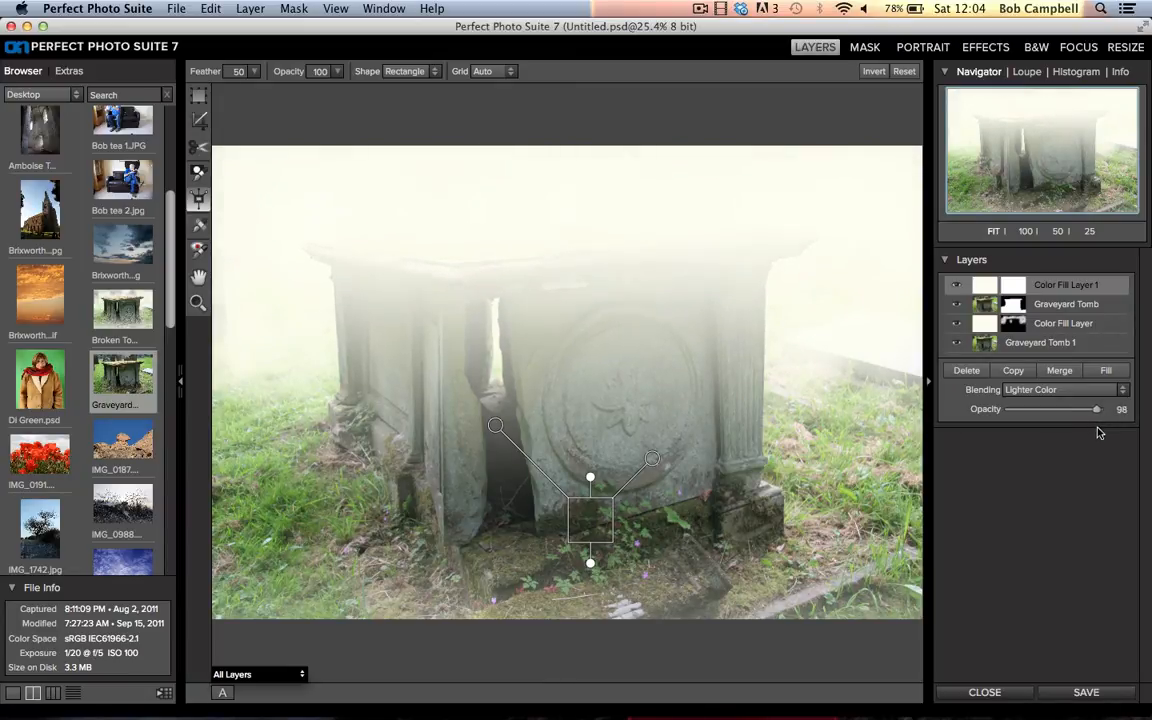
pyautogui.moveTo(1096, 408); pyautogui.dragTo(1098, 408)
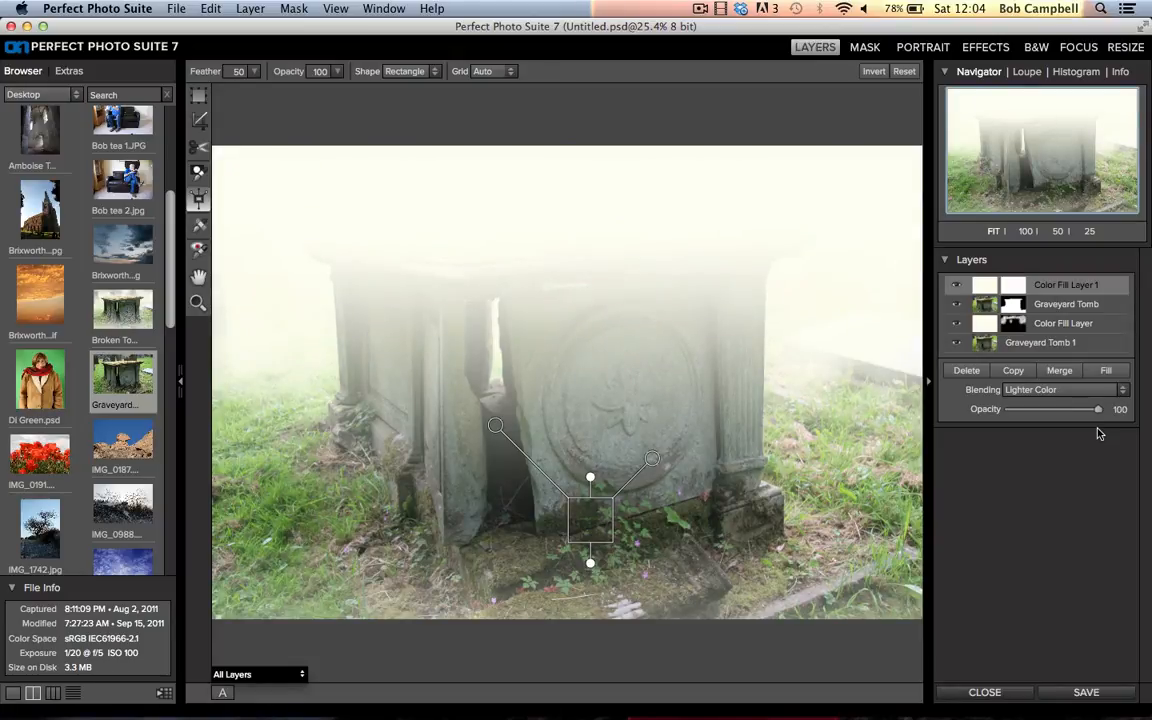
pyautogui.moveTo(1098, 408); pyautogui.dragTo(1088, 408)
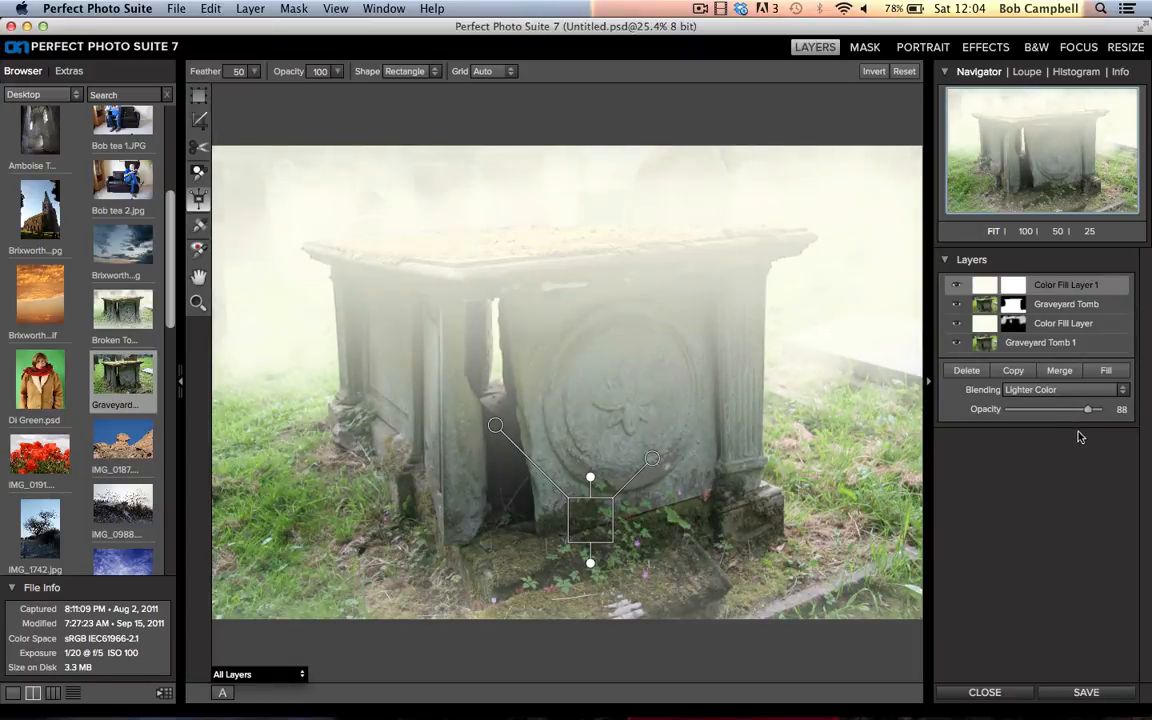
pyautogui.moveTo(1088, 408); pyautogui.dragTo(1070, 408)
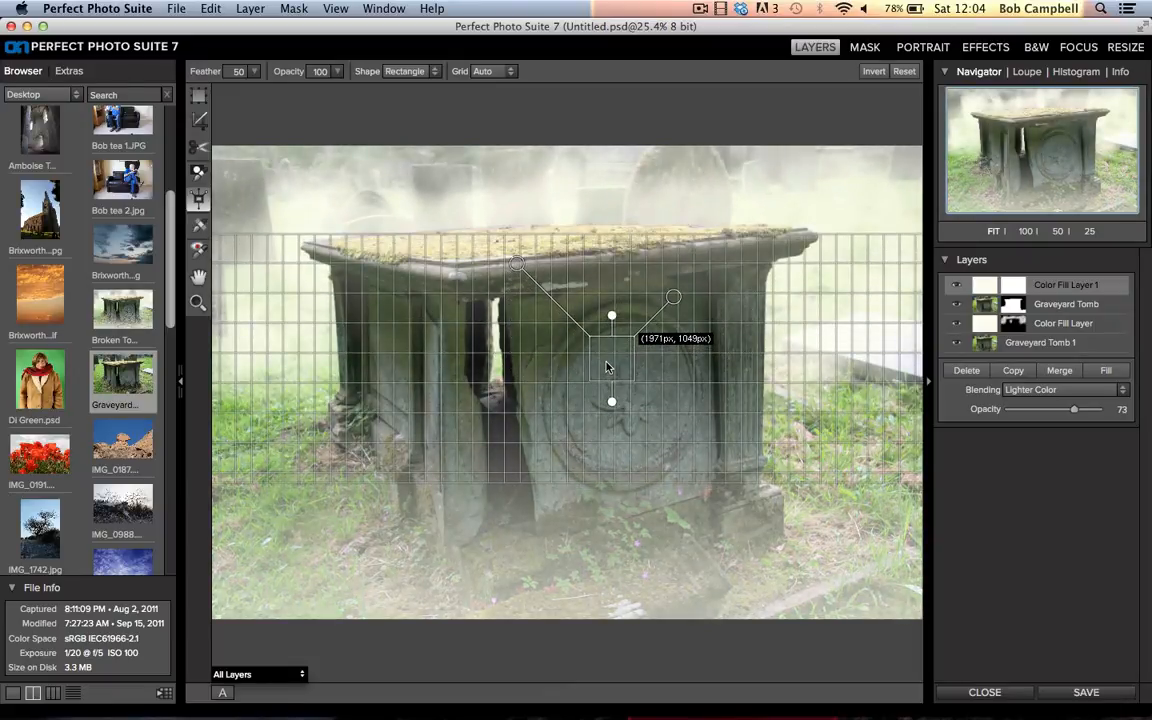
# Step: Recentre the gradient mask on the tomb and invert it so mist shows below
pyautogui.moveTo(604, 368); pyautogui.dragTo(612, 376)
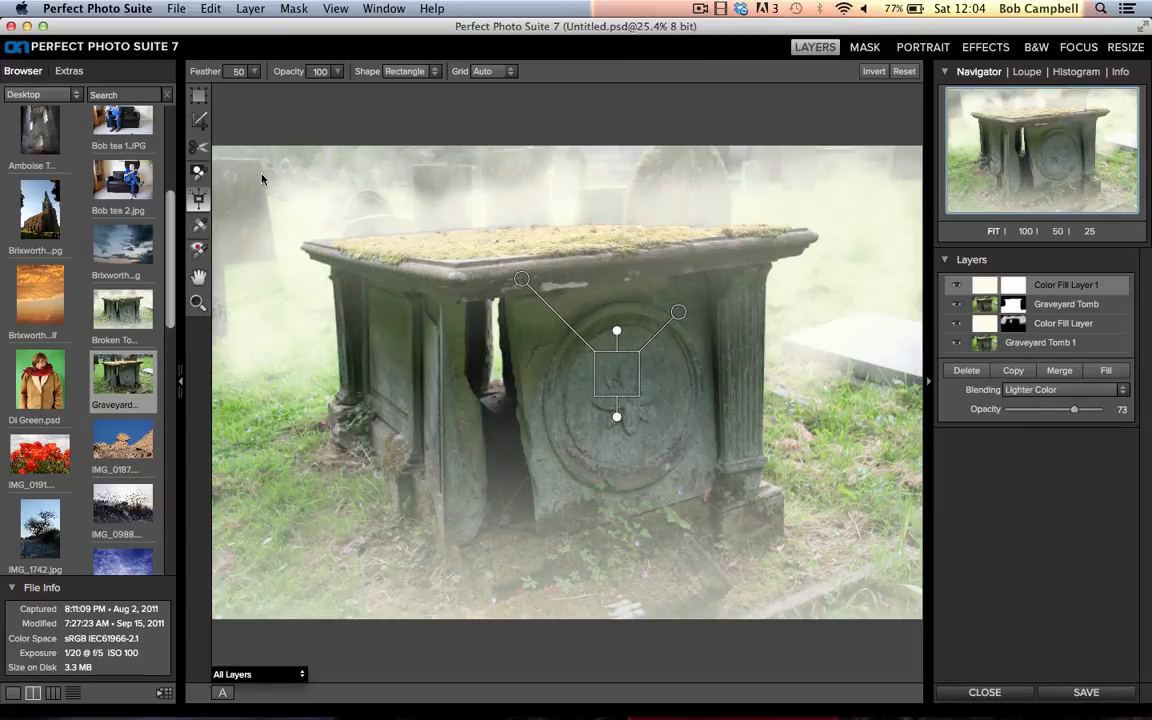
pyautogui.click(872, 72)
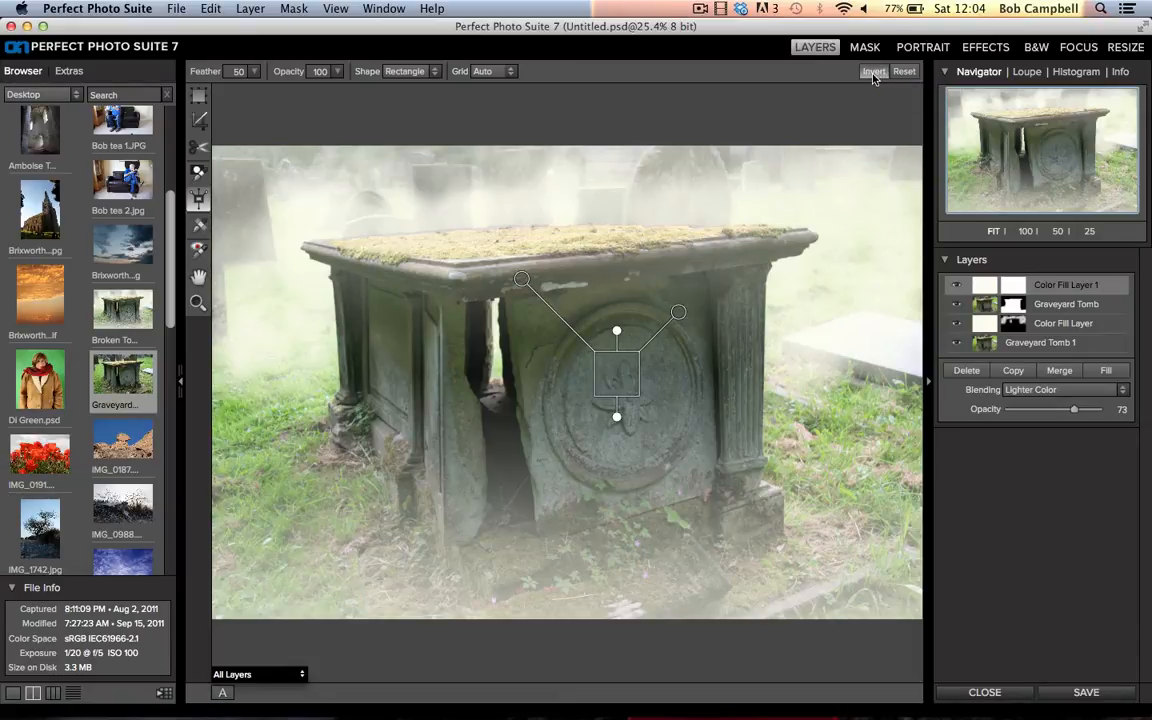
pyautogui.click(874, 72)
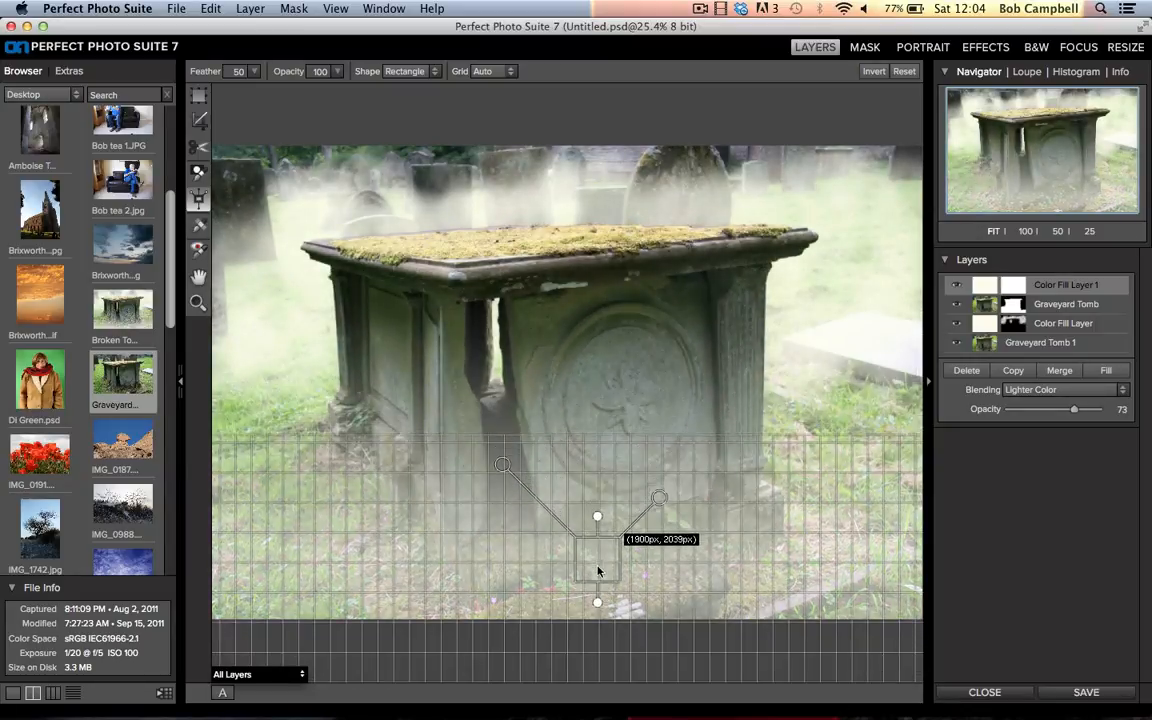
# Step: Move the gradient down to the foreground ground and strengthen its mist to about 92% with a tighter feather
pyautogui.moveTo(660, 498); pyautogui.dragTo(658, 518)
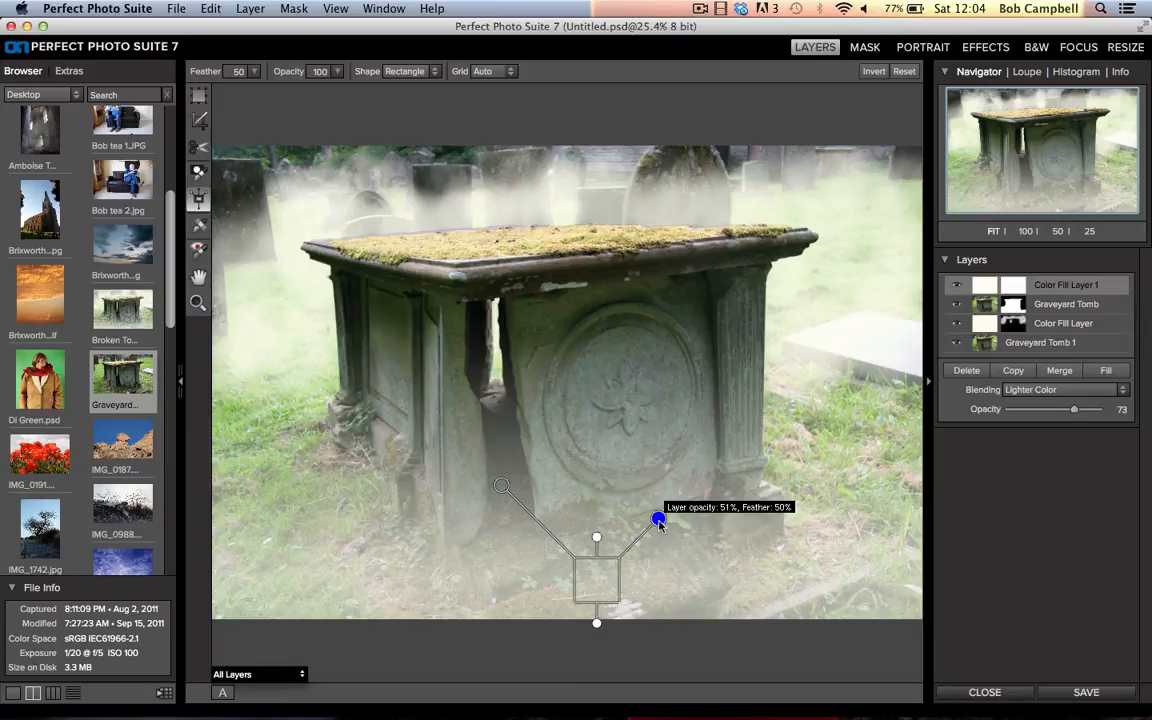
pyautogui.moveTo(658, 520); pyautogui.dragTo(680, 508)
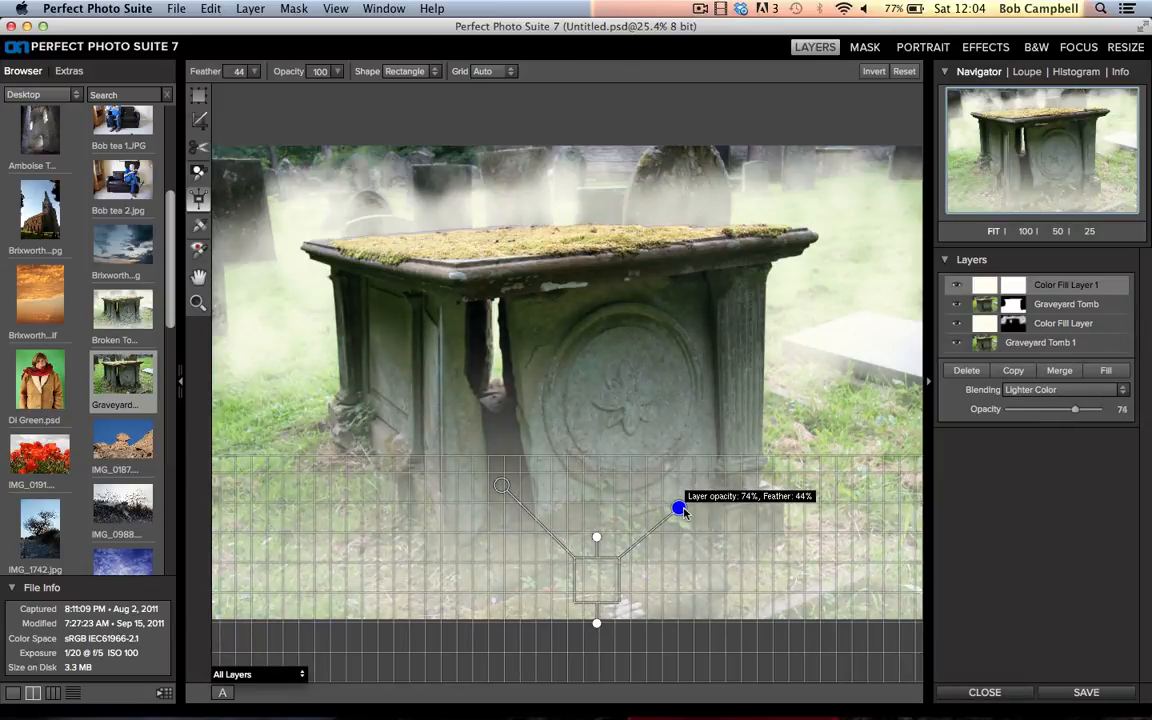
pyautogui.moveTo(680, 508); pyautogui.dragTo(696, 500)
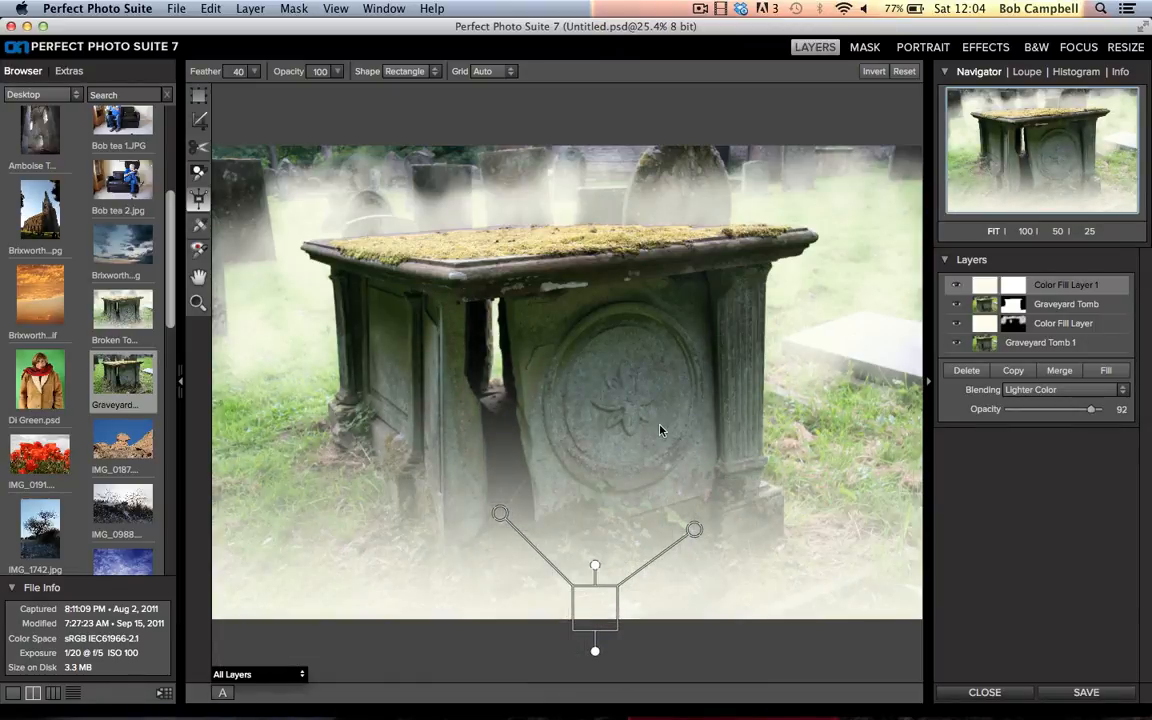
pyautogui.moveTo(556, 594)
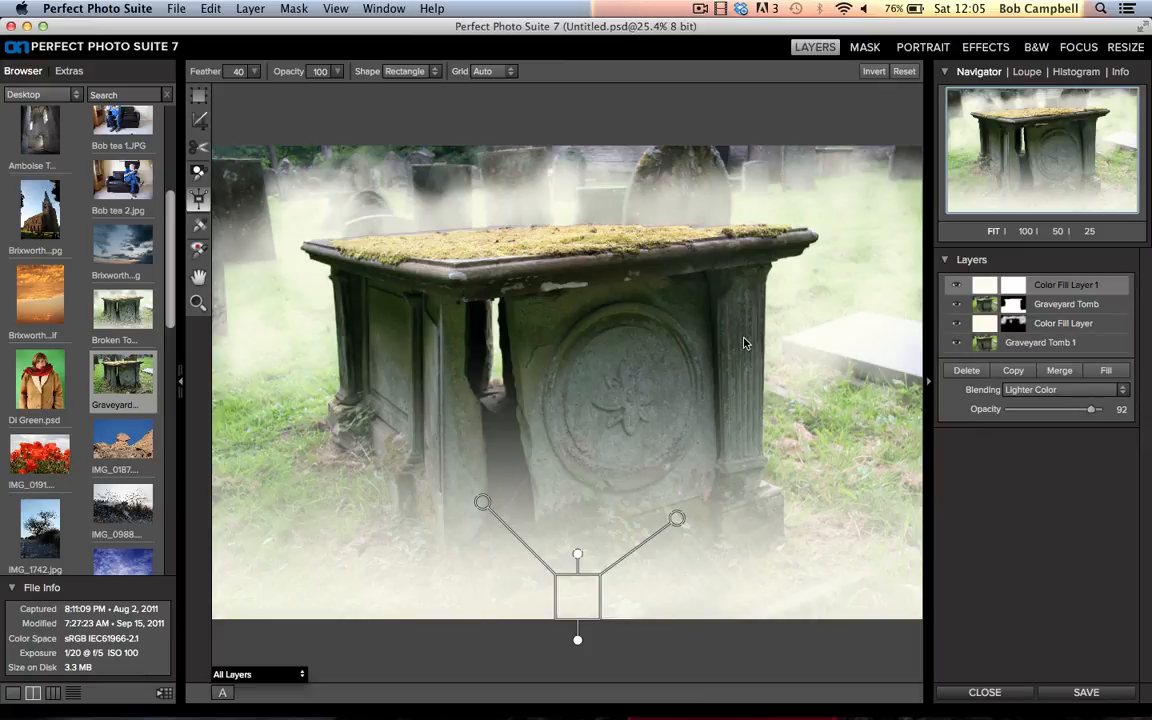
pyautogui.moveTo(512, 392)
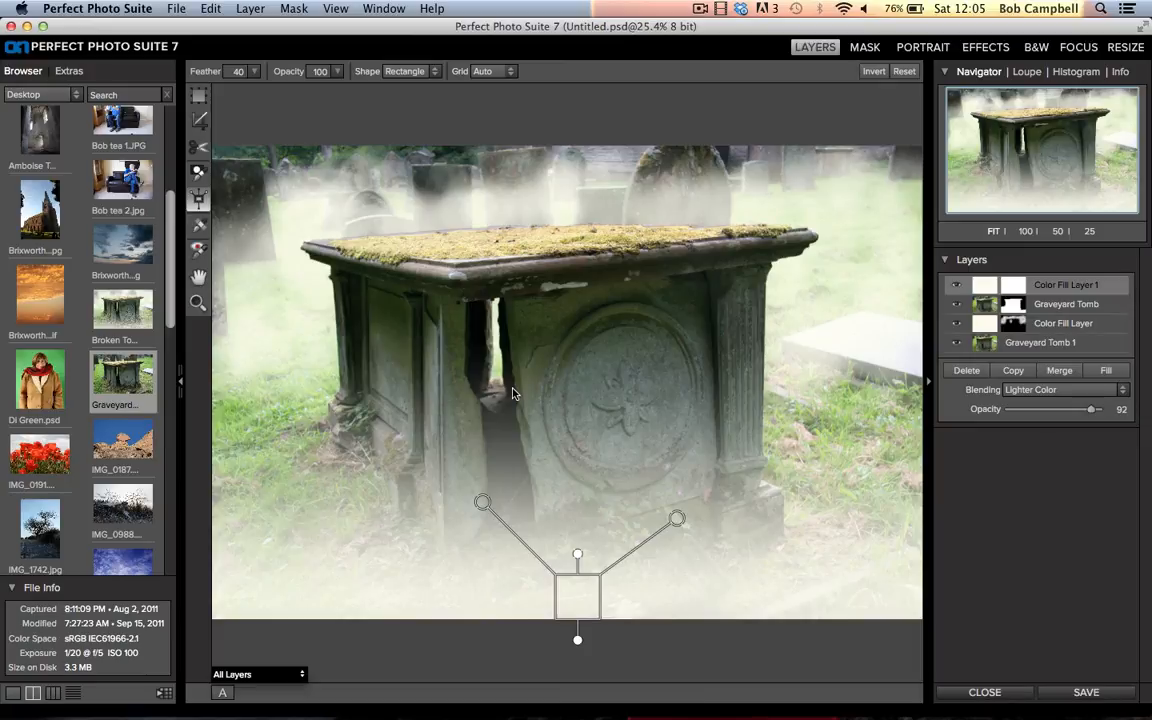
pyautogui.moveTo(480, 404)
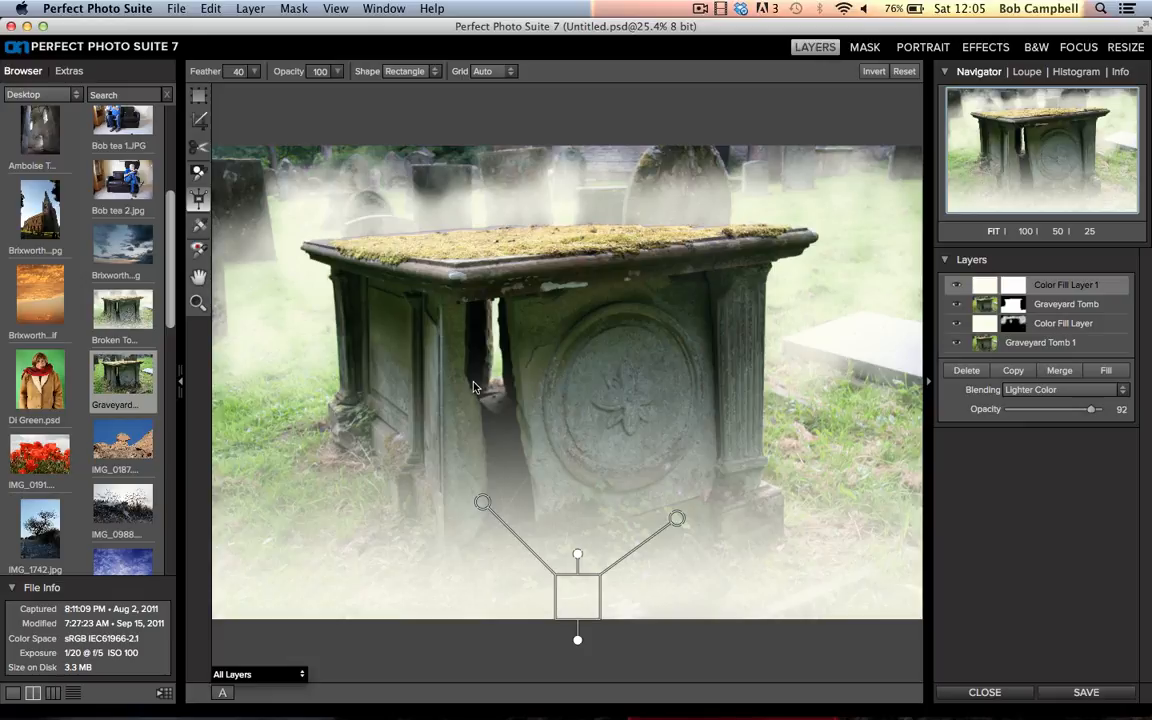
pyautogui.moveTo(600, 176)
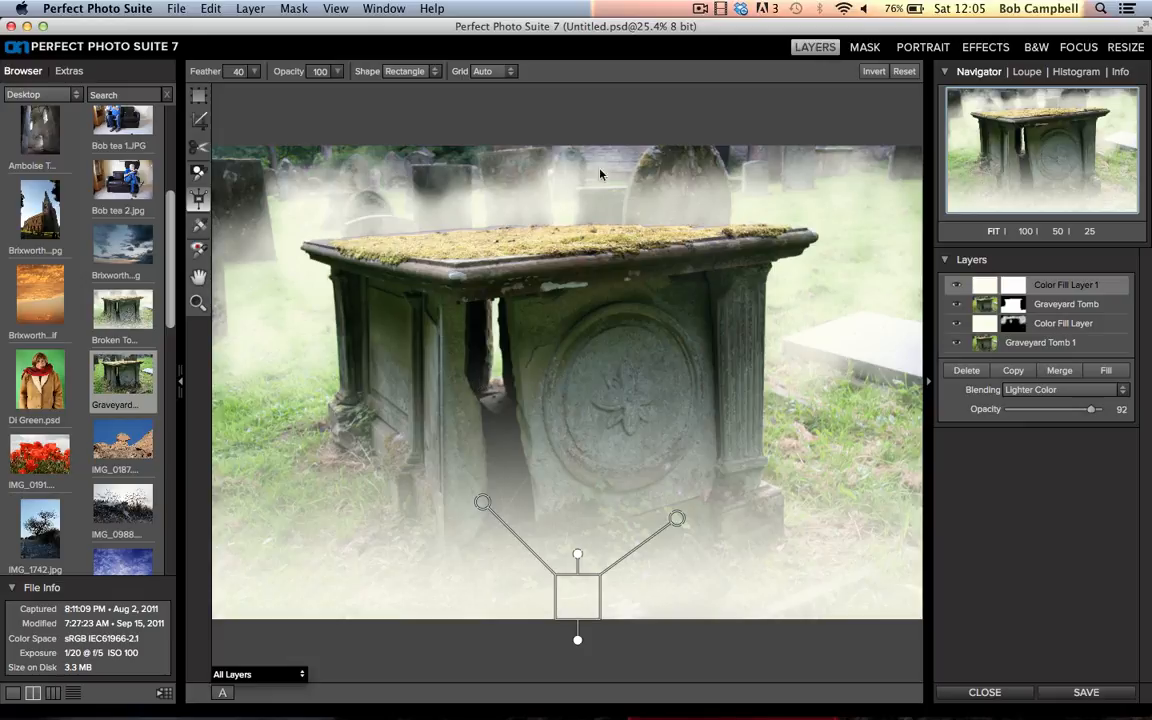